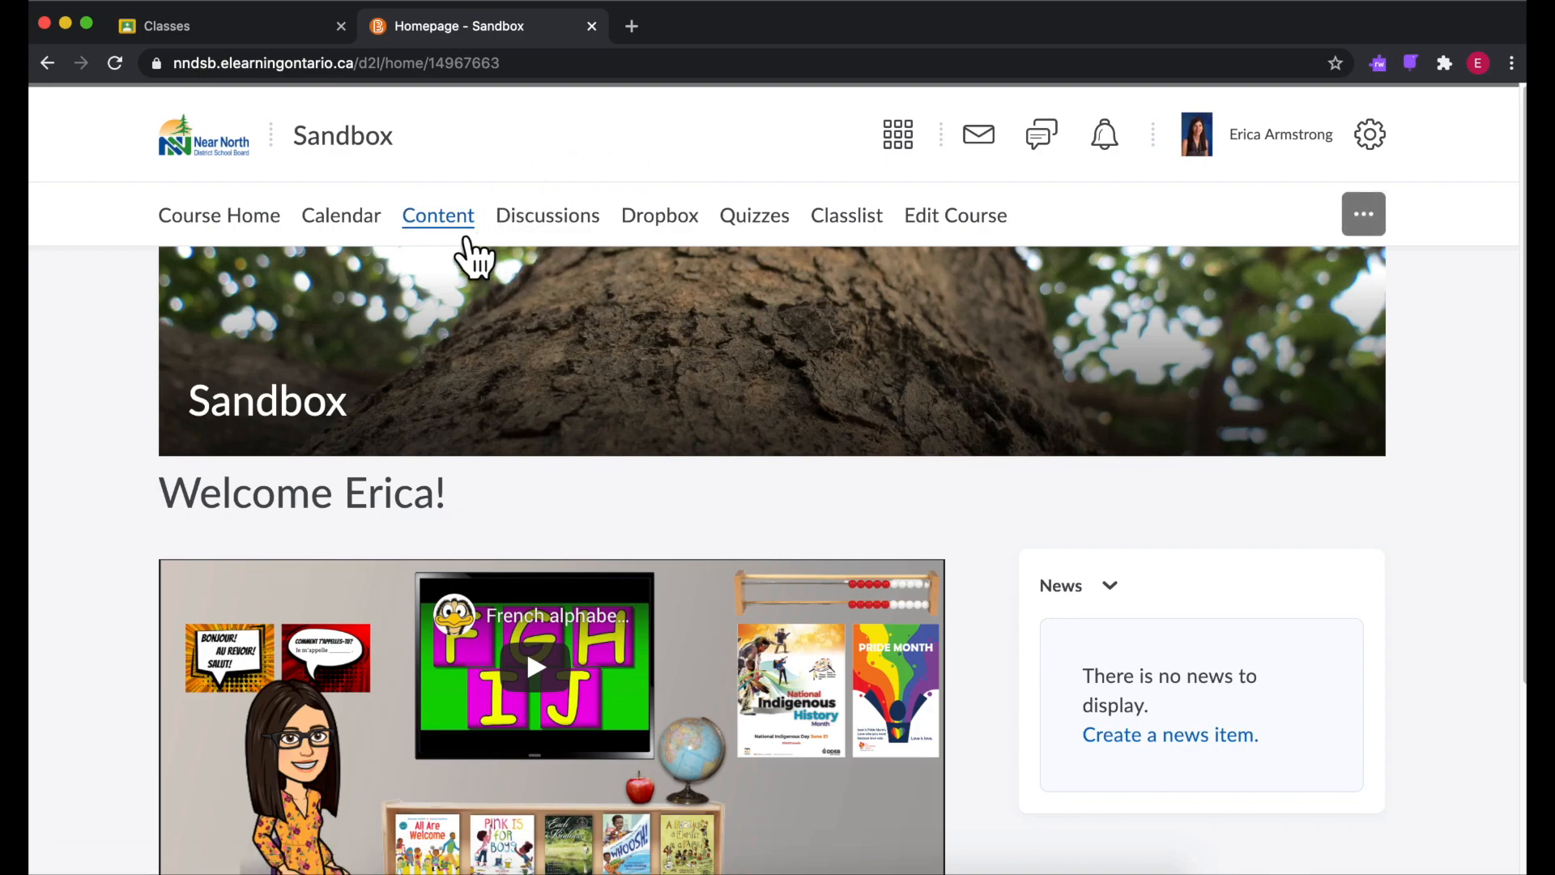
Step: Open the Sandbox course's Content tool from the course navbar
left_click(437, 216)
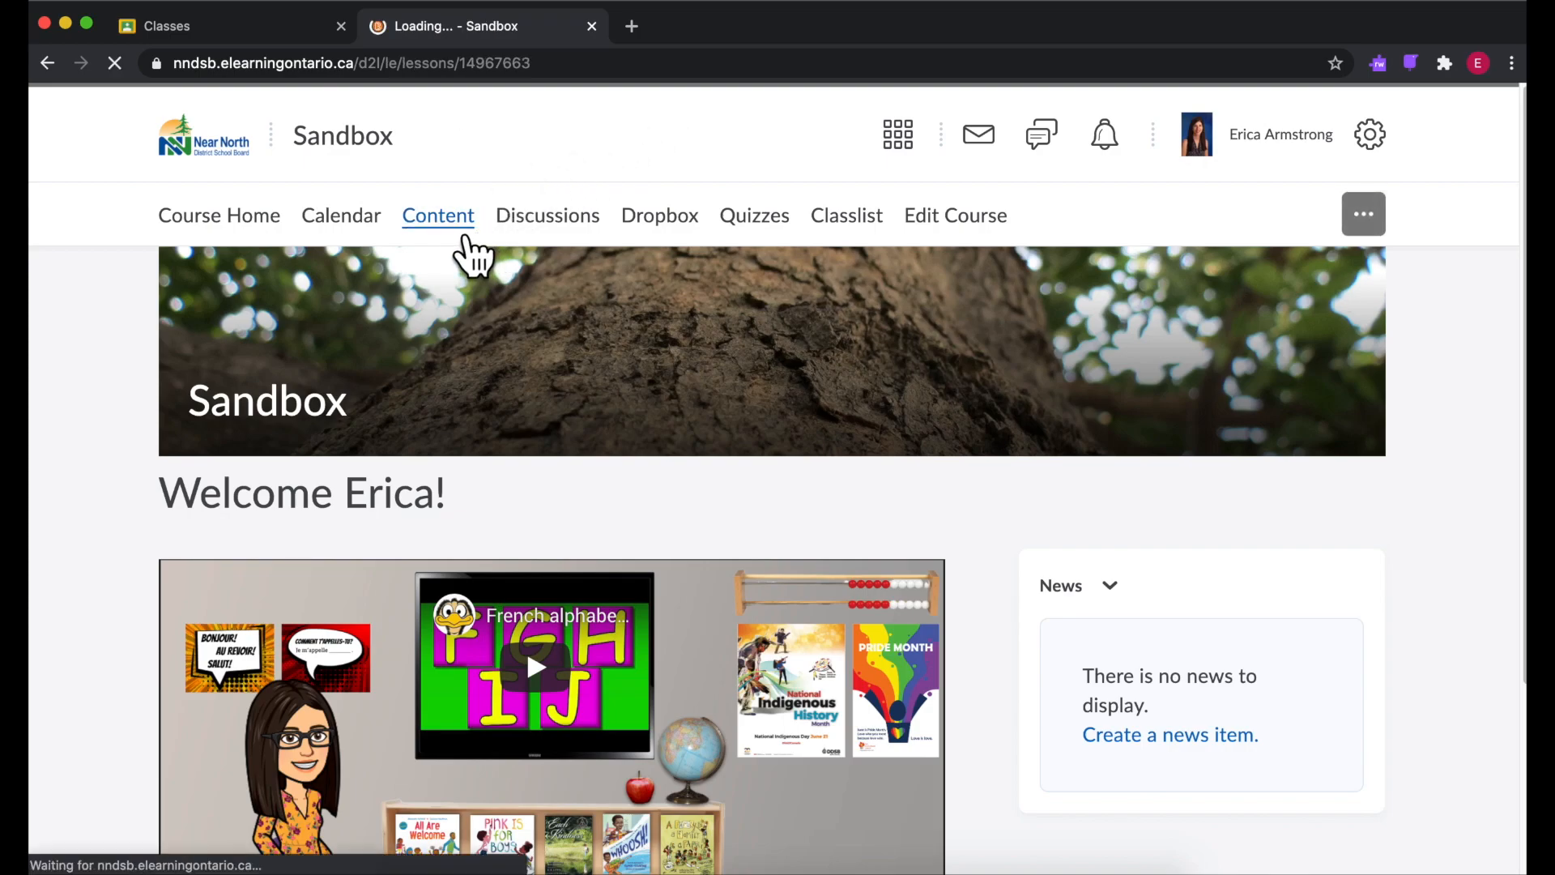
left_click(437, 216)
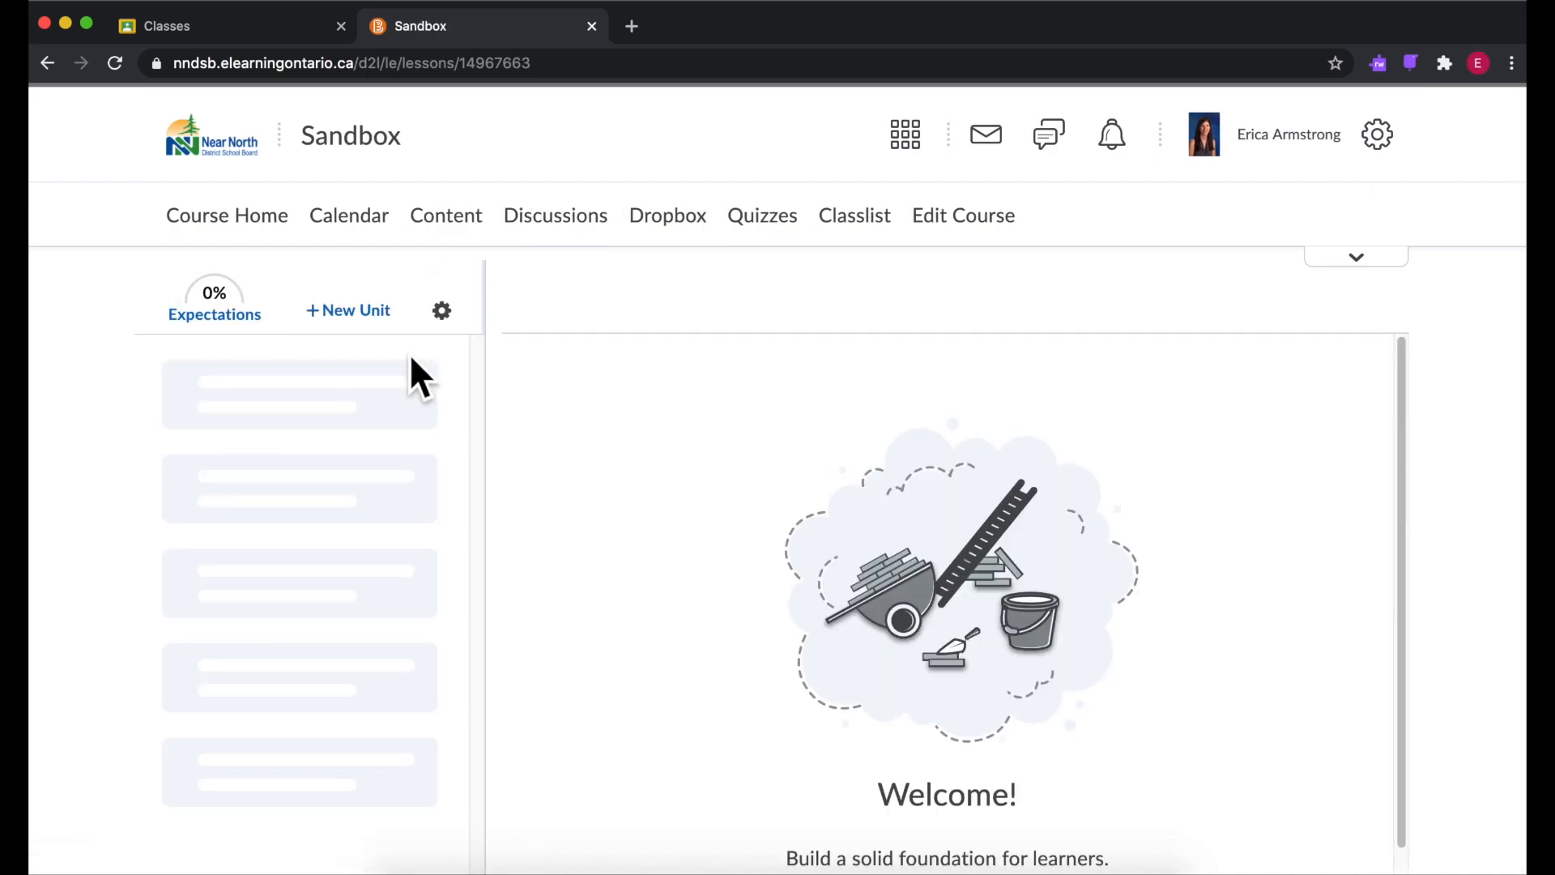
mouse_move(411, 437)
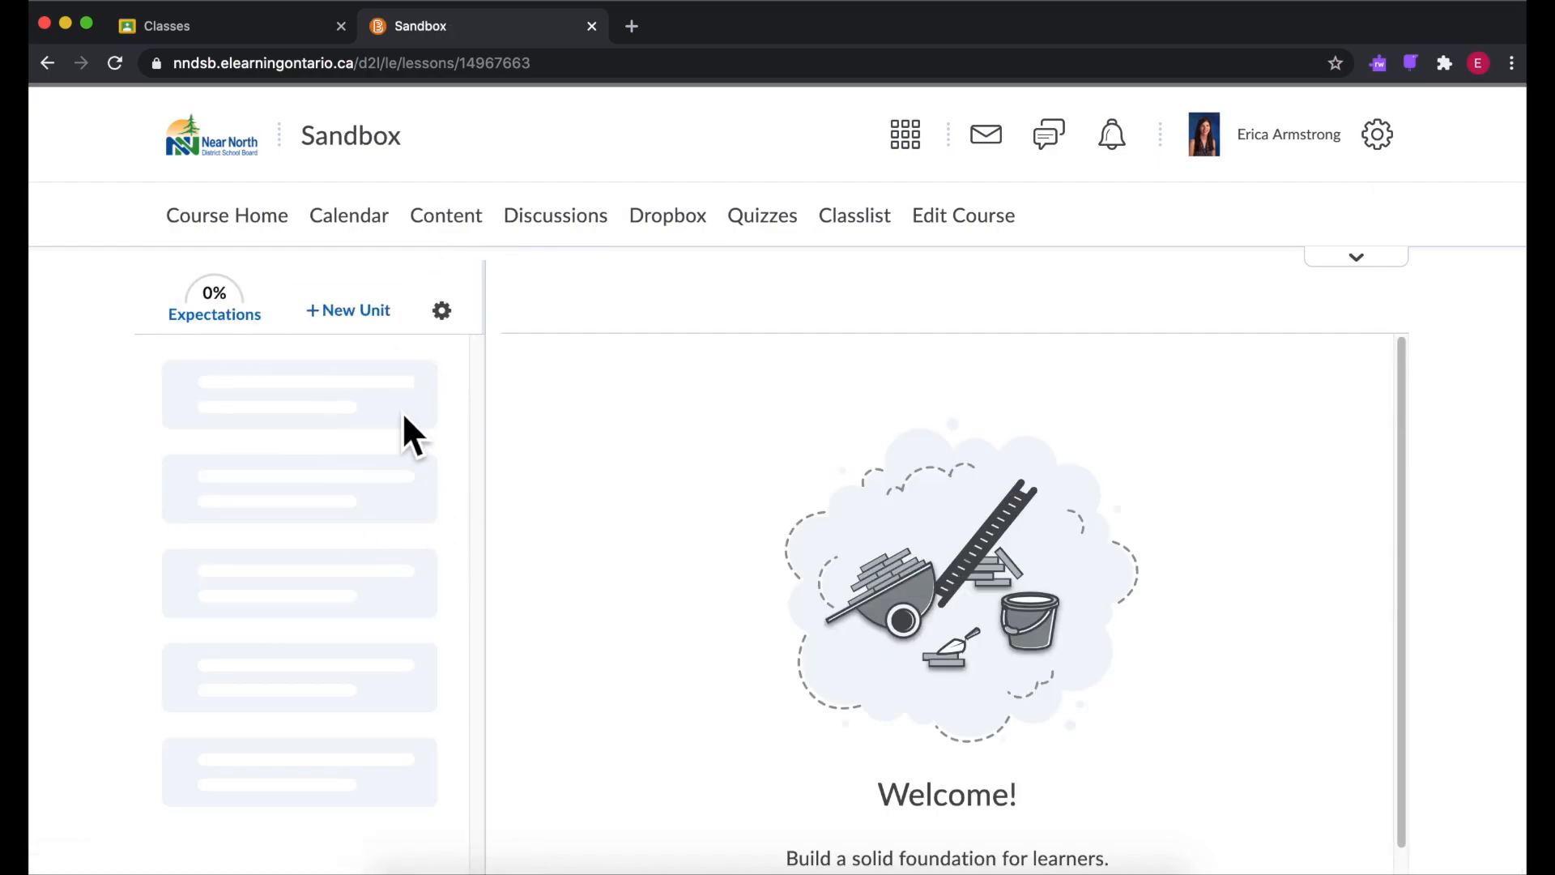
Step: Create and save a unit titled 'Math' with description 'Math', then set it Visible
left_click(348, 309)
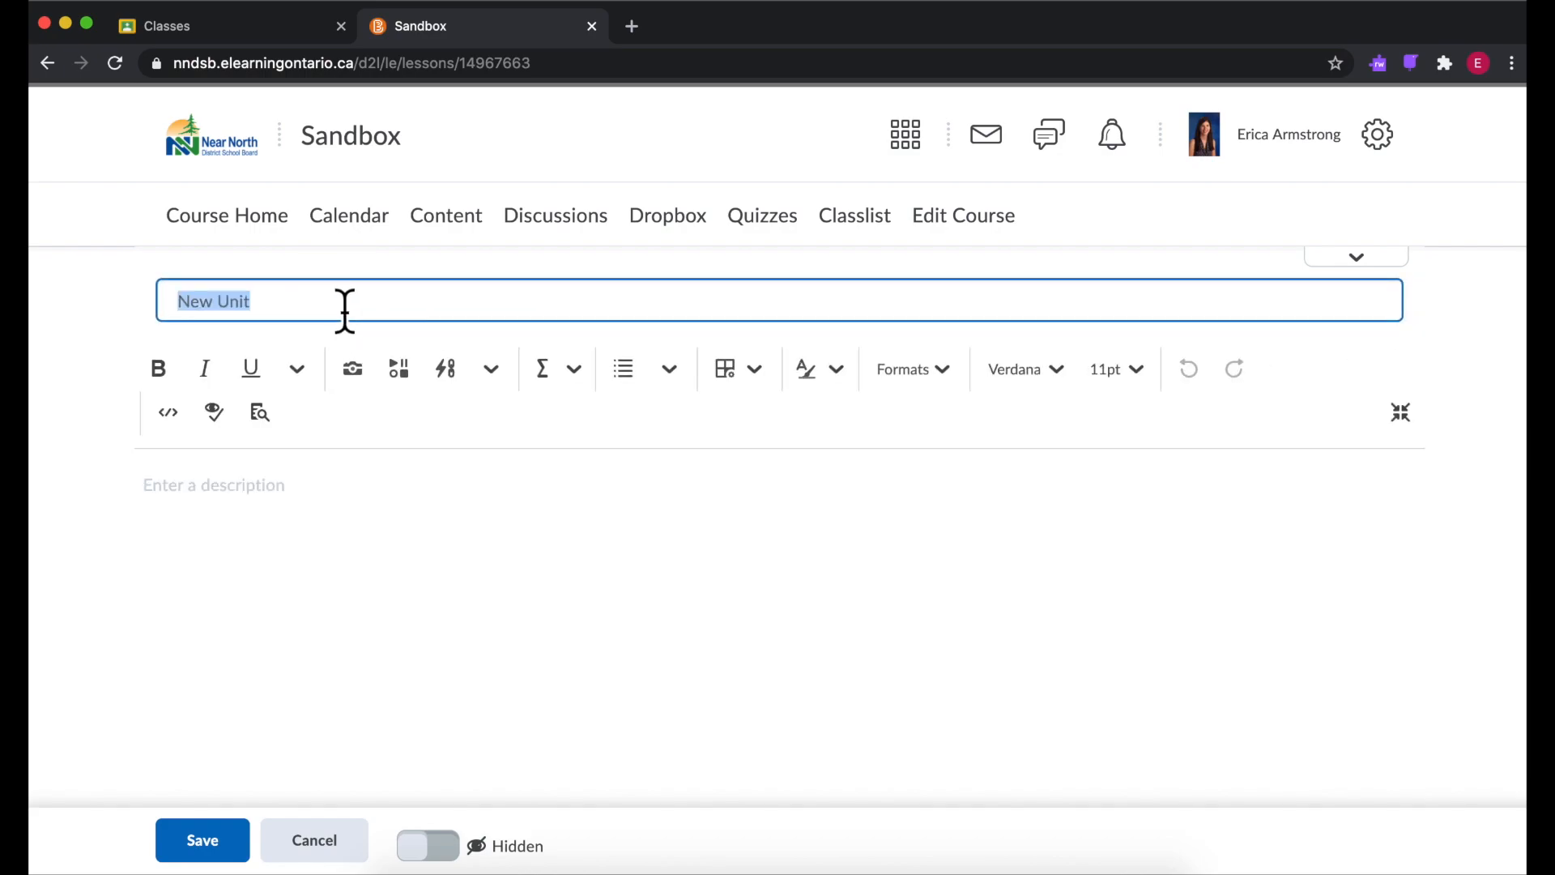
type("Math")
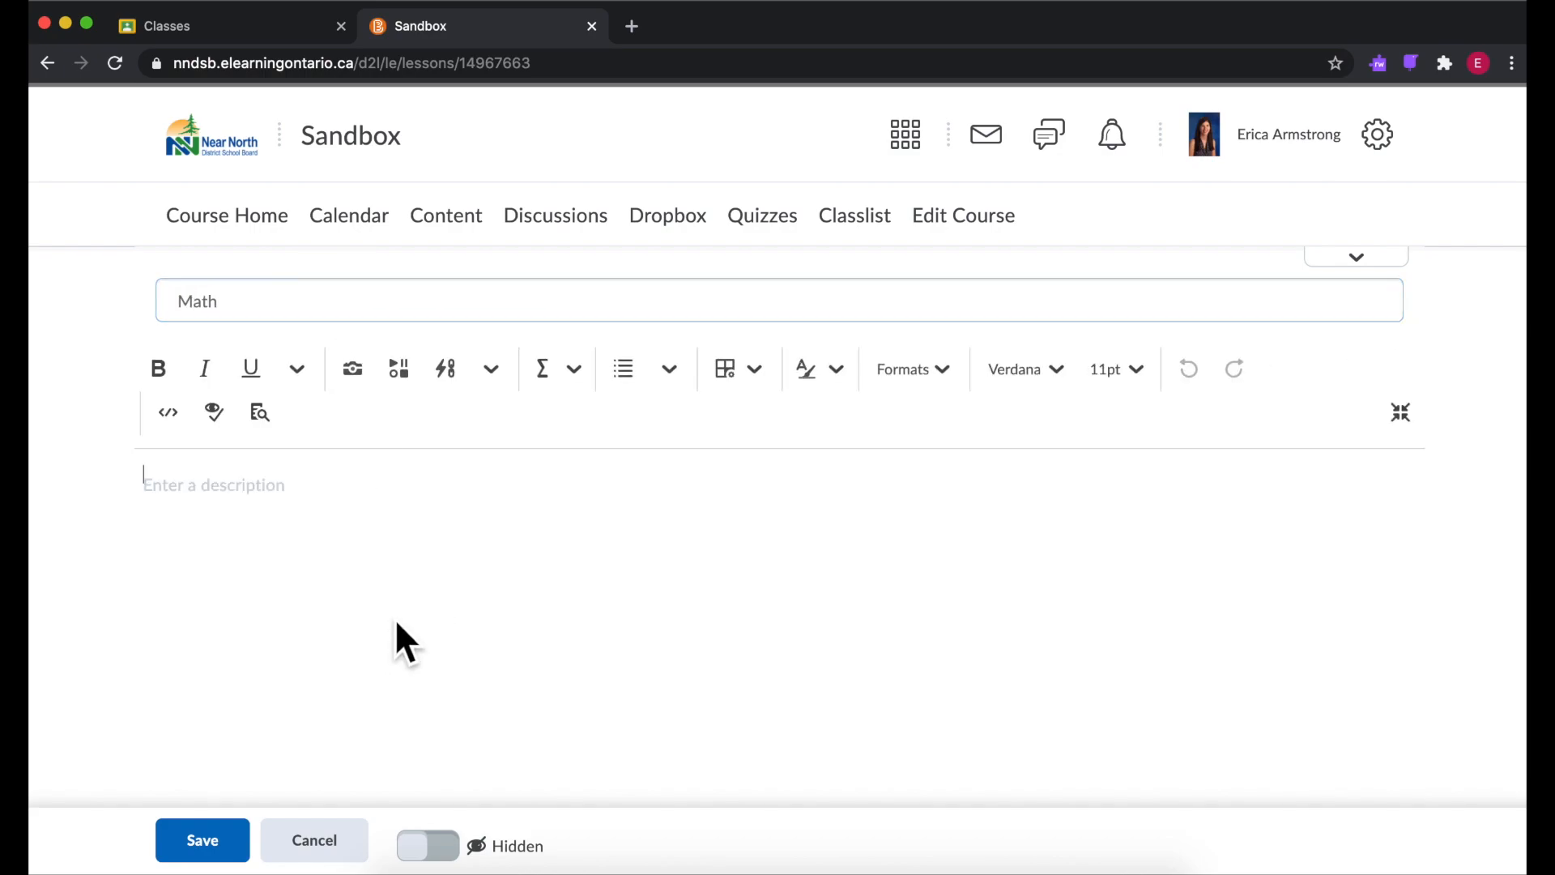
type("Math")
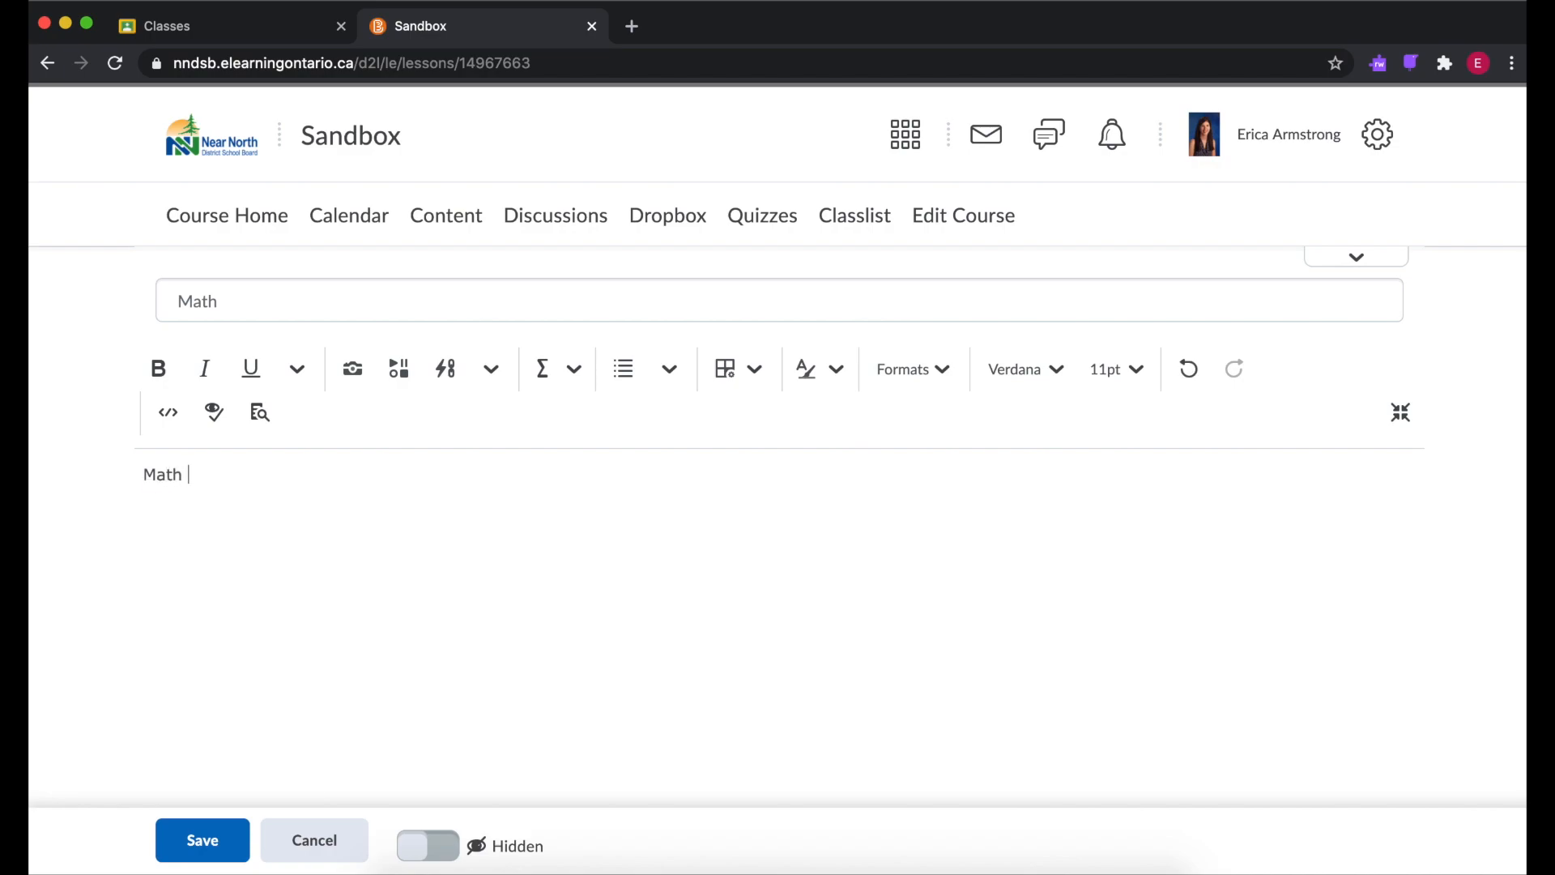
left_click(203, 840)
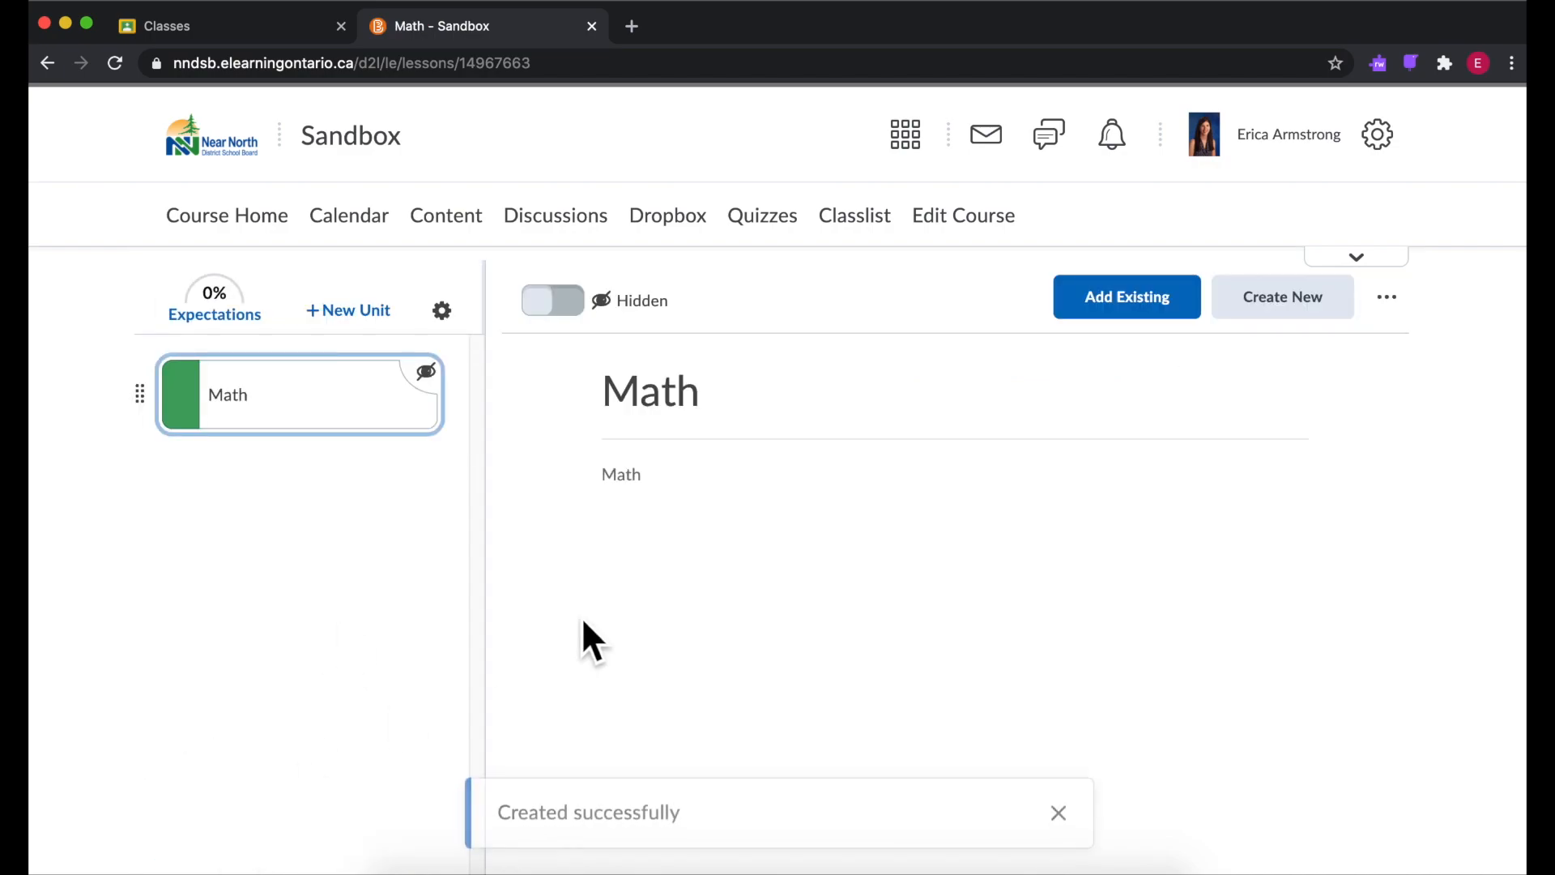
mouse_move(277, 496)
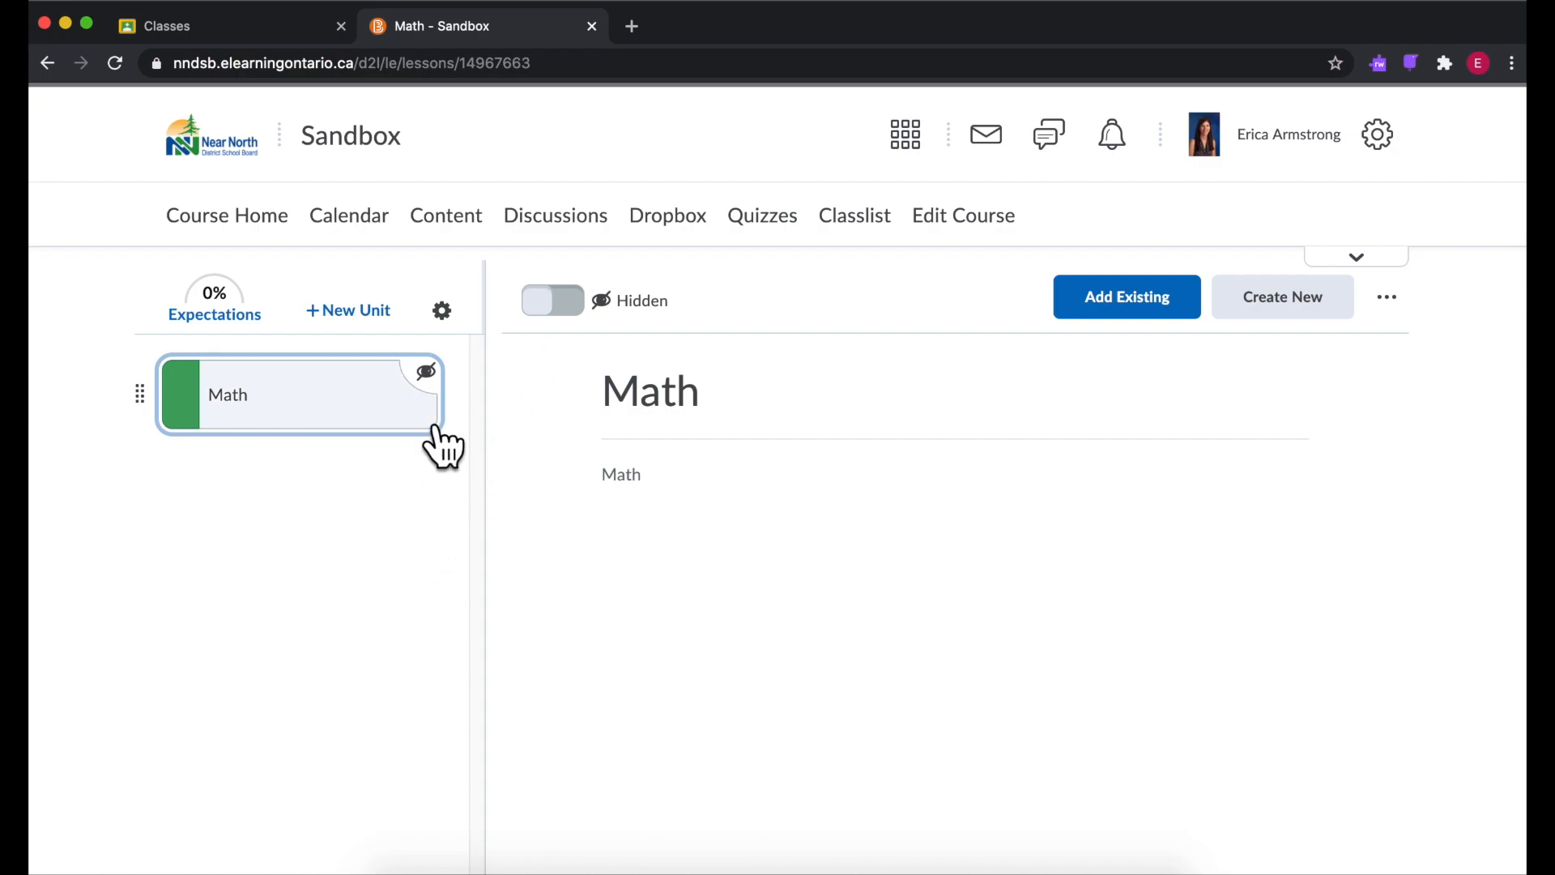
left_click(552, 299)
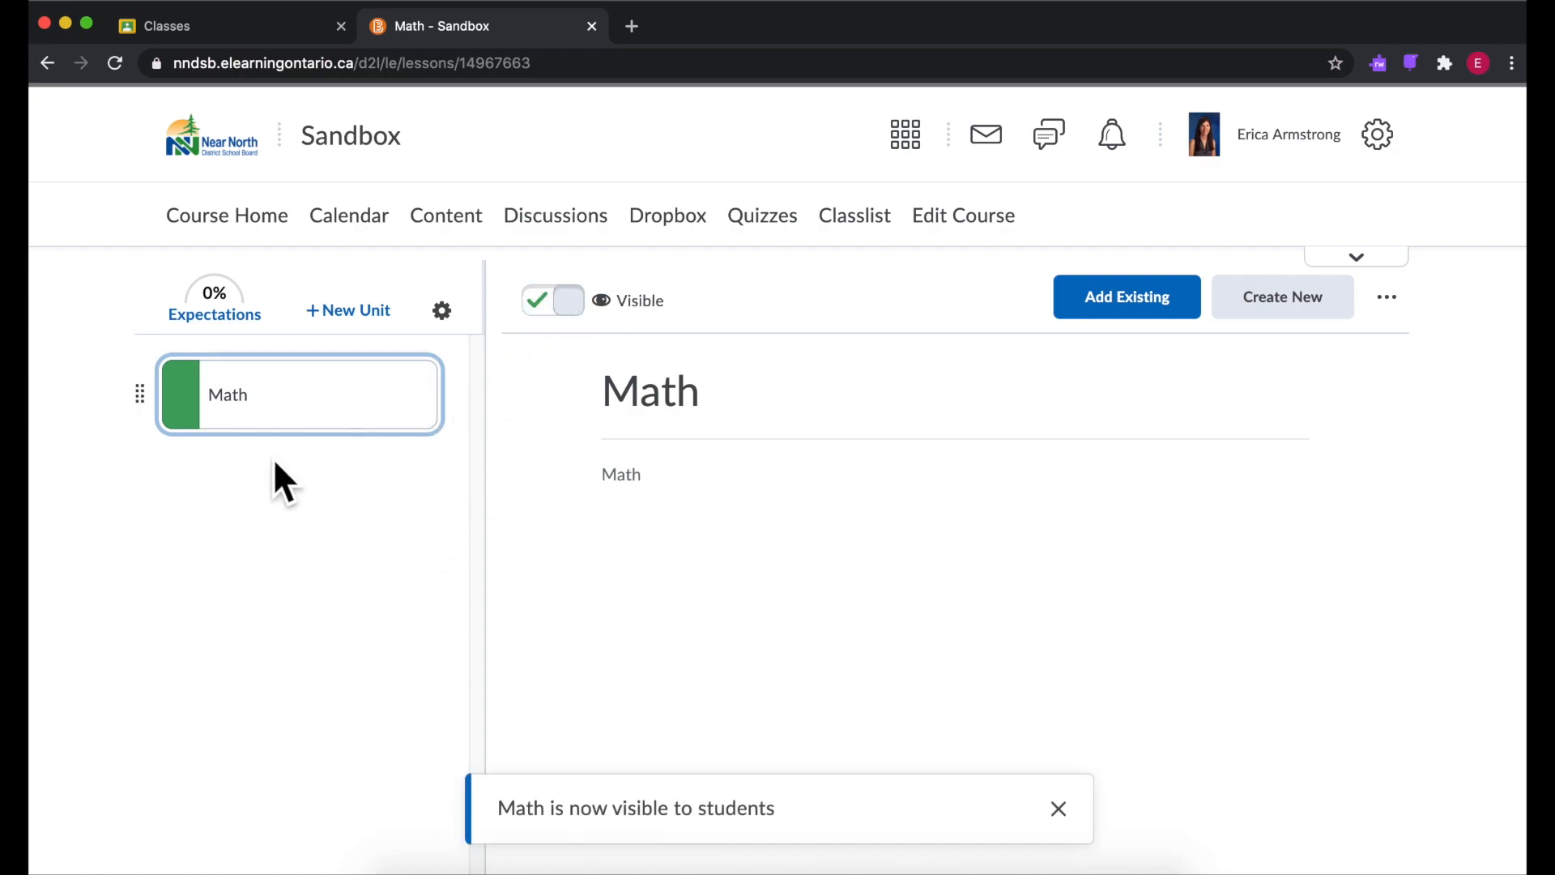
mouse_move(347, 500)
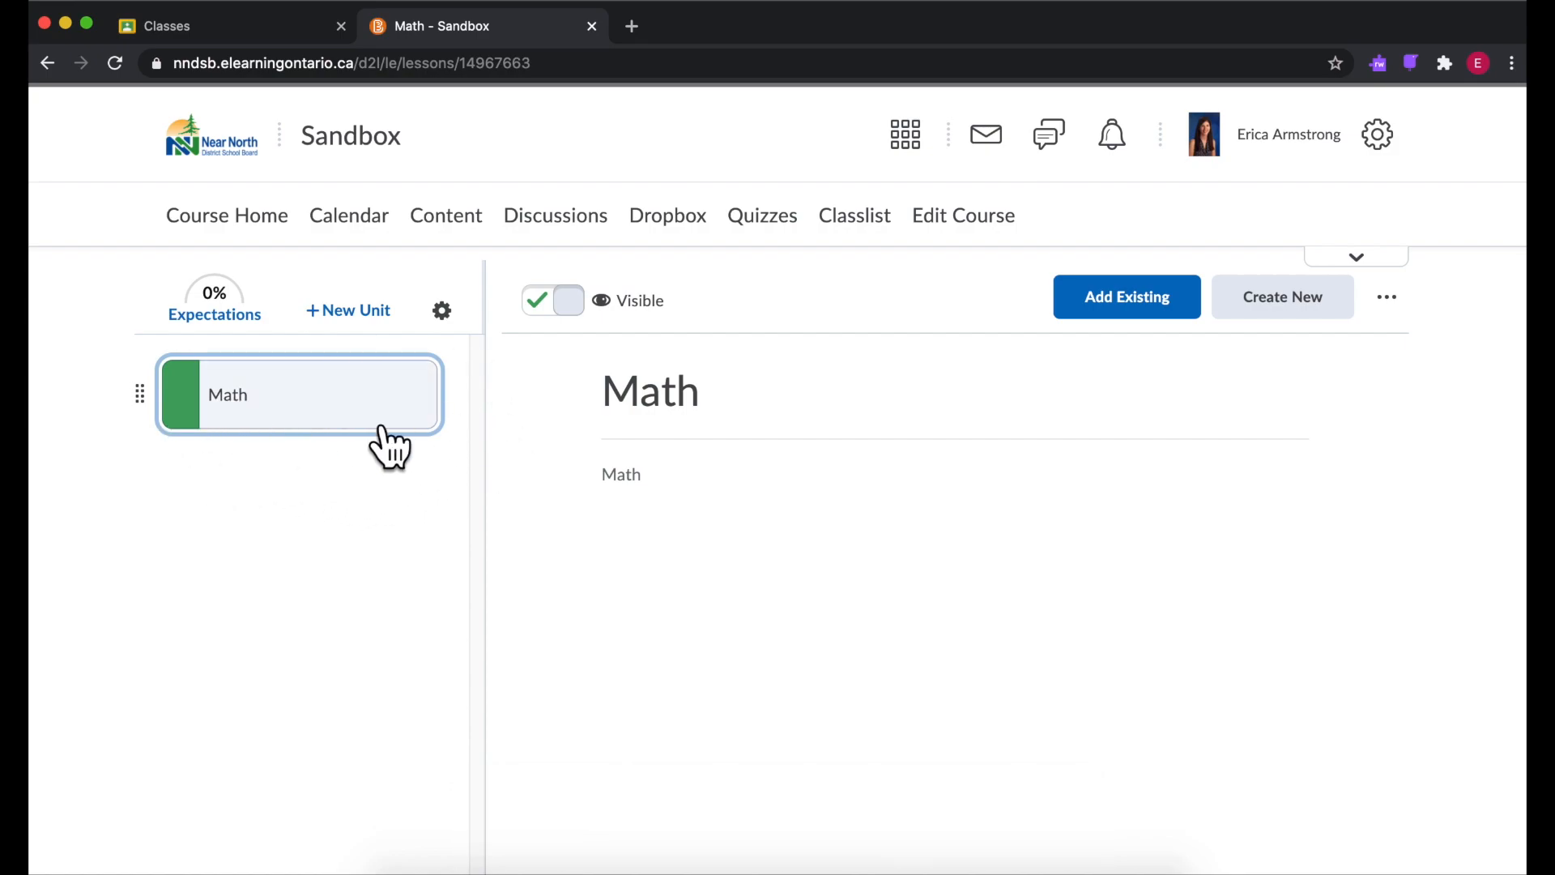
Step: Save a new 'Algebra' lesson under Math with placeholder description 'jafo;awfjw'
left_click(1282, 297)
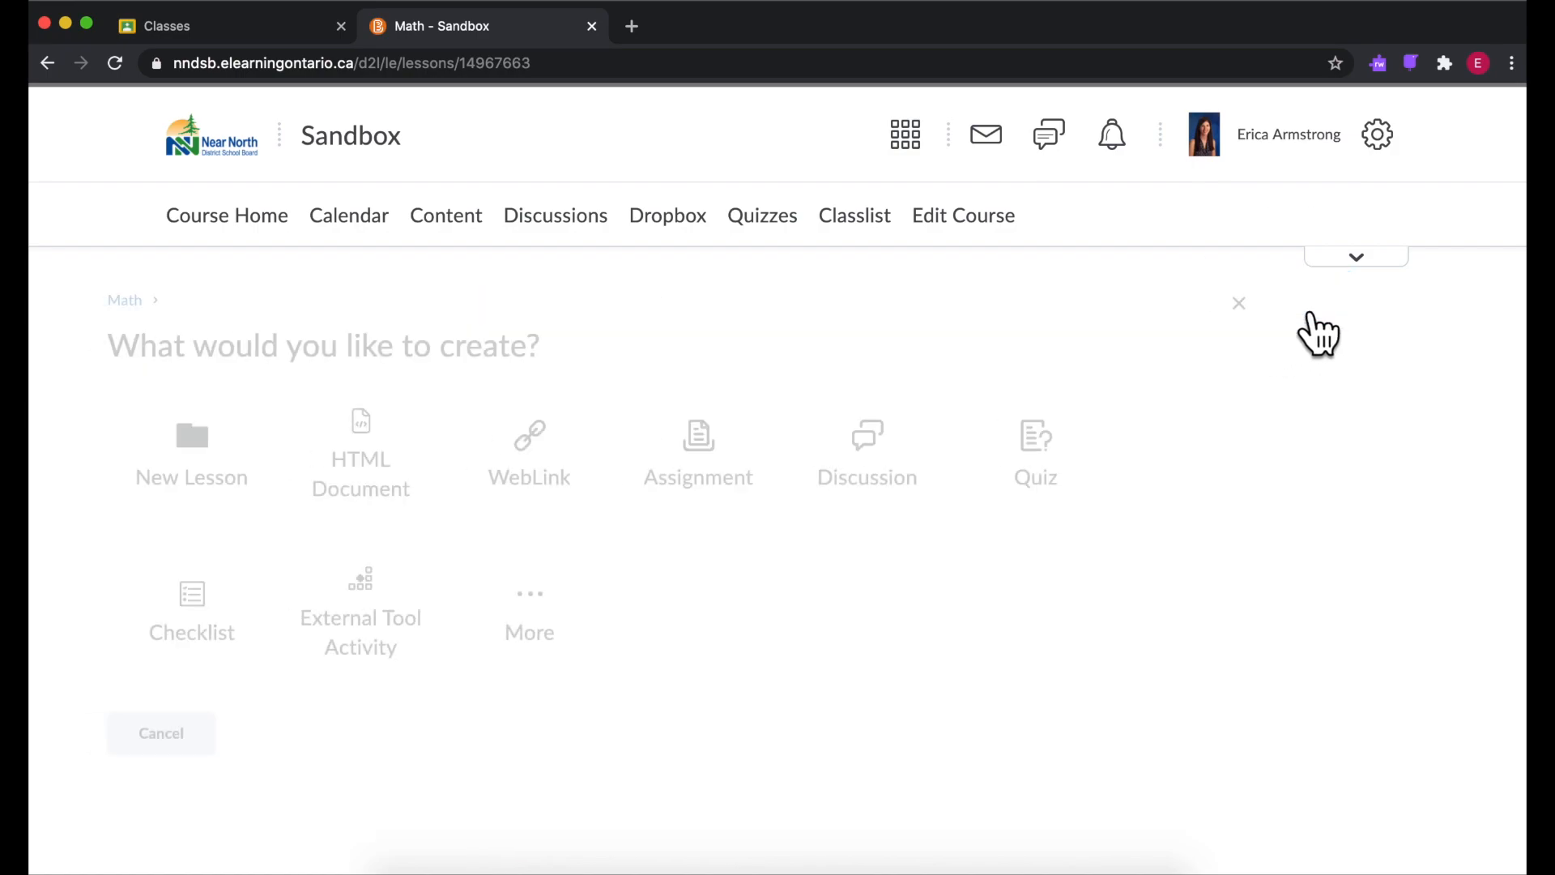
left_click(191, 454)
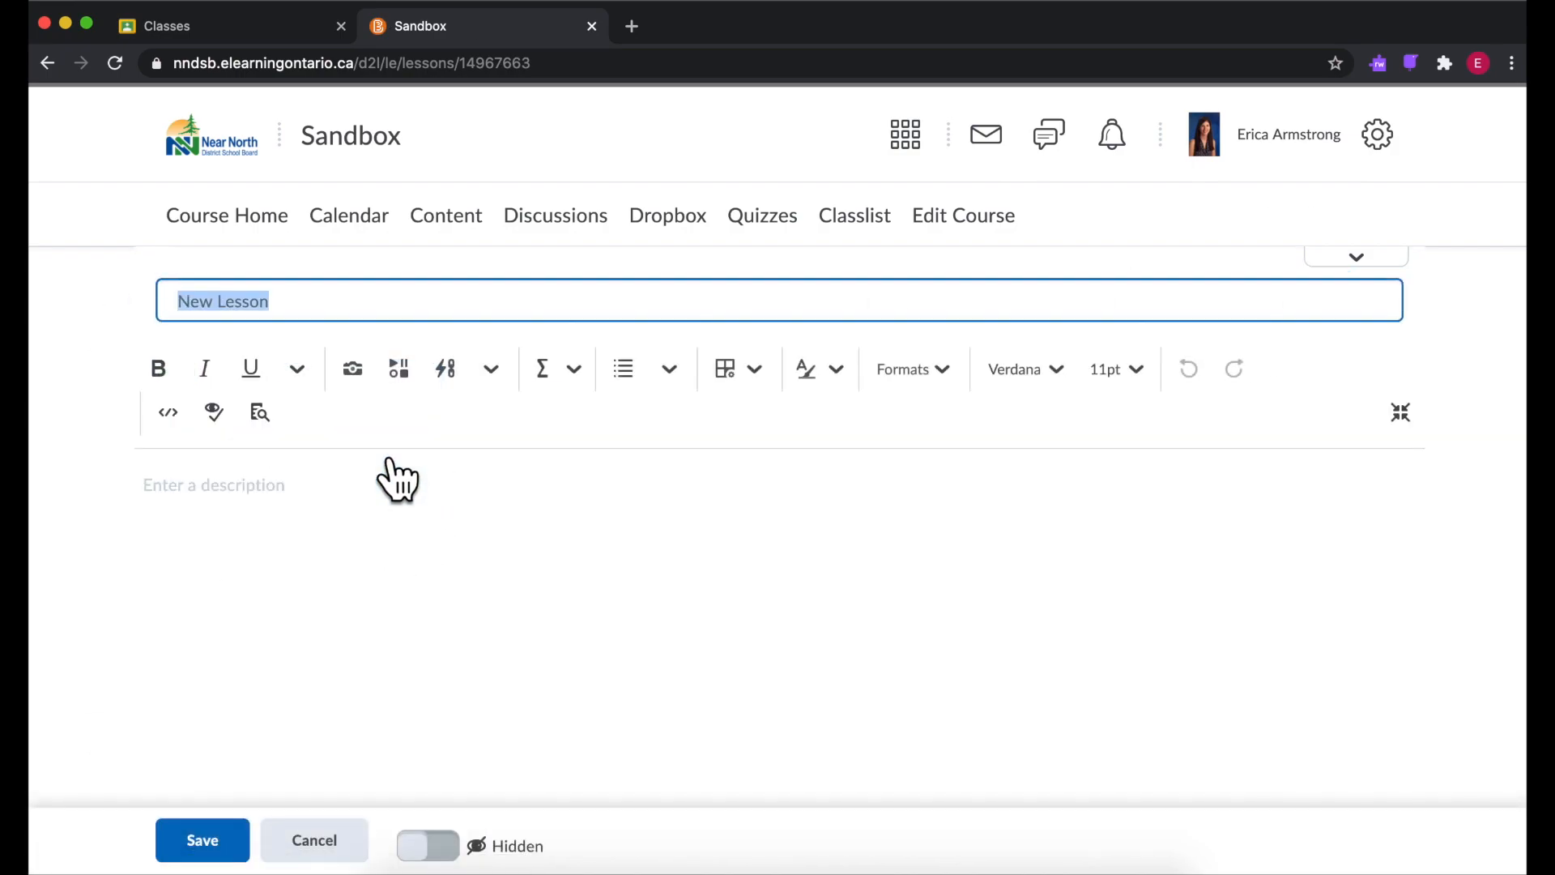
mouse_move(402, 610)
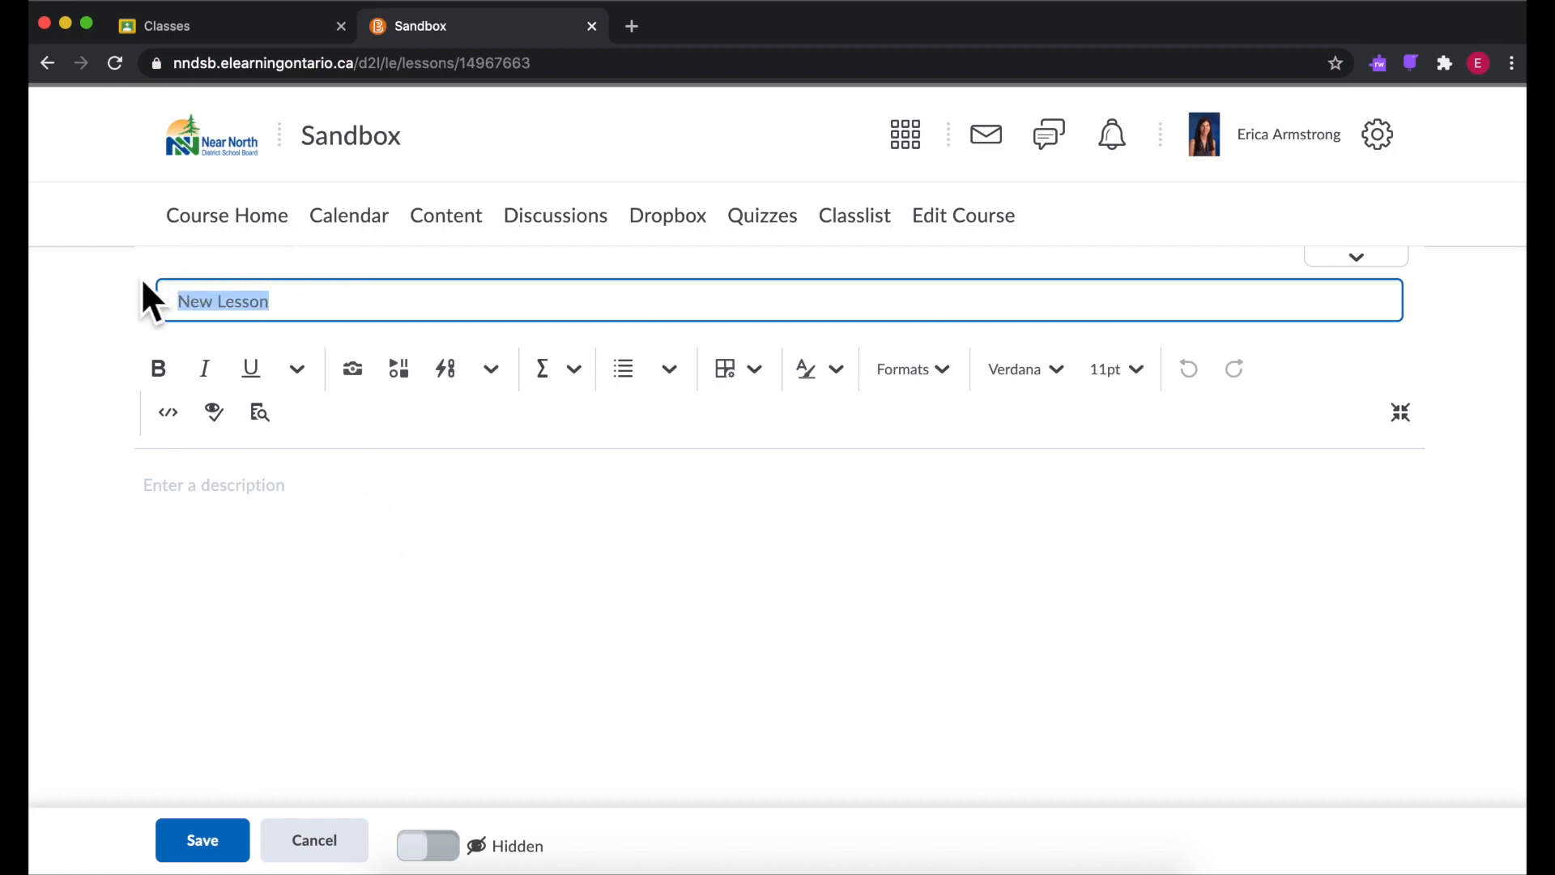
type("Al")
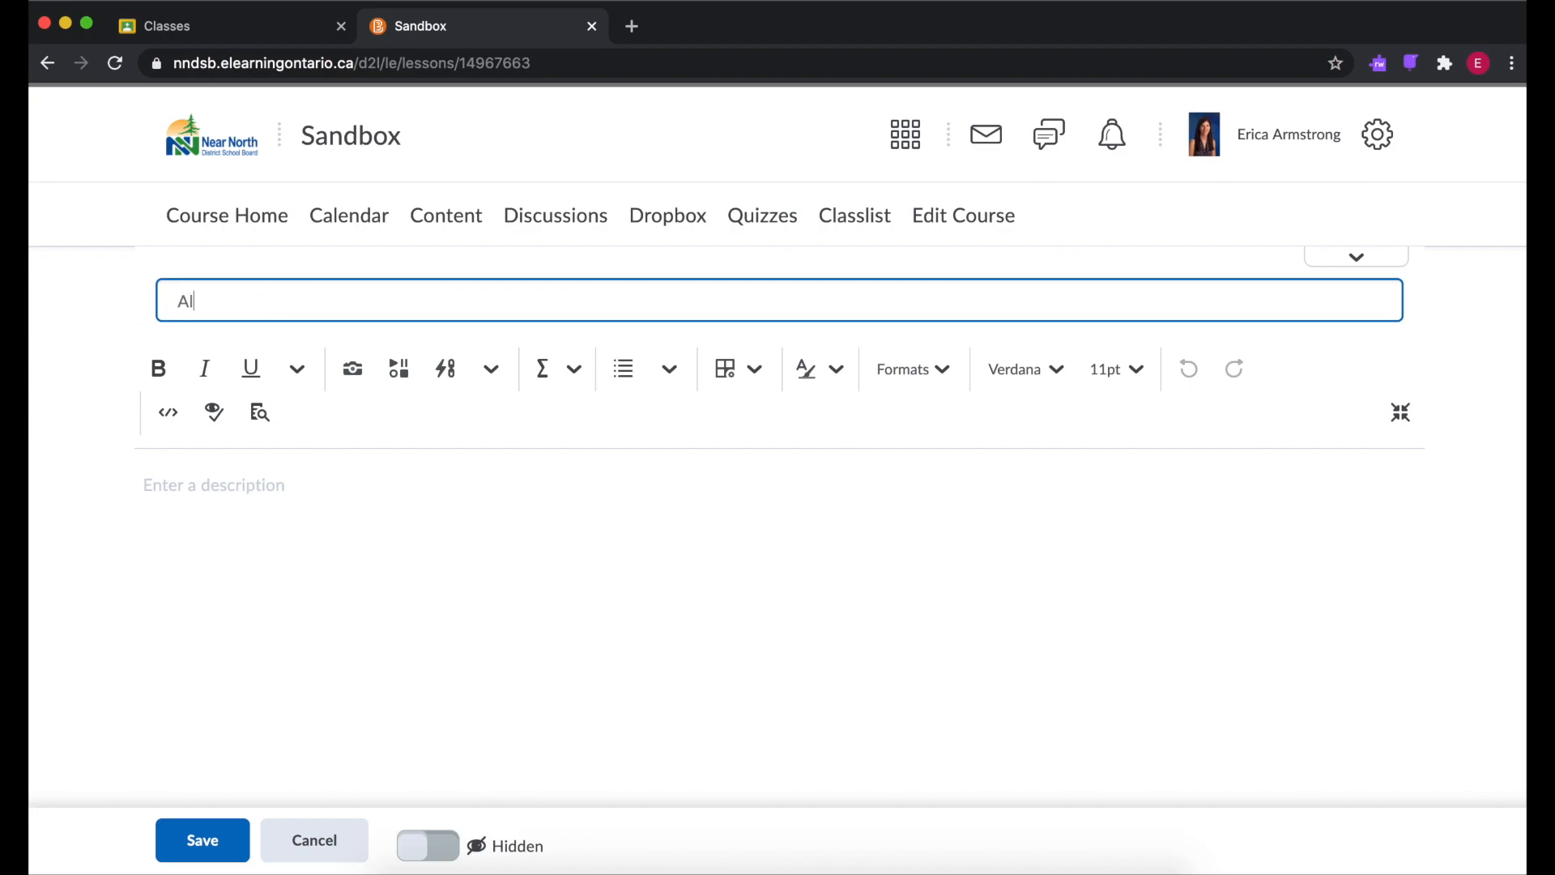
type("gebra")
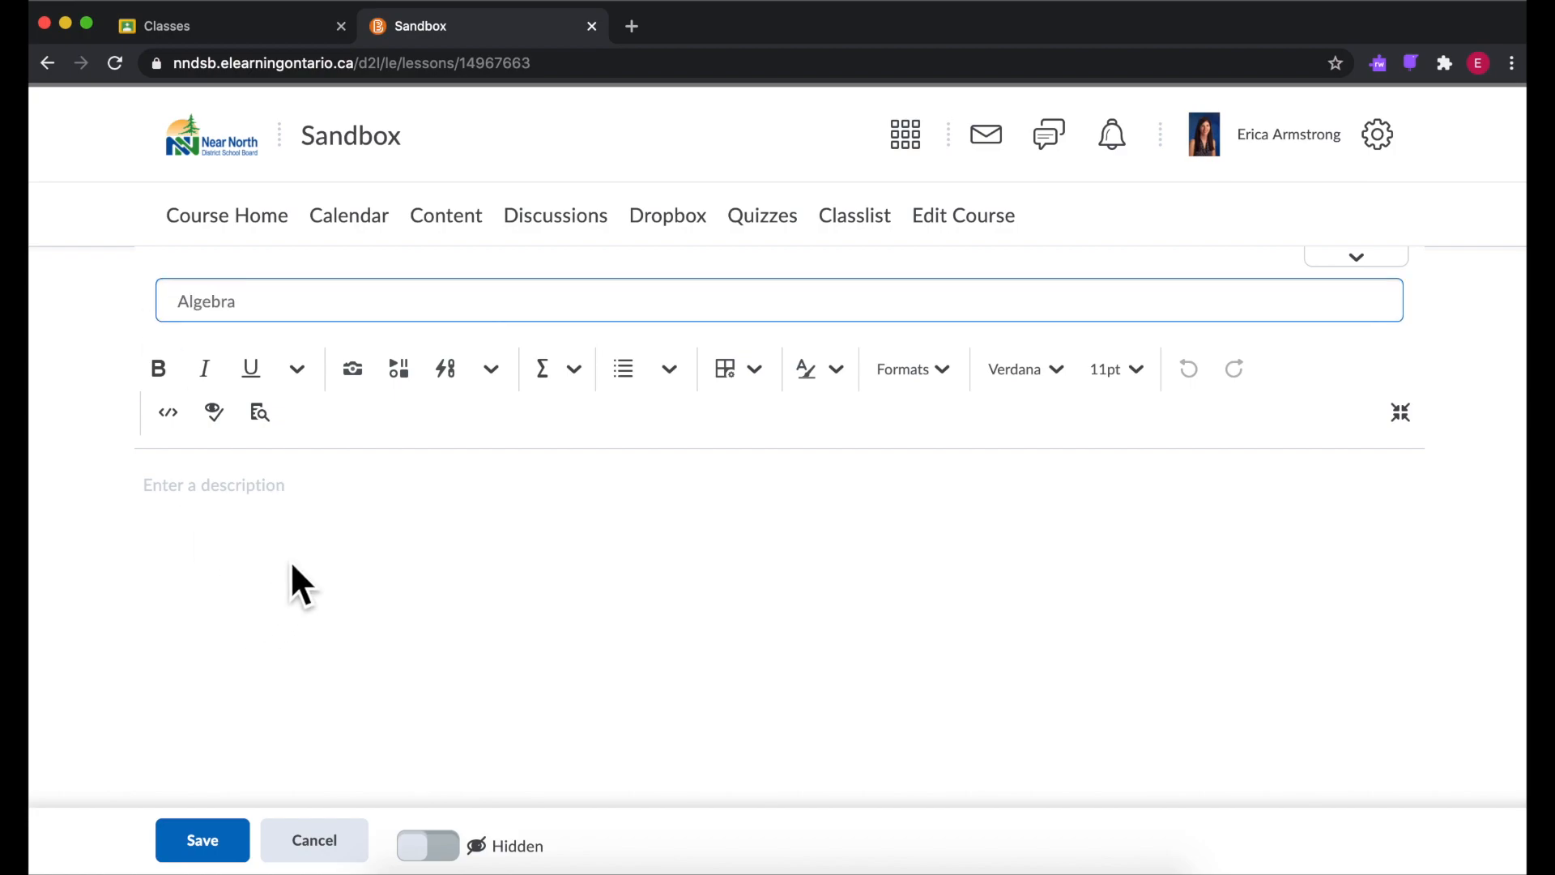
type("jafo;awfjw")
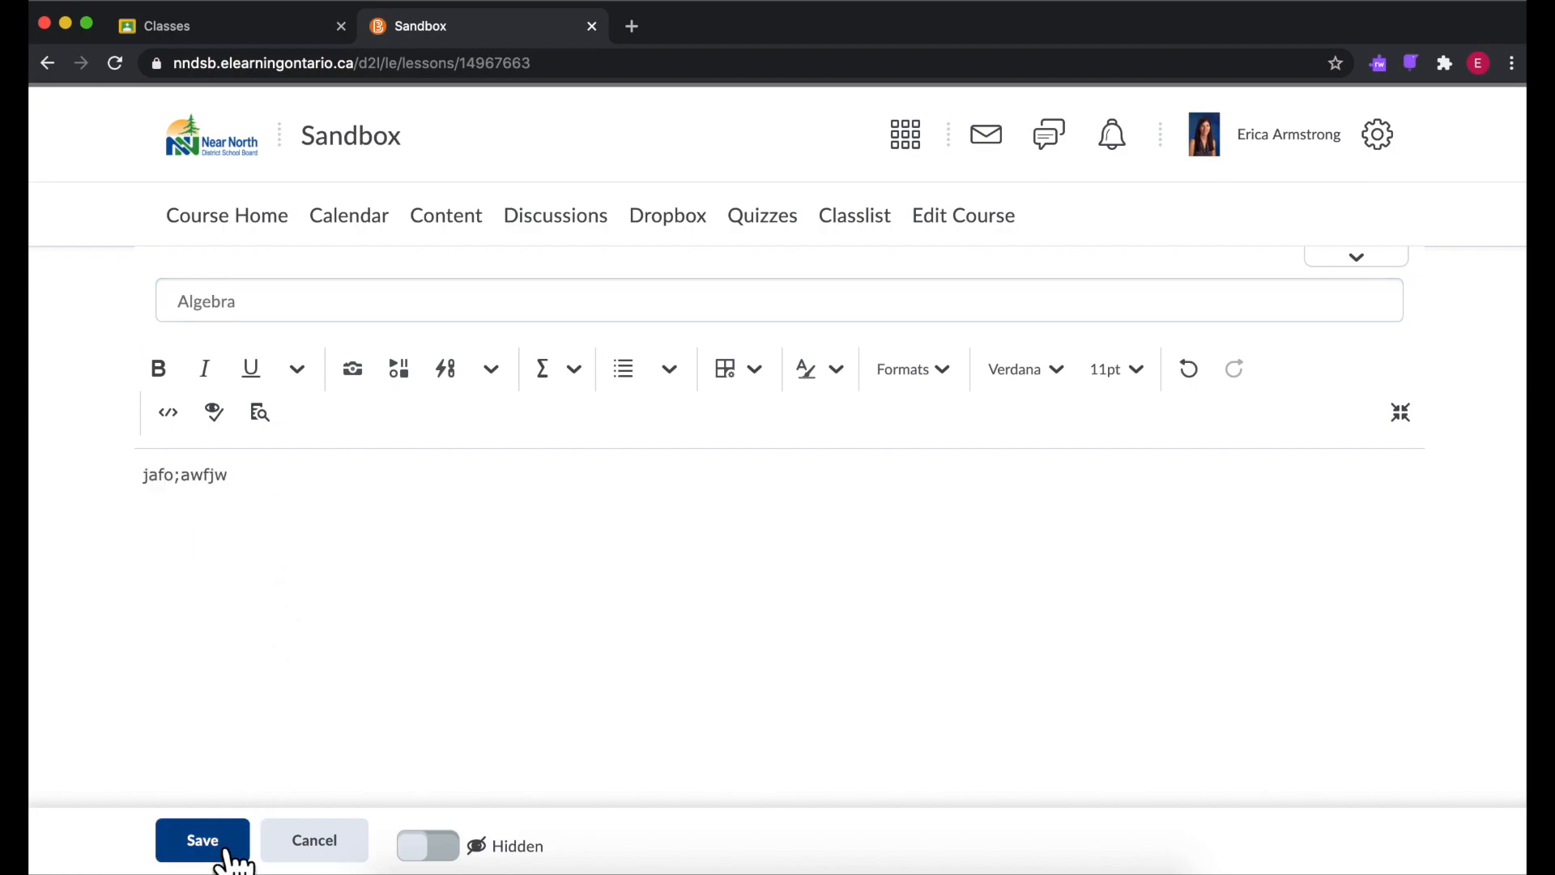
left_click(203, 840)
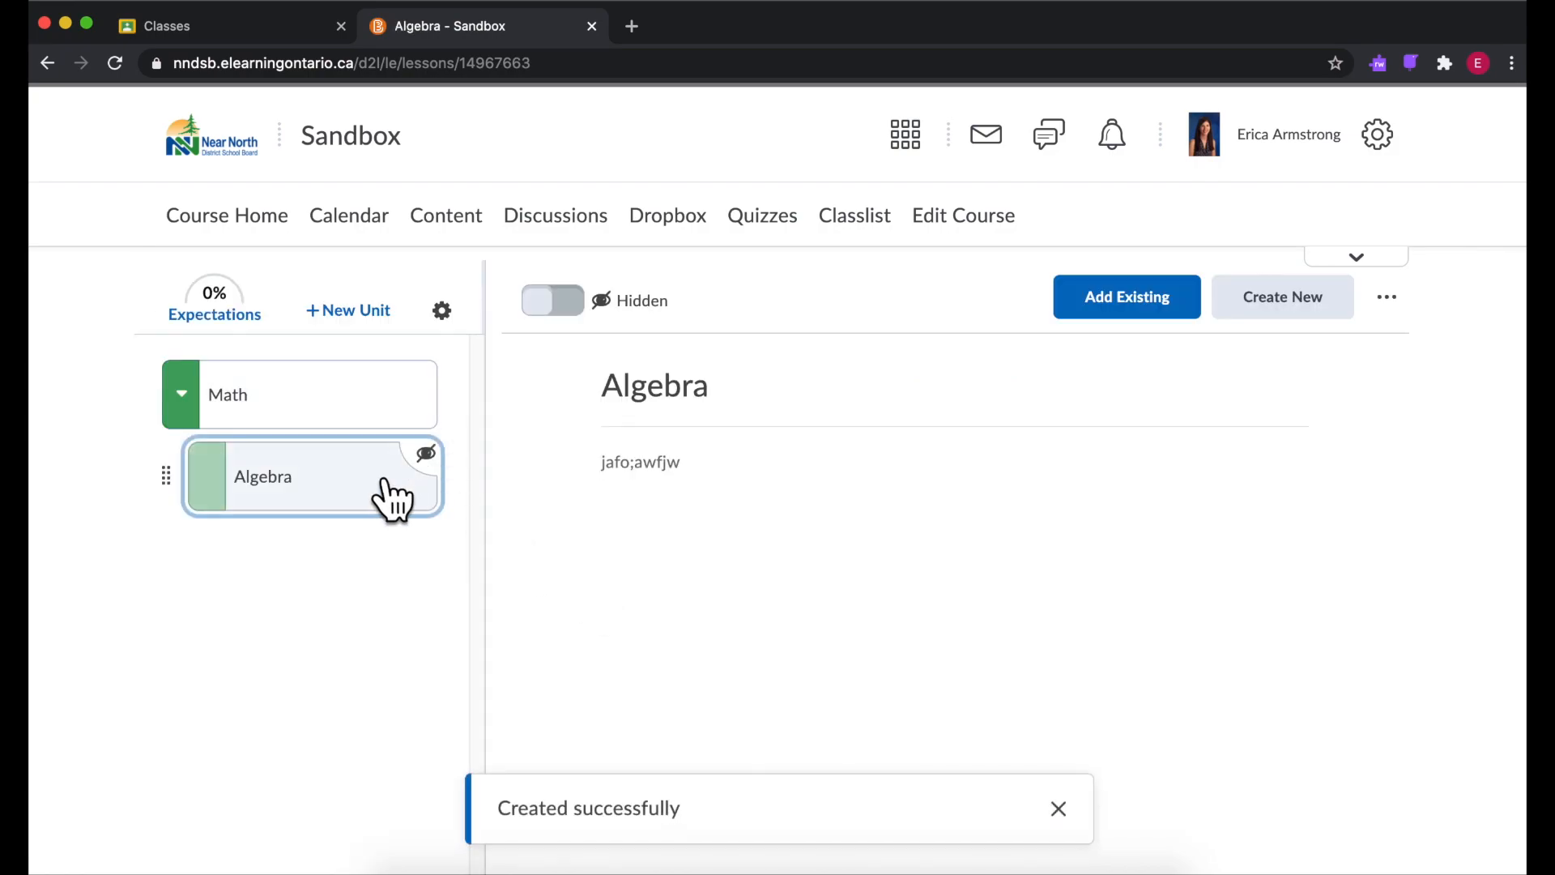
mouse_move(295, 459)
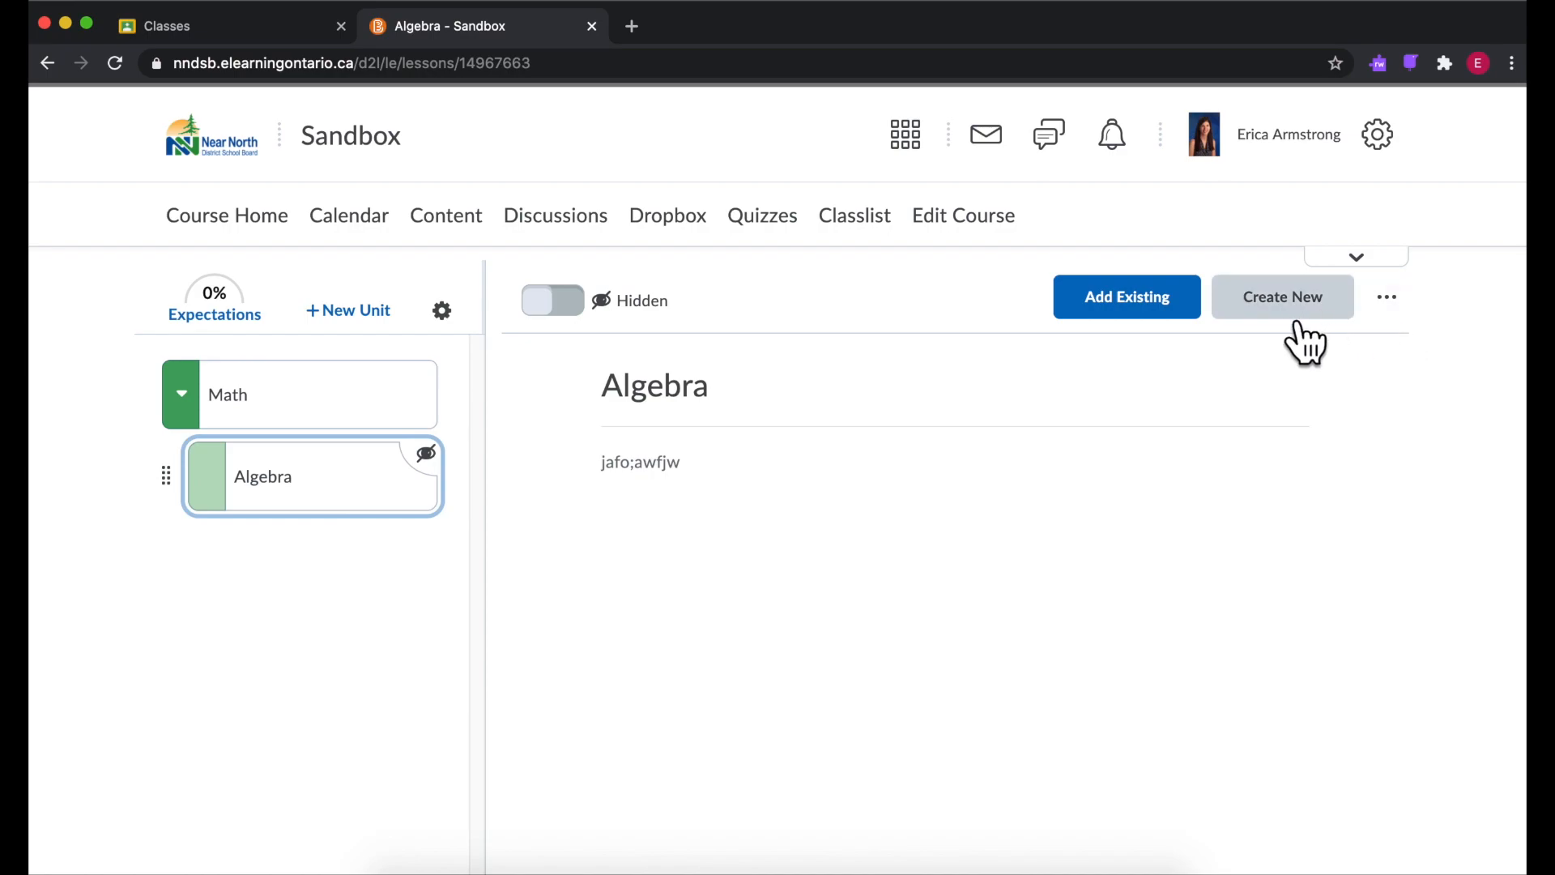
Step: Start a new Algebra item titled 'How to... awofjwo' with description 'fowjfowjf'
left_click(1282, 296)
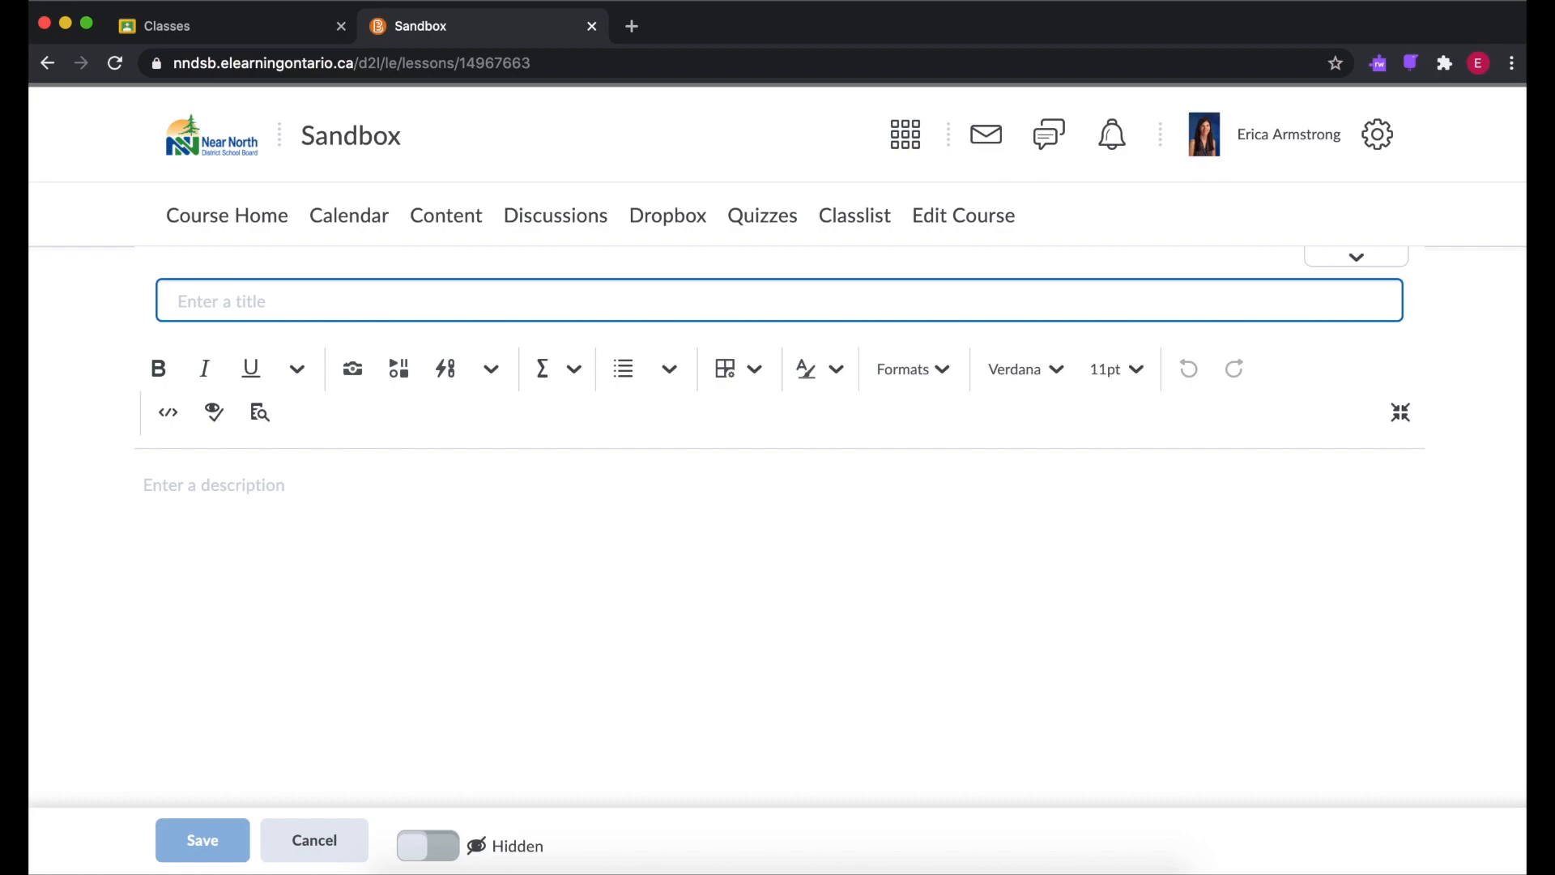
type("How to... awofjwo")
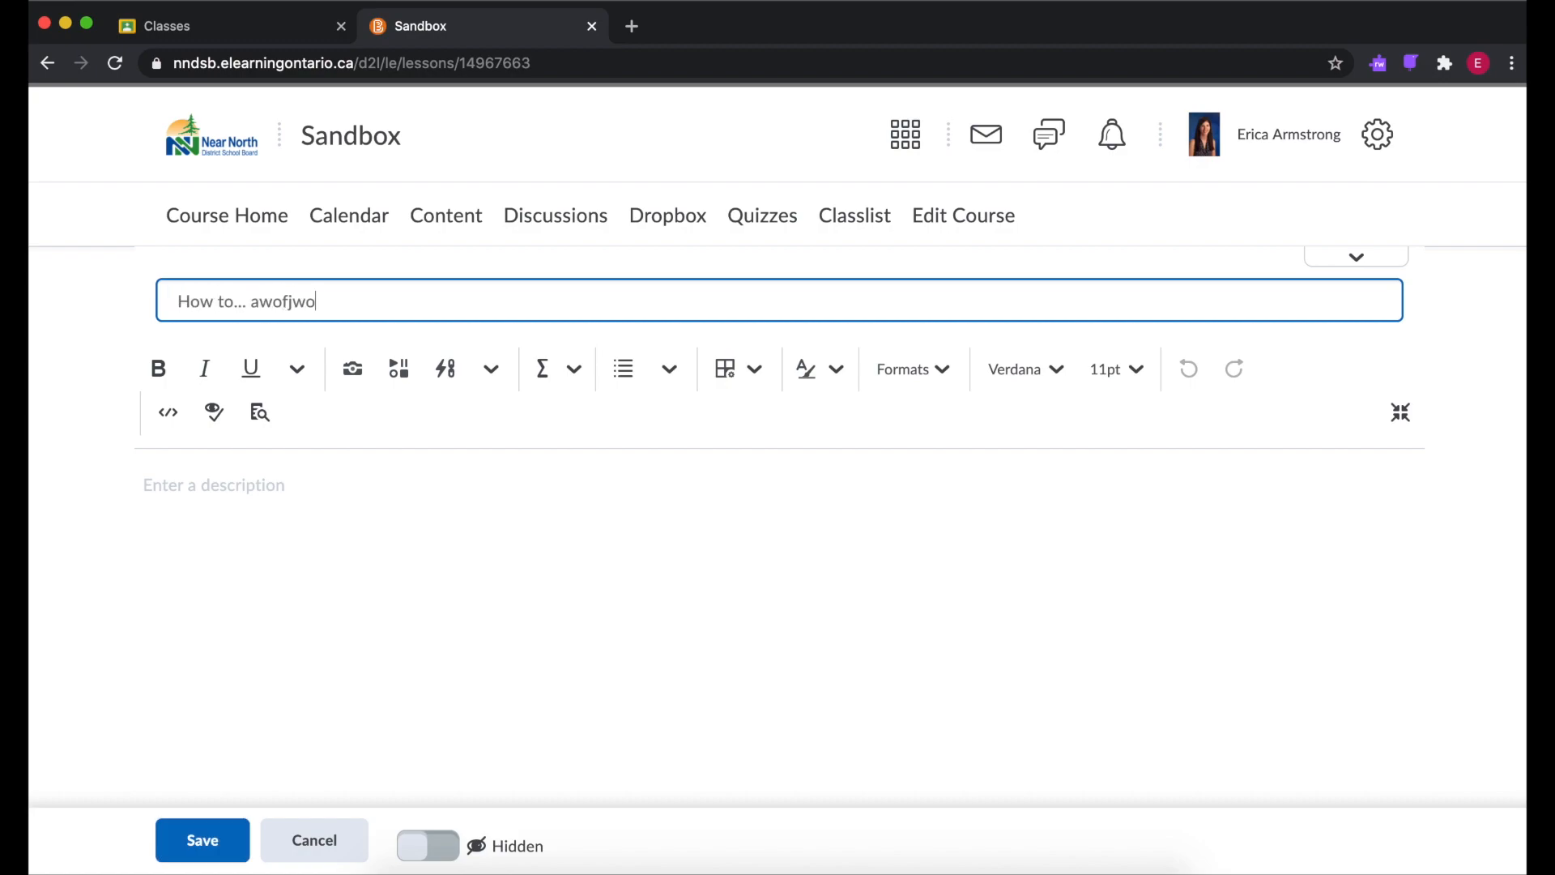
type("fowjfowjf")
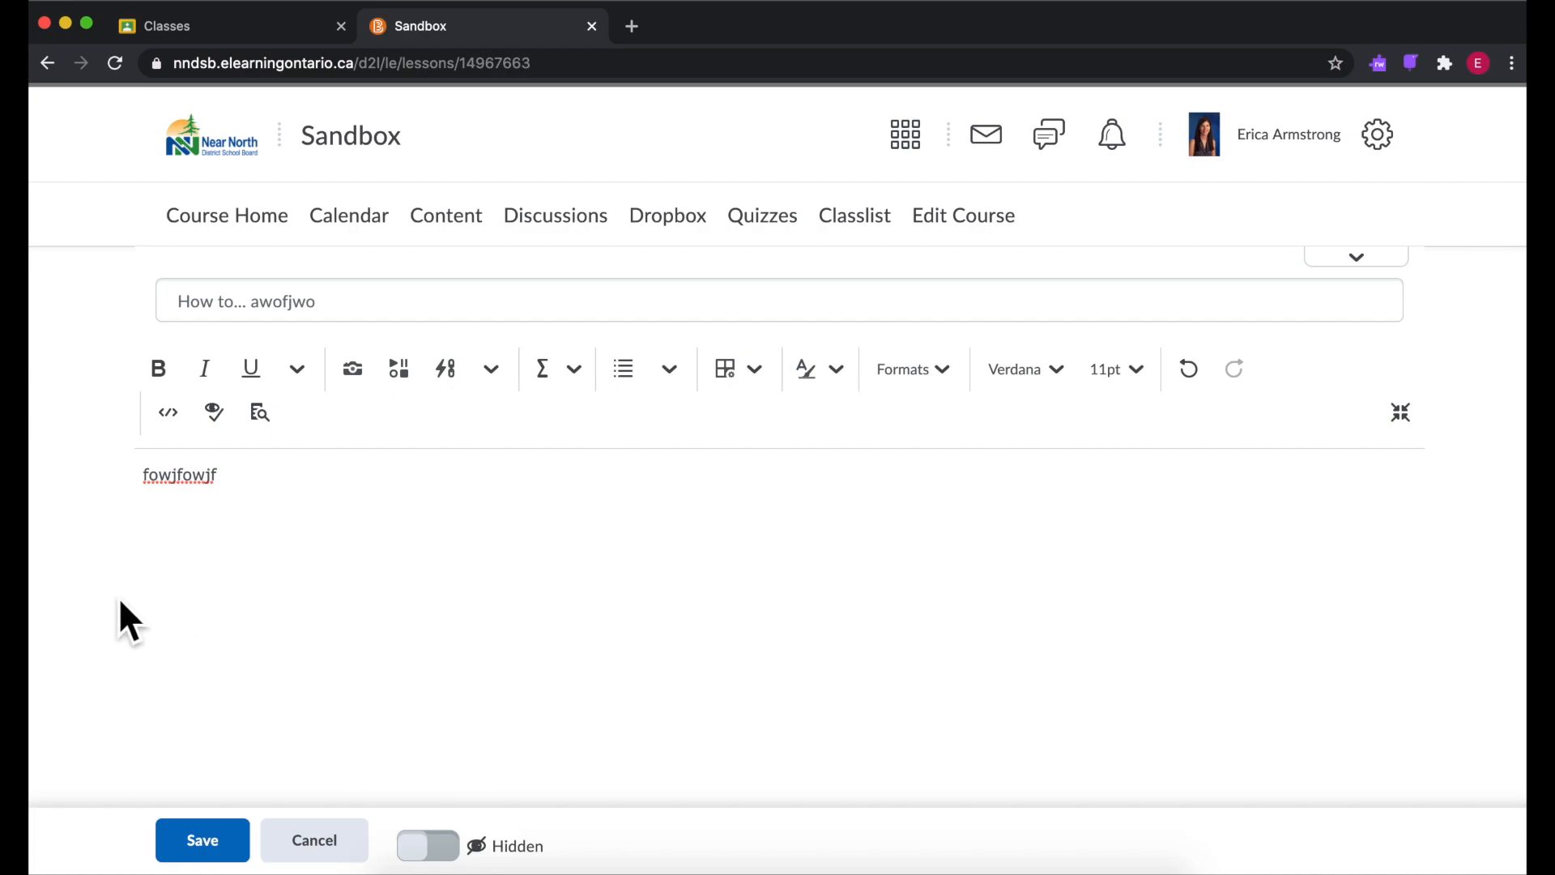
mouse_move(276, 561)
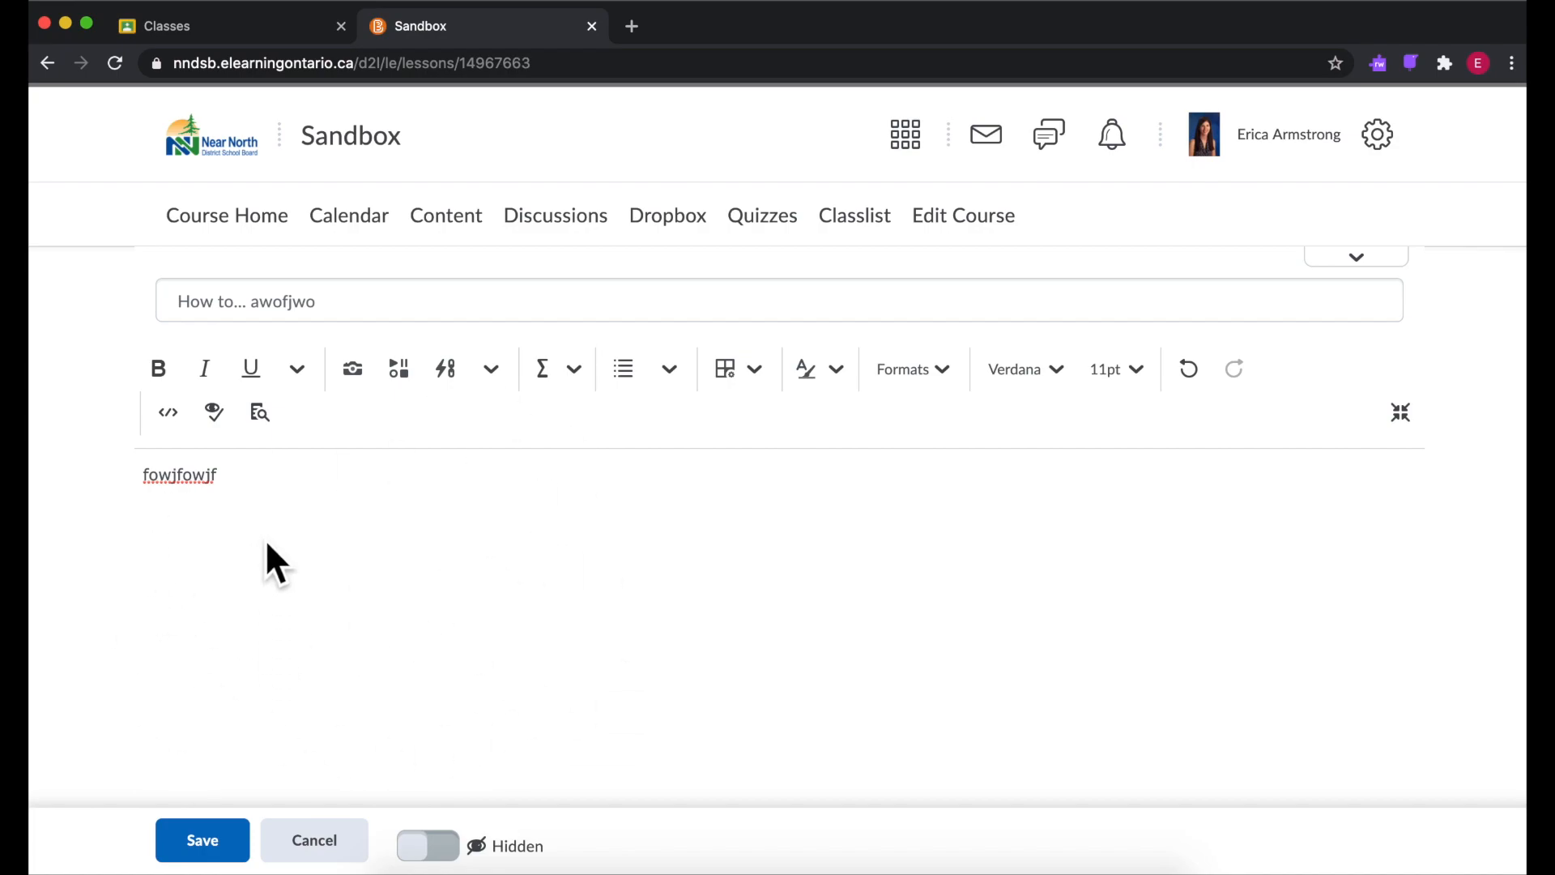
mouse_move(377, 593)
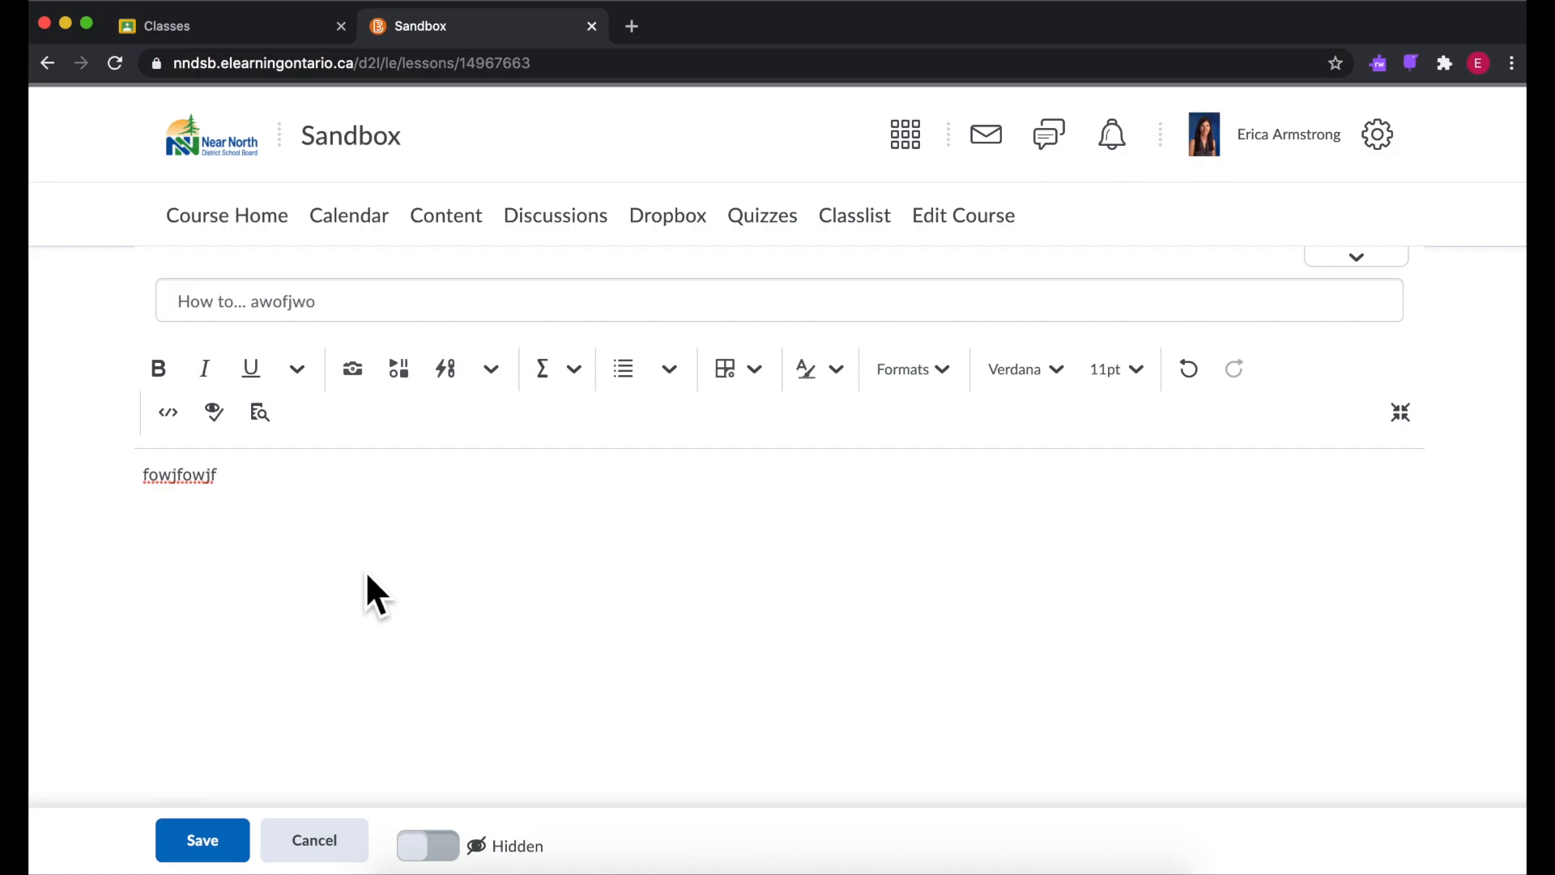
mouse_move(348, 461)
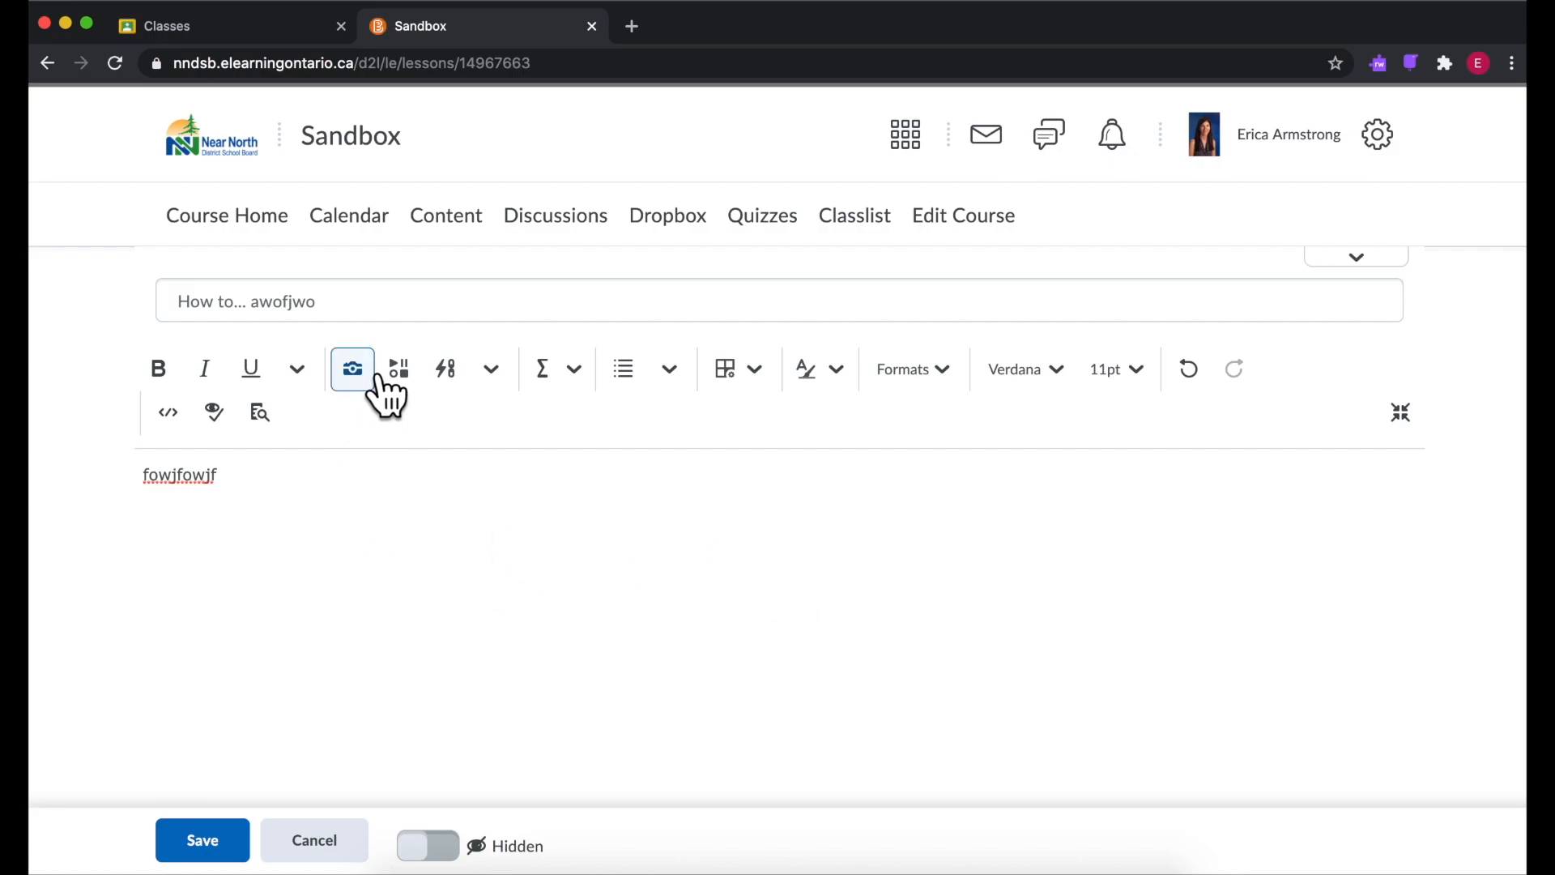
mouse_move(398, 367)
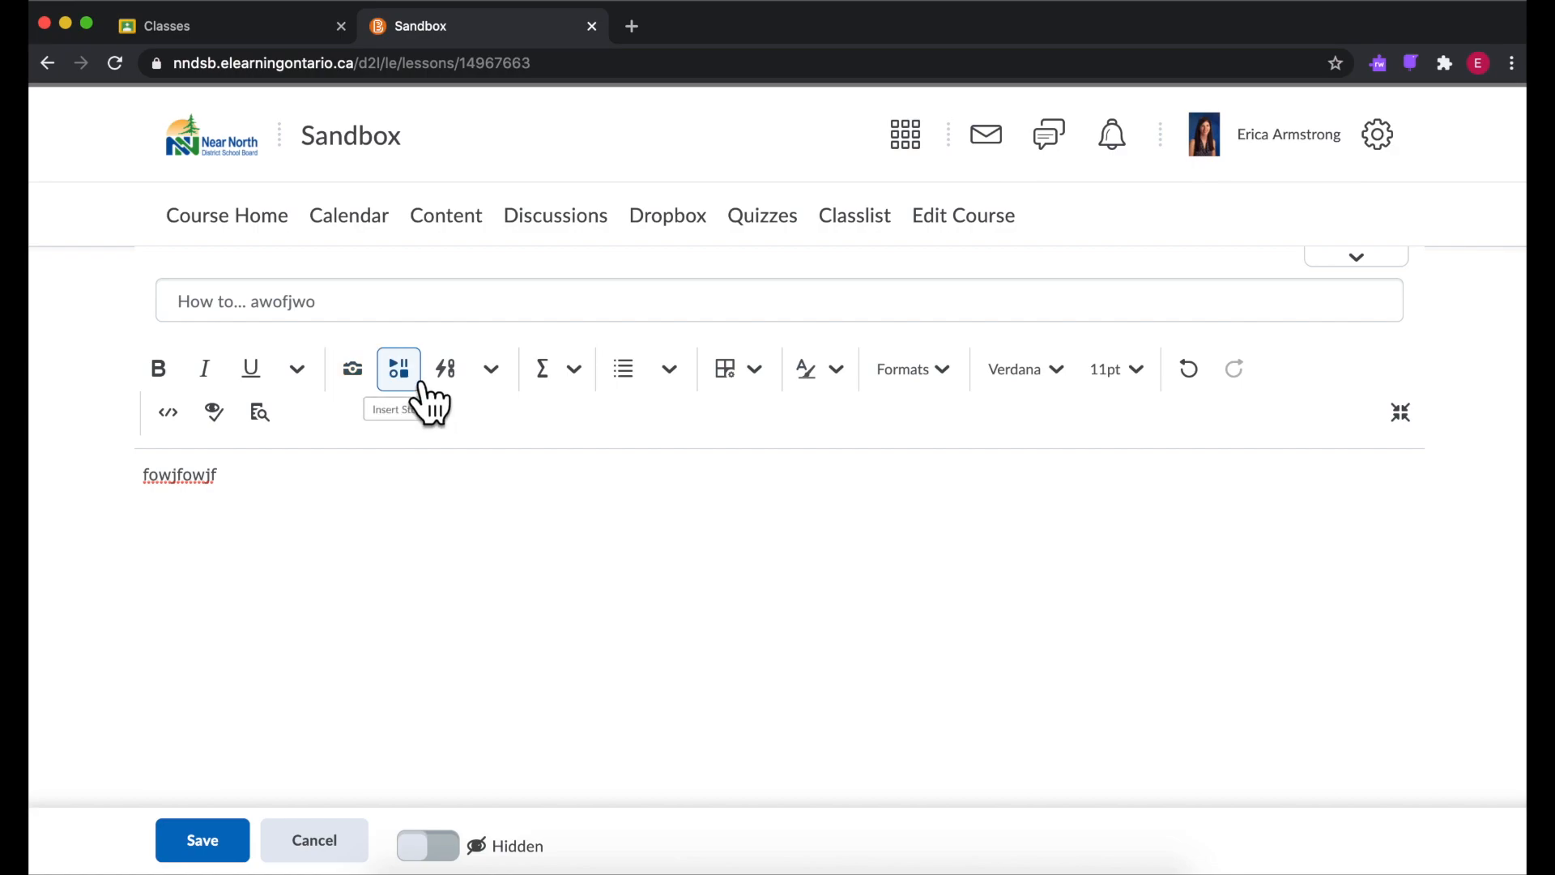
Step: Show the Insert Stuff source list for the item description and scroll through it
left_click(398, 369)
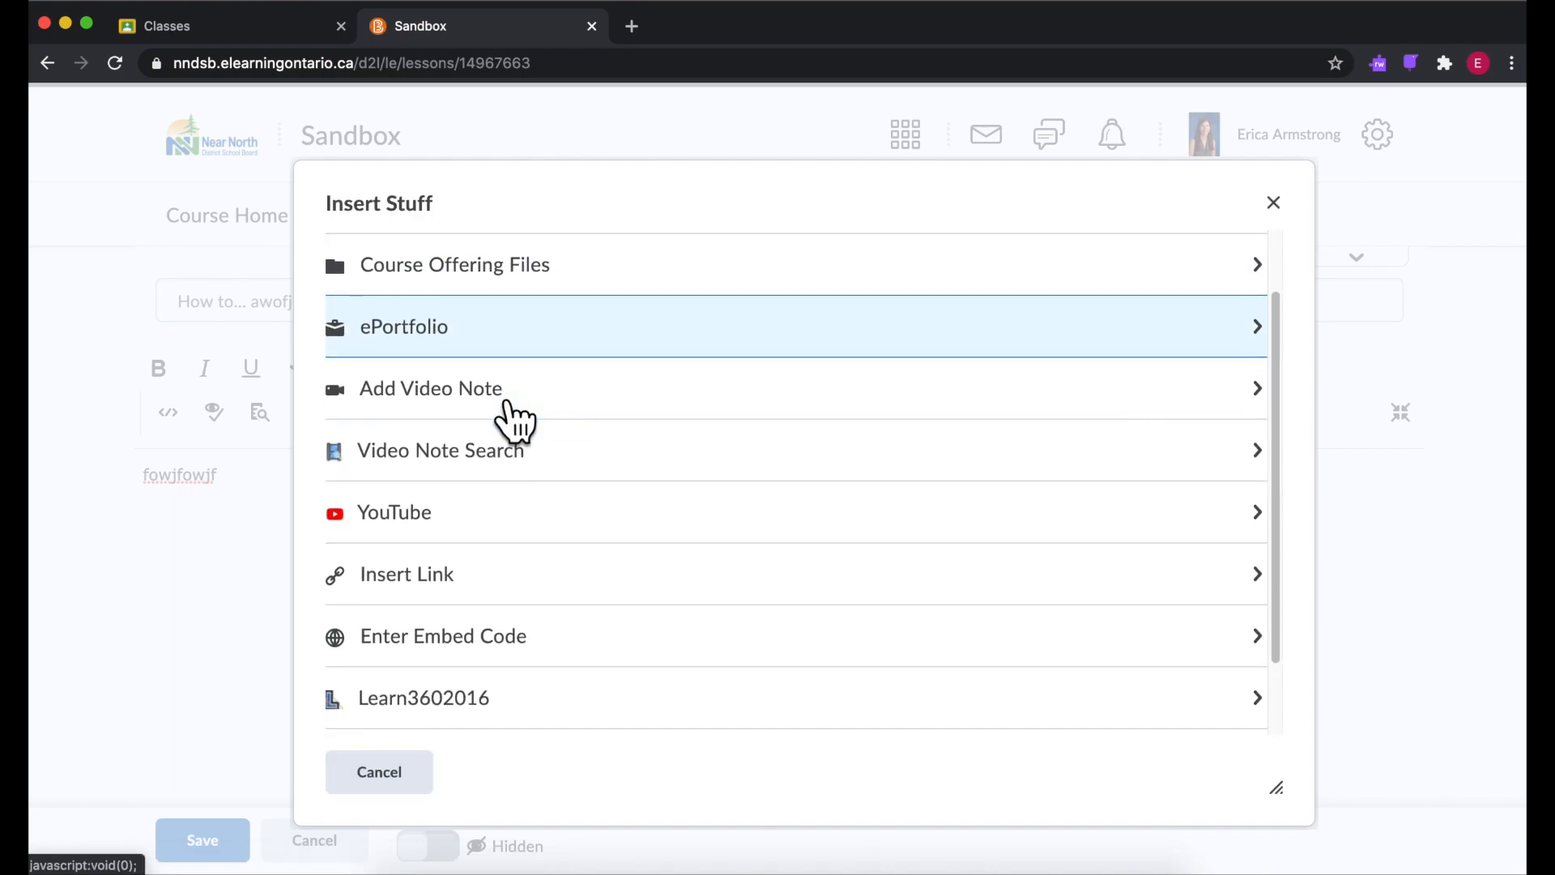
scroll("down", 3)
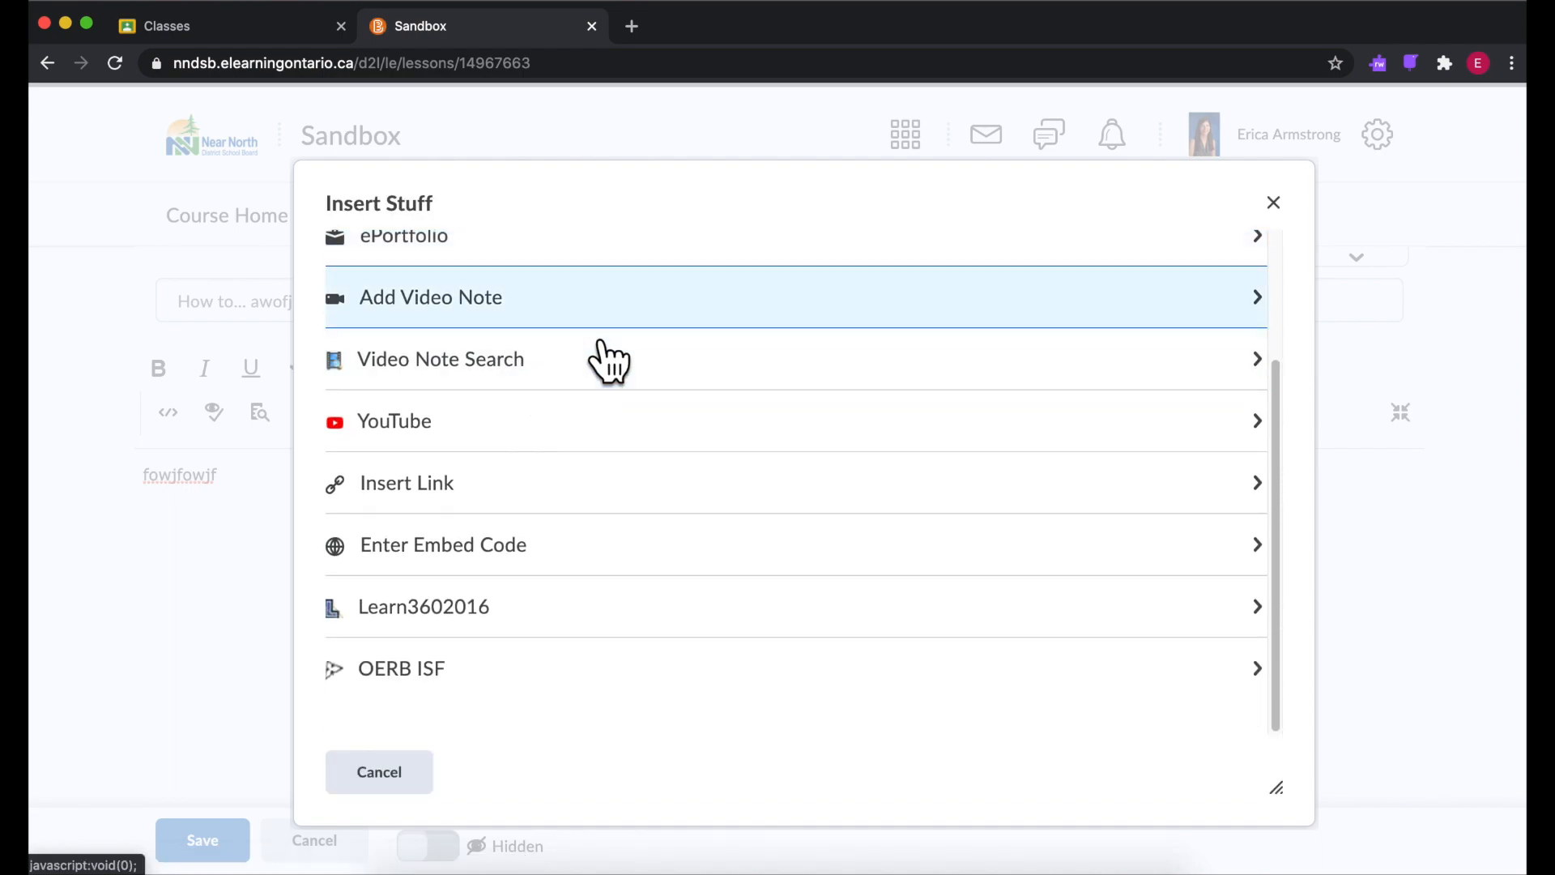
scroll("up", 3)
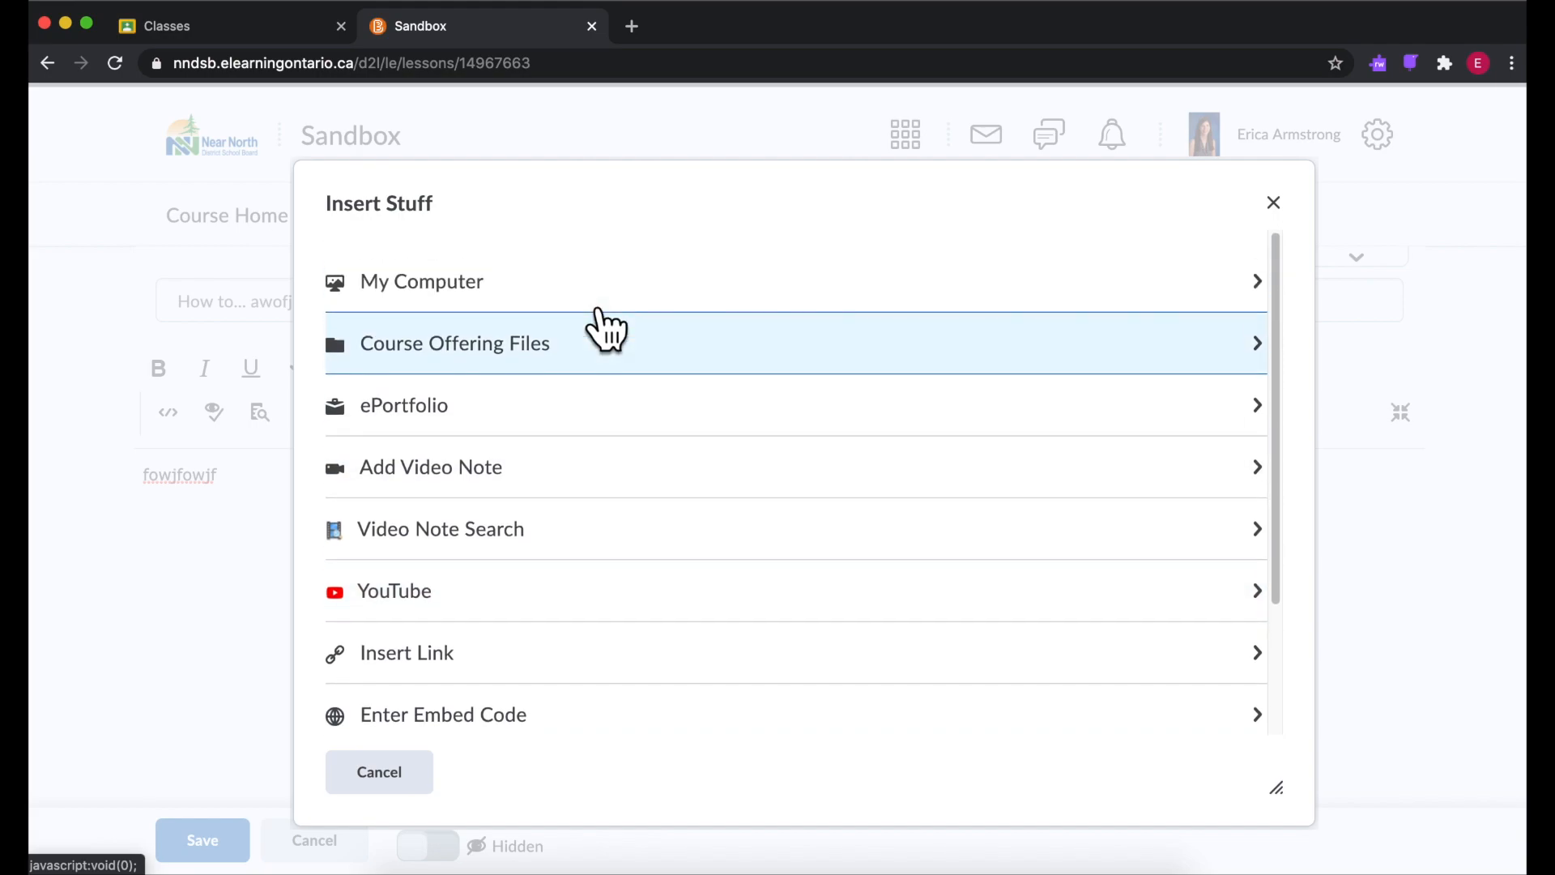
scroll("down", 3)
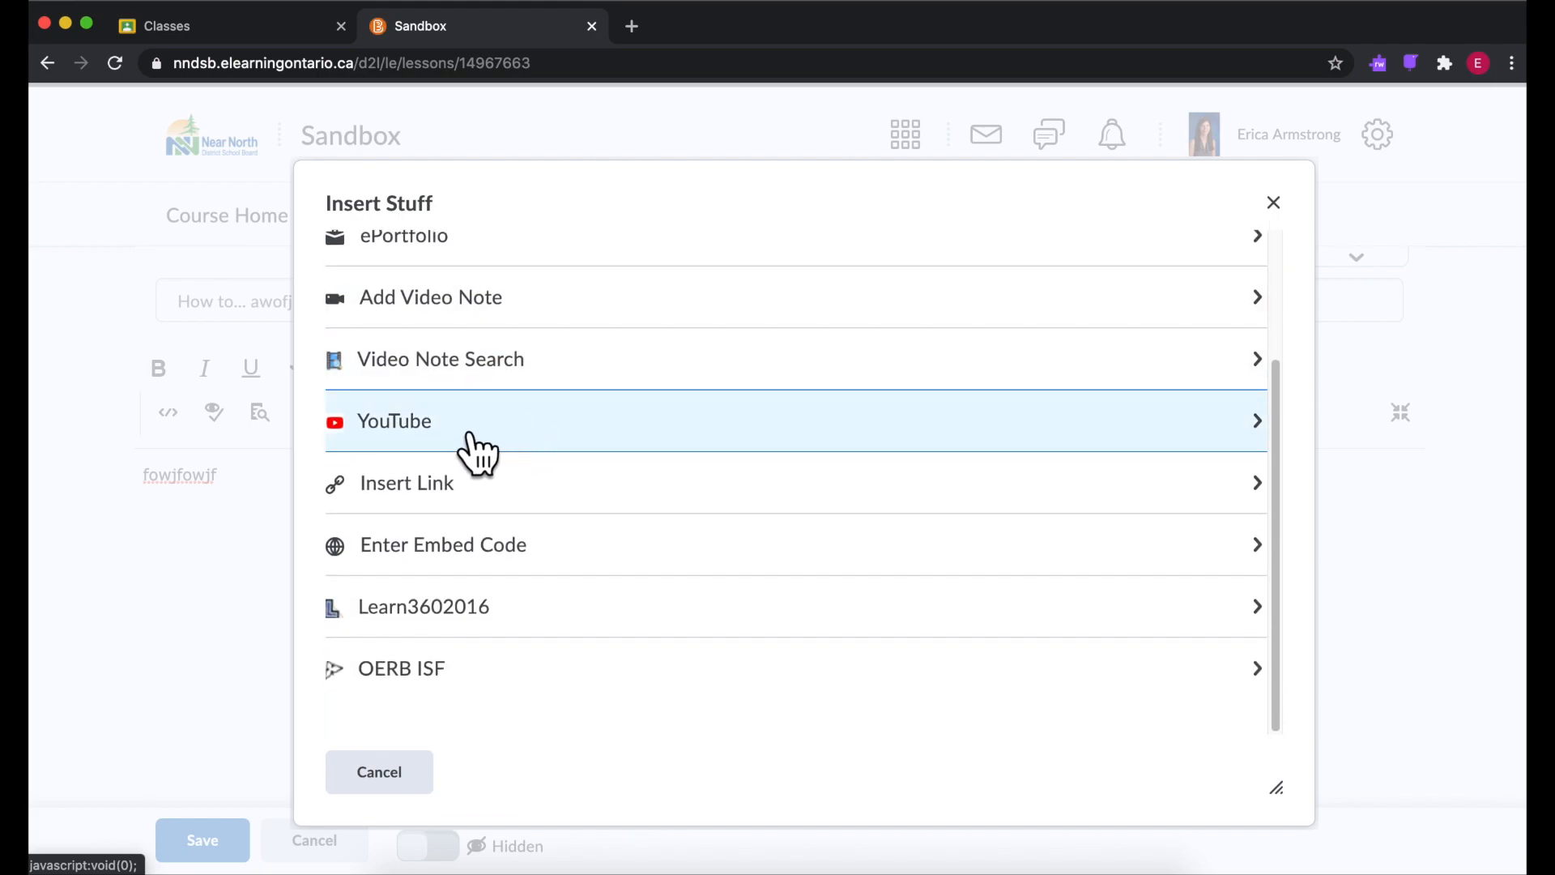
mouse_move(486, 442)
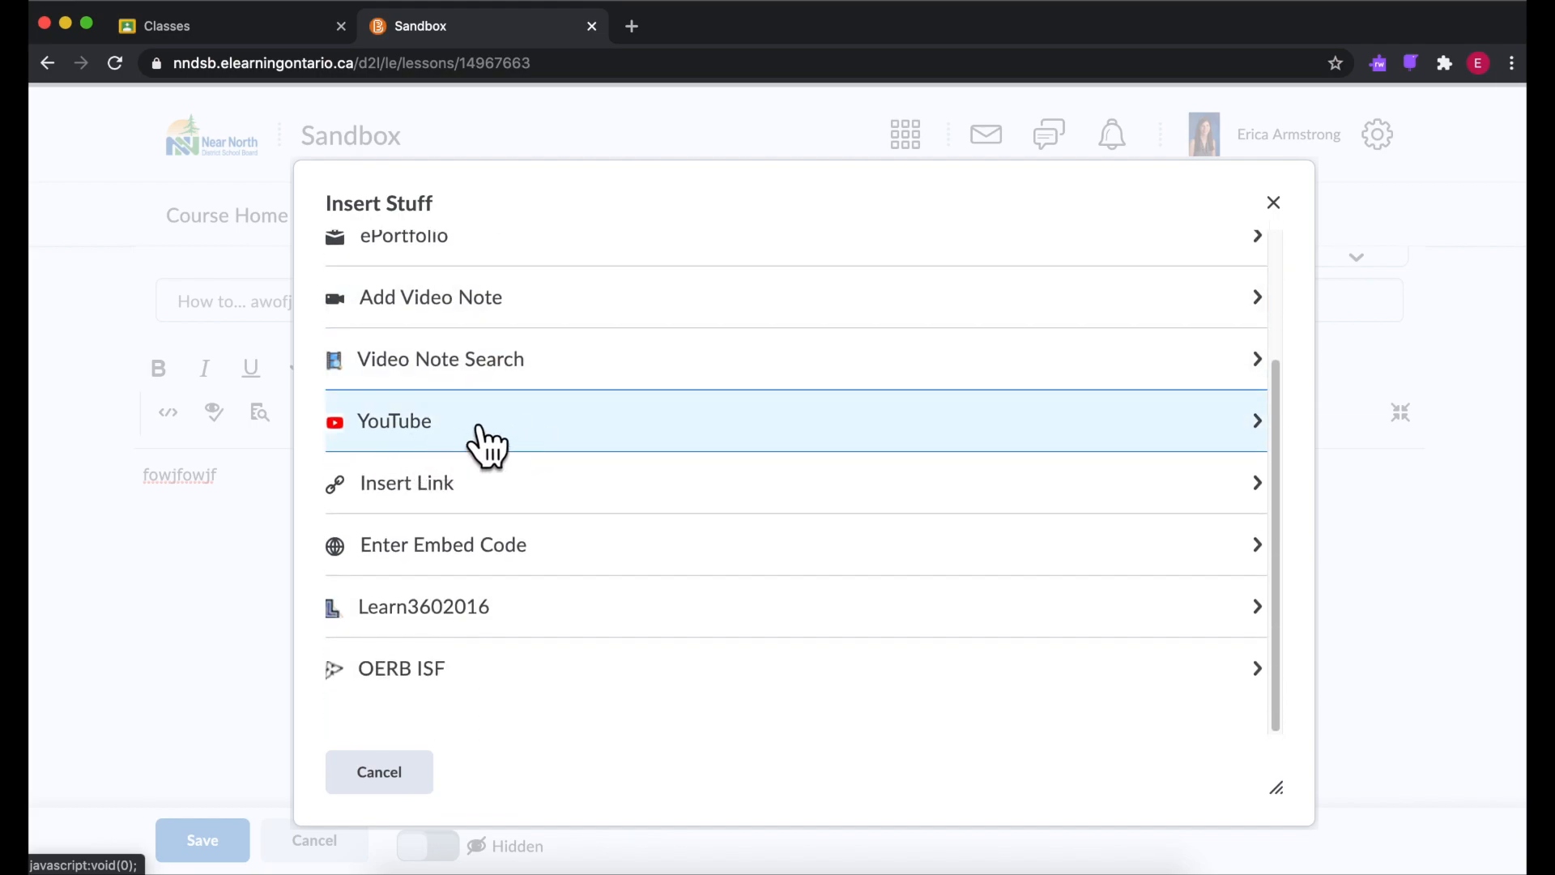
mouse_move(486, 505)
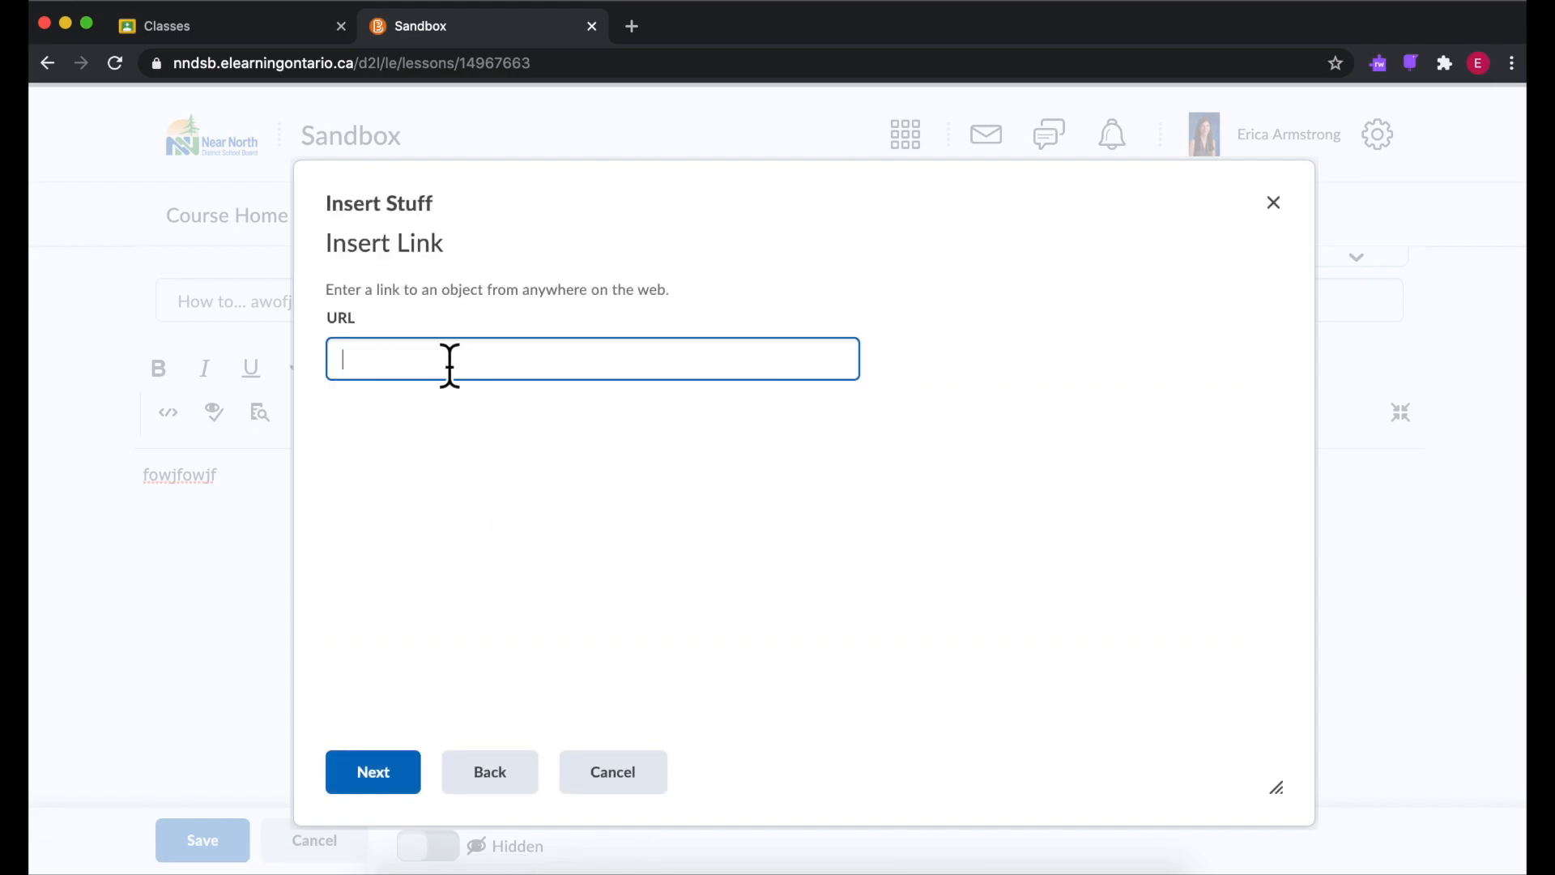
mouse_move(699, 420)
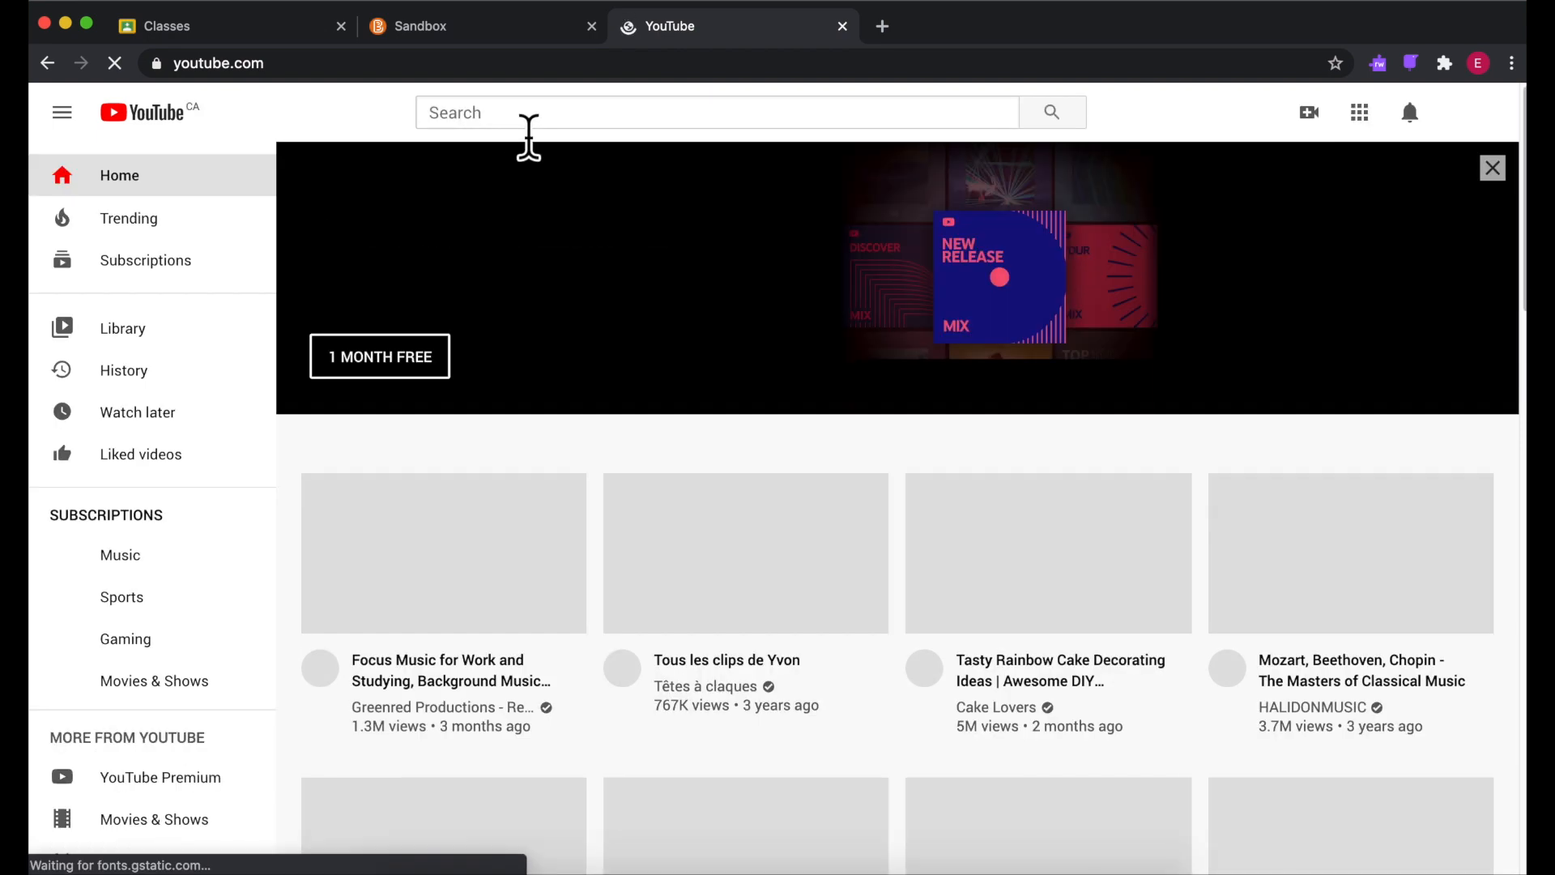
Step: Open the Focus Music YouTube video in another tab, then return to the Insert Link form
left_click(442, 554)
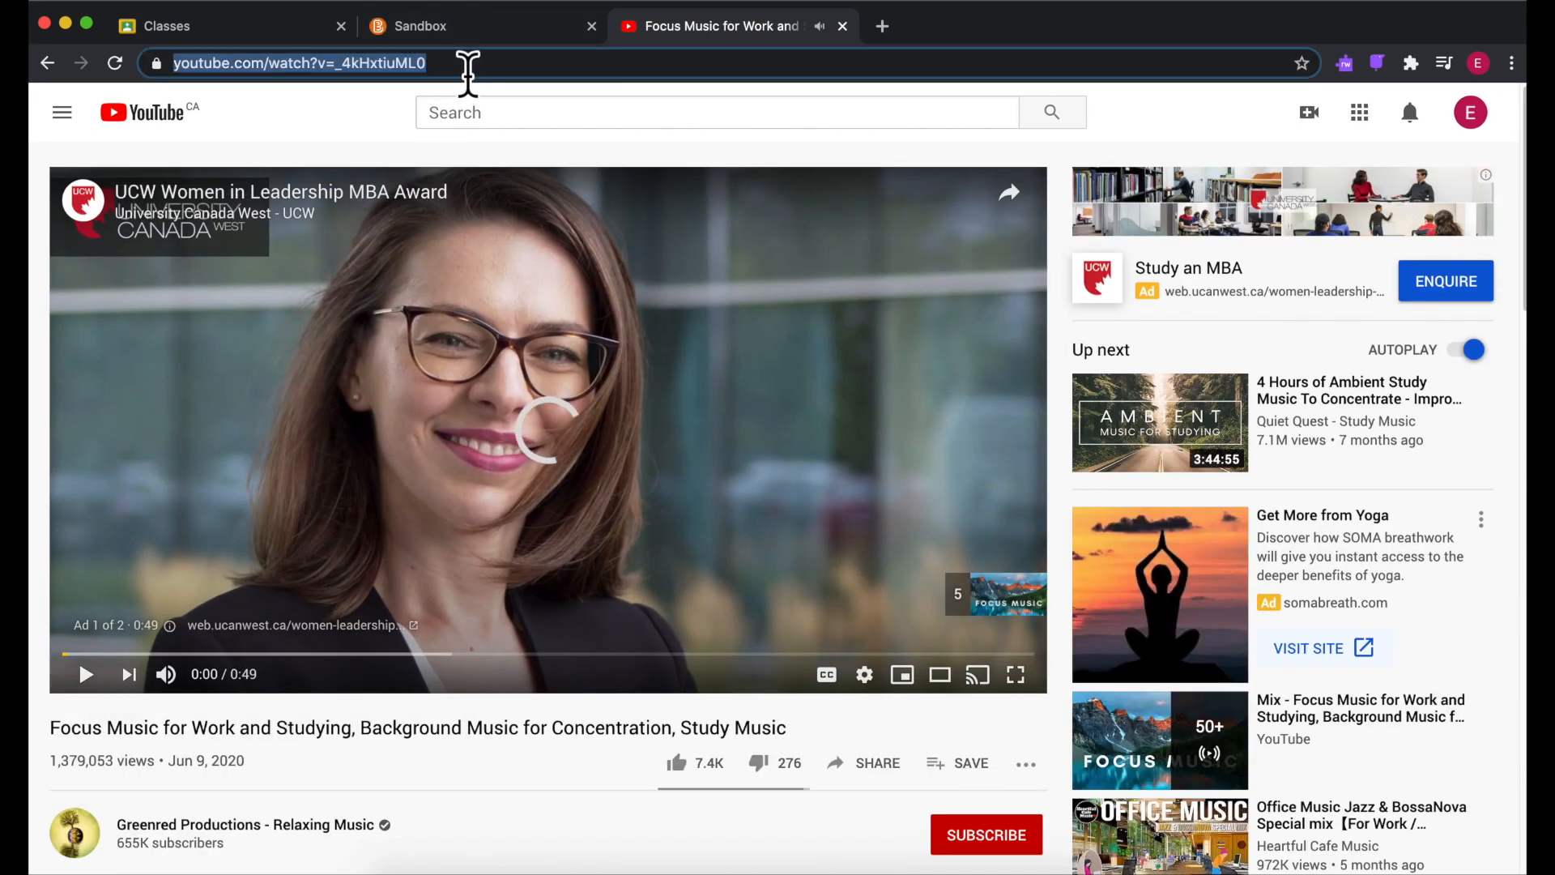
left_click(419, 26)
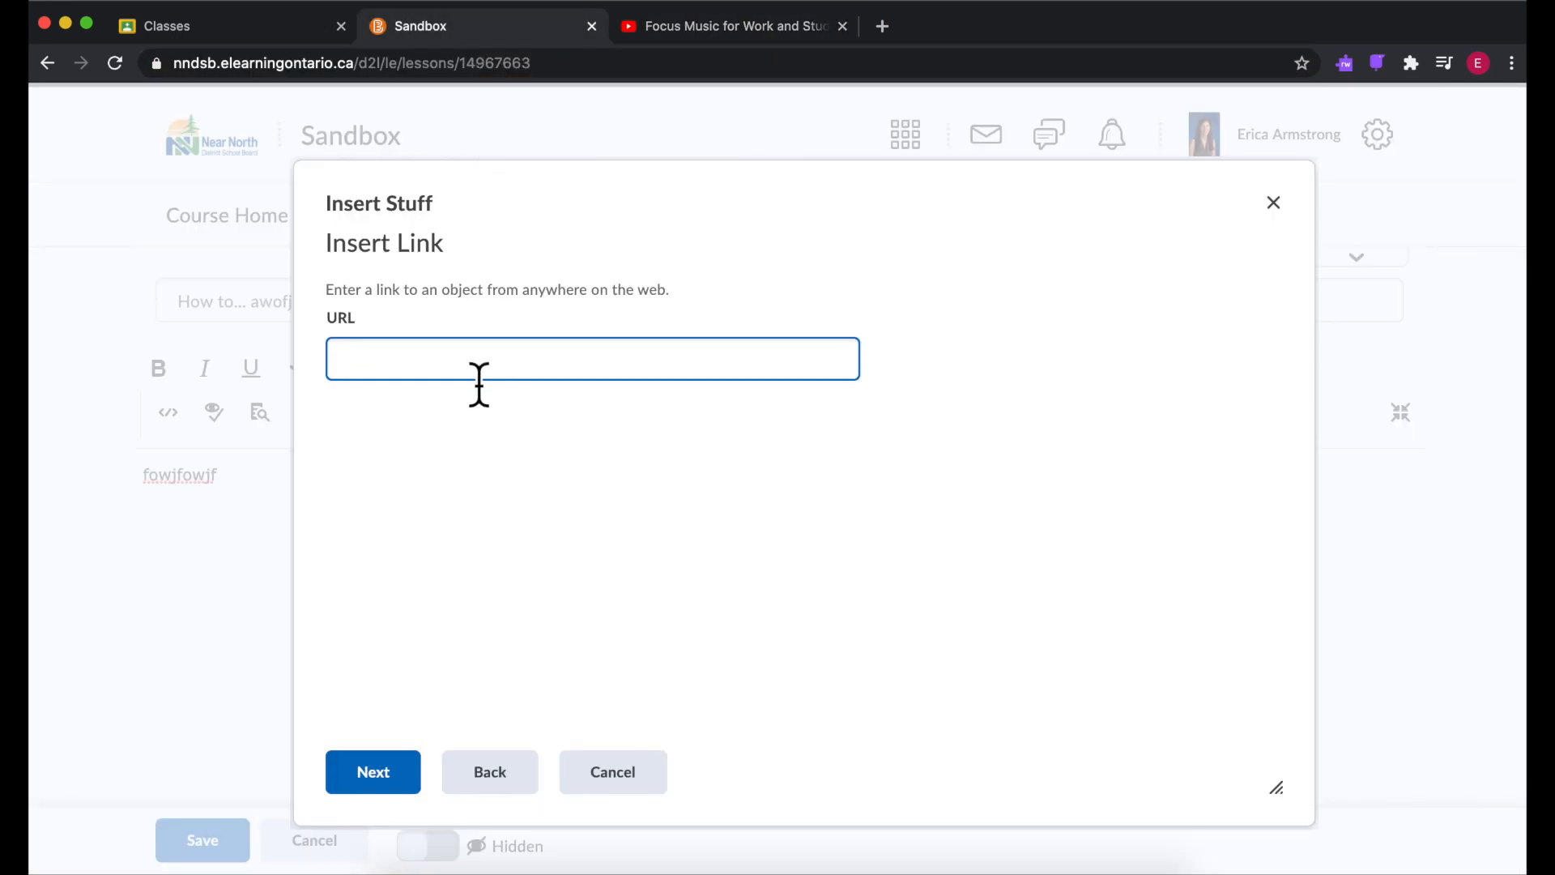
type("https://www.youtube.com/watch?v=_4kHxtiuML0")
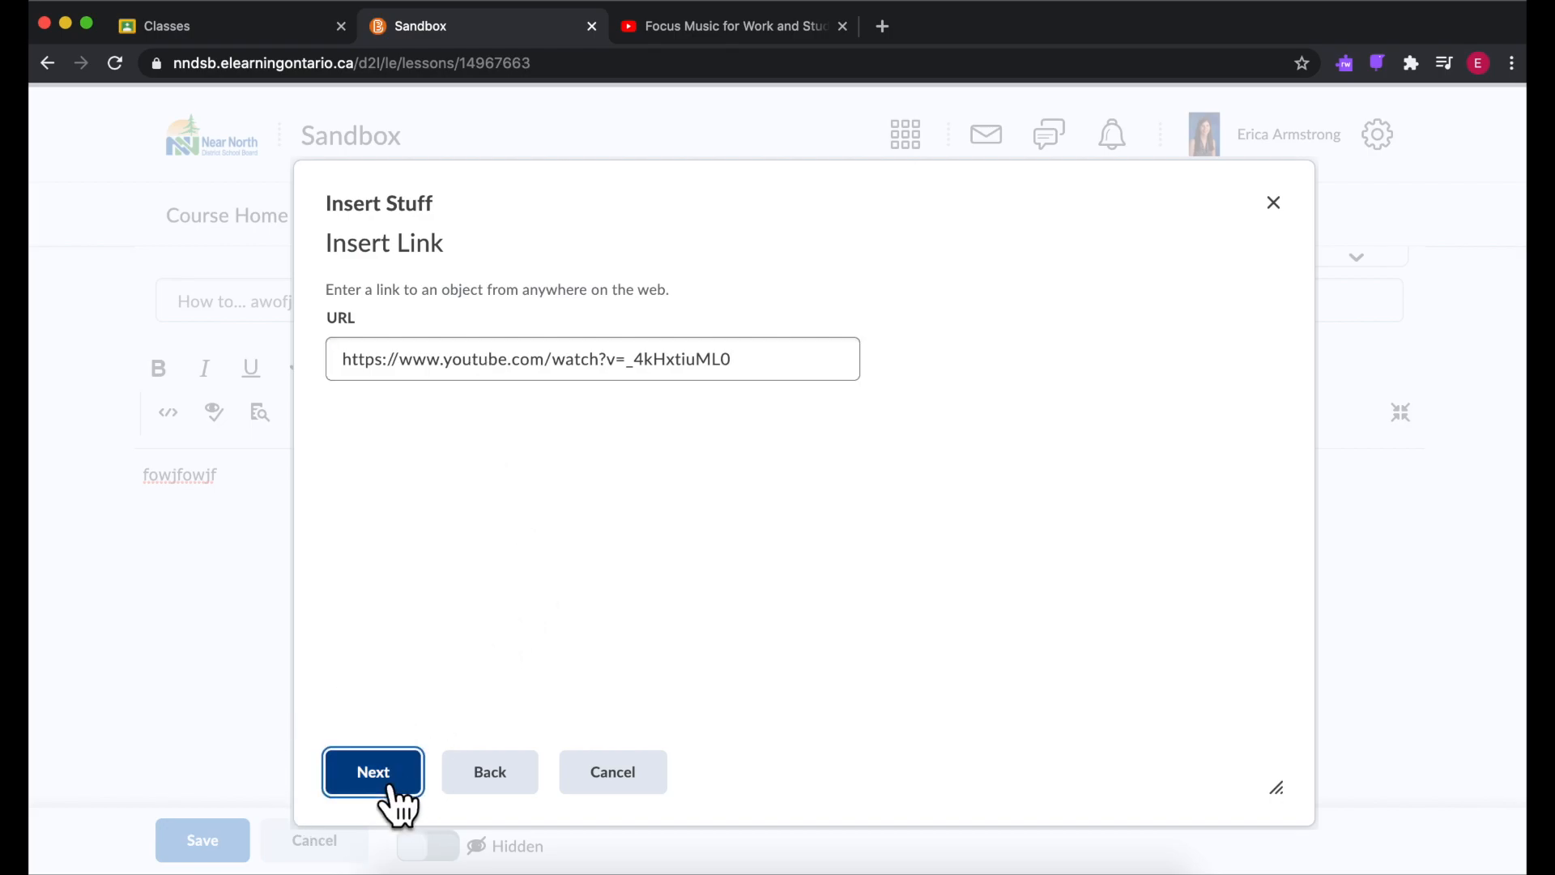
left_click(372, 771)
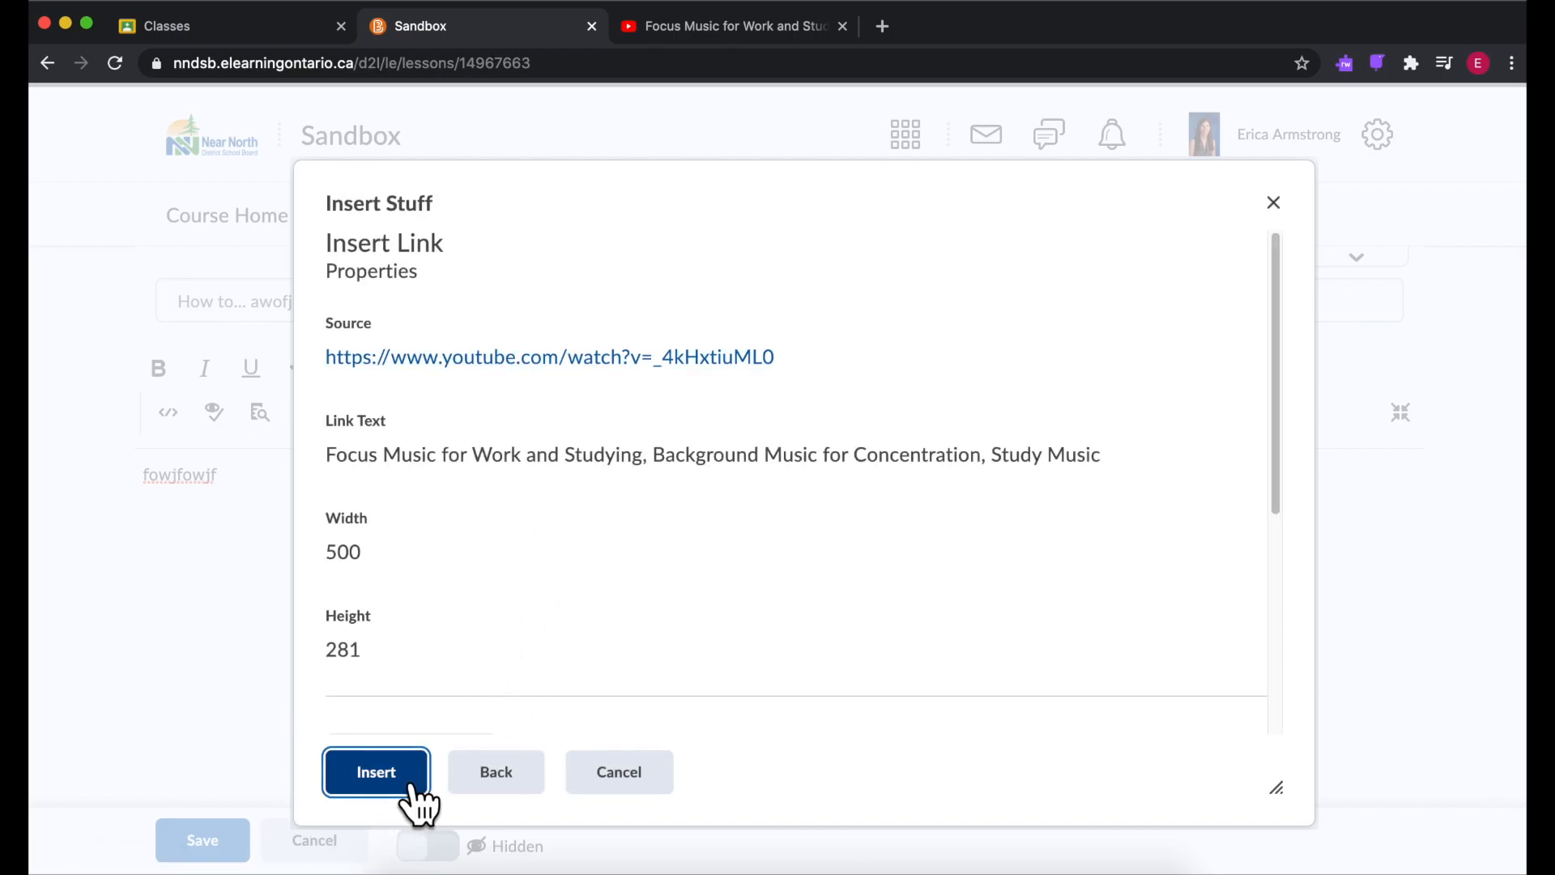
left_click(376, 772)
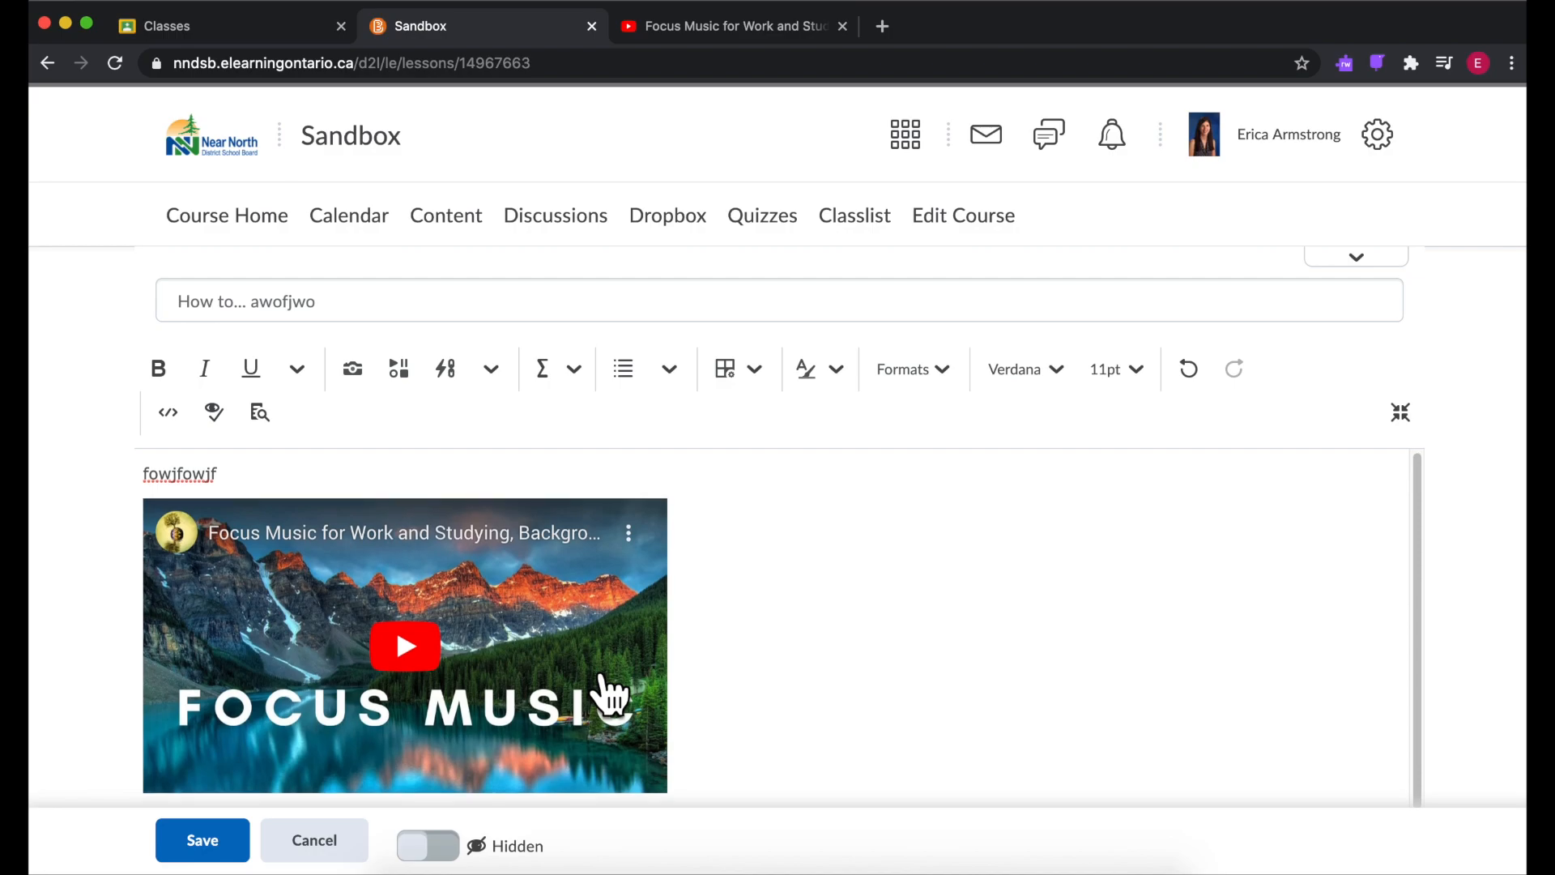
mouse_move(748, 706)
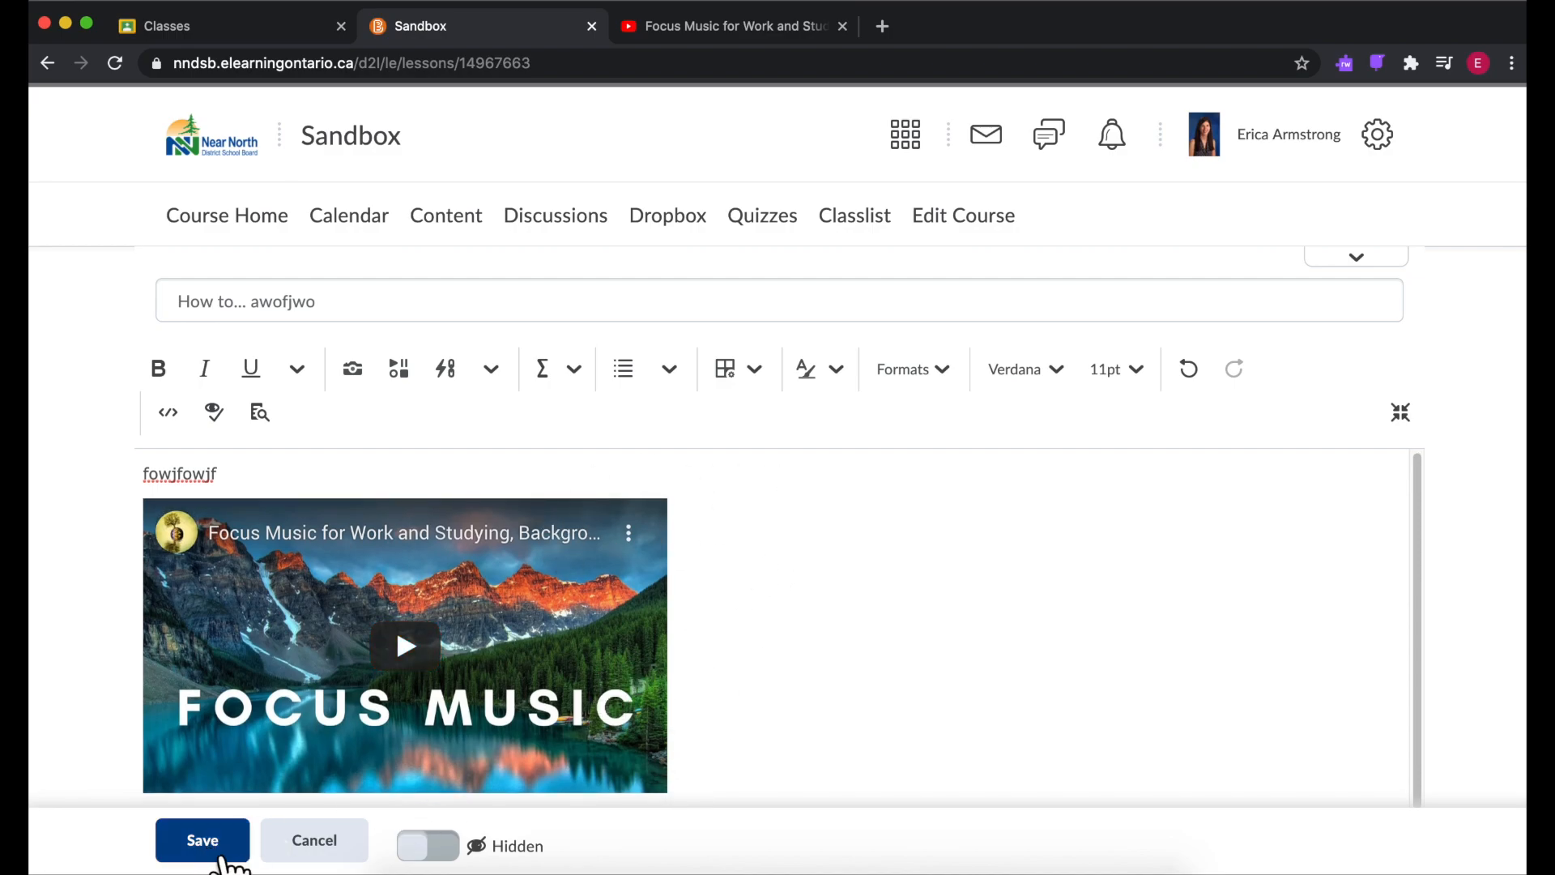
left_click(202, 840)
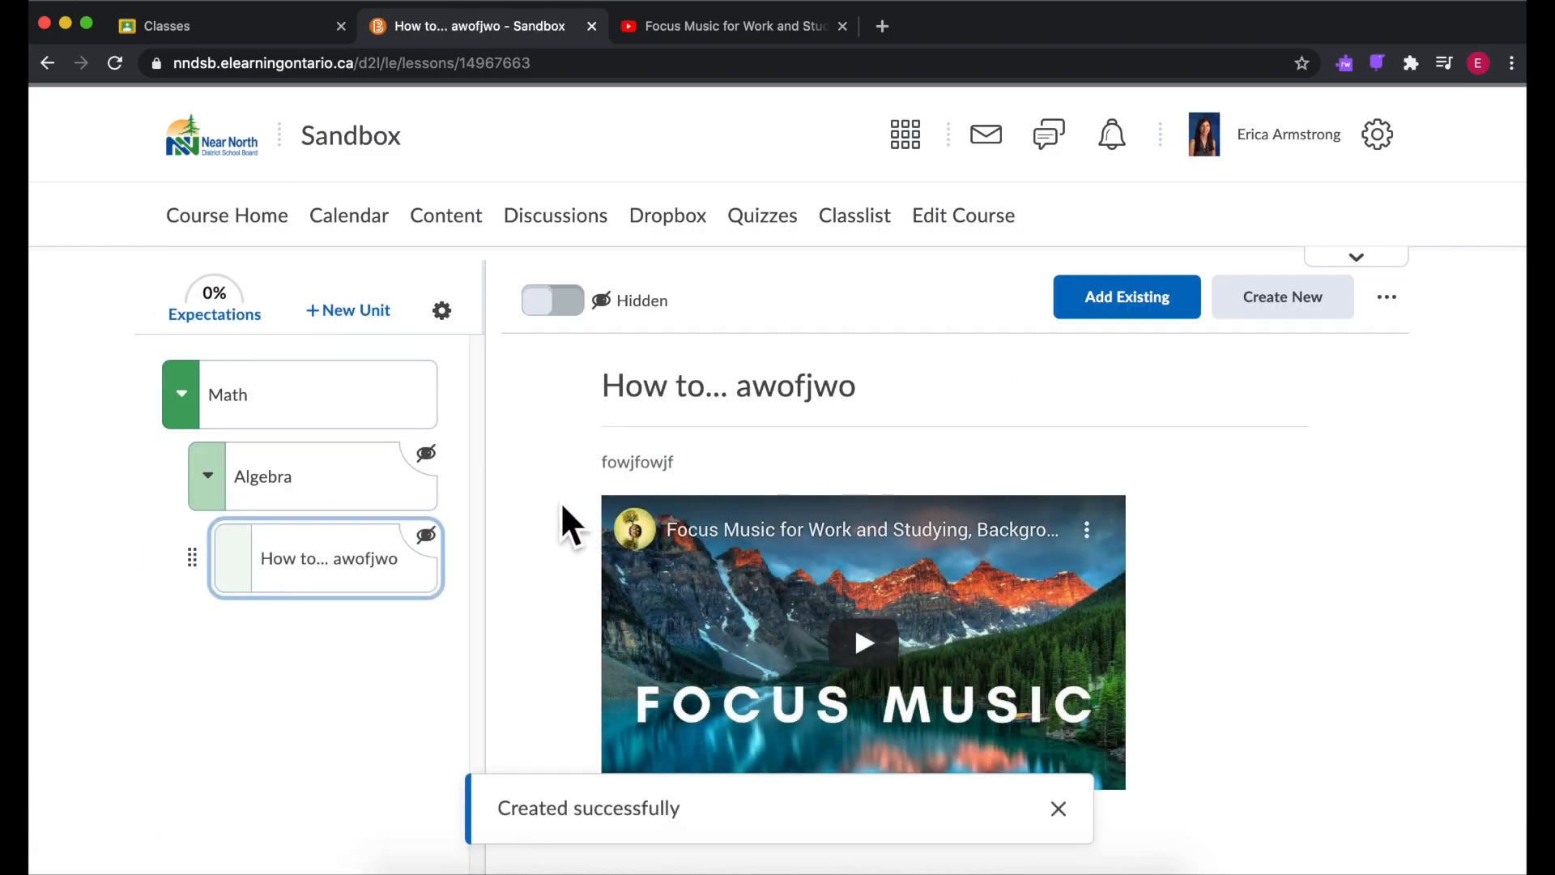
mouse_move(1248, 421)
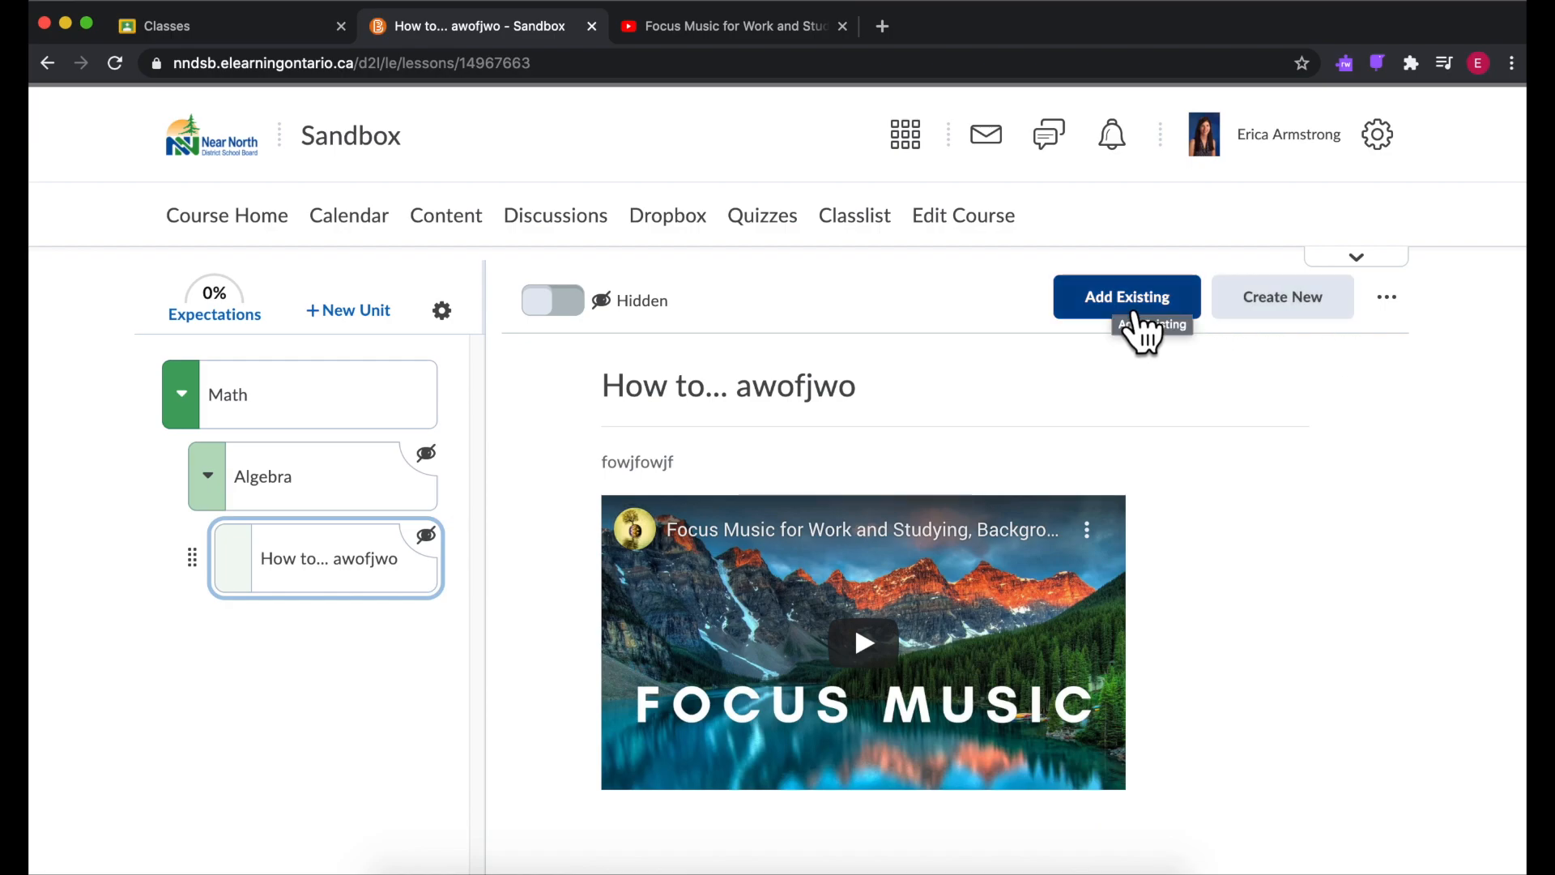
left_click(1126, 296)
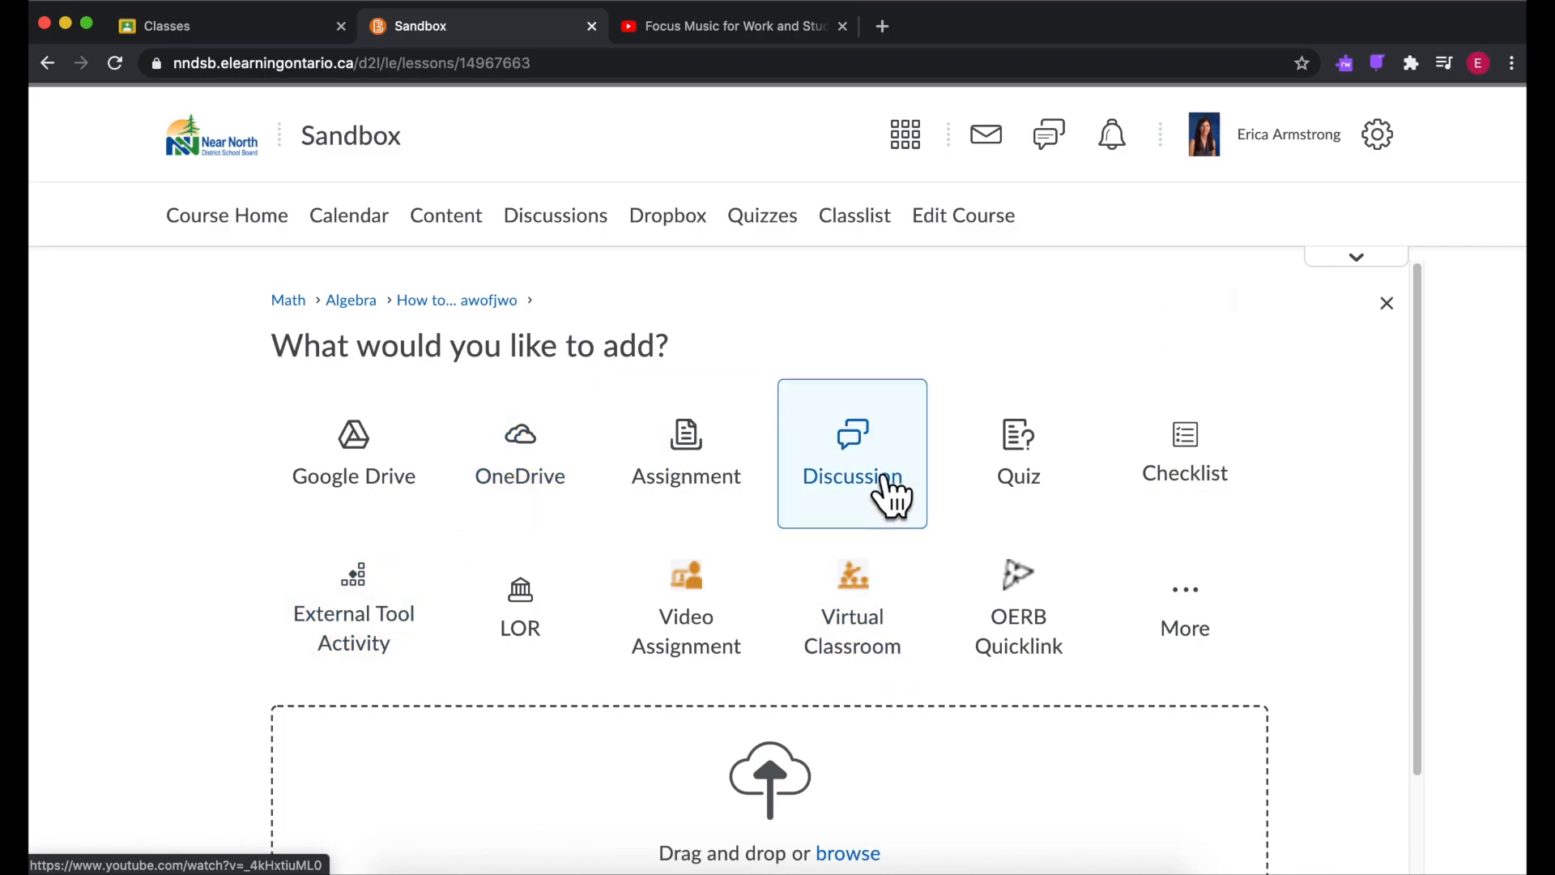
left_click(1386, 302)
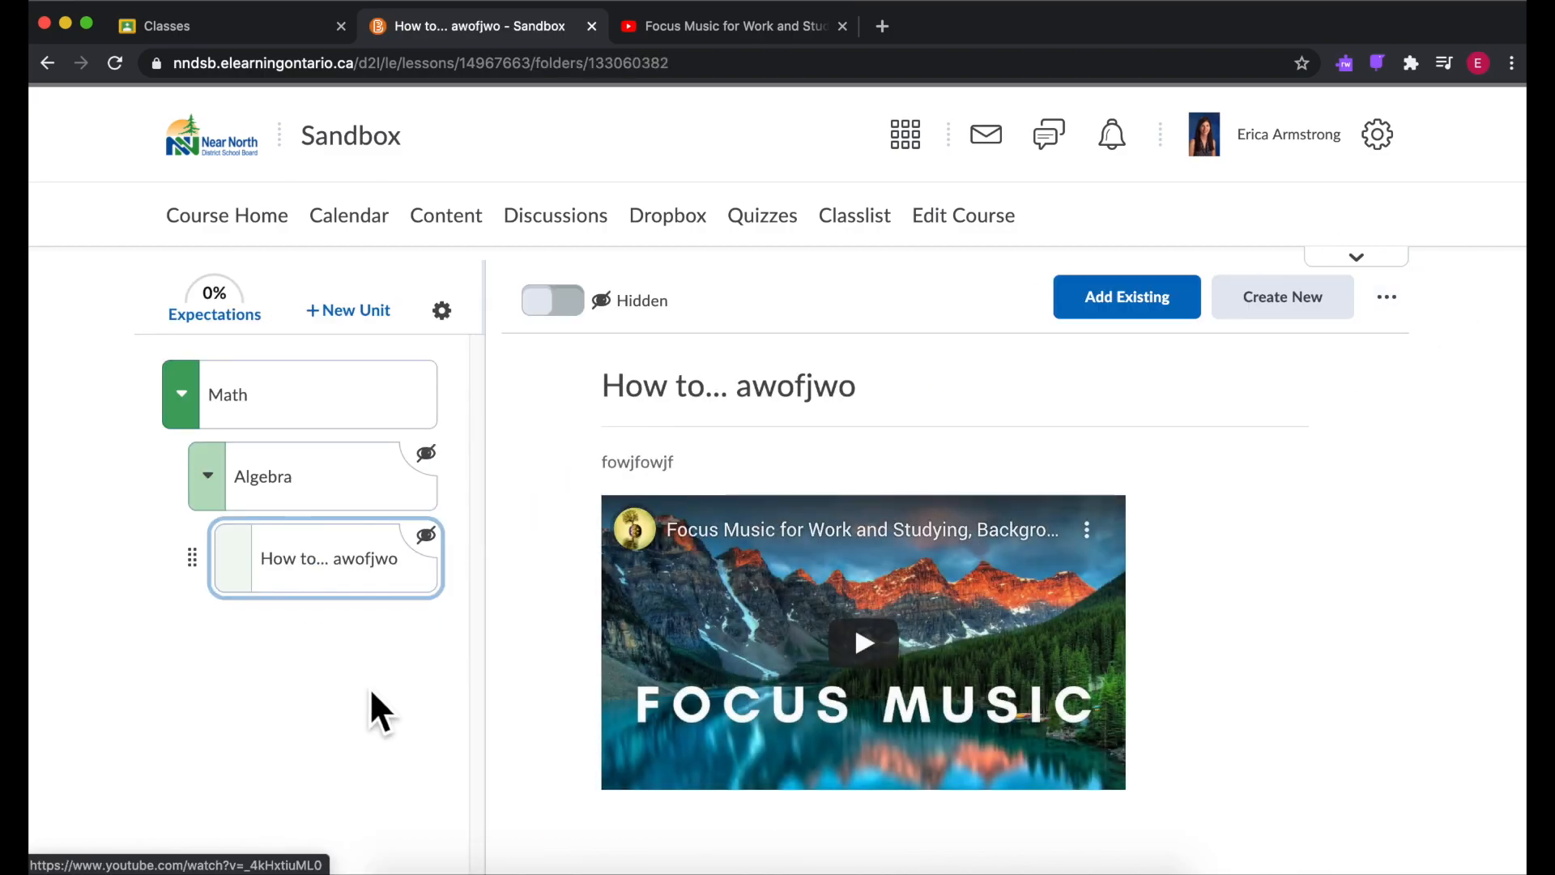
mouse_move(189, 417)
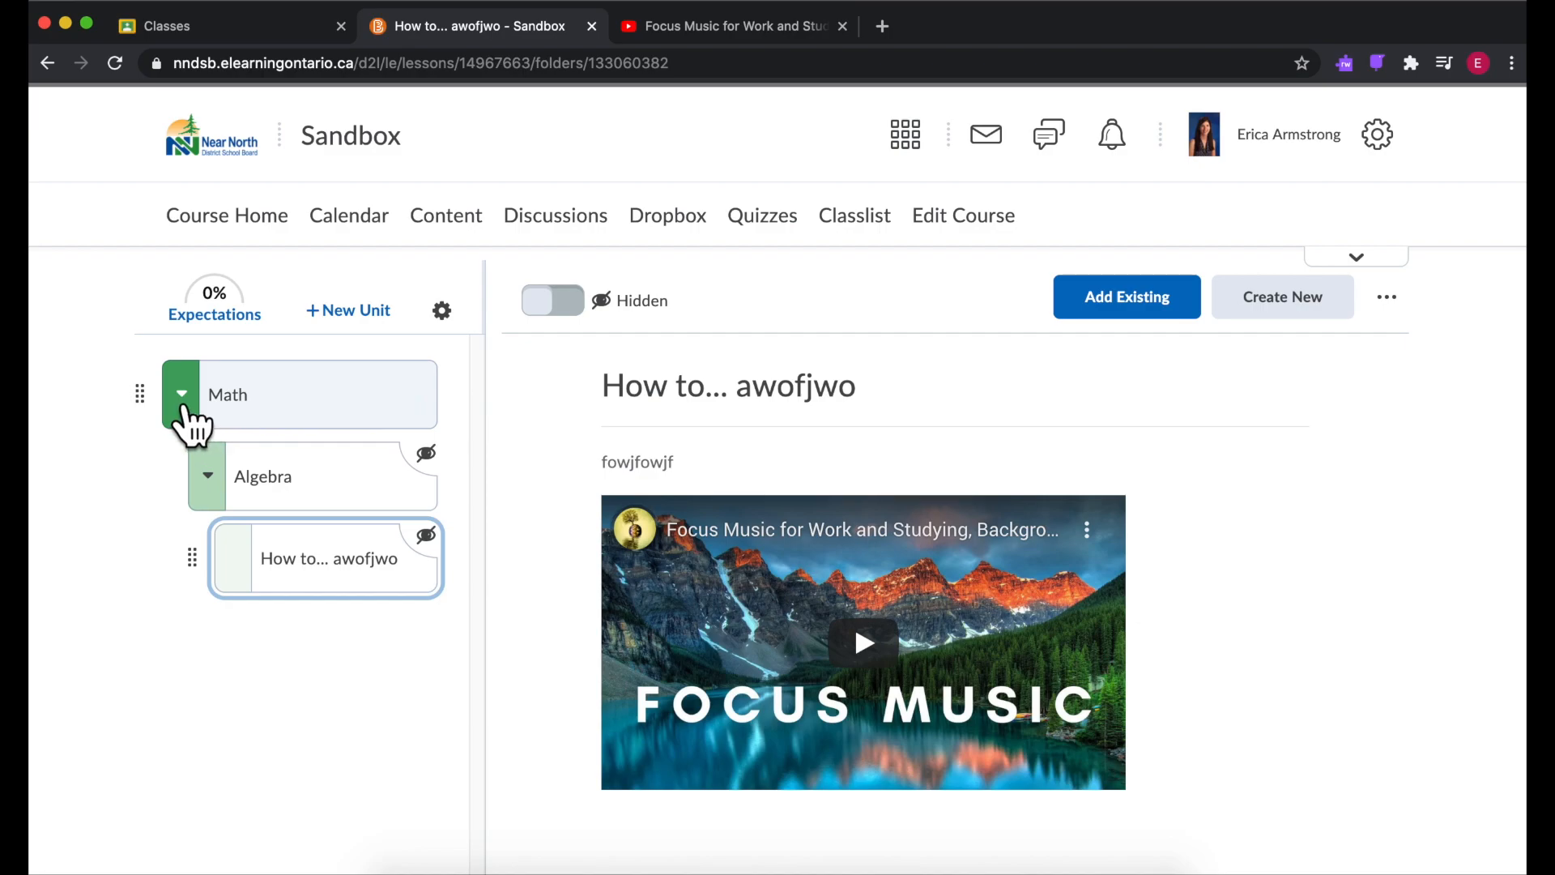
mouse_move(181, 535)
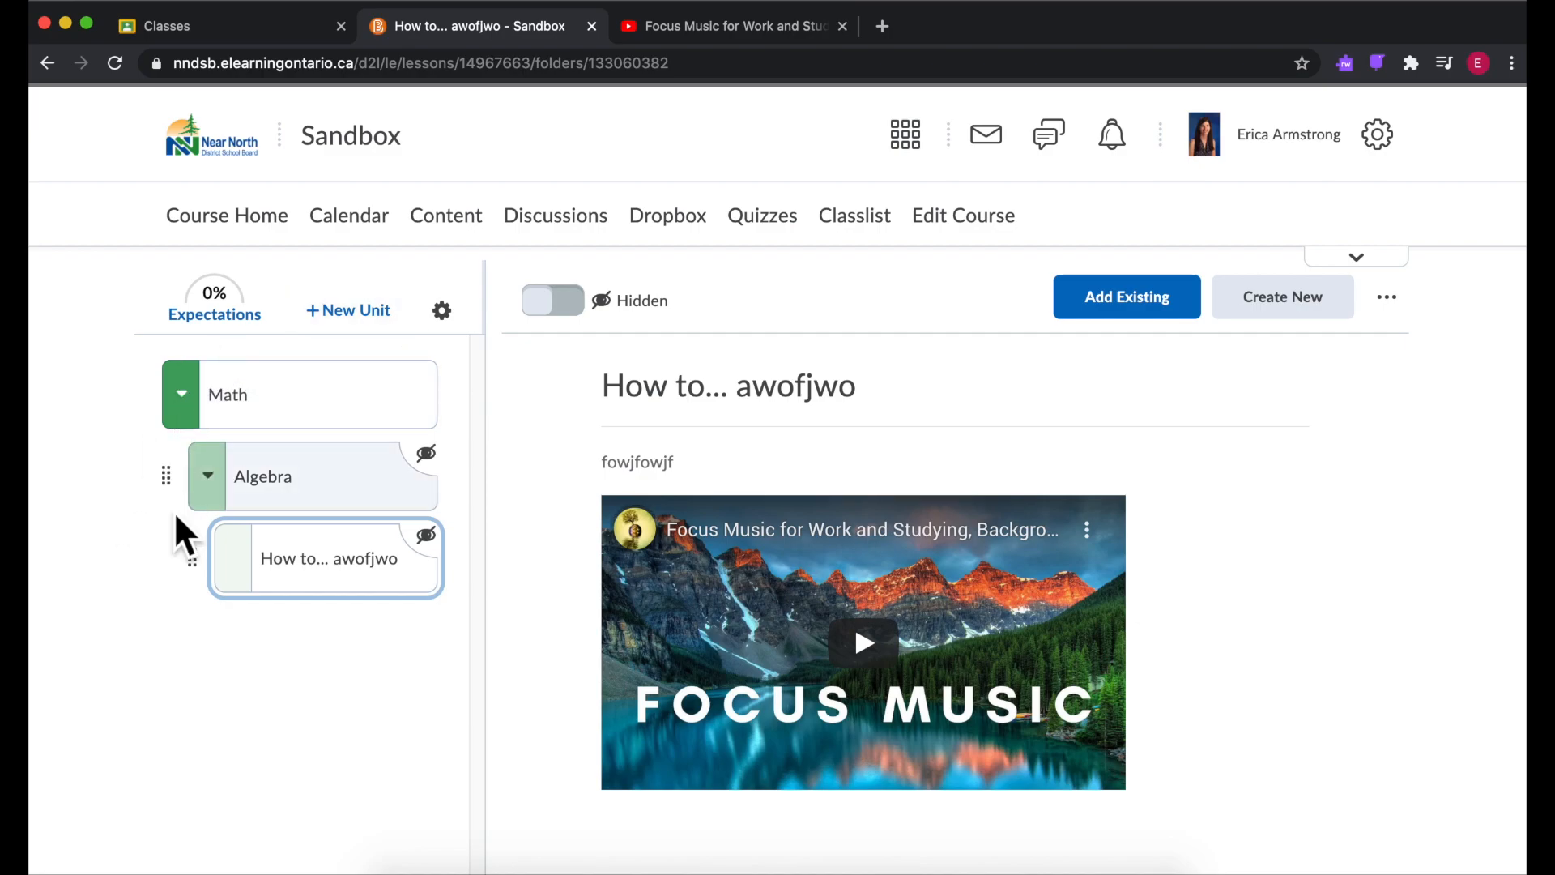
mouse_move(189, 456)
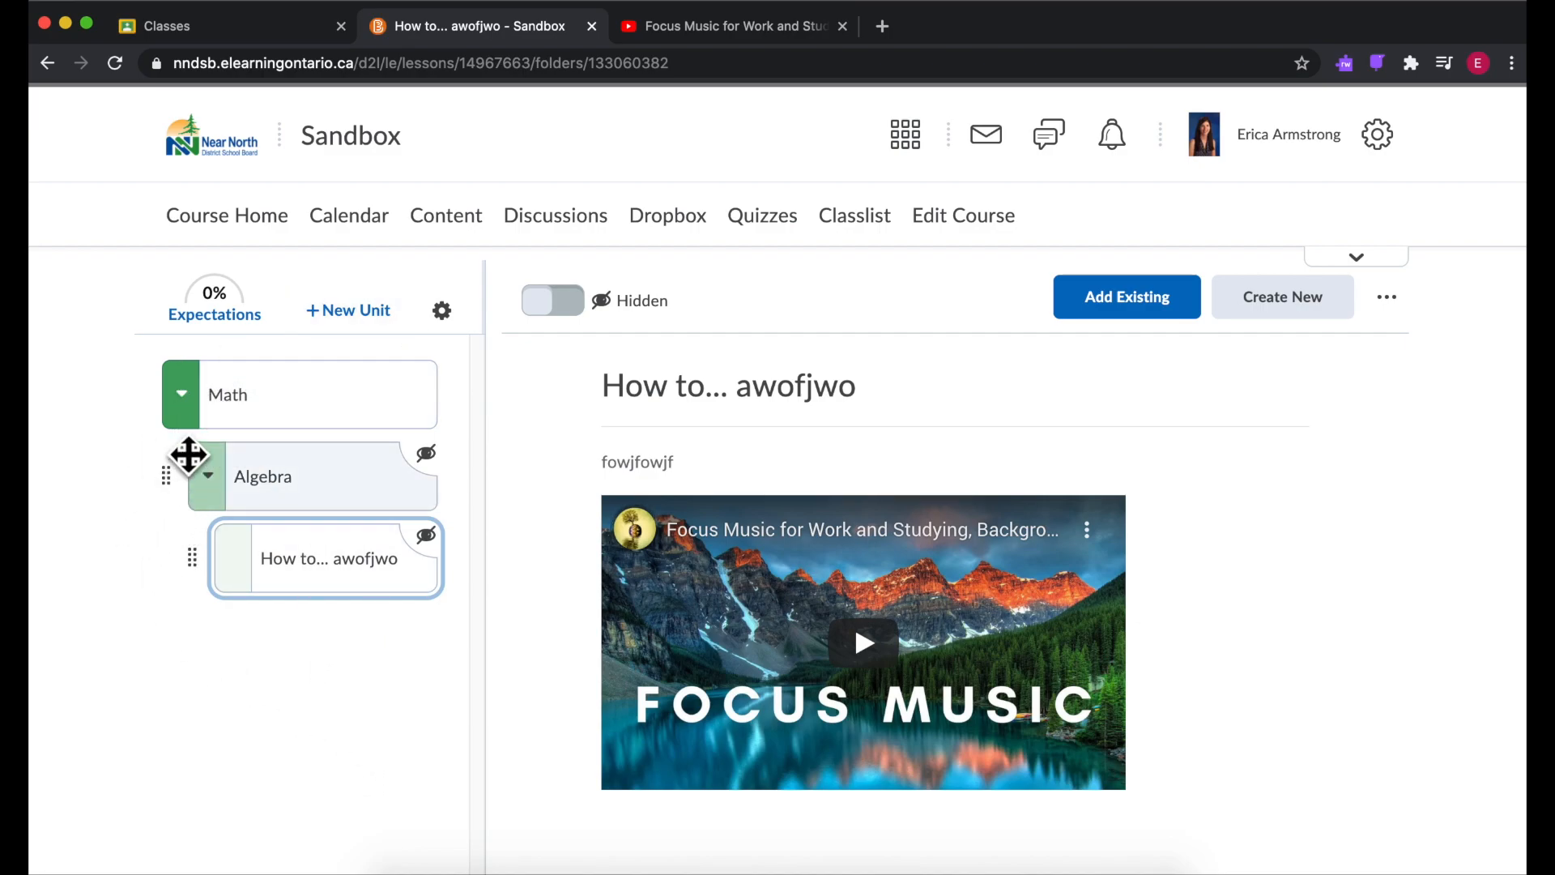
Step: Save a 'Week of Sept 20 - 27' unit described 'These are your tasks for the week.'
left_click(348, 310)
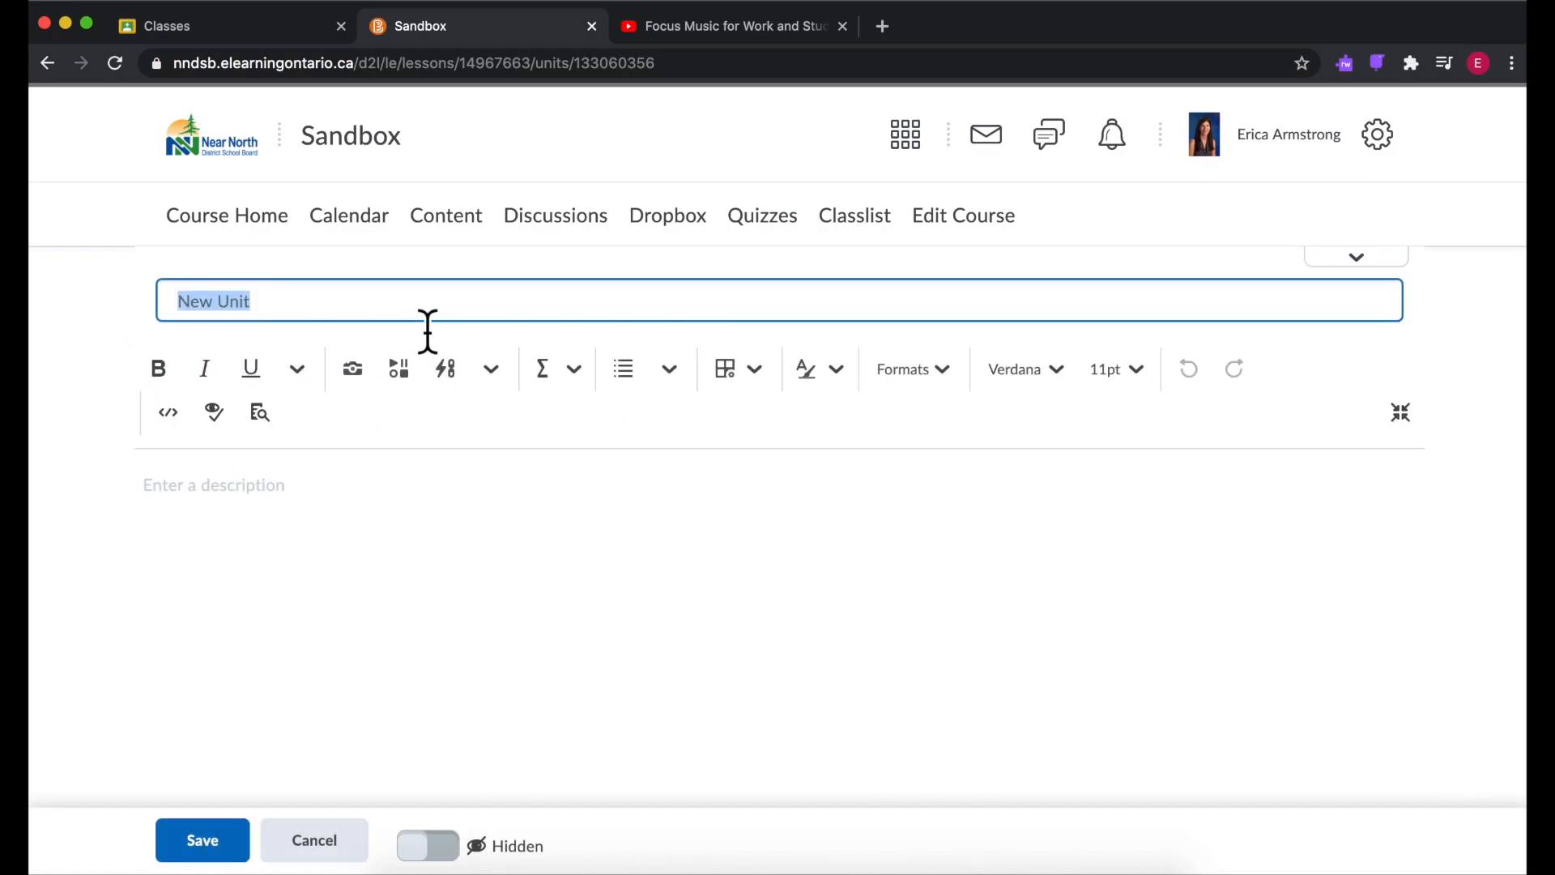
type("Week of Se")
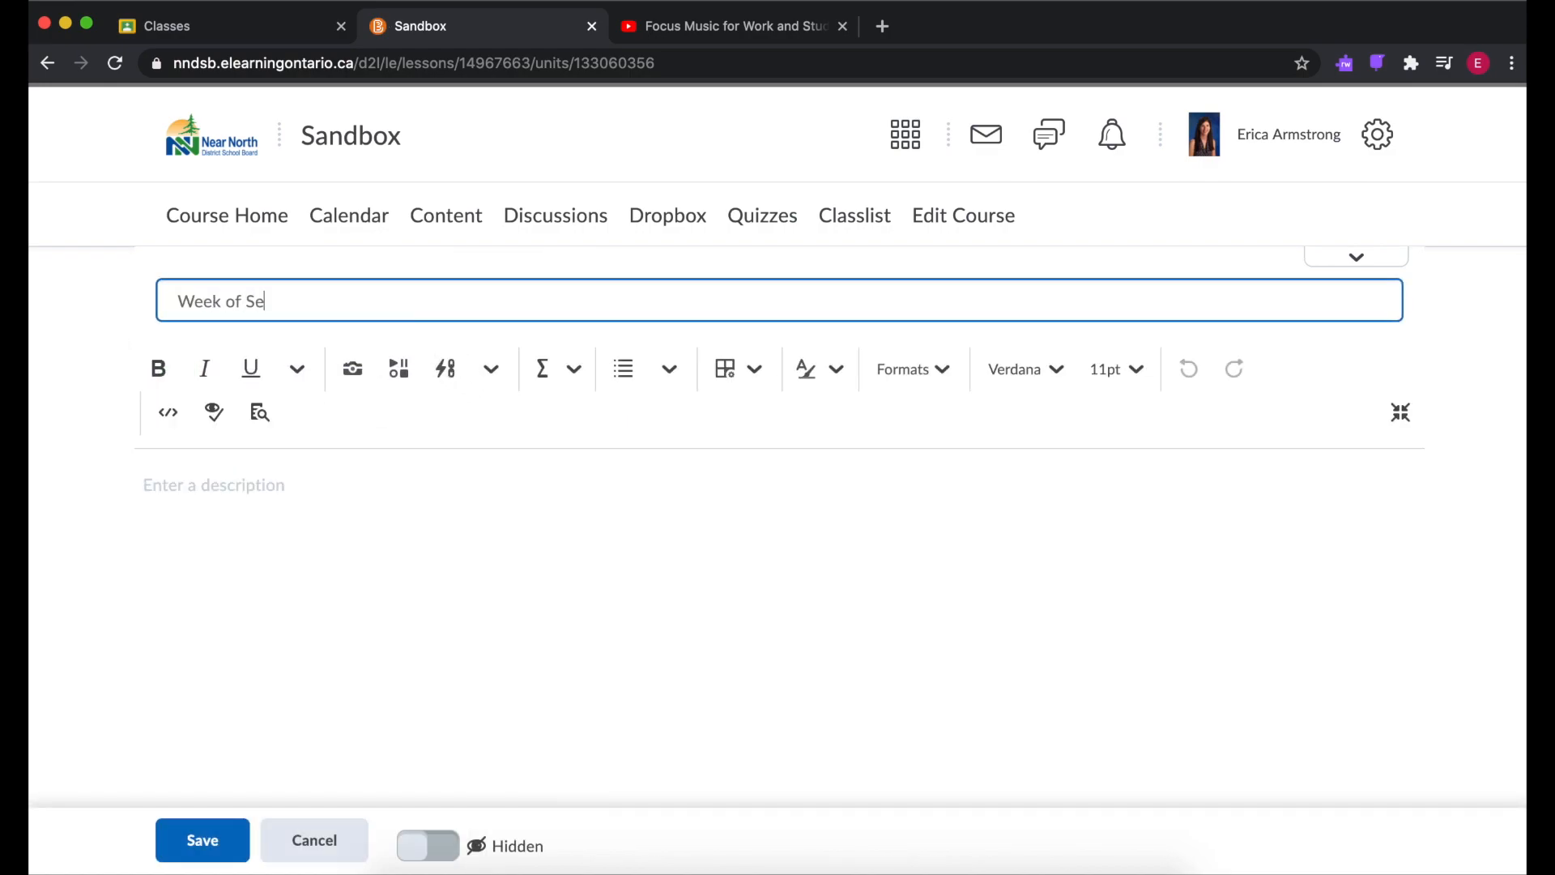
type("pt 20")
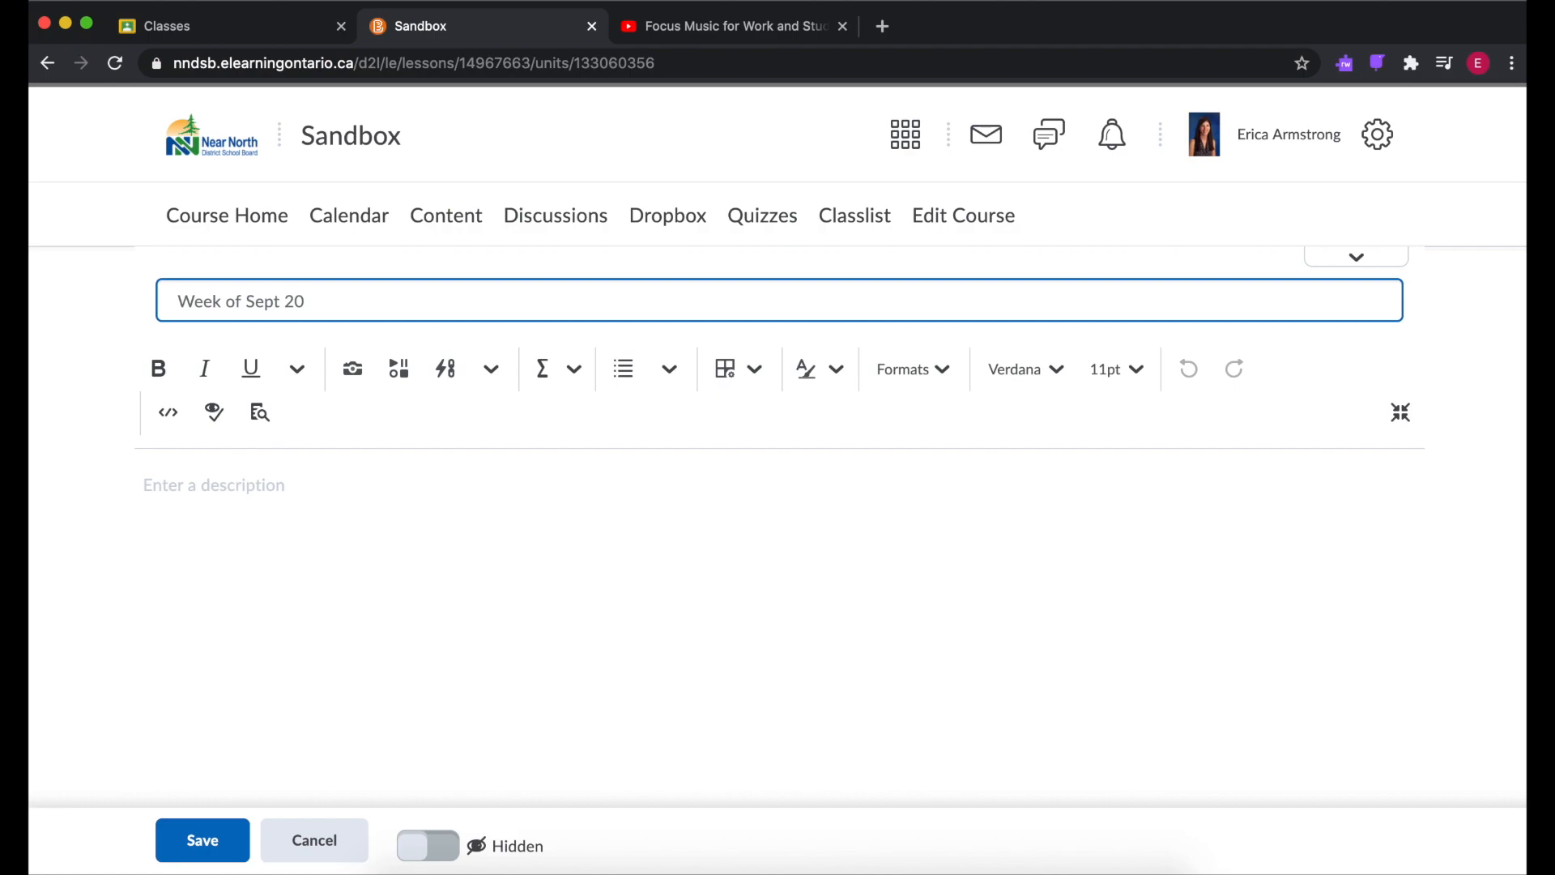
type("- 27")
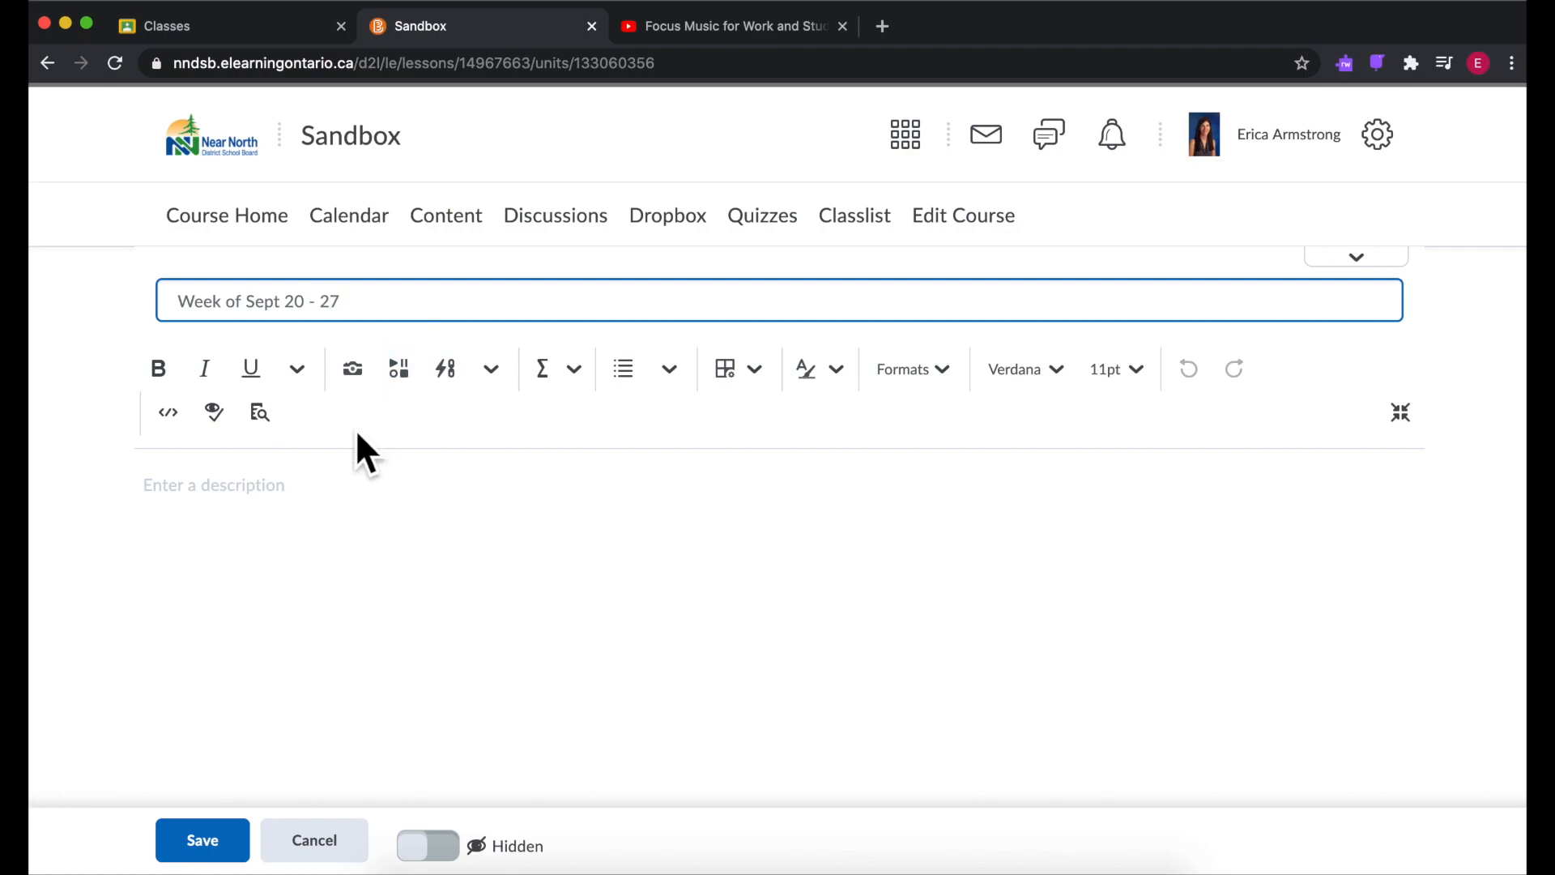
type("Thes")
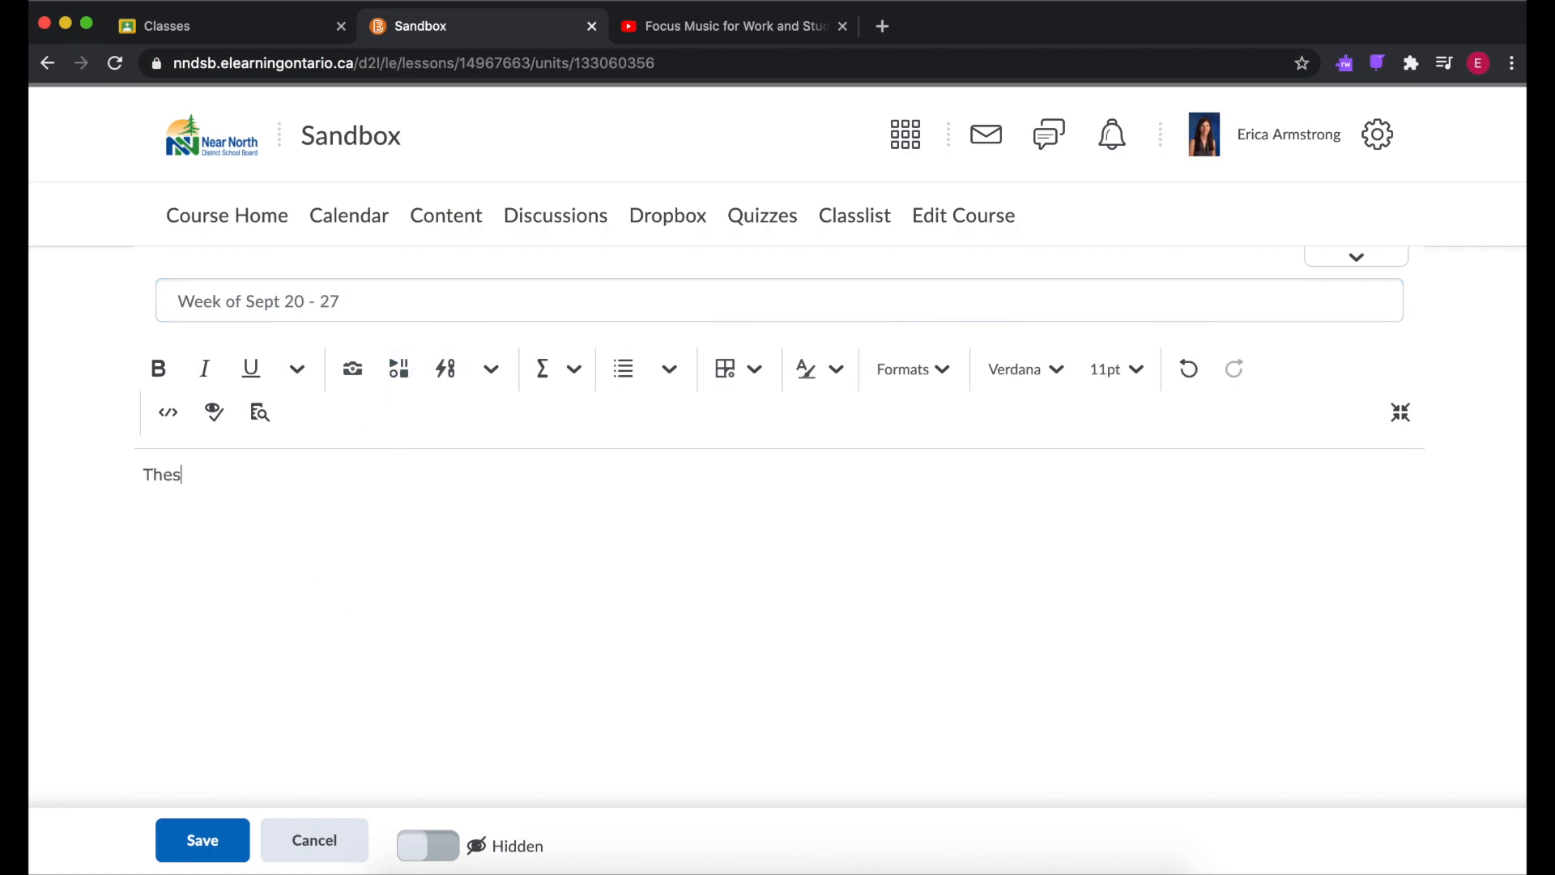
type("e are your tasks")
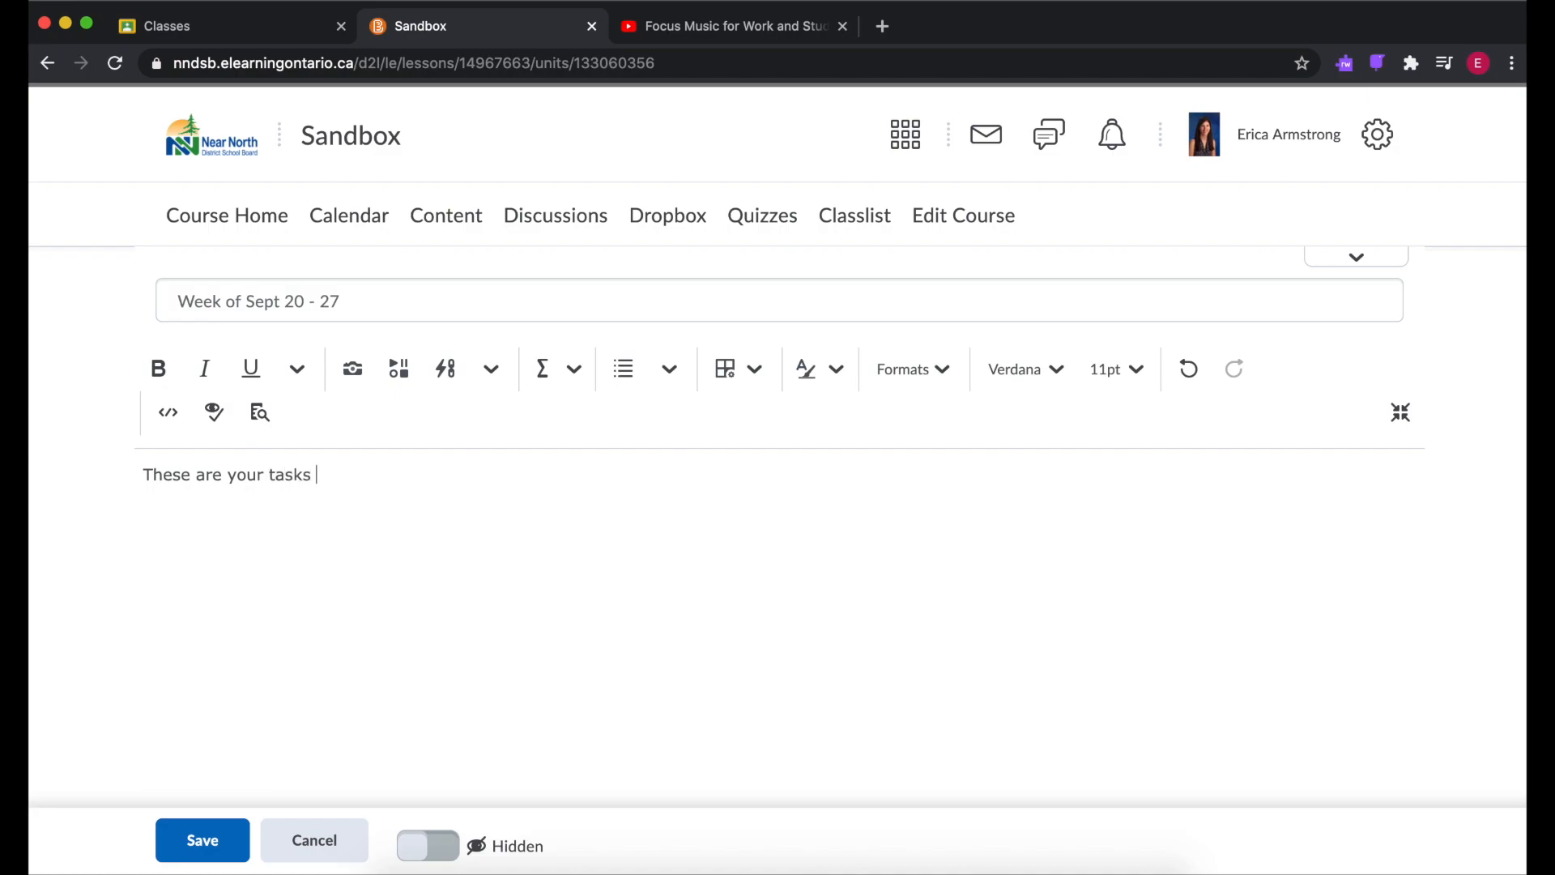
type("for the week.")
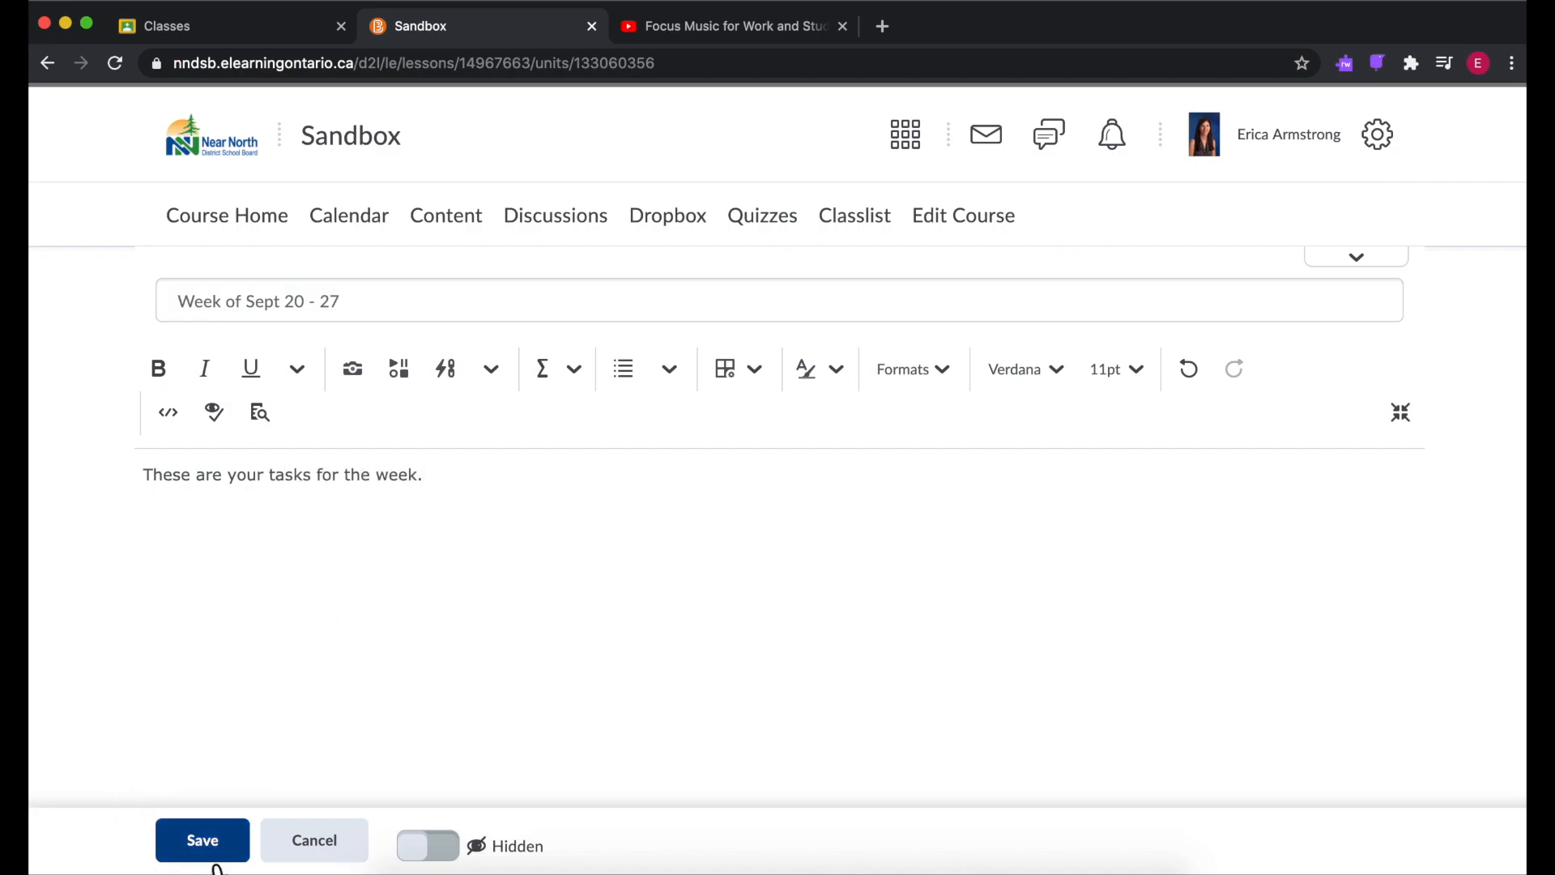
left_click(202, 840)
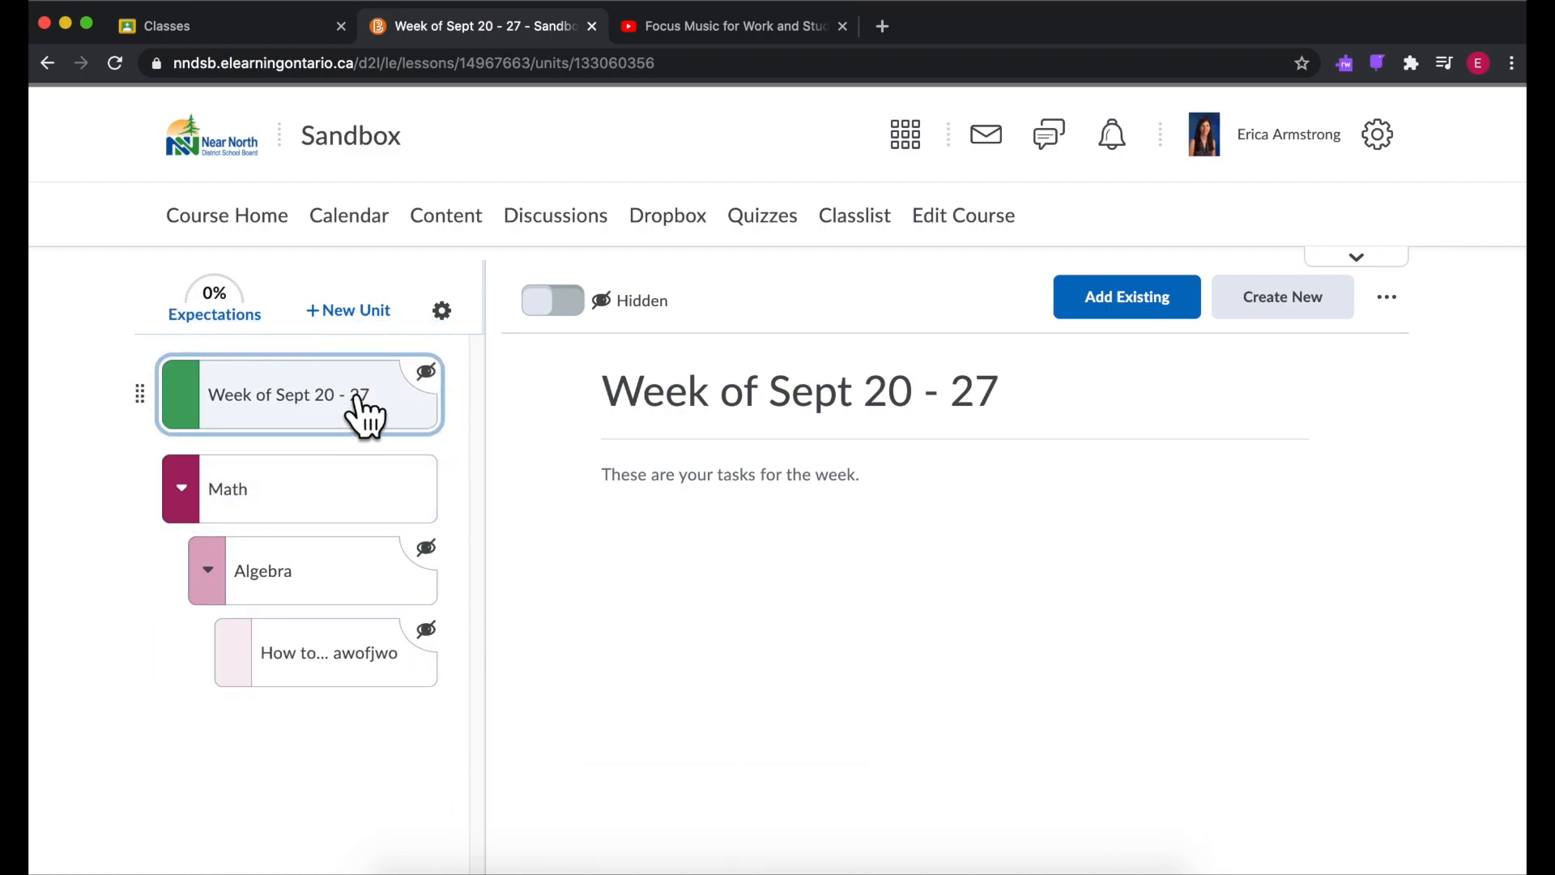
Step: Browse the creatable item types, cancel without creating, and bring up the course switcher
left_click(1281, 296)
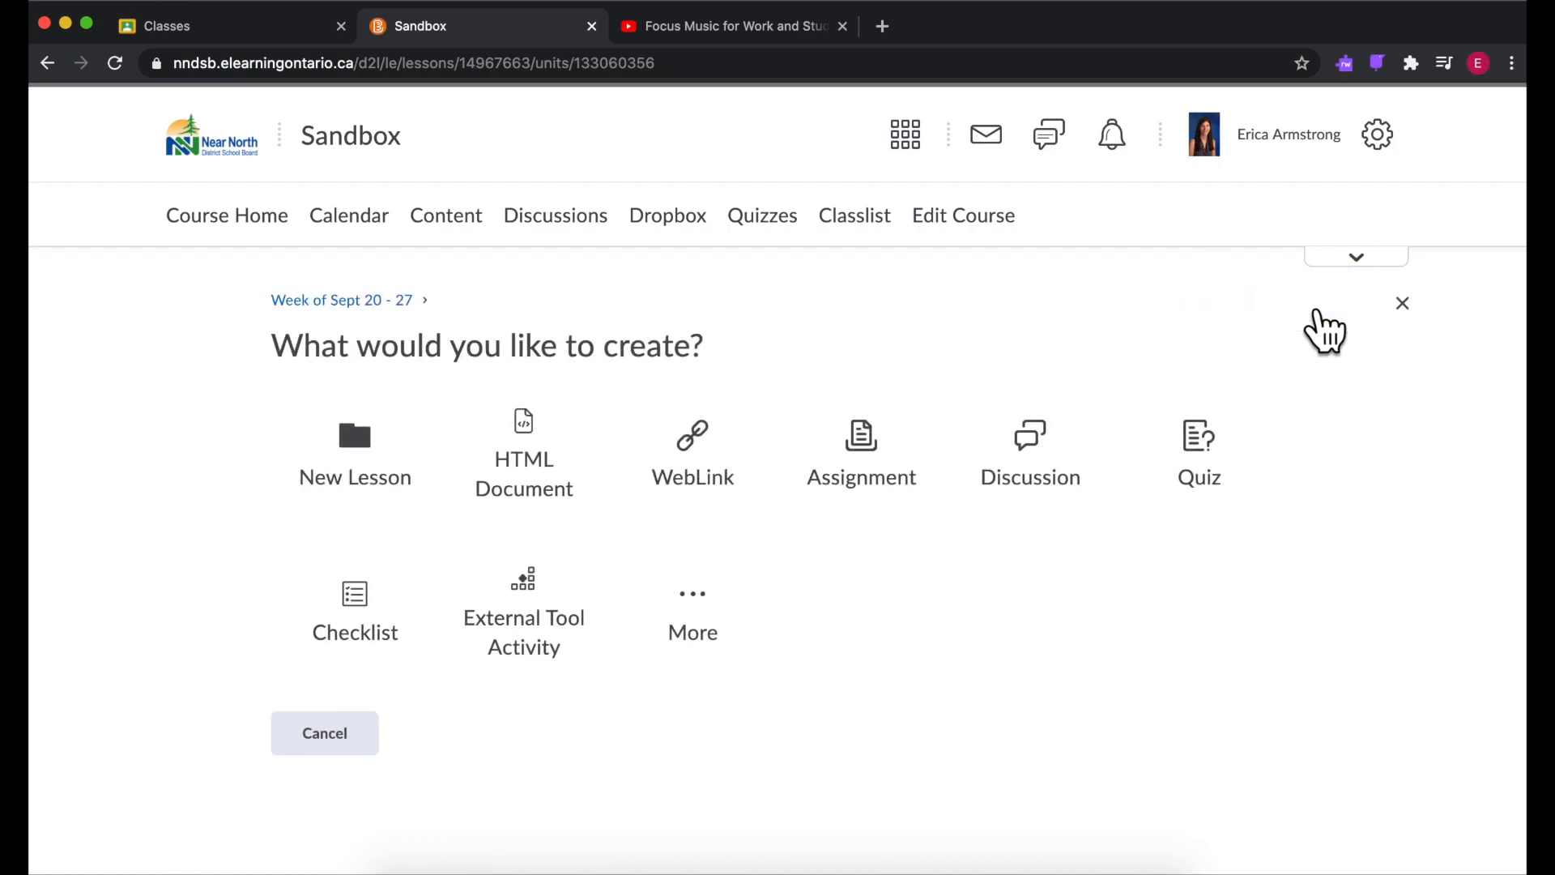
mouse_move(523, 496)
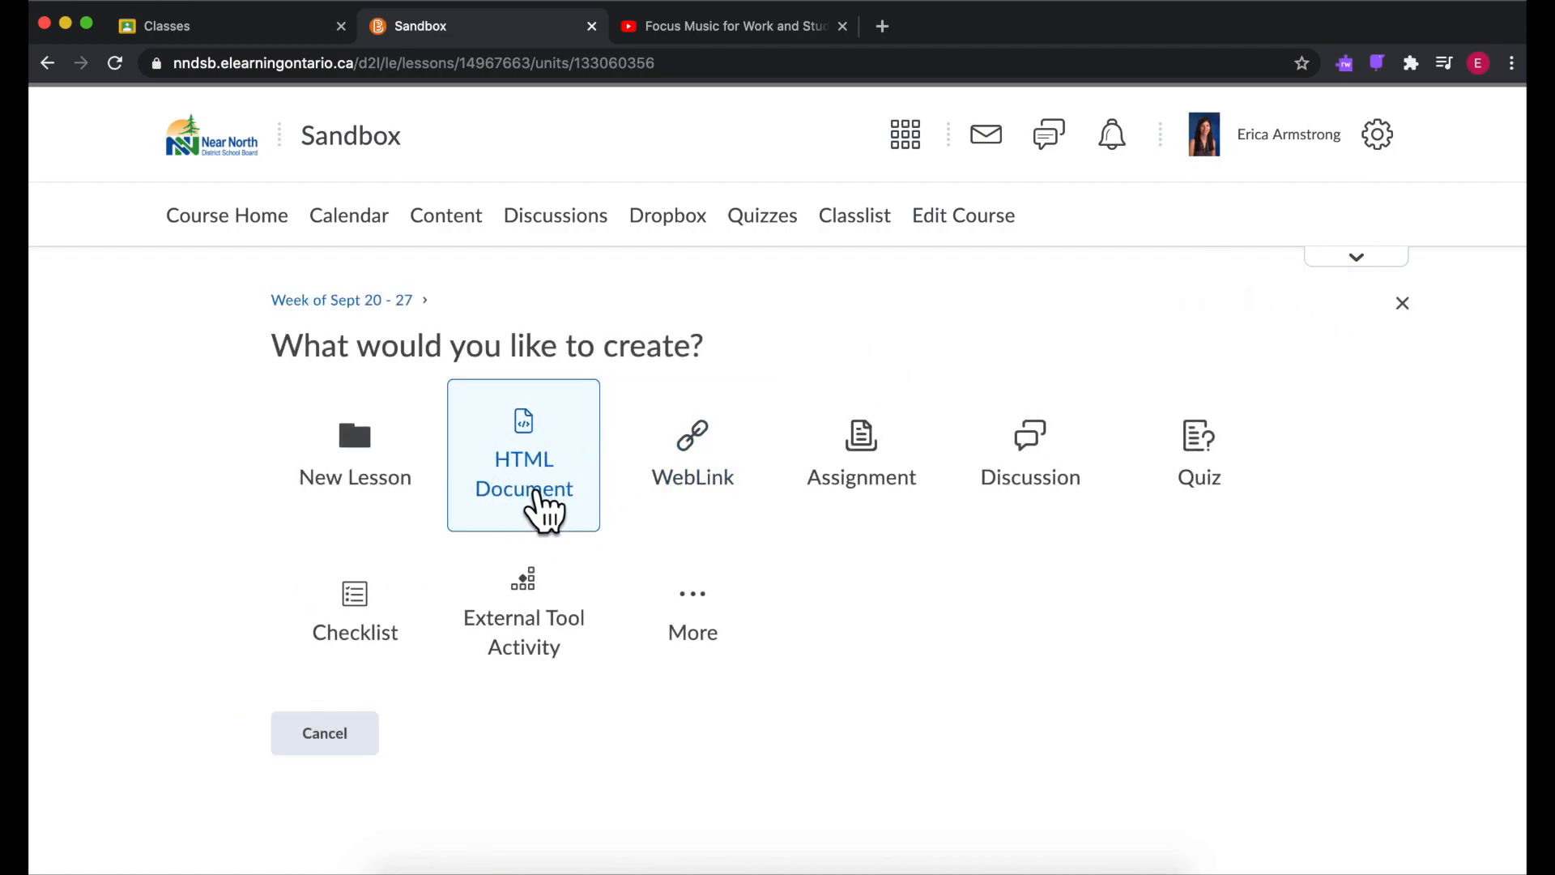
mouse_move(580, 467)
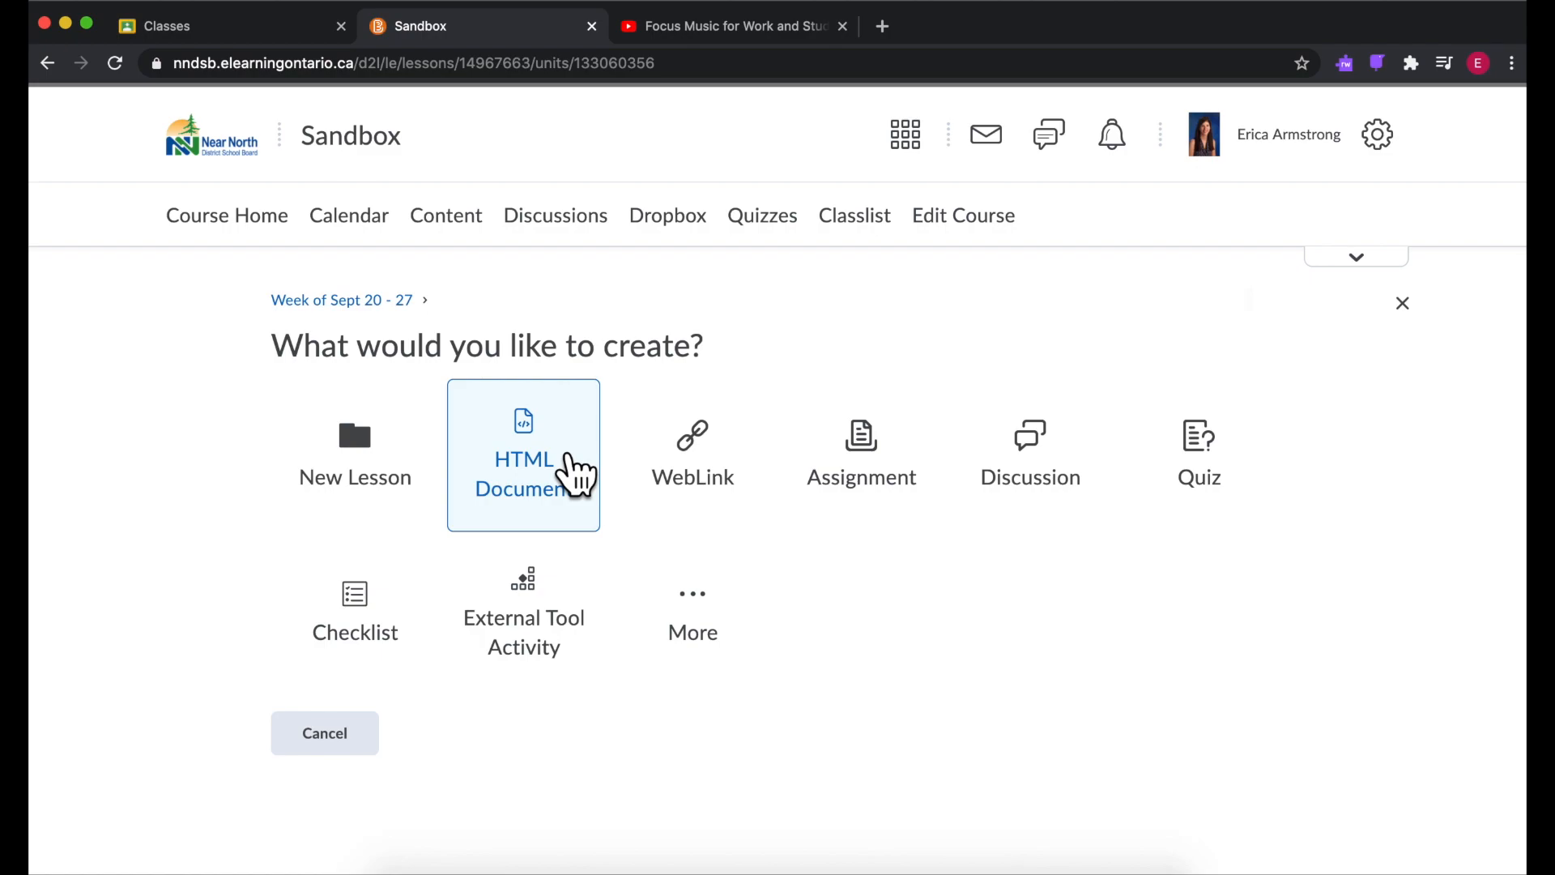
mouse_move(804, 482)
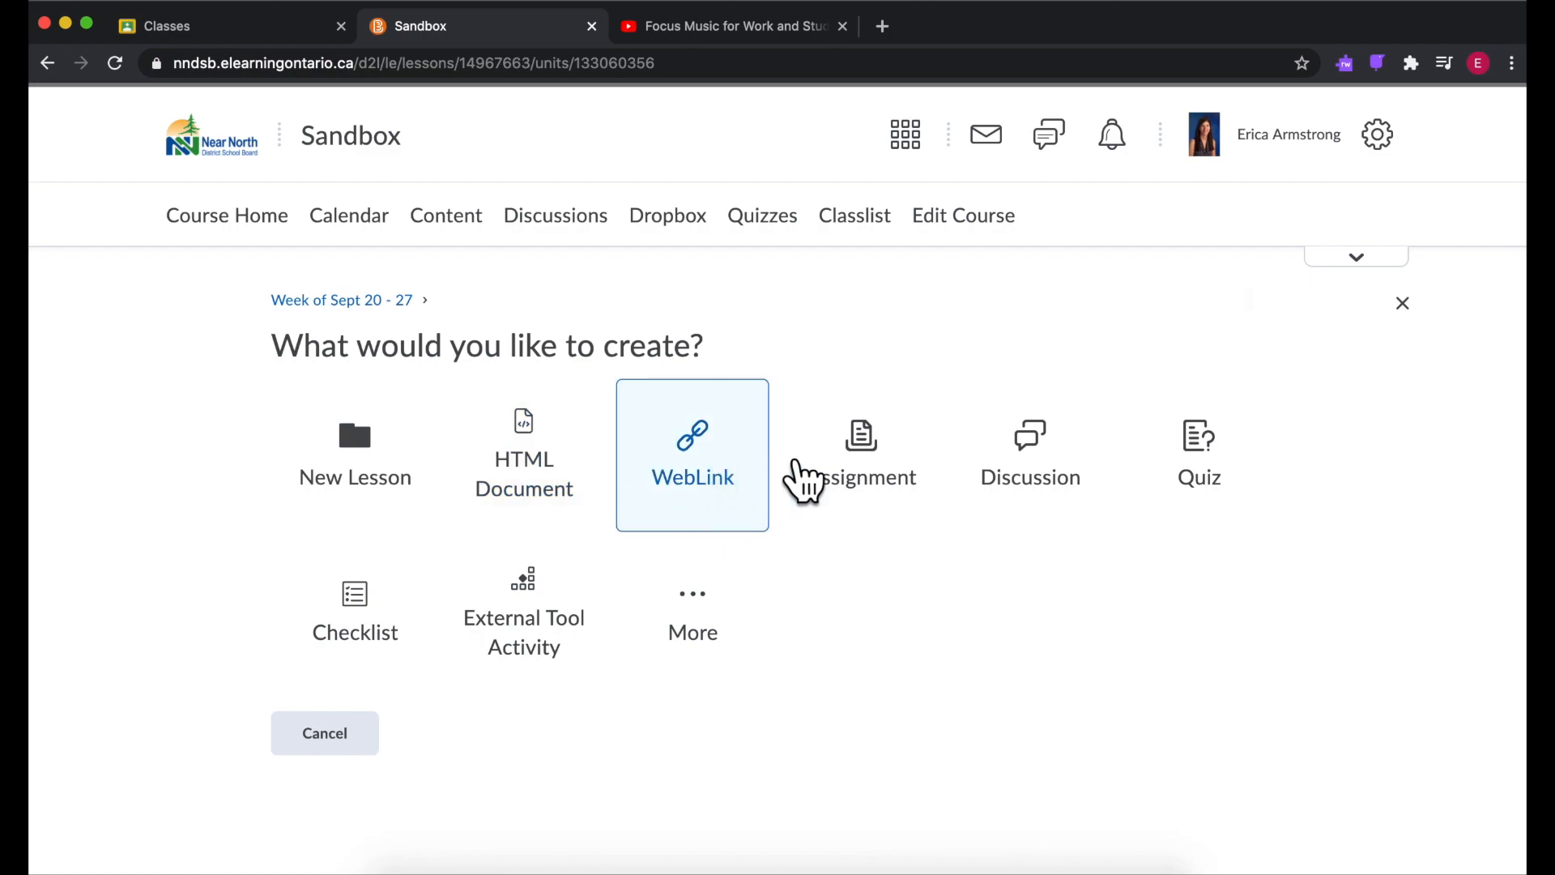
mouse_move(1198, 466)
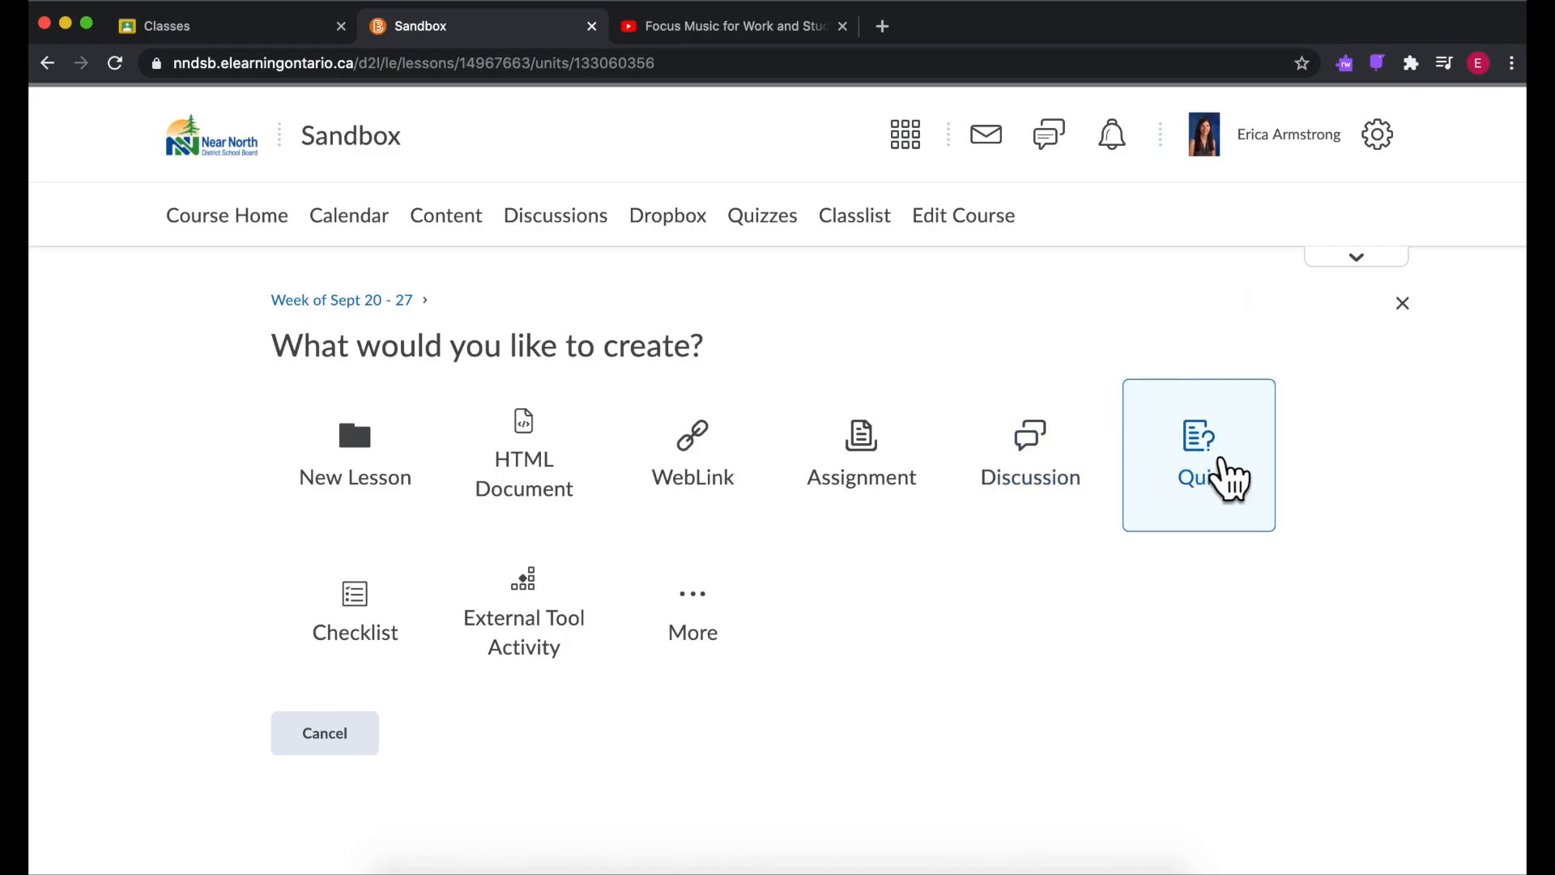
mouse_move(1200, 486)
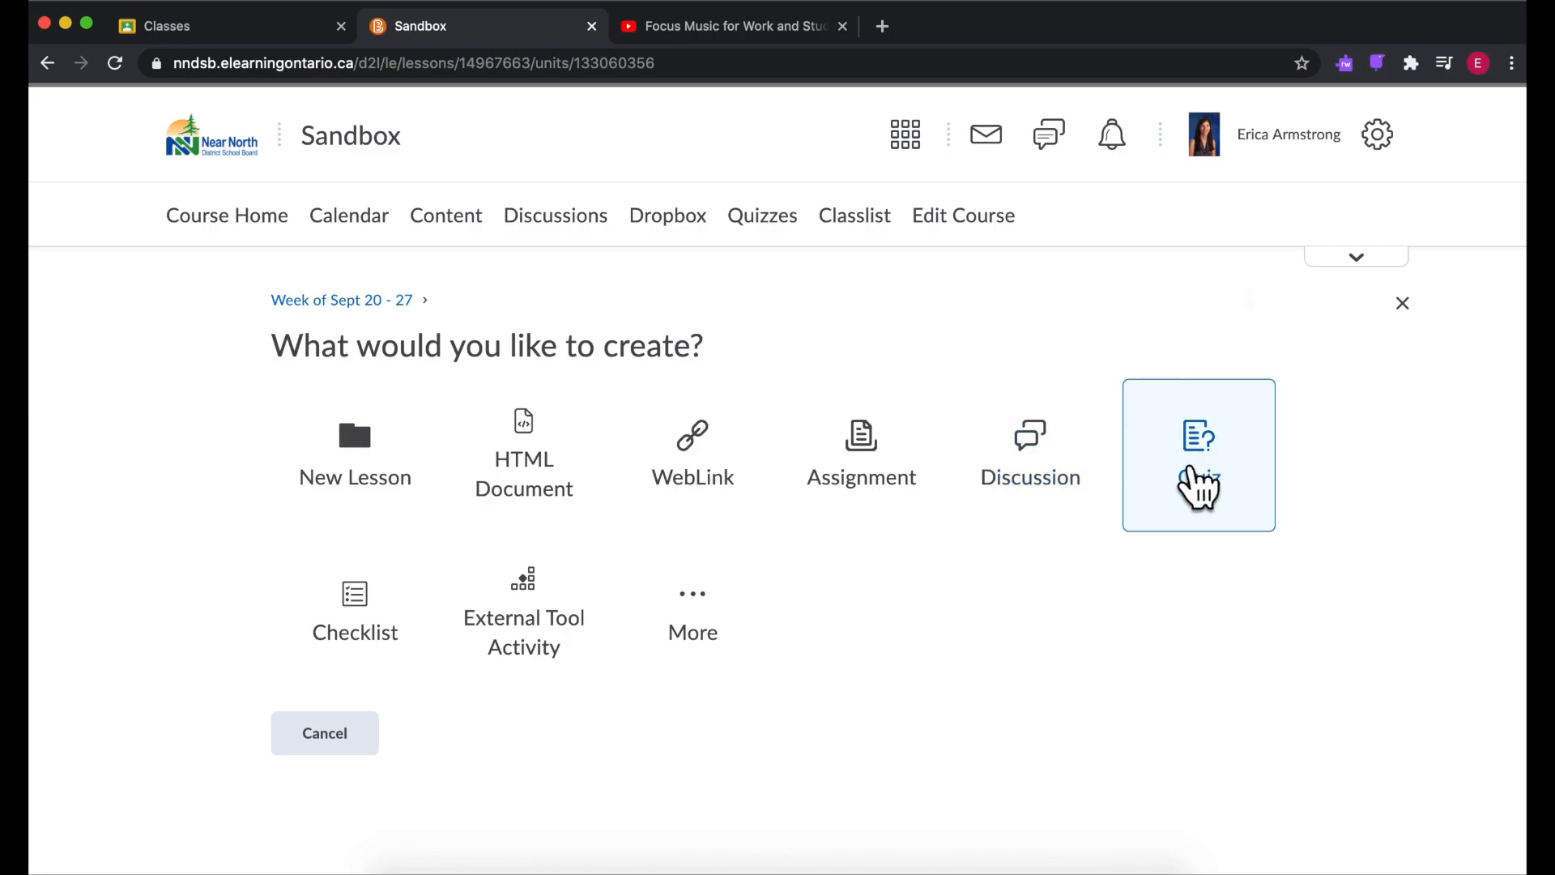
mouse_move(324, 733)
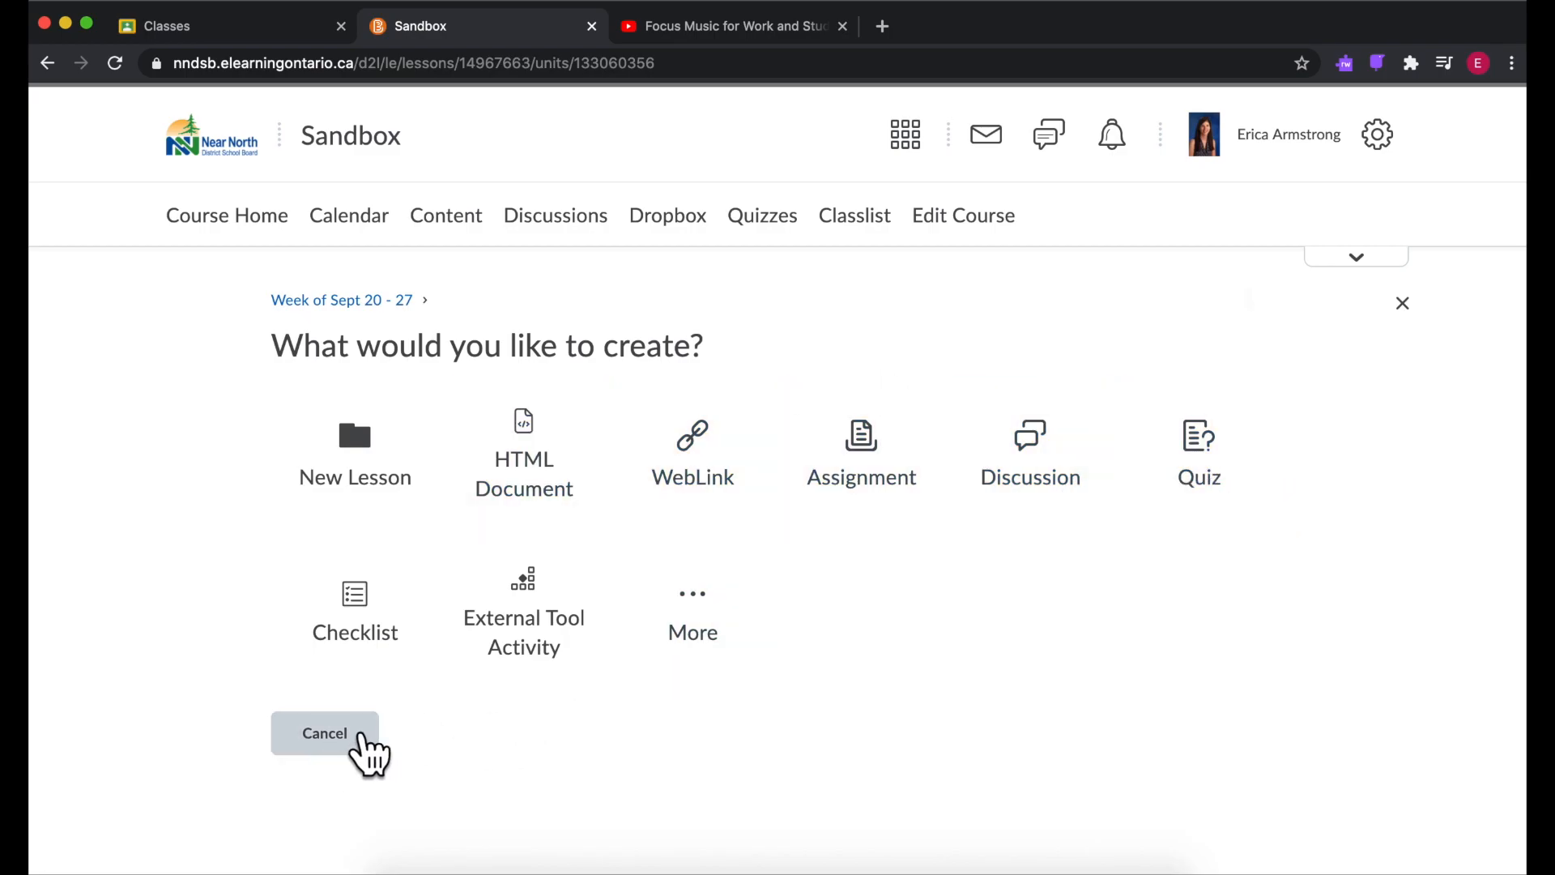
left_click(324, 733)
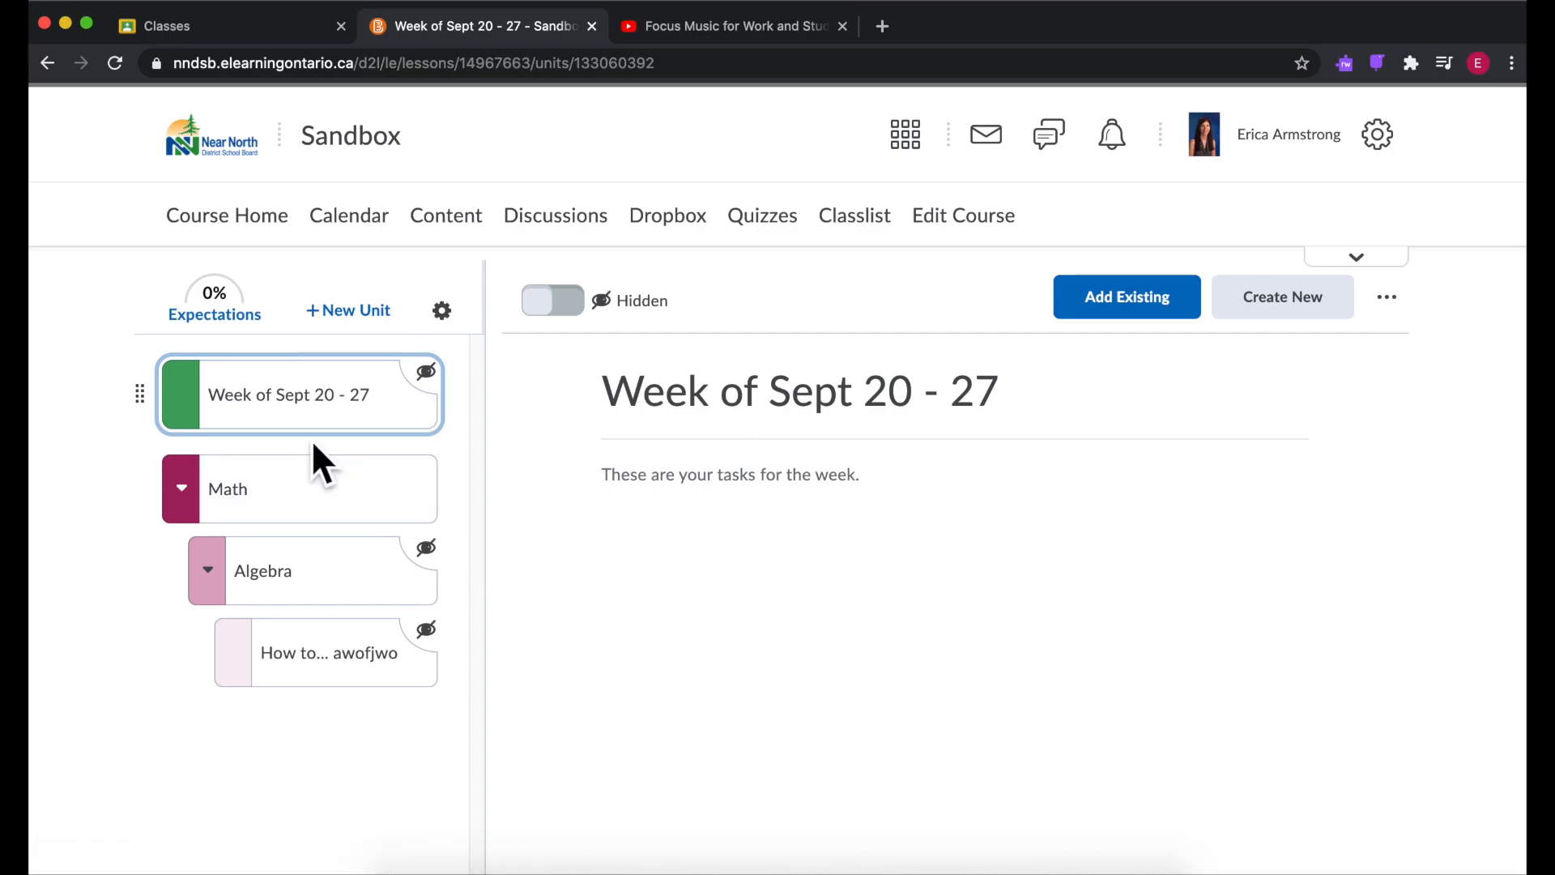
left_click(904, 134)
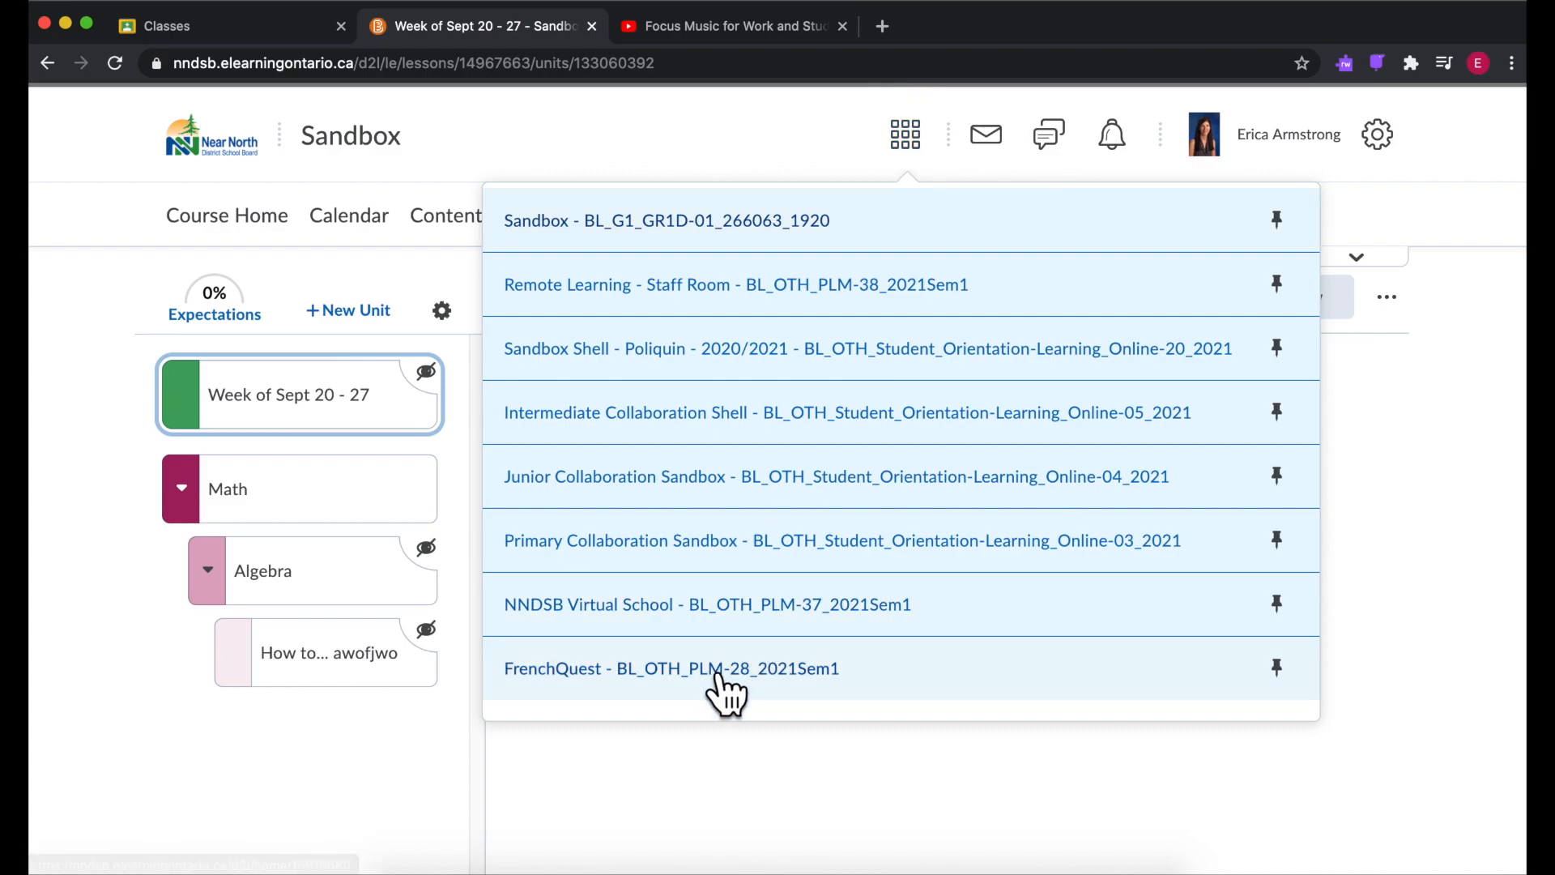
Step: Switch to the FrenchQuest course and show its Info section
left_click(672, 668)
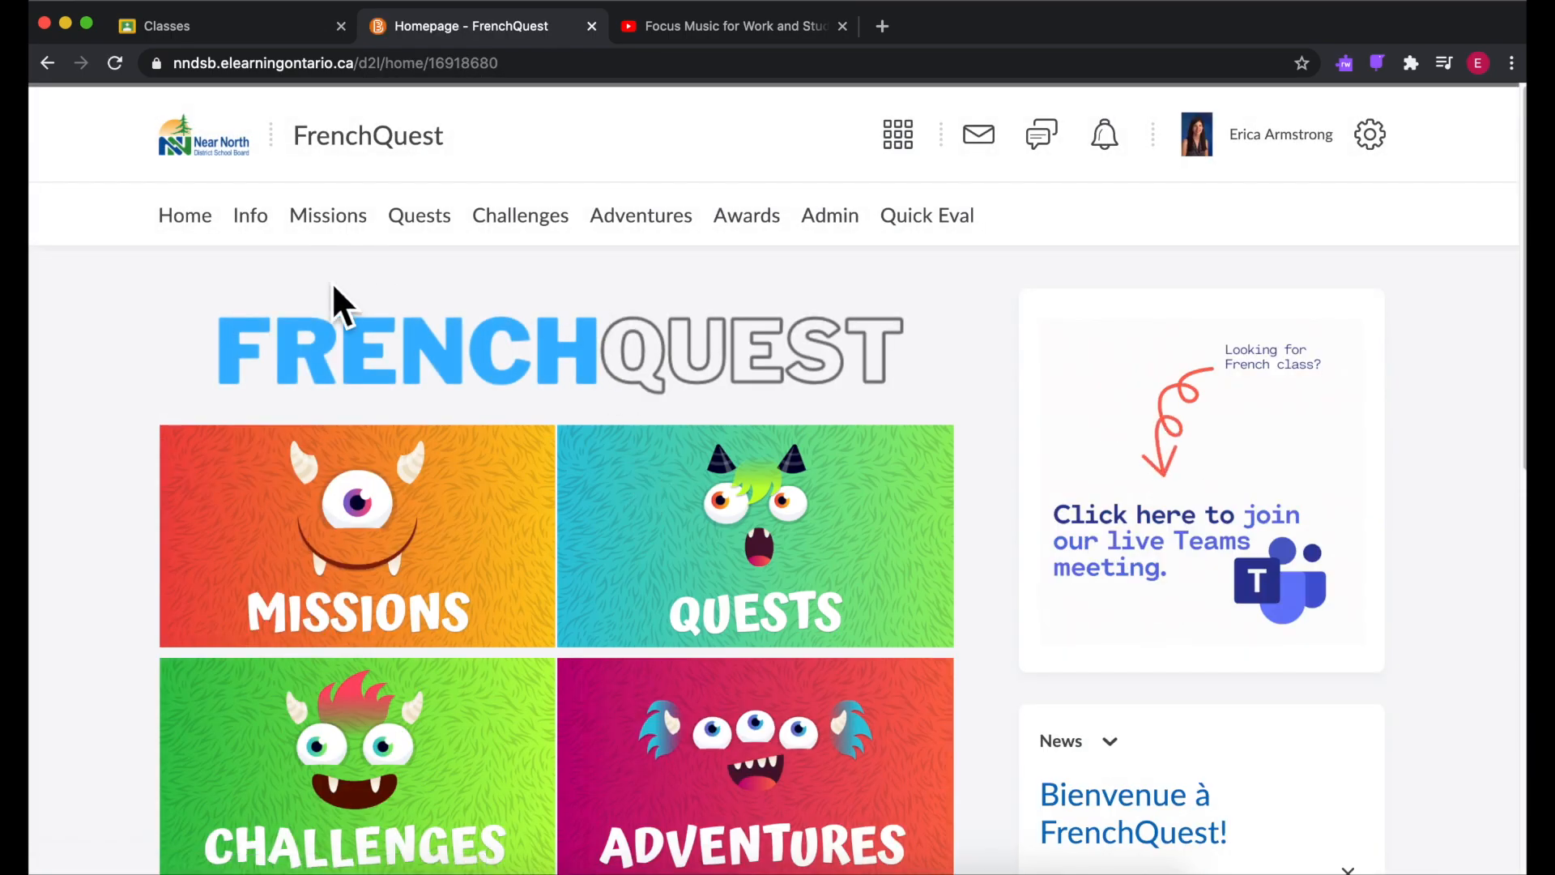
mouse_move(257, 283)
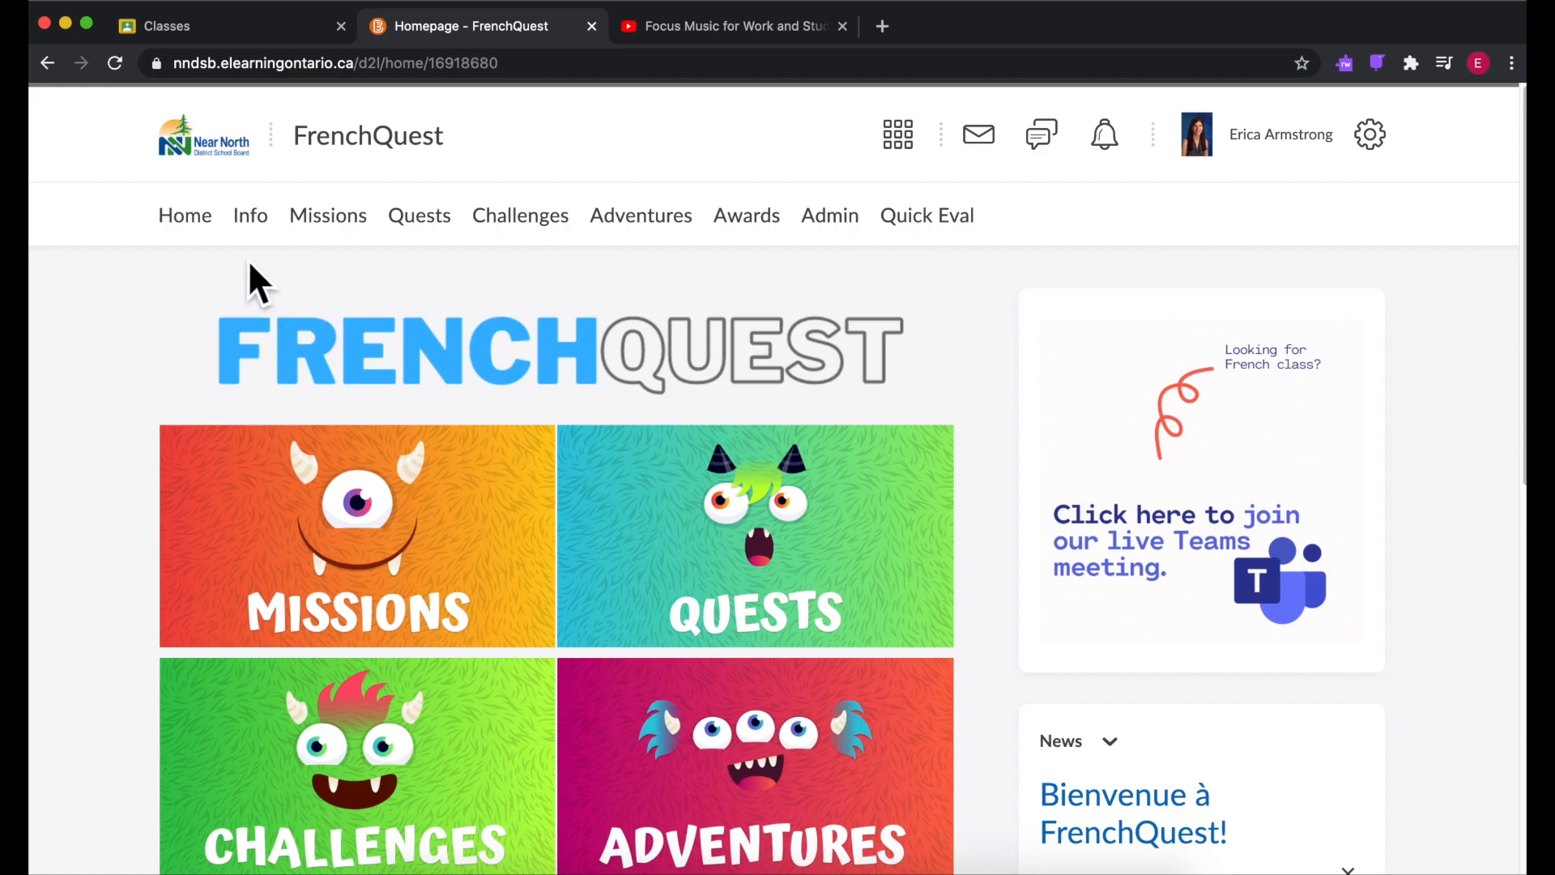
mouse_move(520, 215)
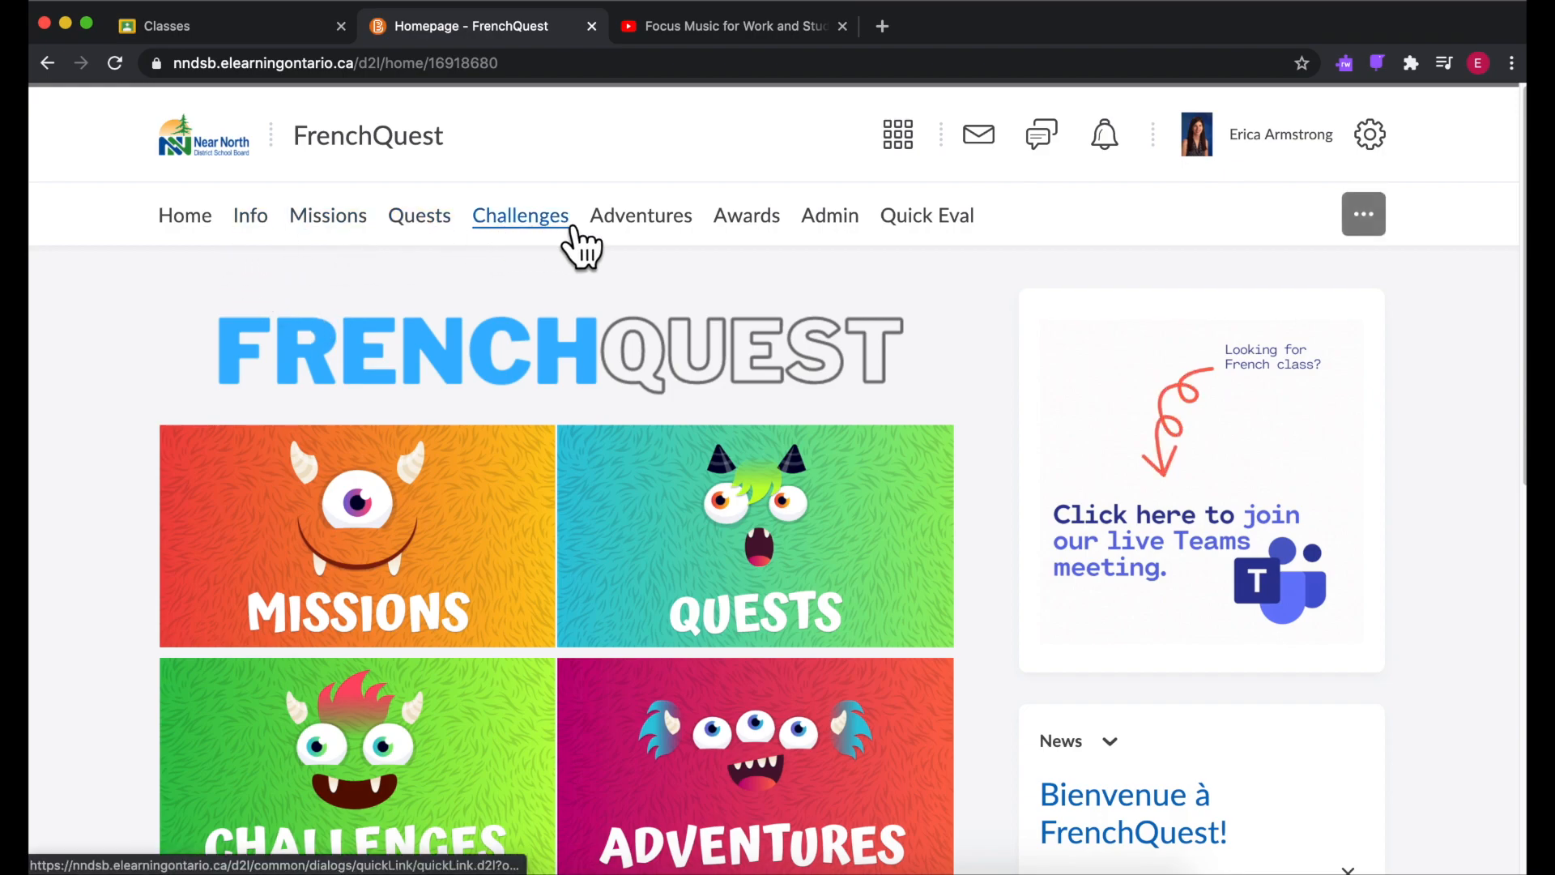
left_click(250, 215)
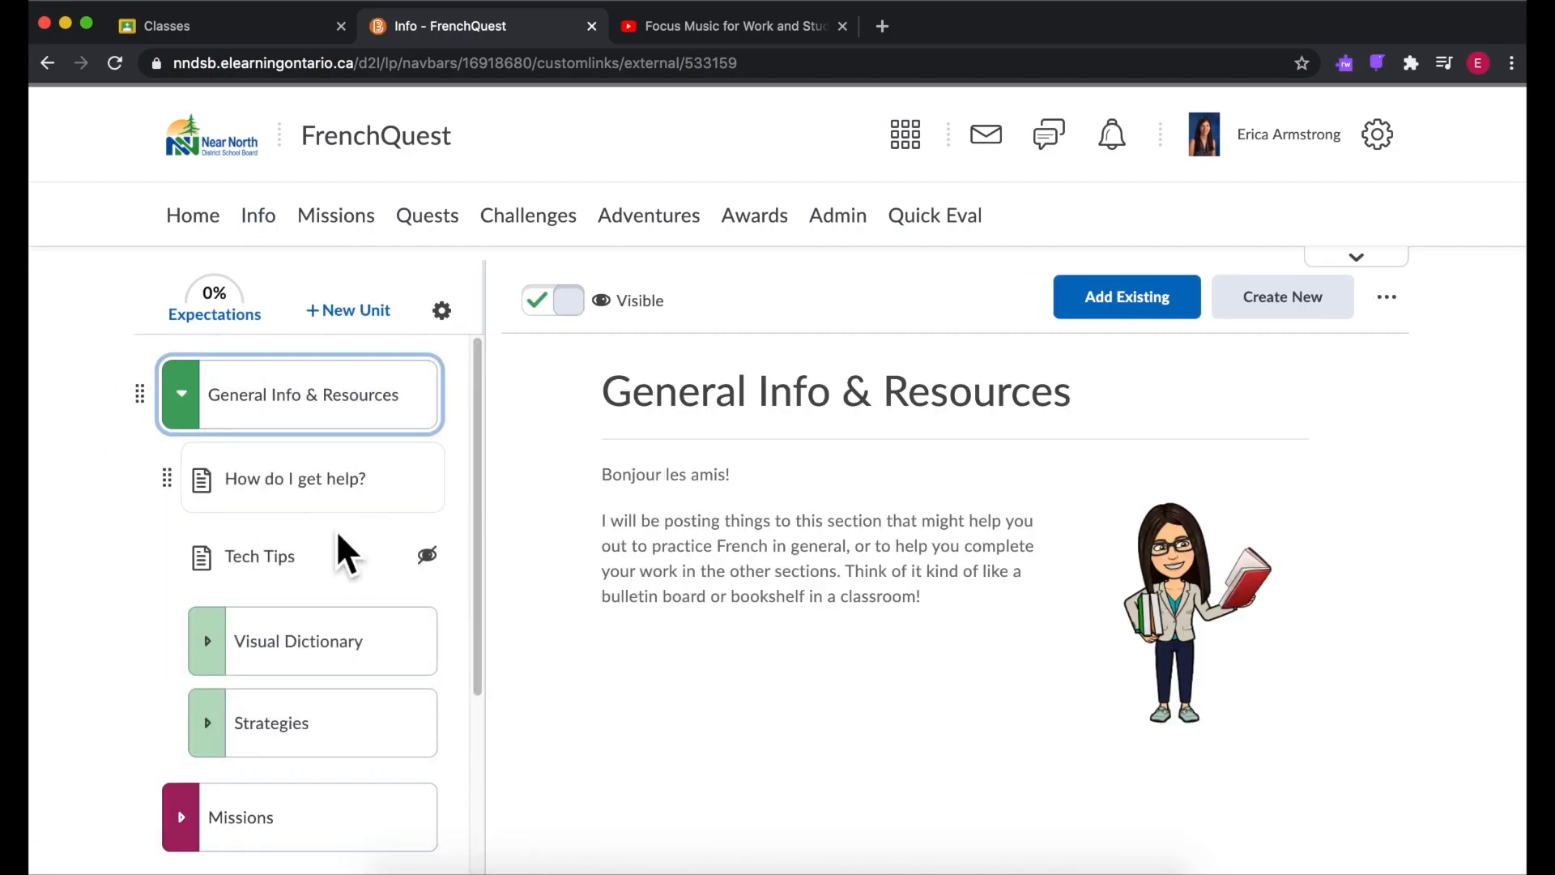
Step: Expand and collapse the Visual Dictionary unit, then open the Strategies unit
scroll("down", 3)
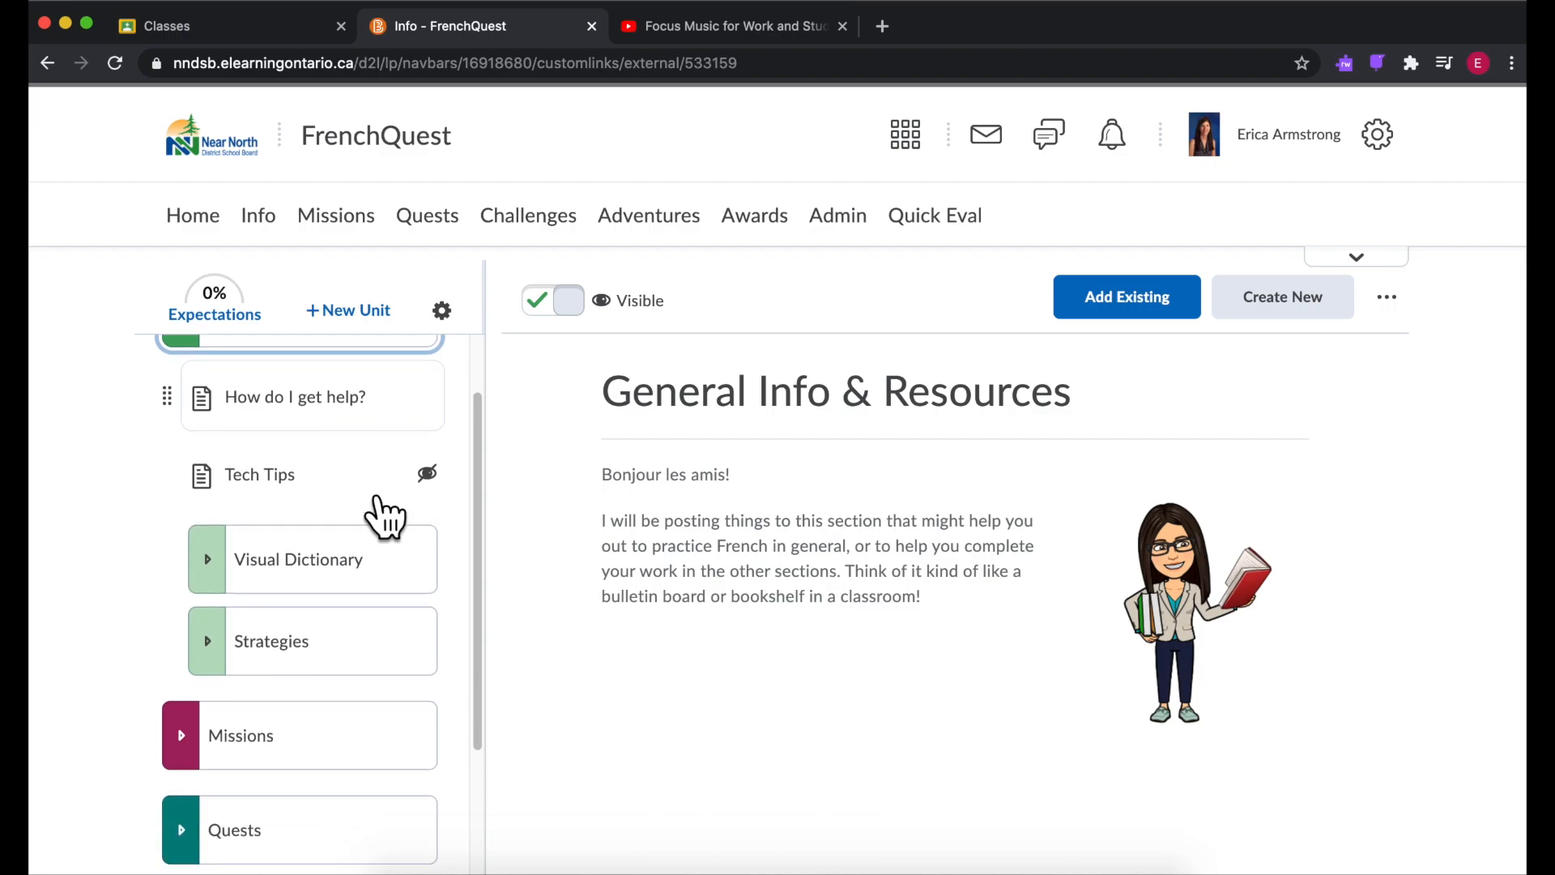
left_click(297, 558)
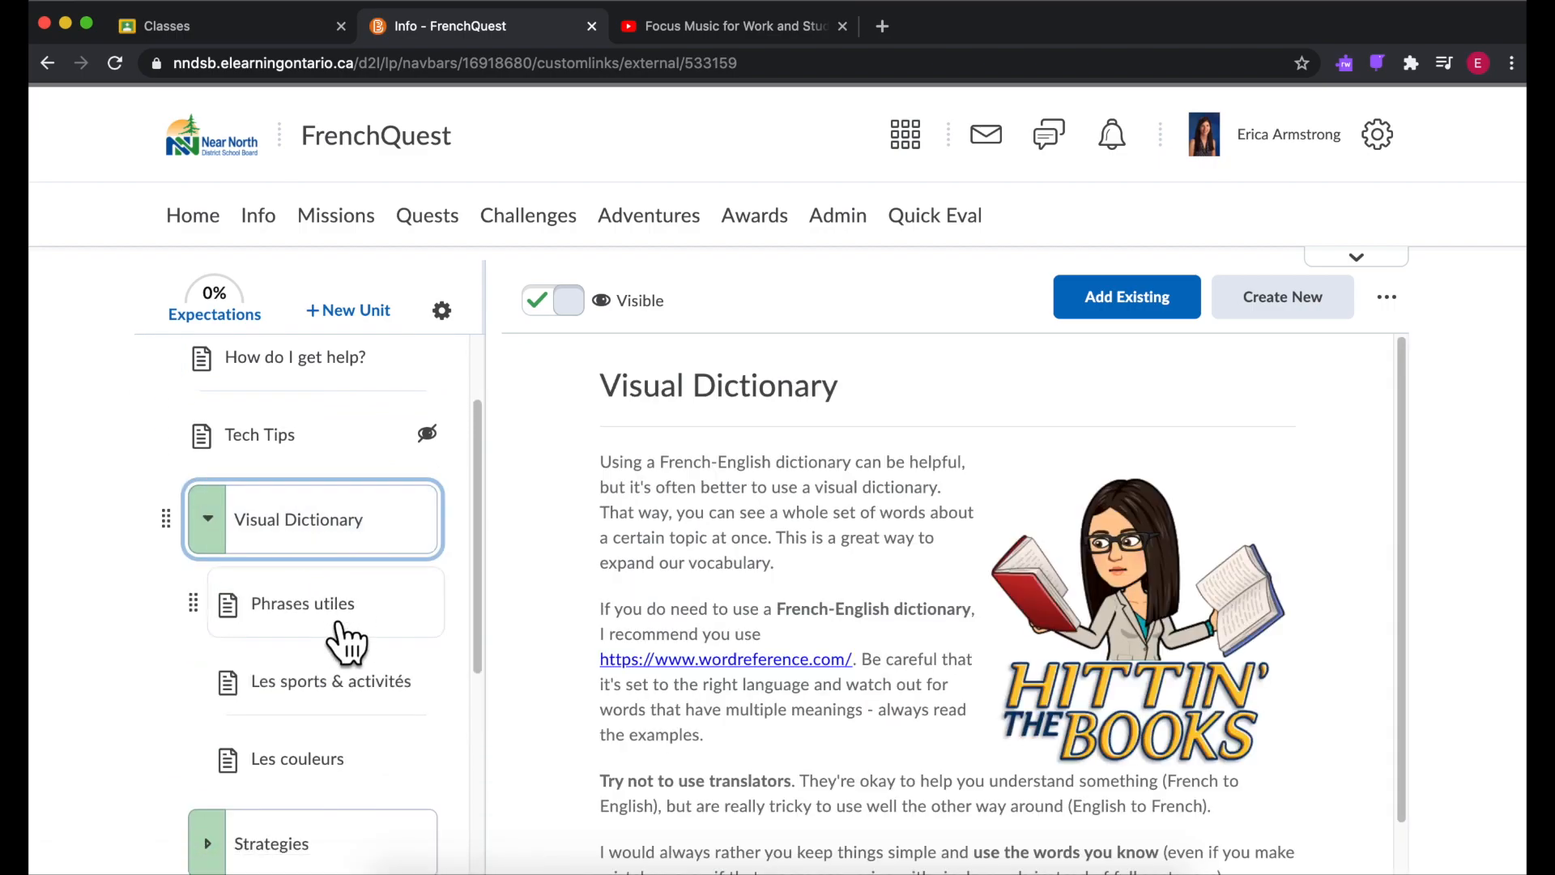
left_click(302, 603)
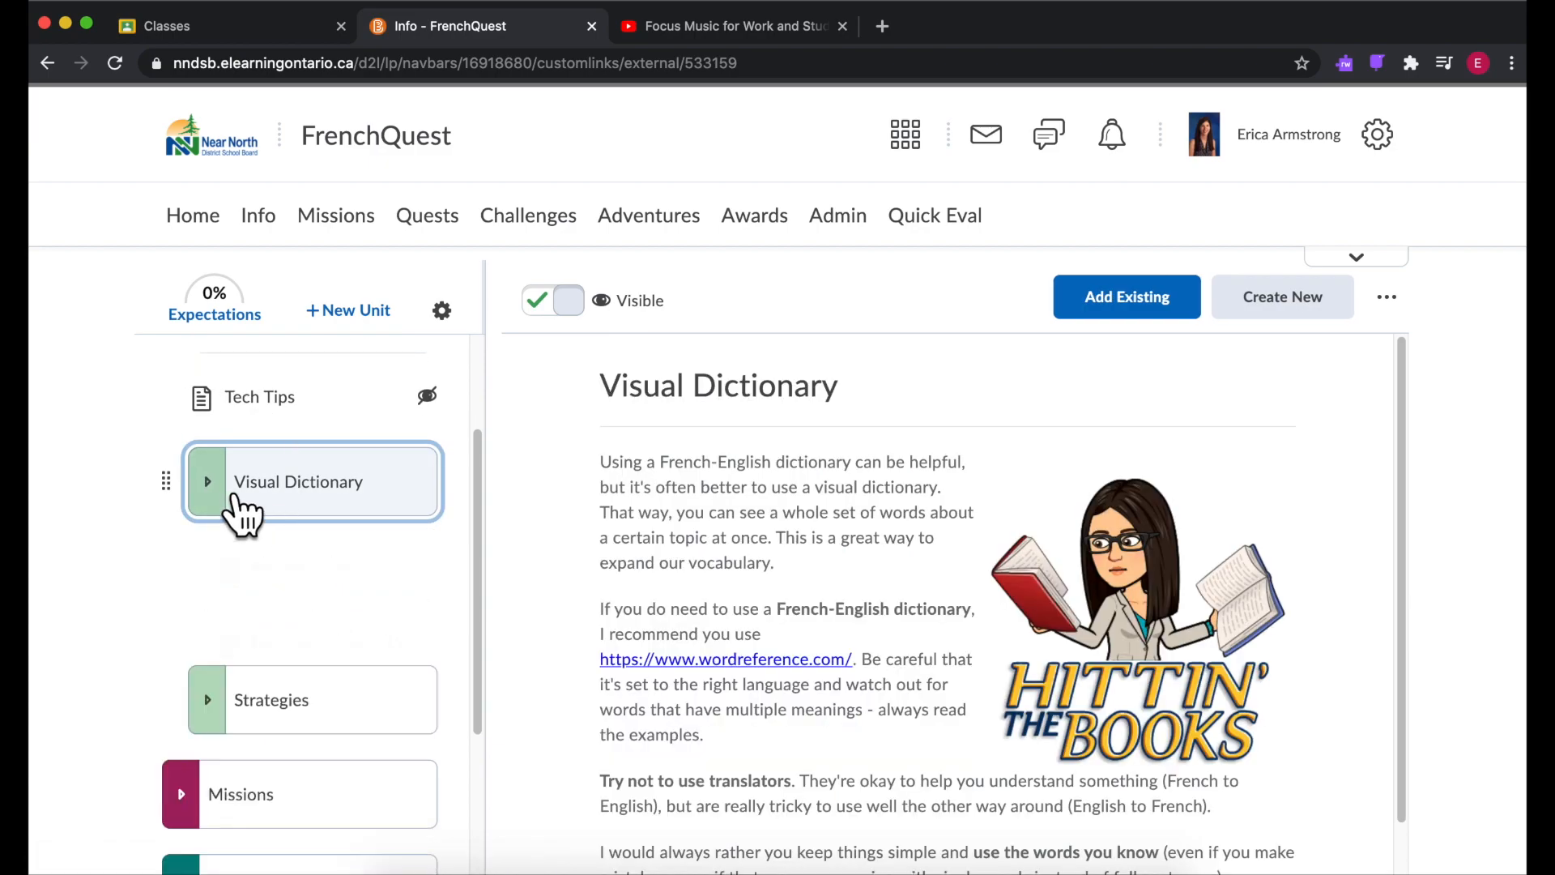
left_click(270, 699)
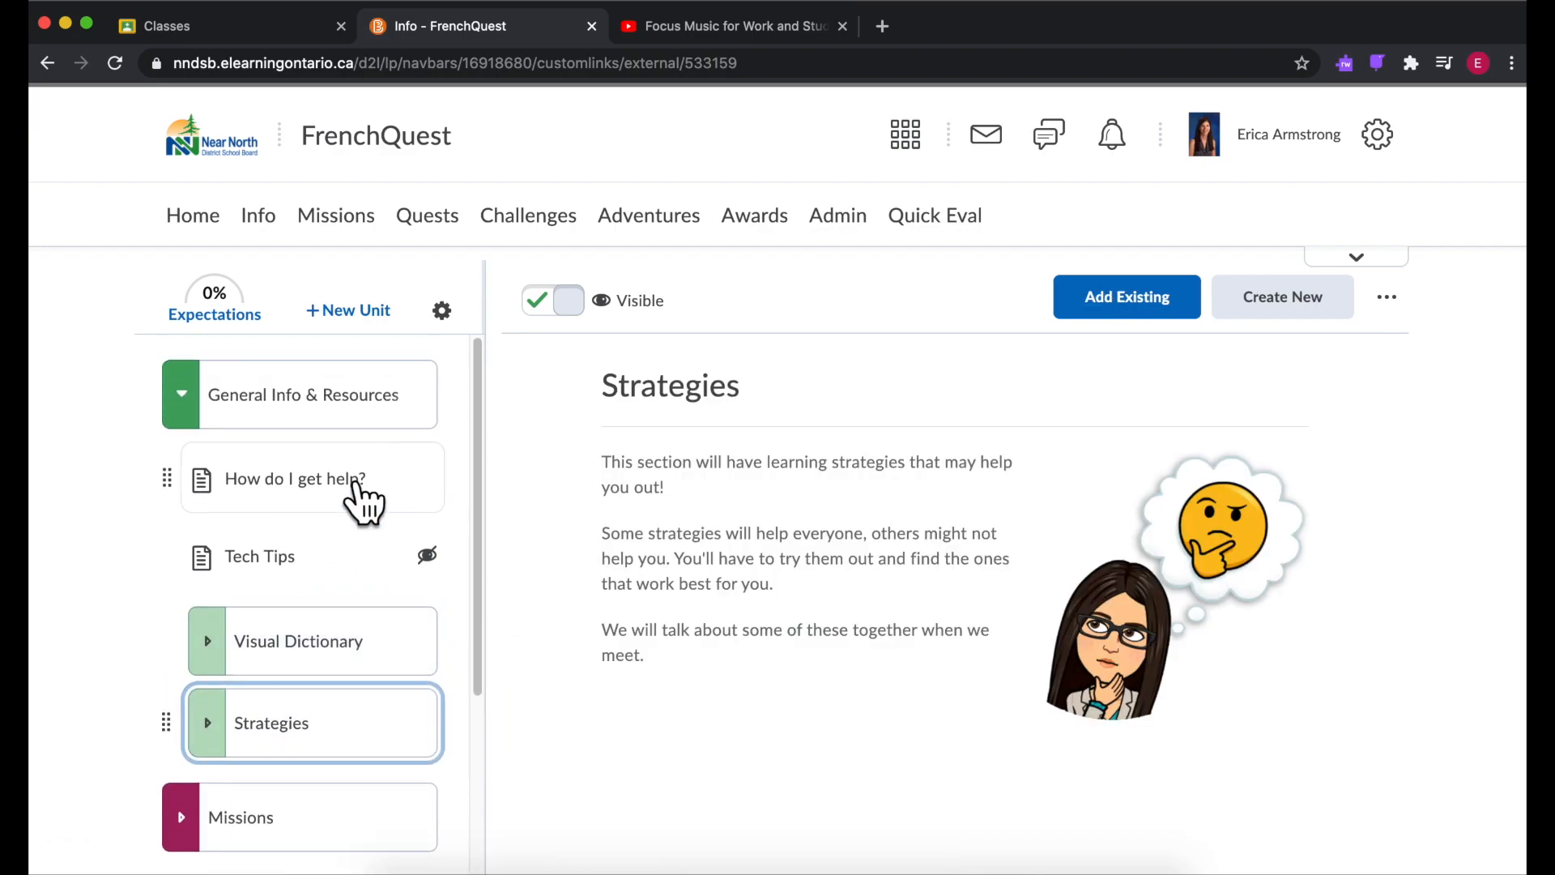
Step: Open Missions > Getting Started > Try FlipGrid and scroll through the embedded Flipgrid
left_click(298, 816)
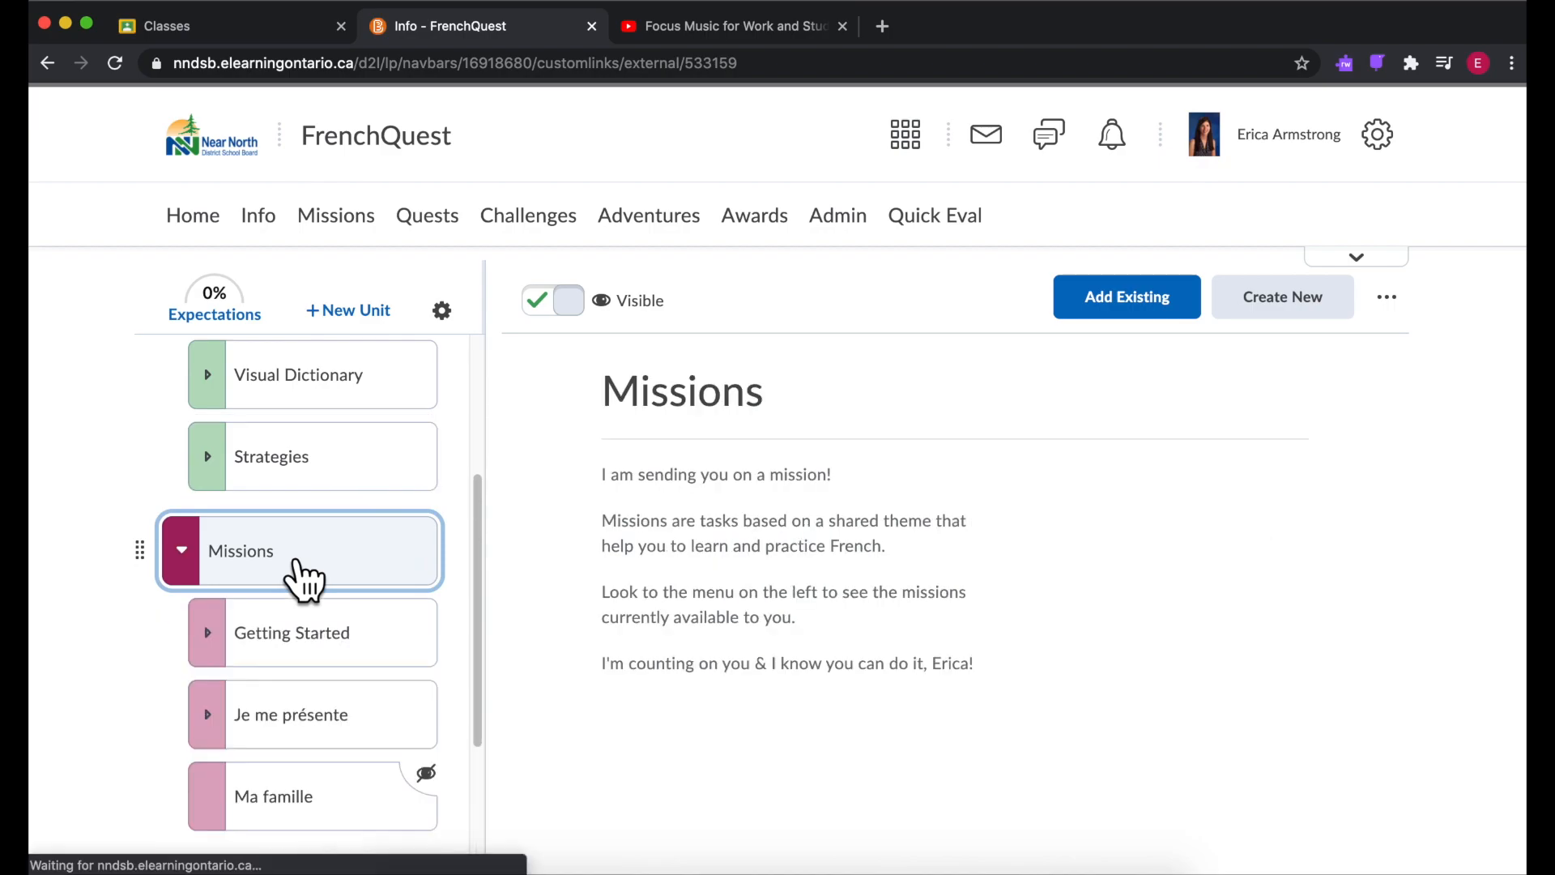
left_click(292, 631)
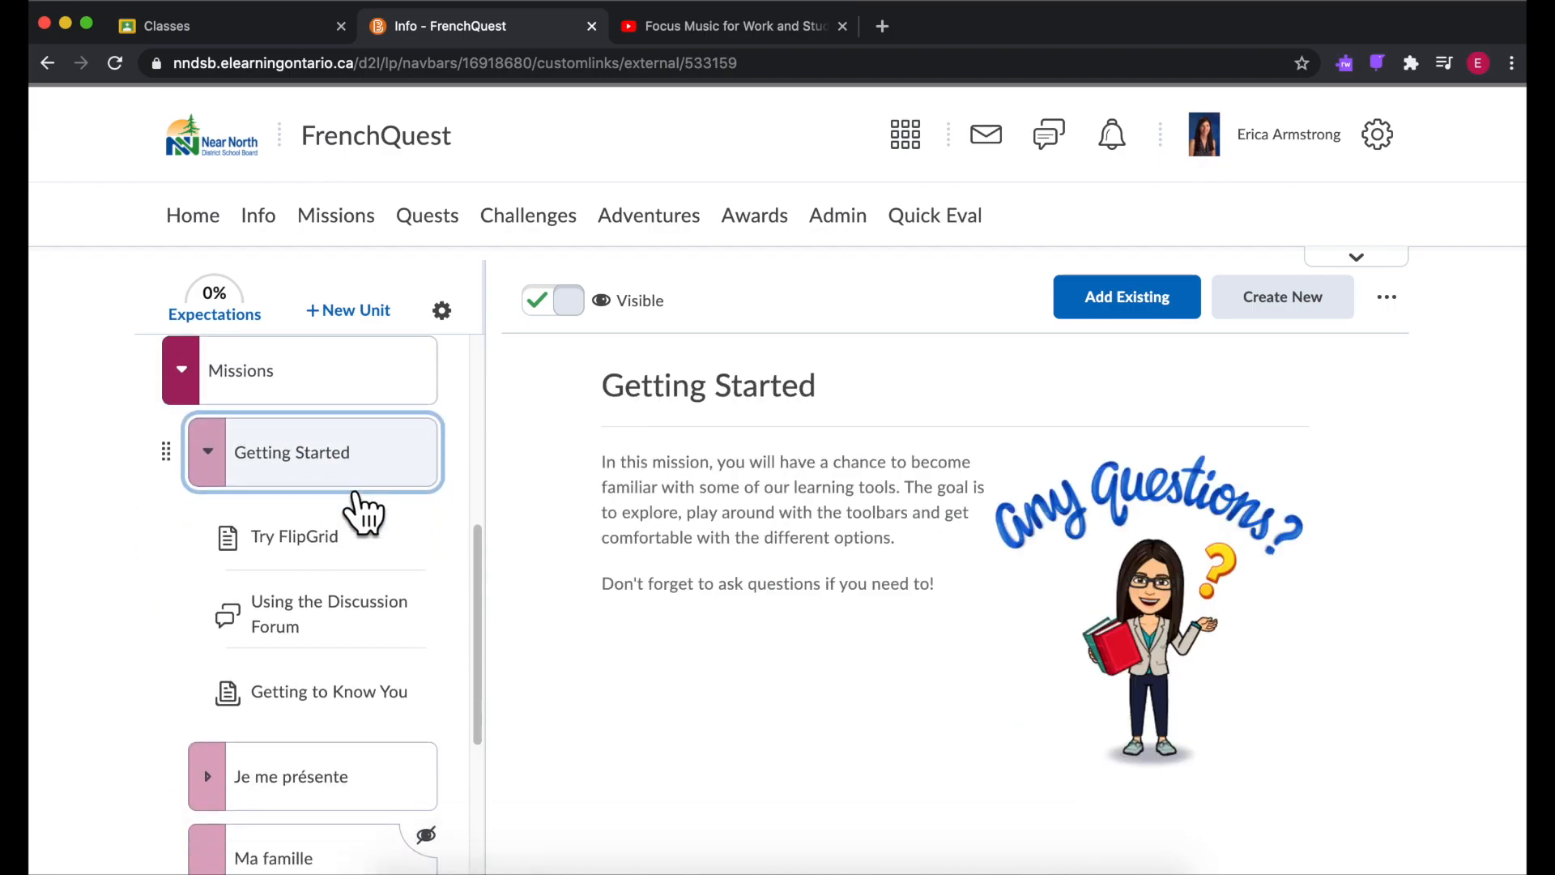
left_click(294, 535)
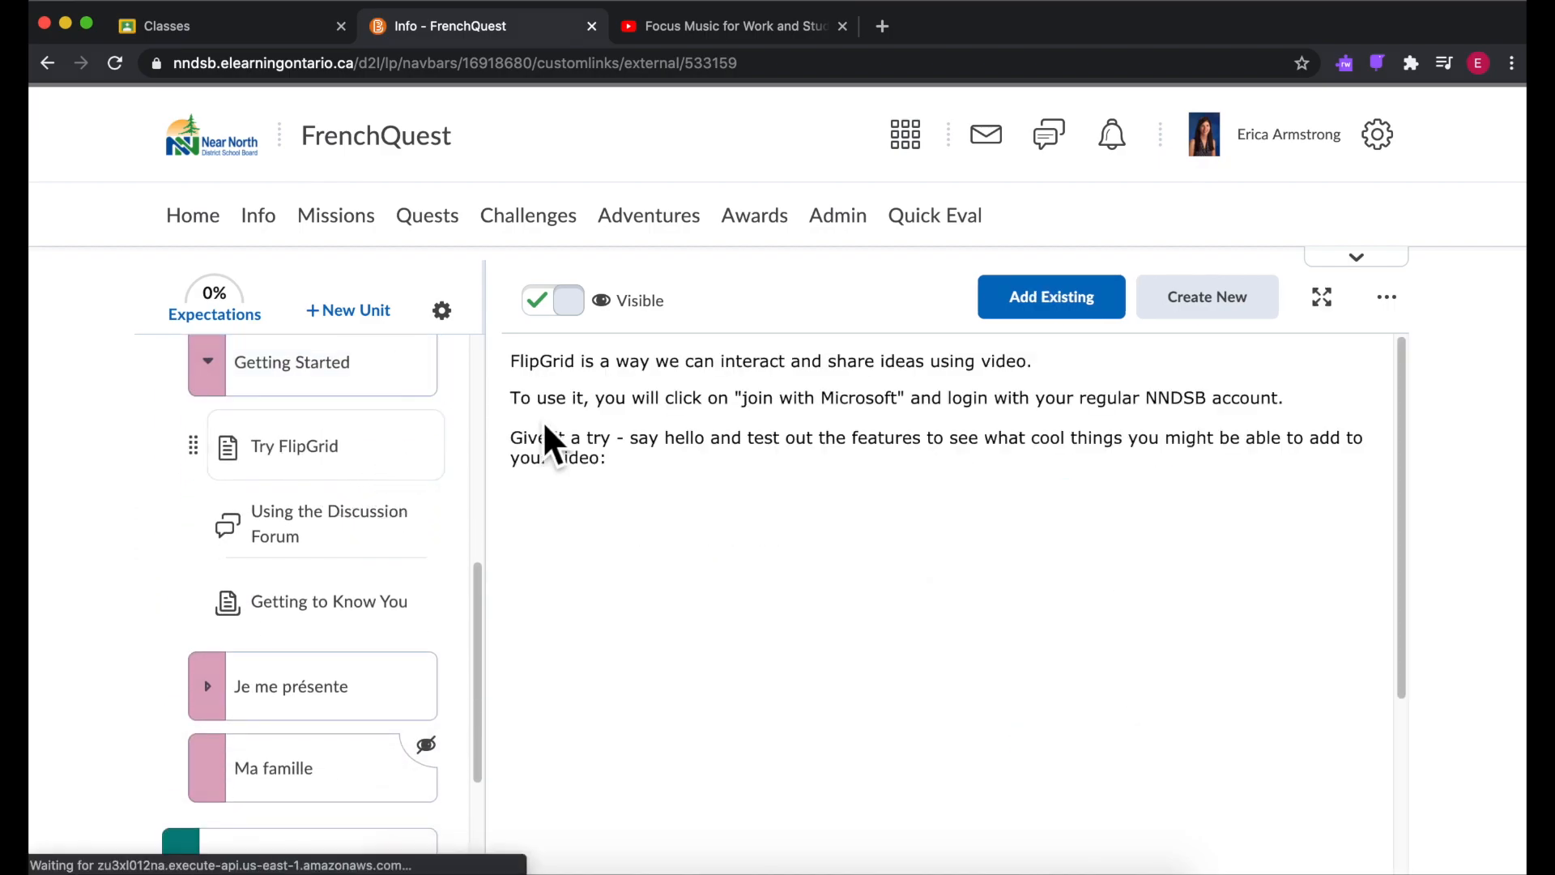
scroll("down", 3)
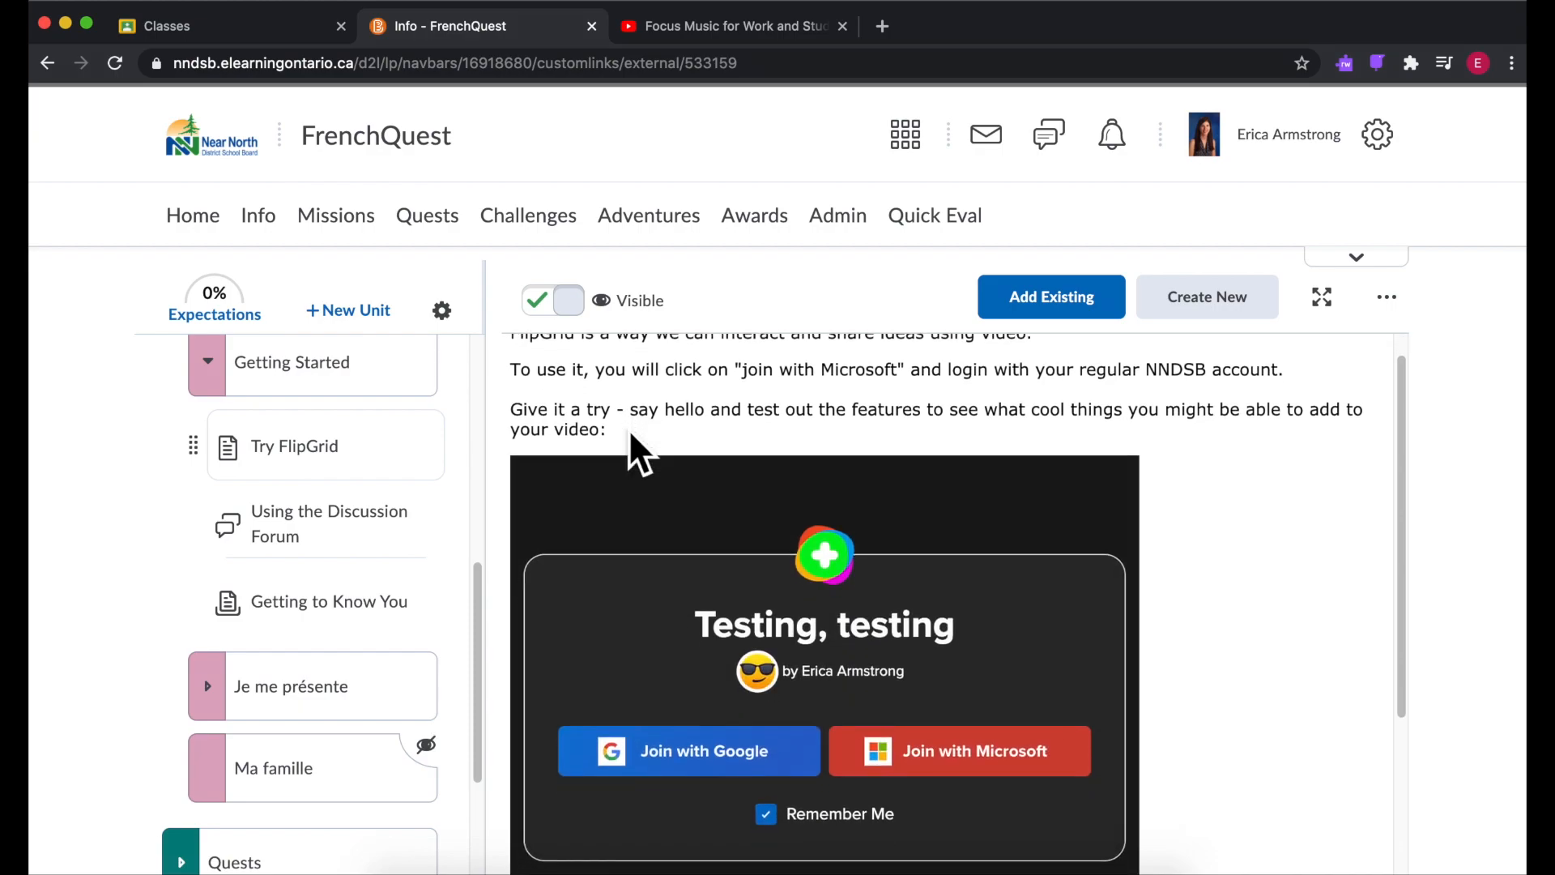
scroll("down", 3)
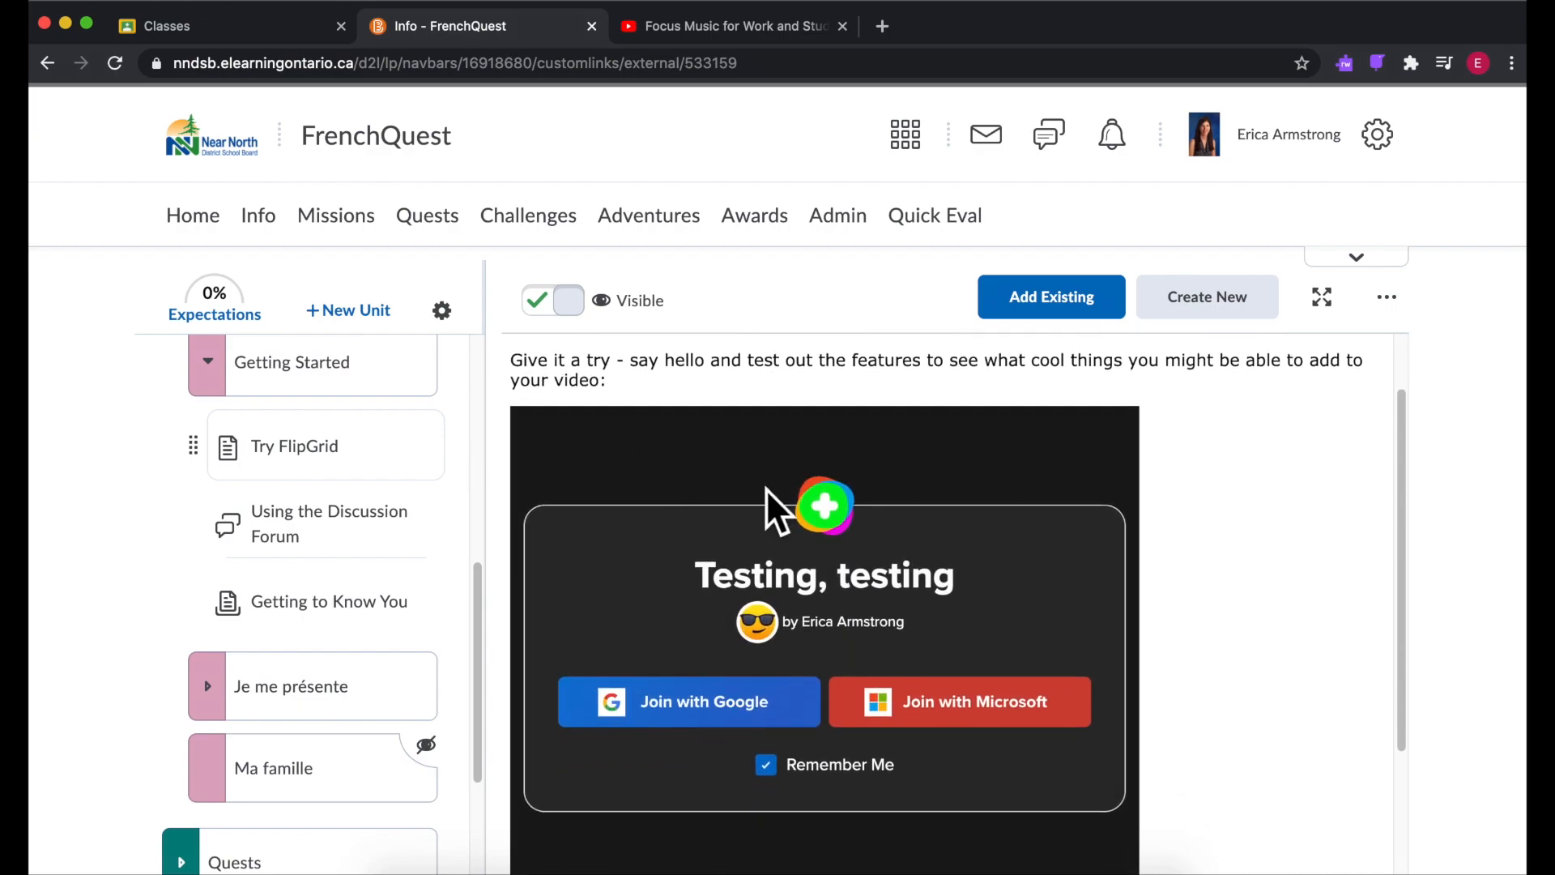
mouse_move(1061, 535)
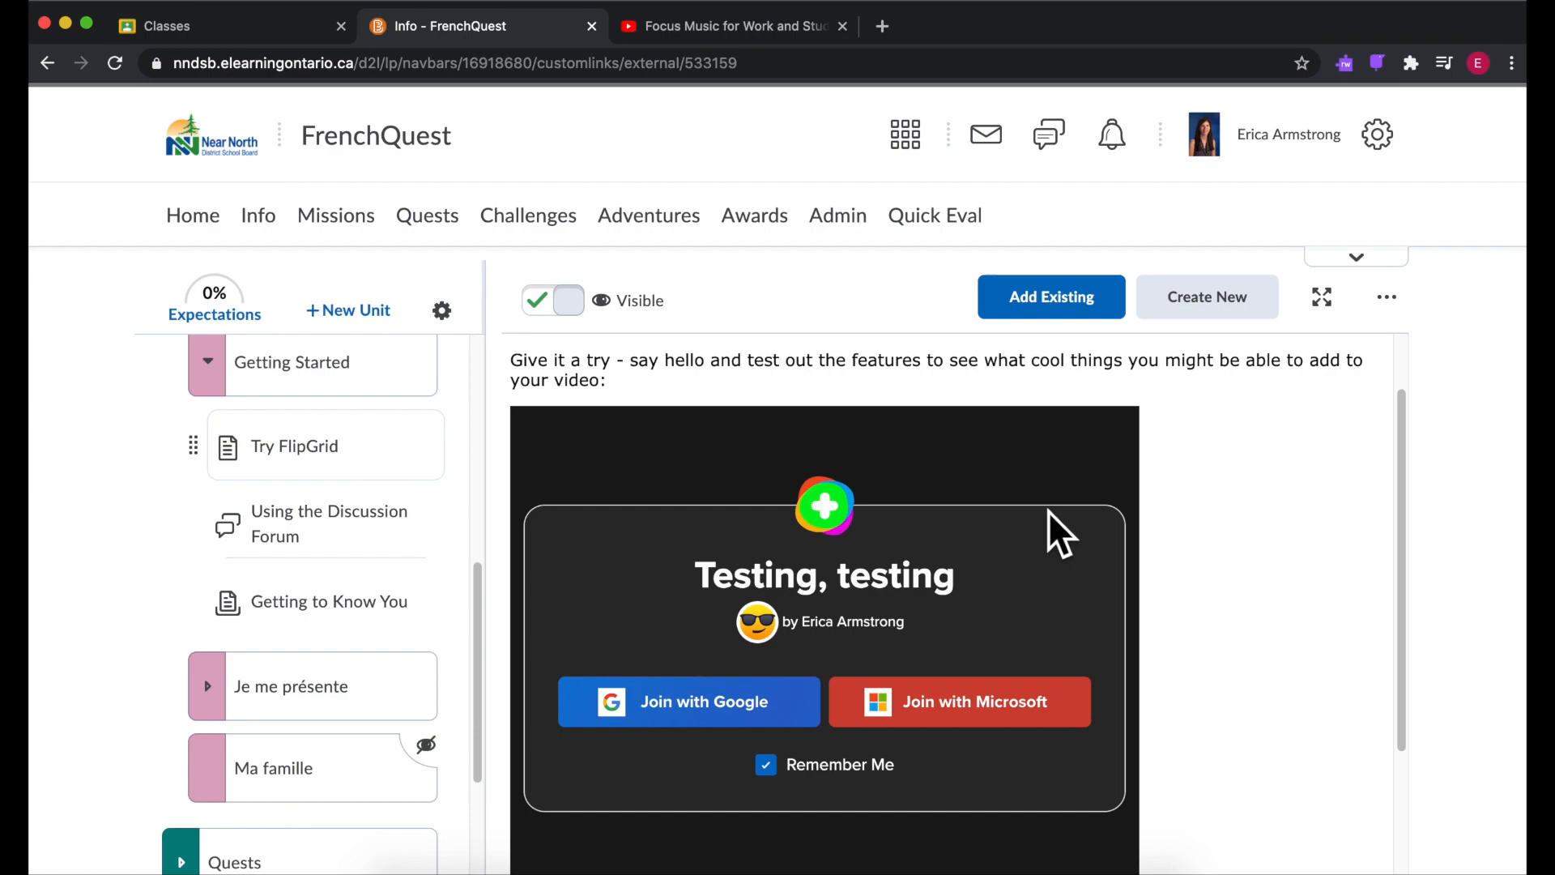
scroll("up", 3)
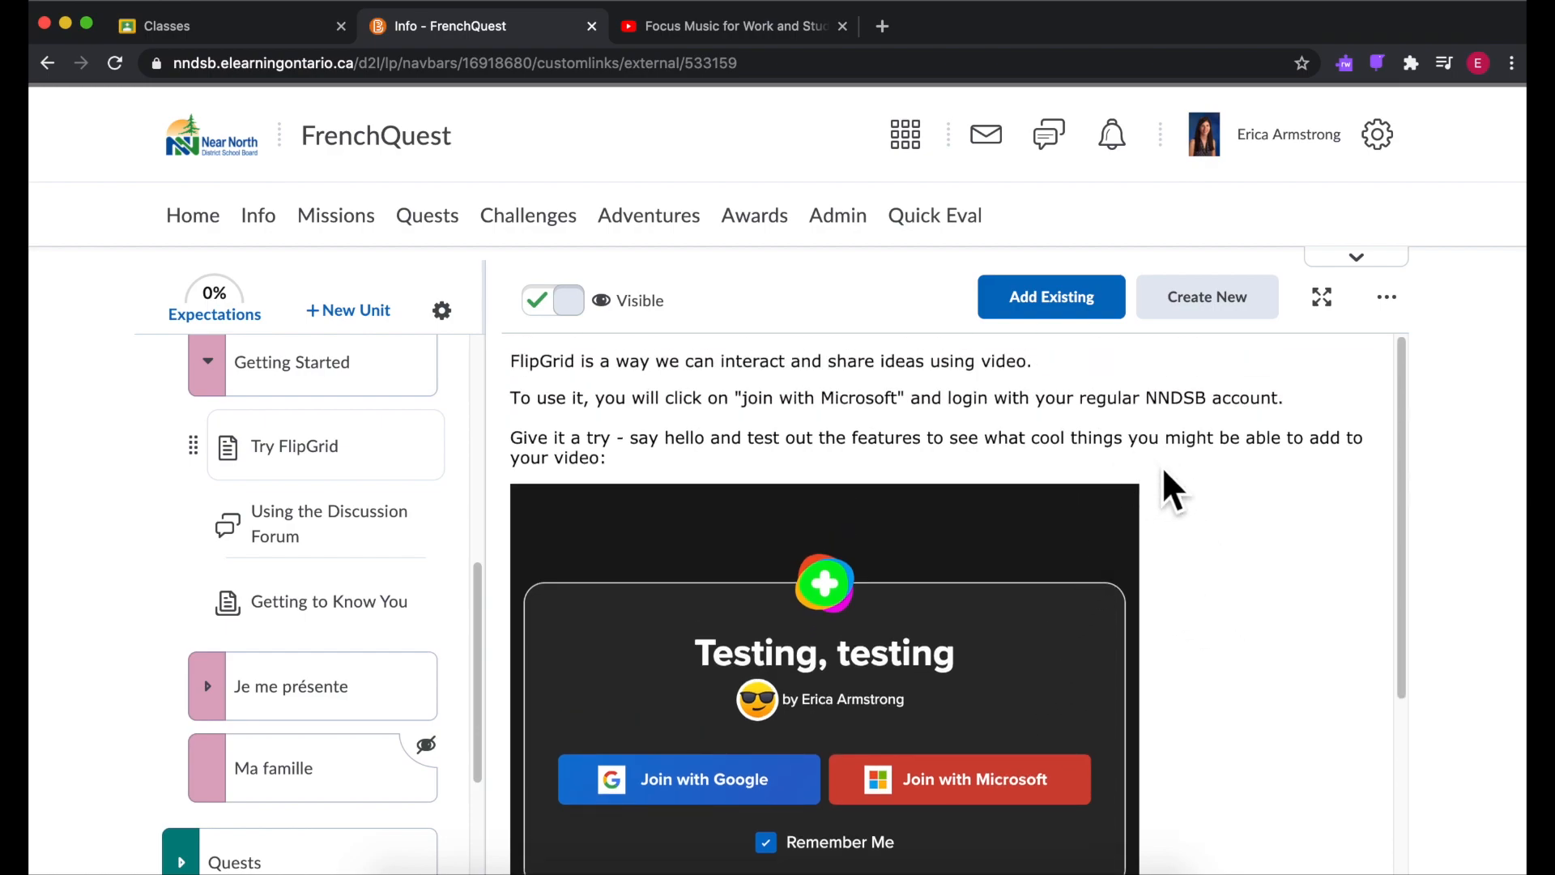
mouse_move(380, 556)
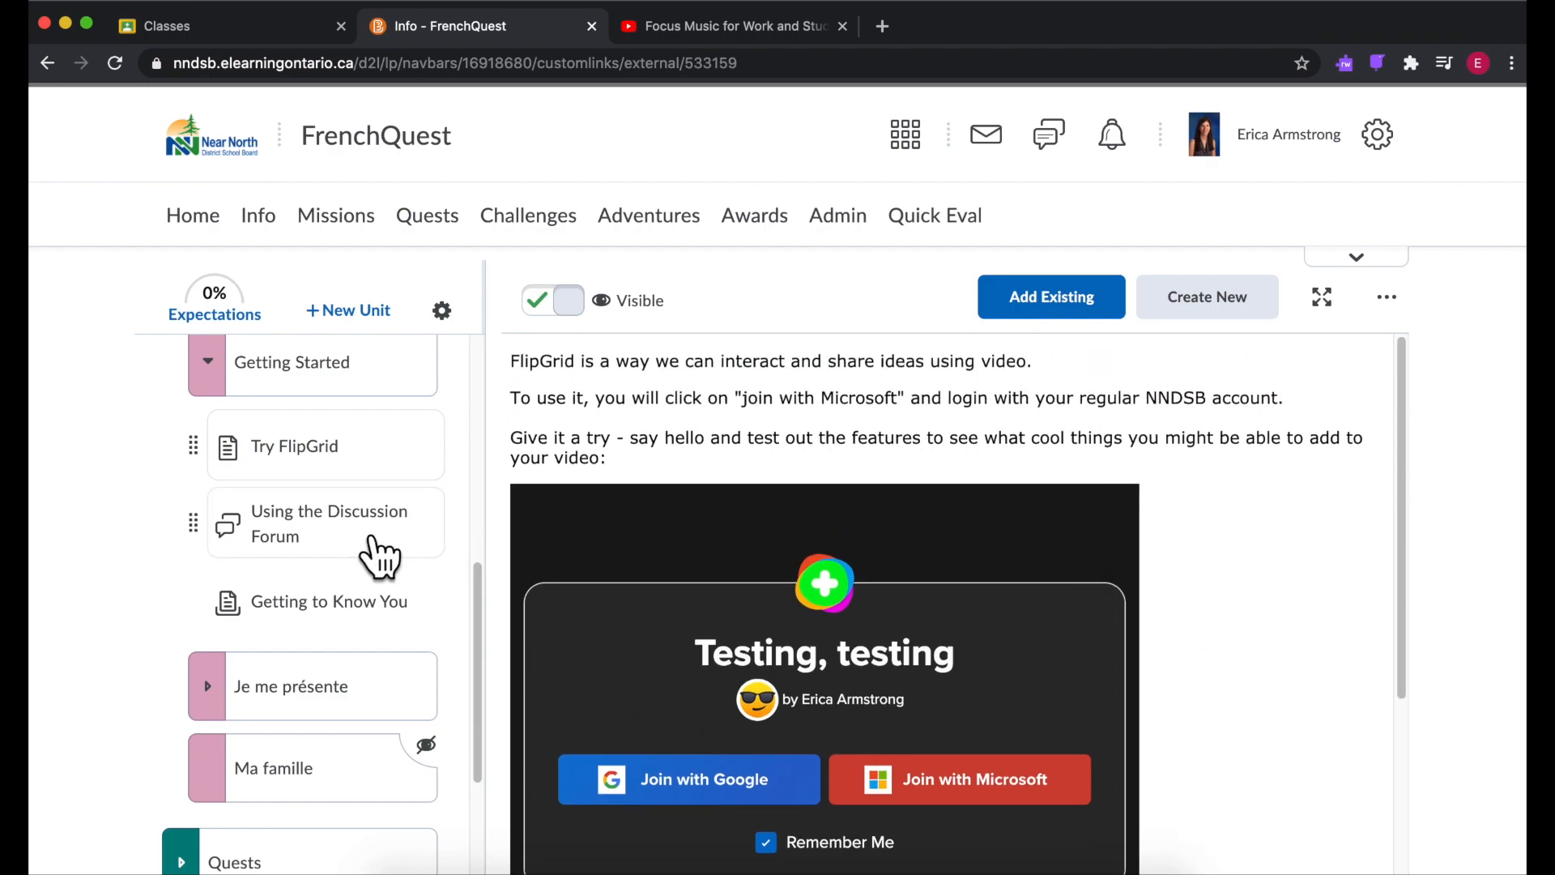
scroll("down", 3)
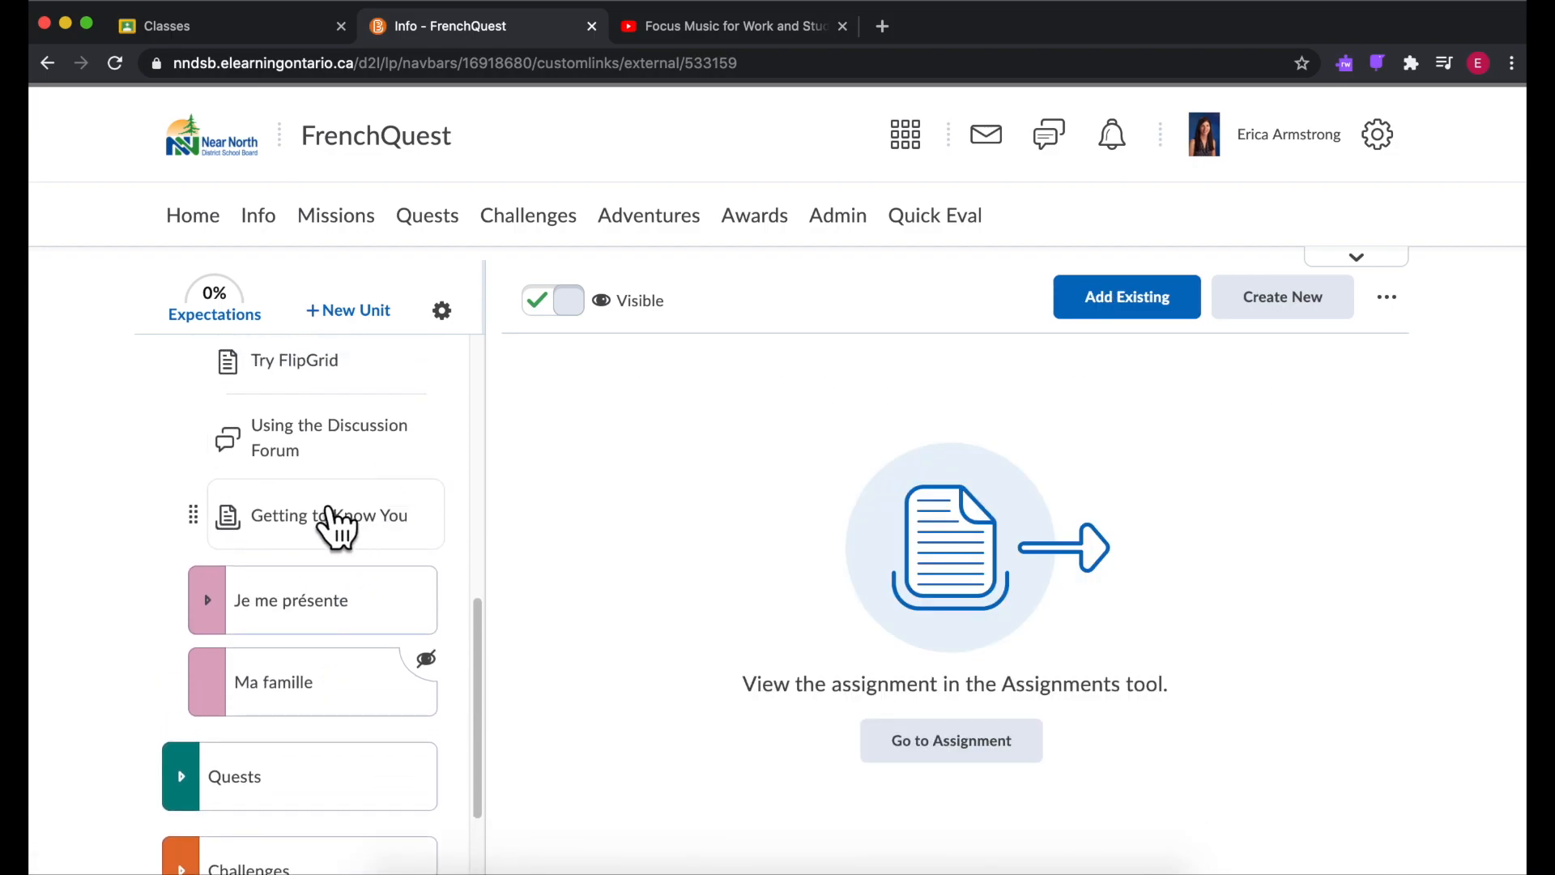
Step: Scroll the Author quest page to show its three Author Quest steps
scroll("up", 3)
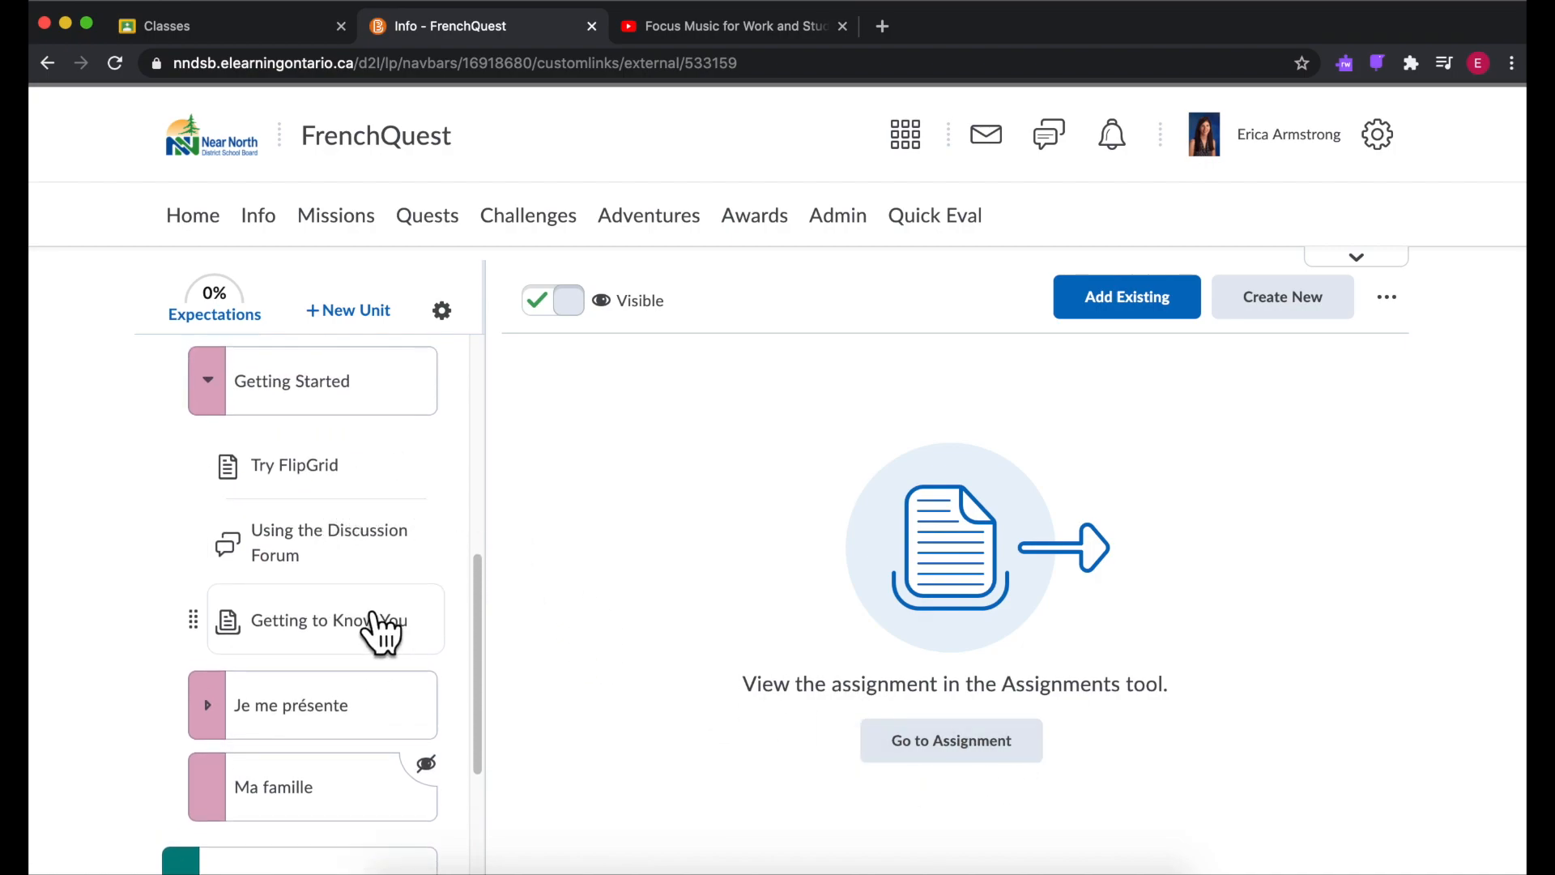
mouse_move(967, 387)
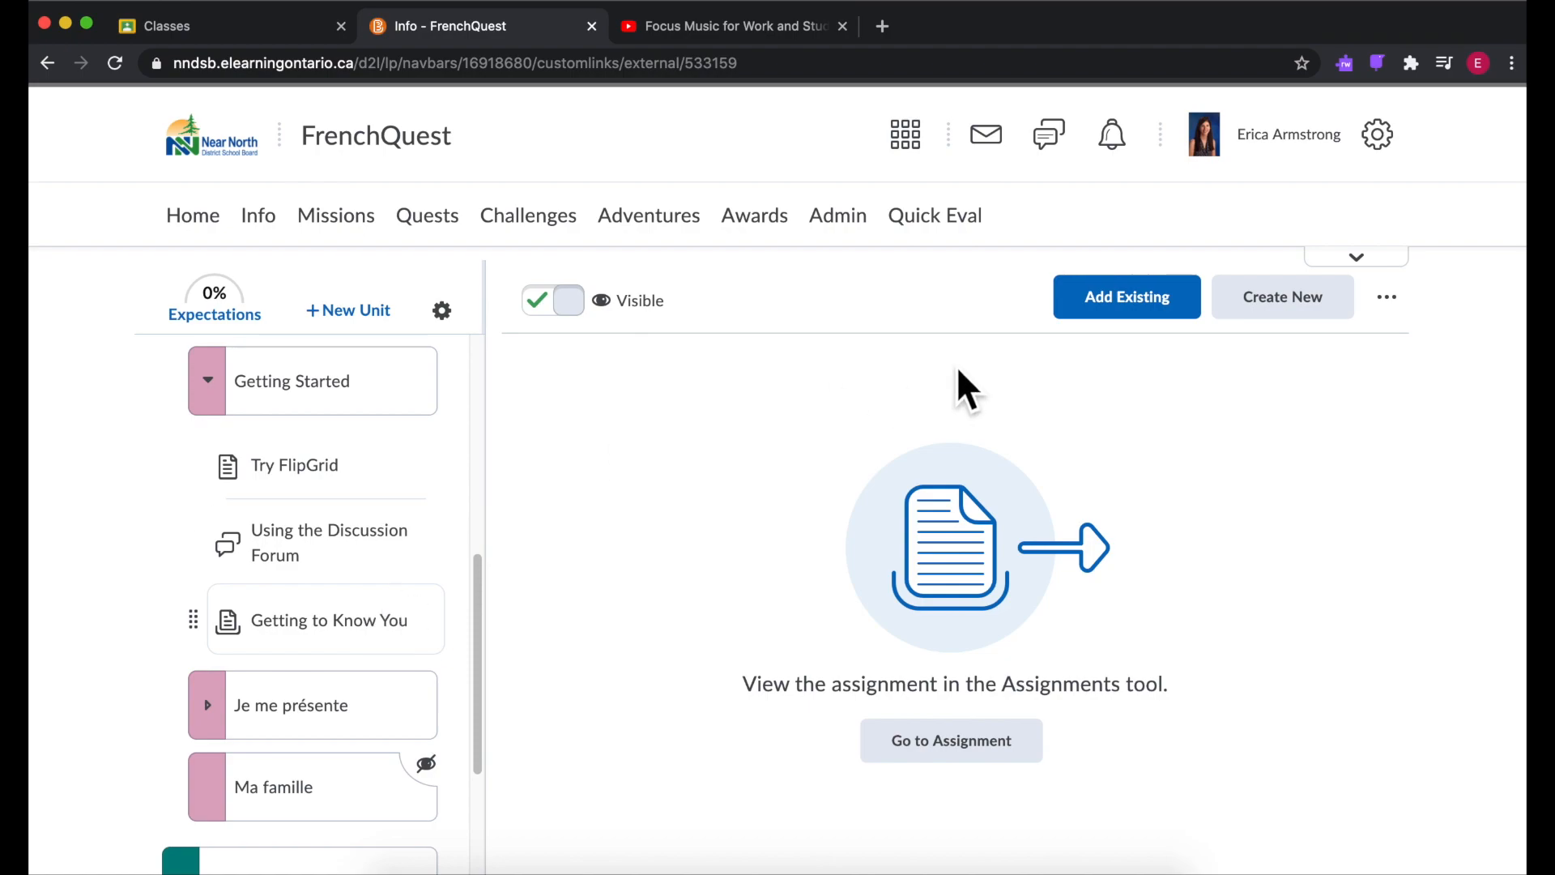
mouse_move(617, 526)
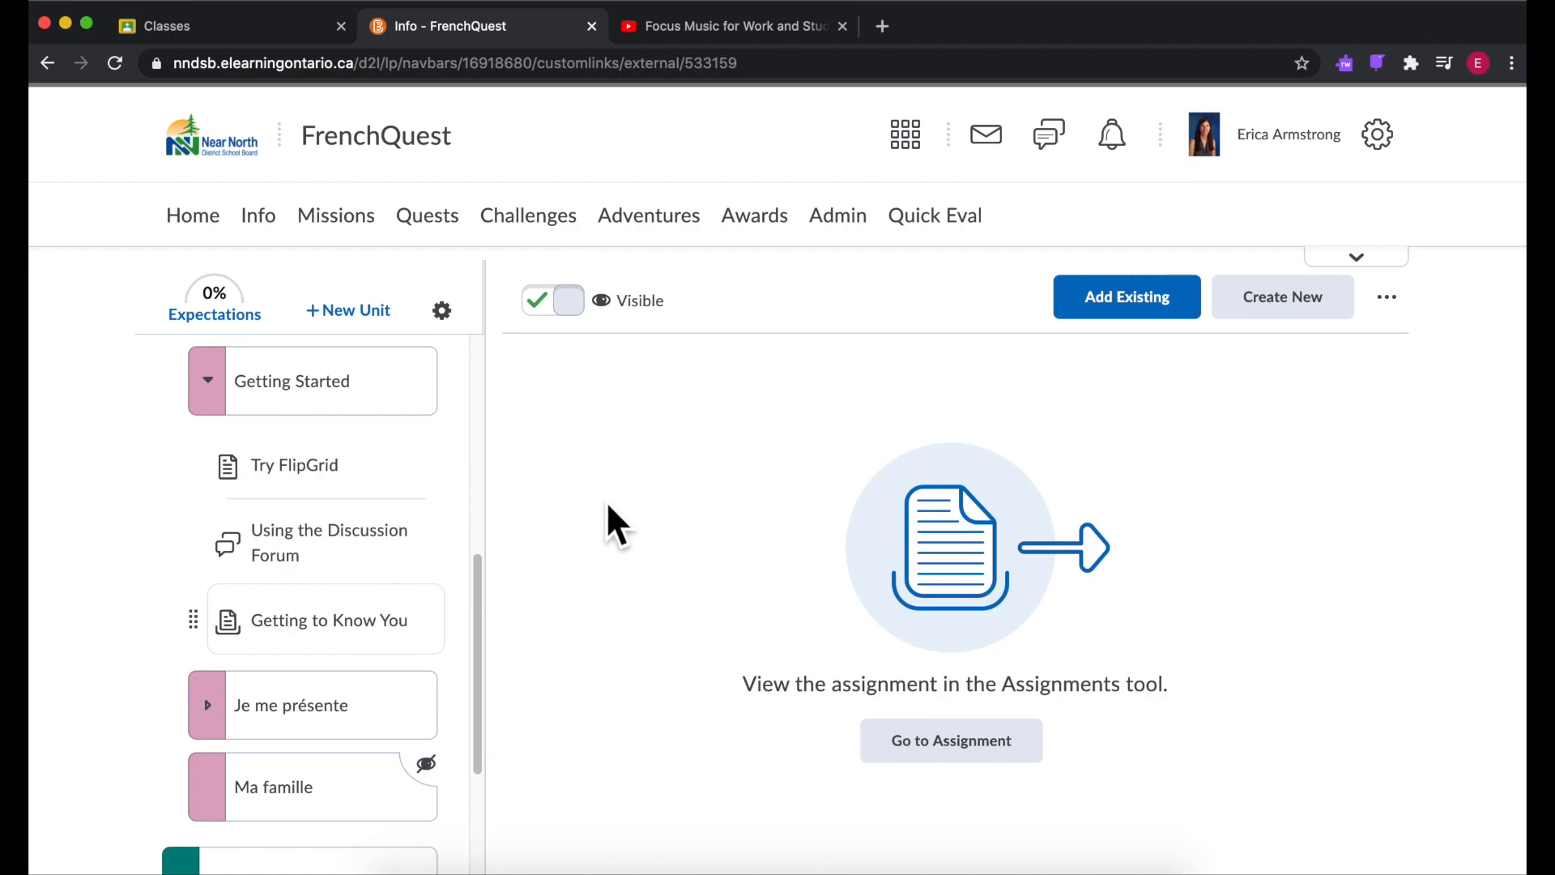
mouse_move(722, 427)
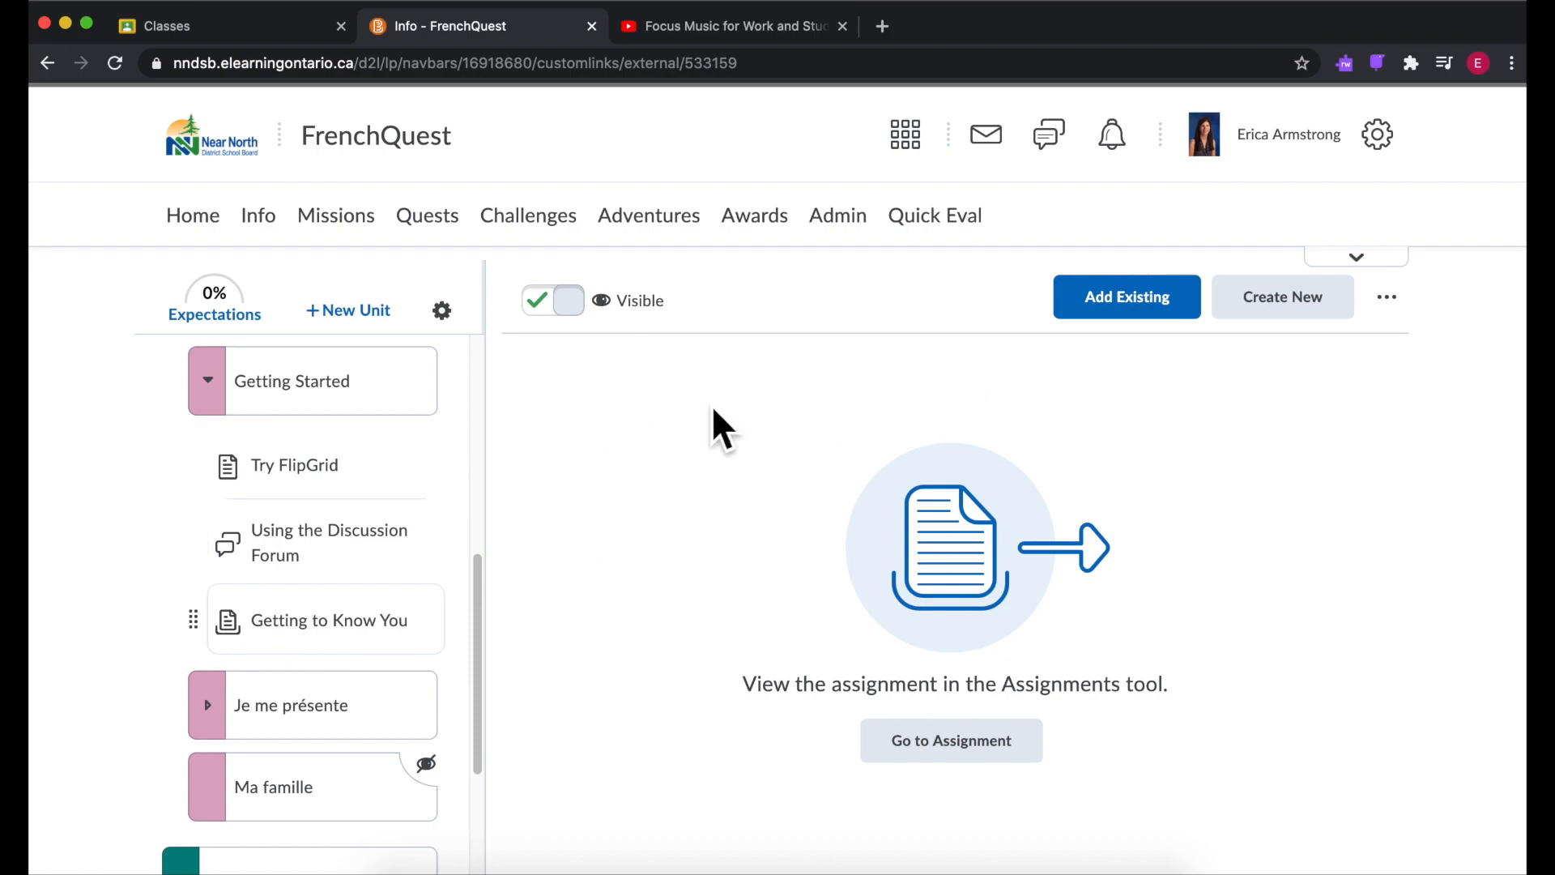
mouse_move(432, 543)
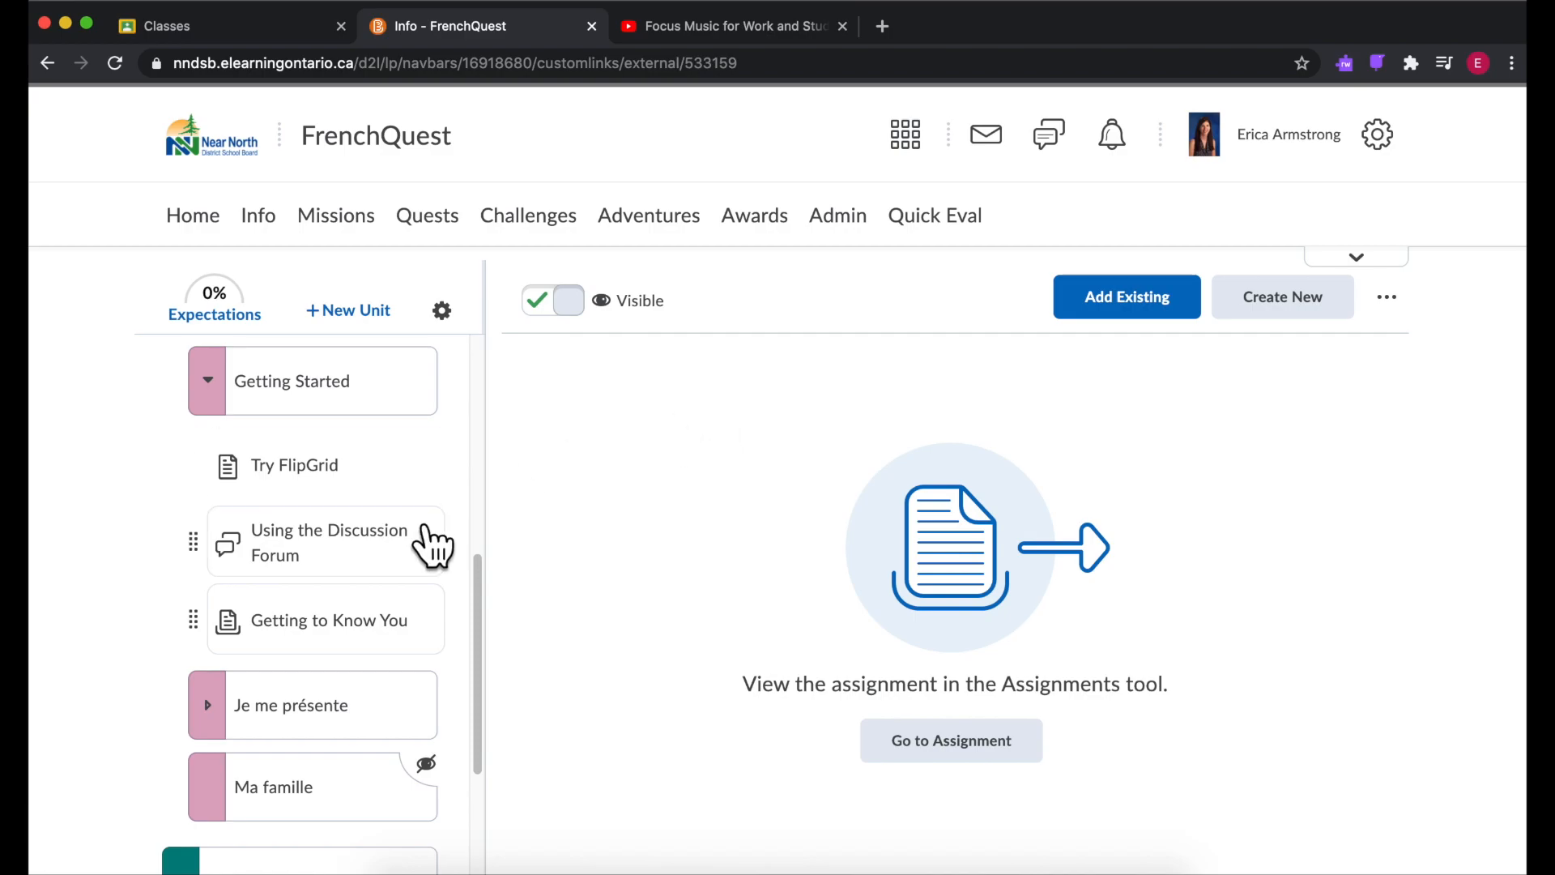
scroll("down", 3)
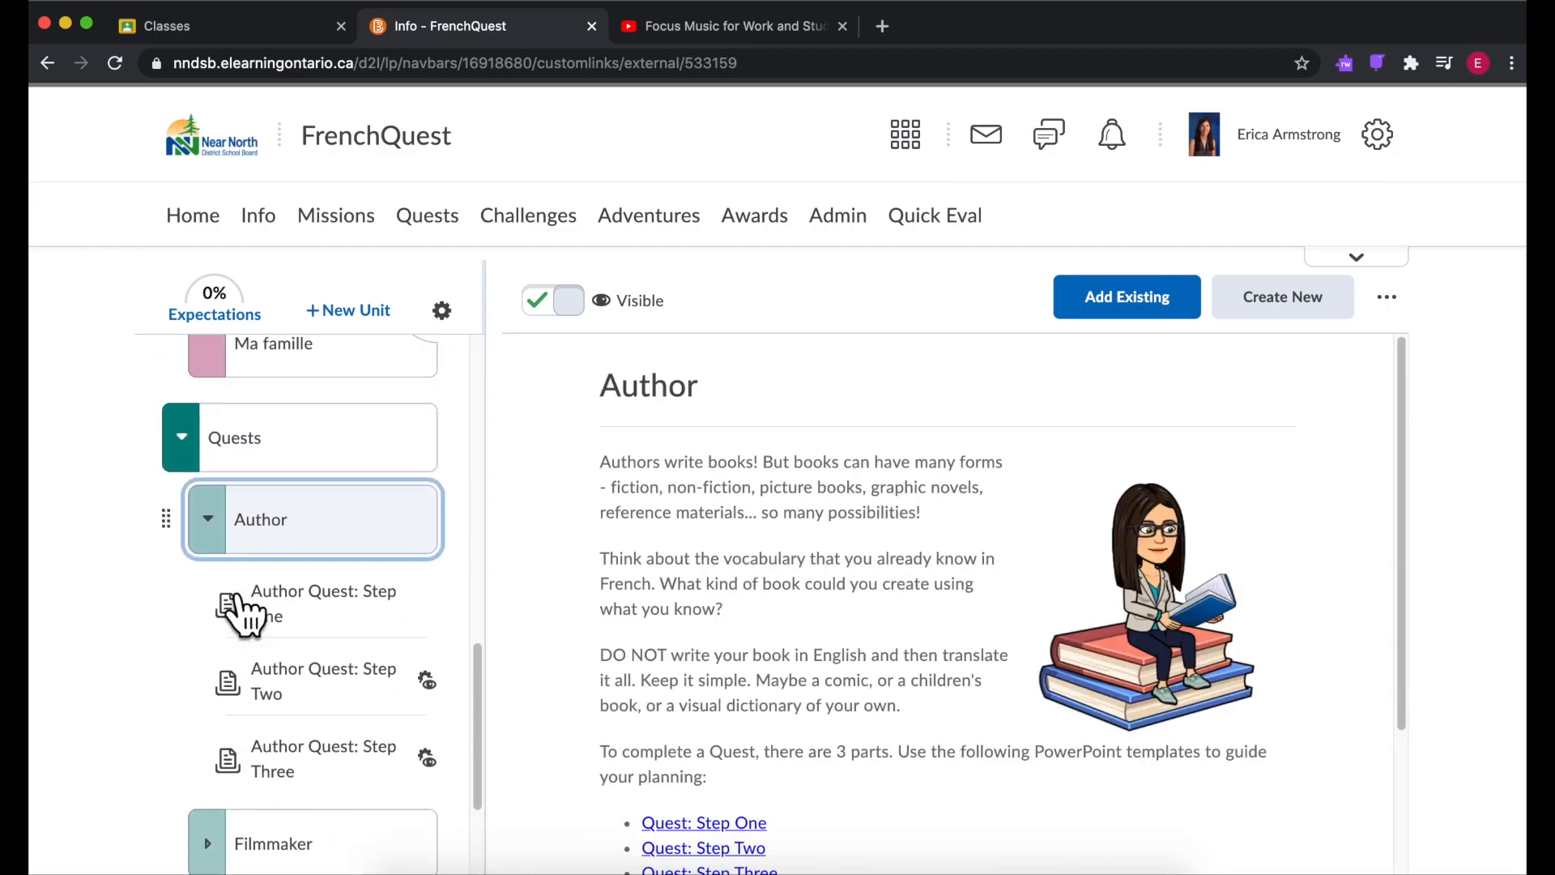
Step: Scroll through Author Quest: Step Two, noting its conditional-visibility icon
scroll("down", 3)
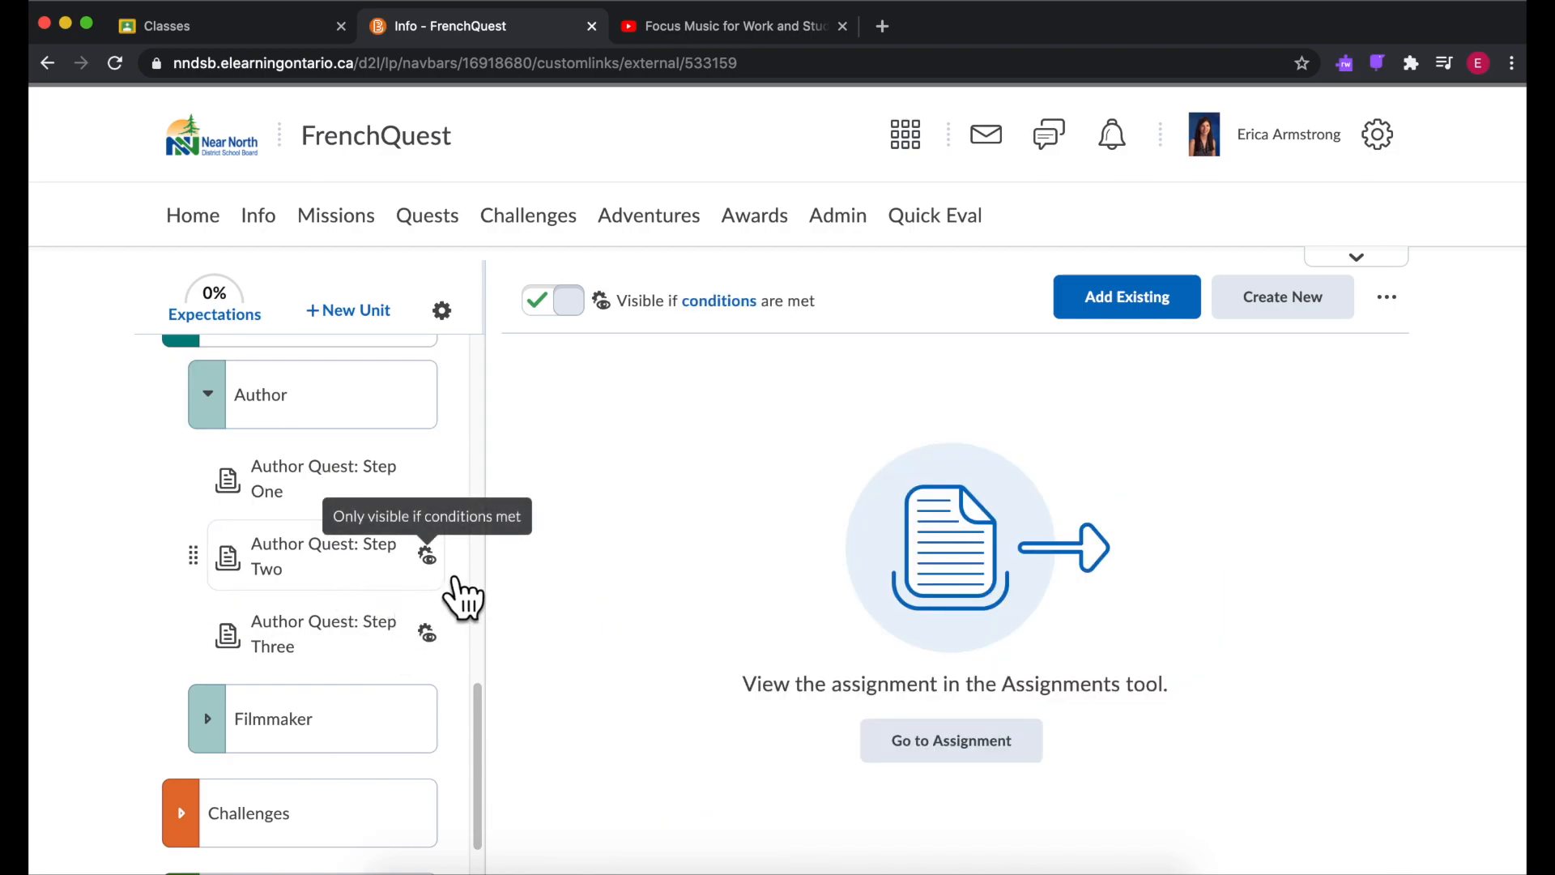
mouse_move(424, 620)
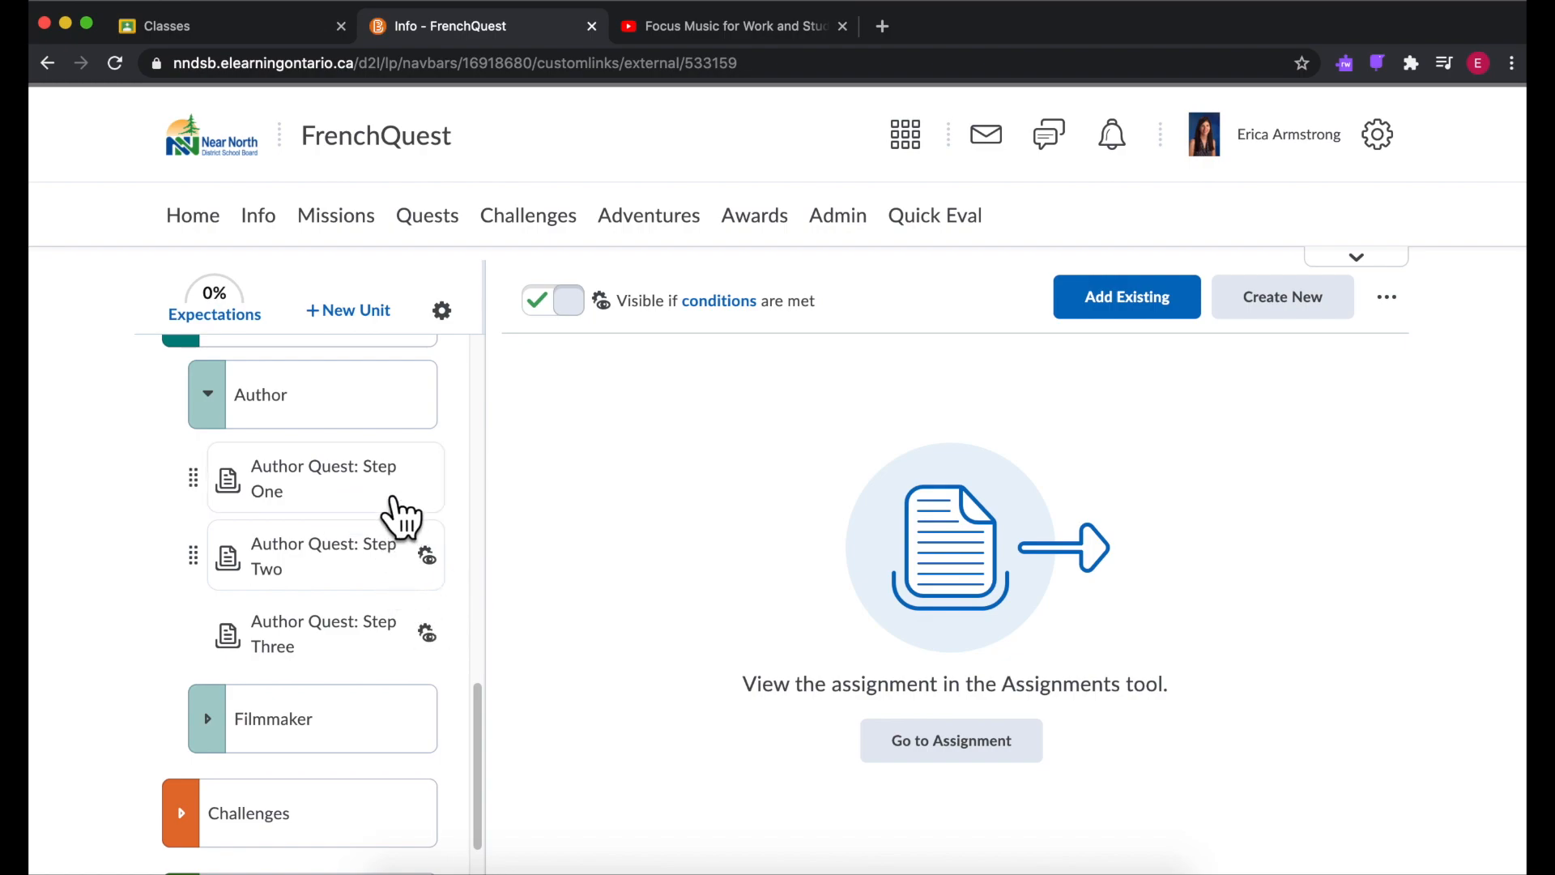
mouse_move(355, 516)
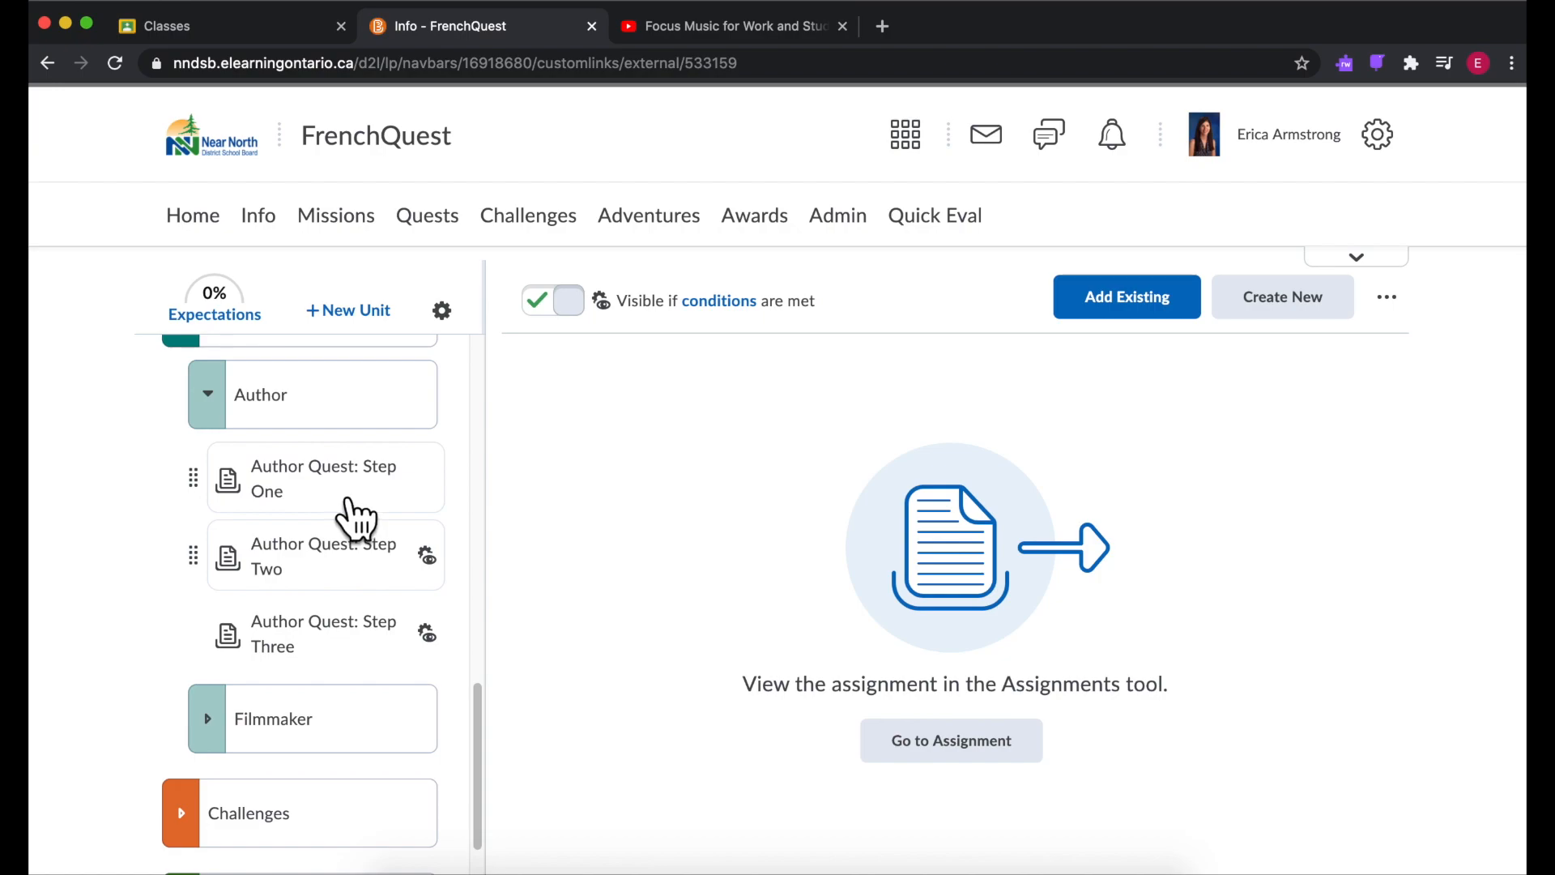
mouse_move(407, 511)
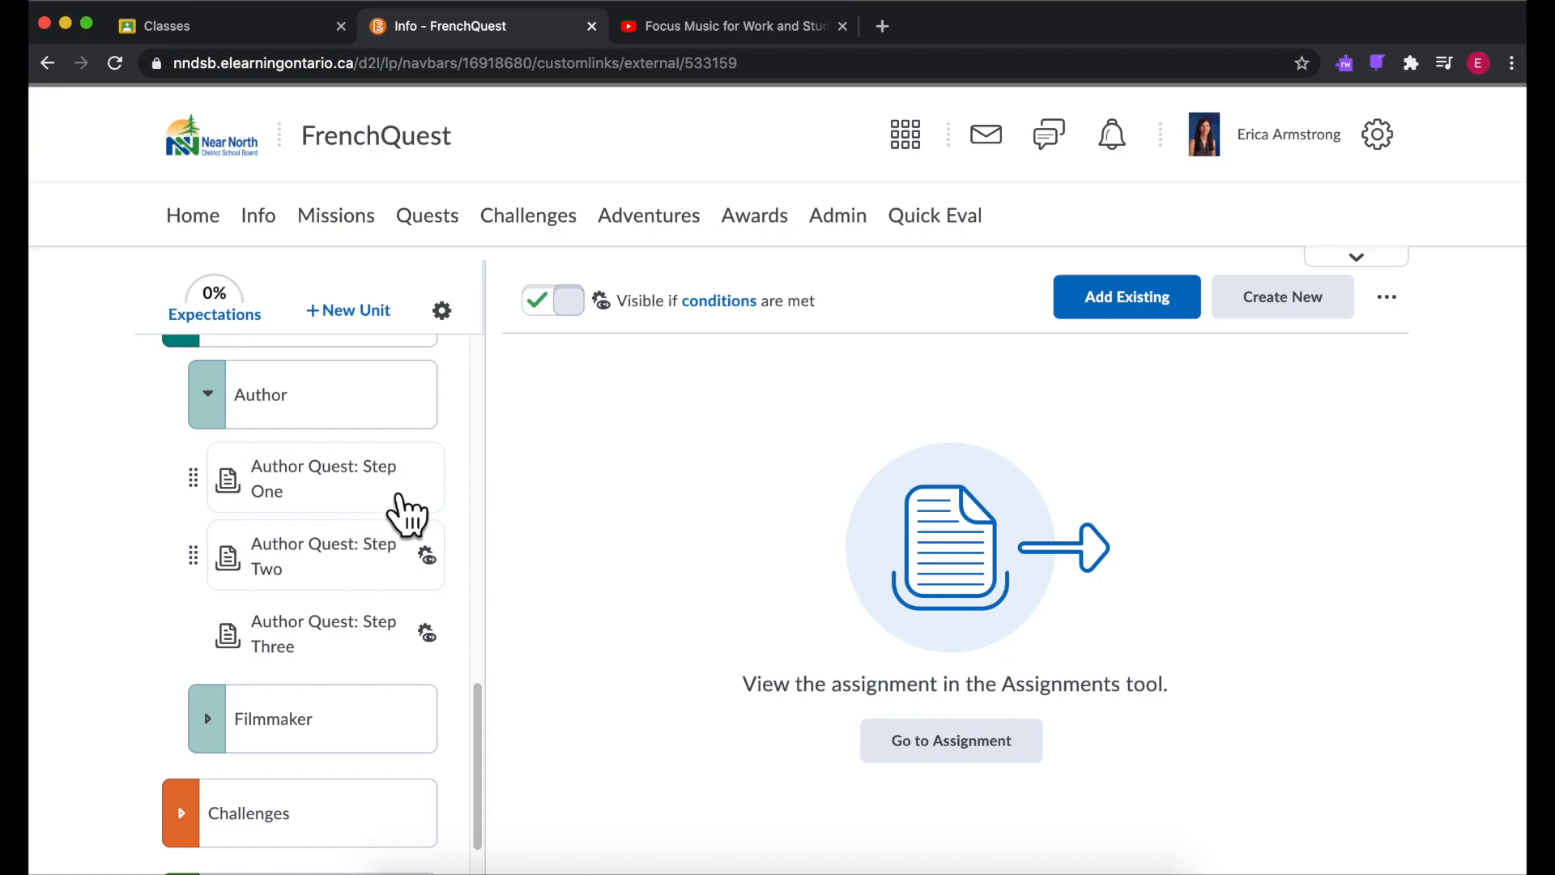
mouse_move(367, 584)
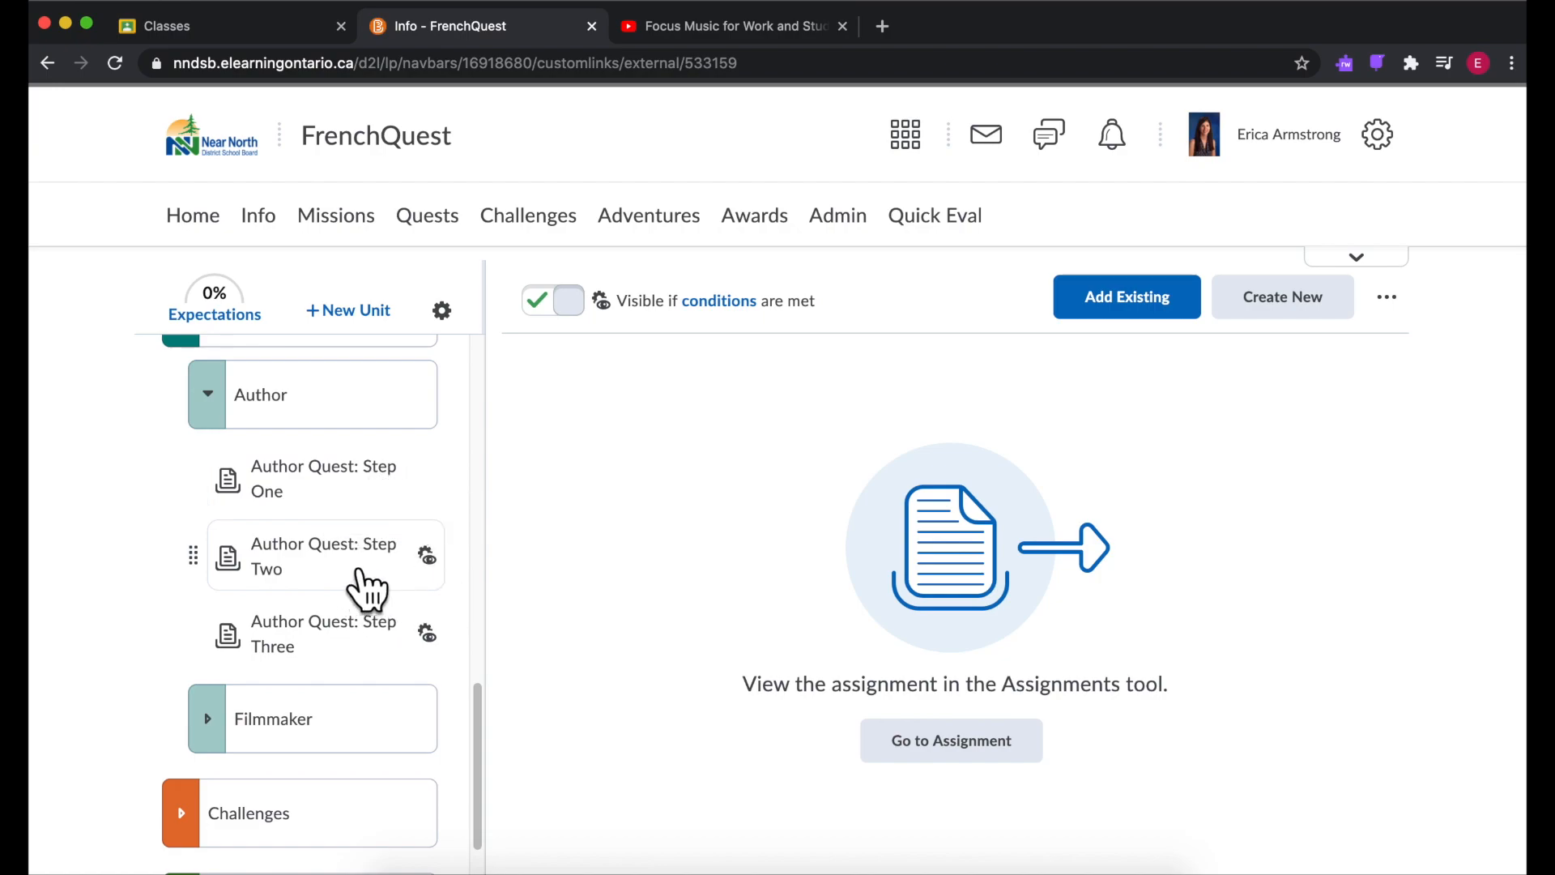
mouse_move(355, 675)
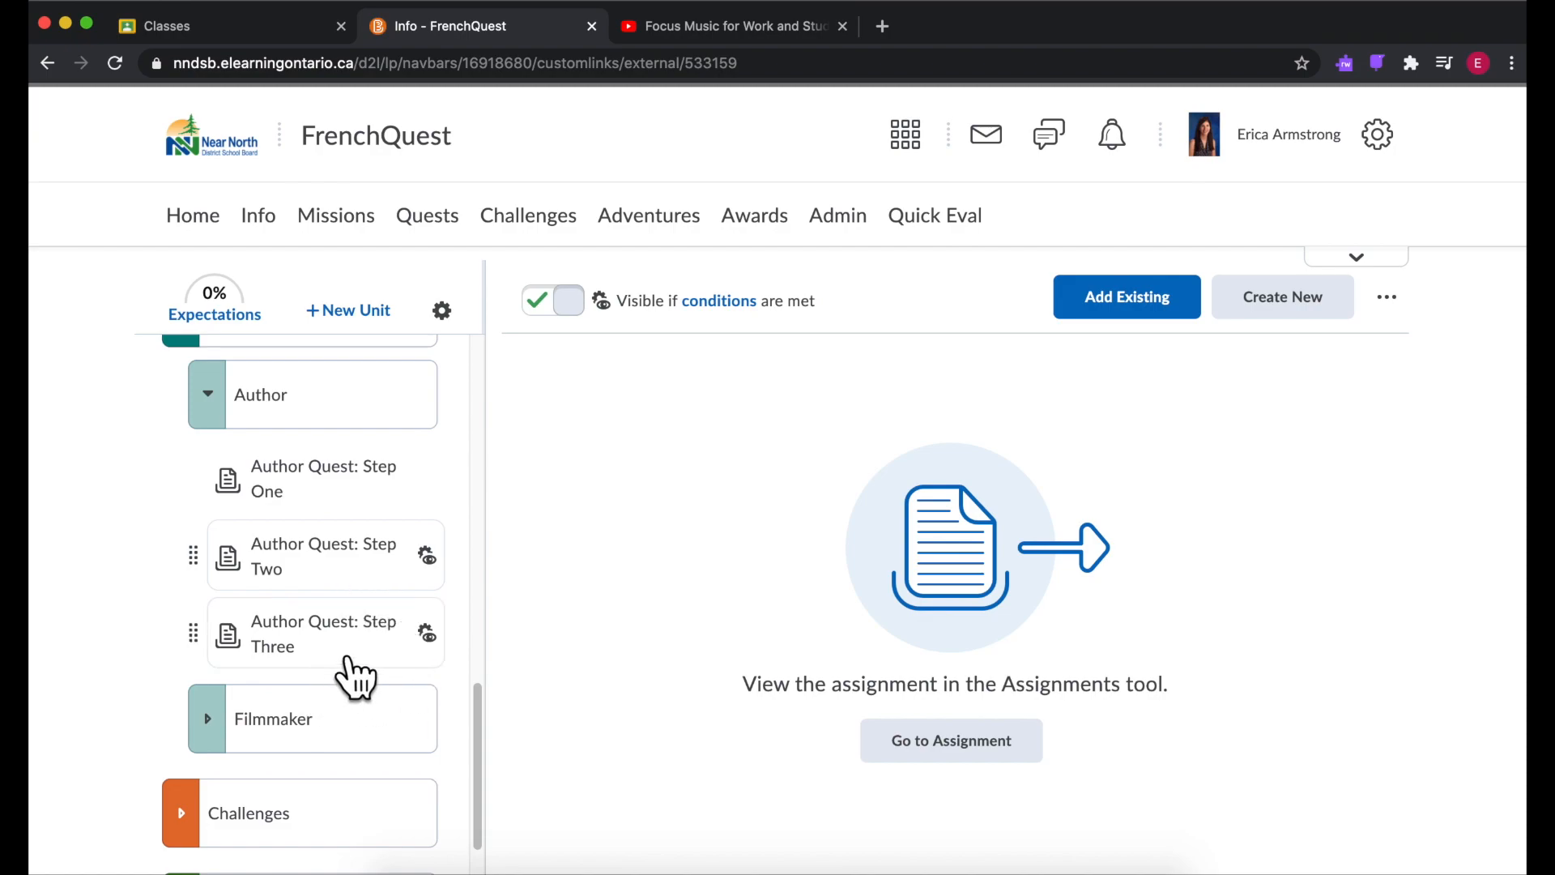
scroll("up", 3)
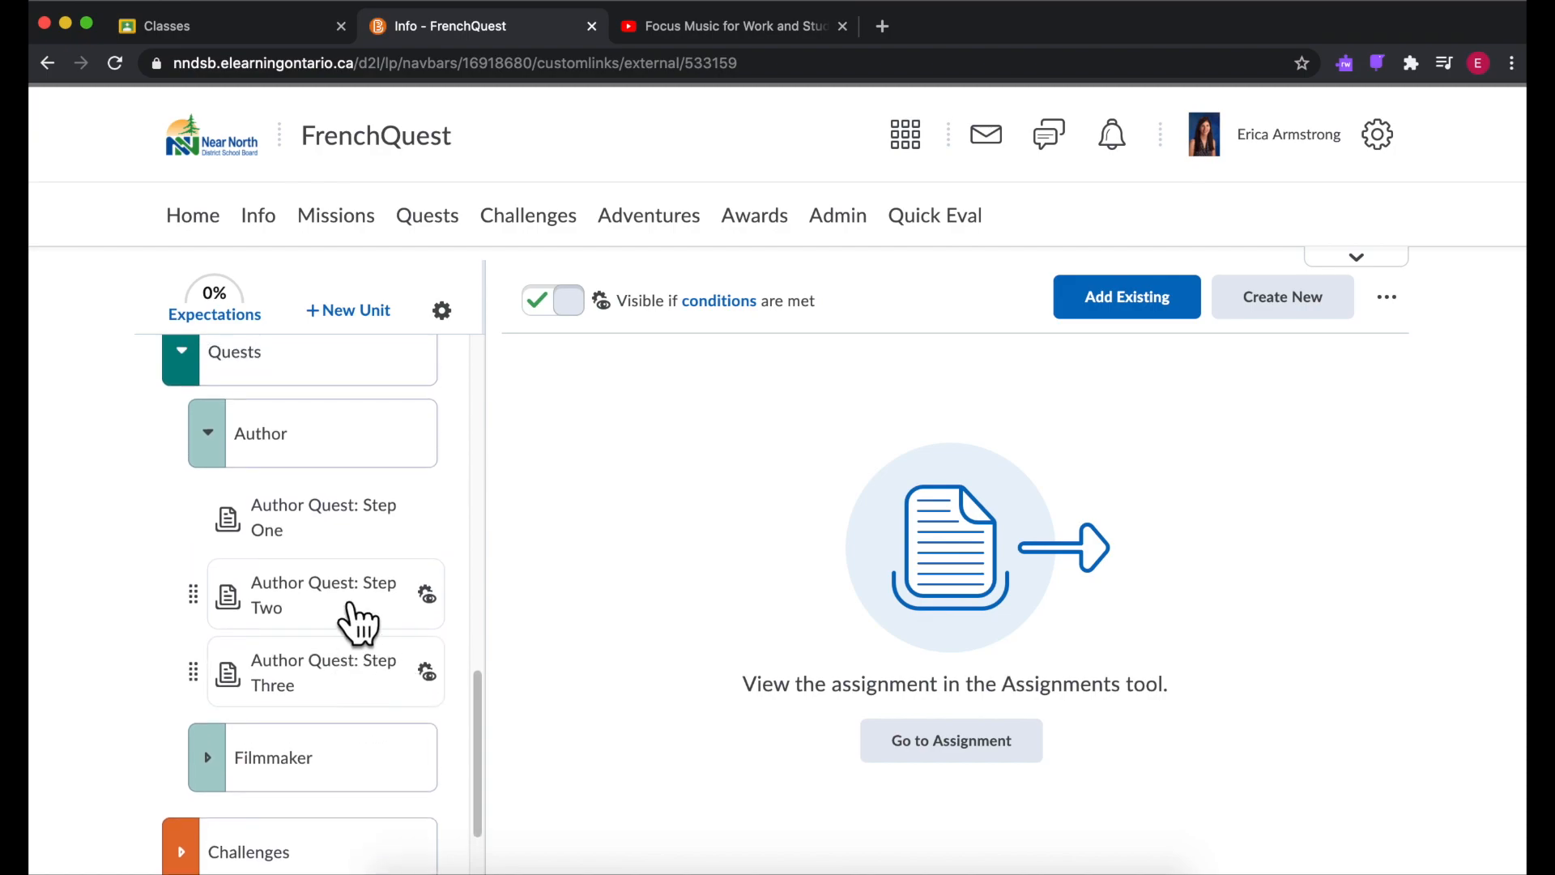
mouse_move(415, 576)
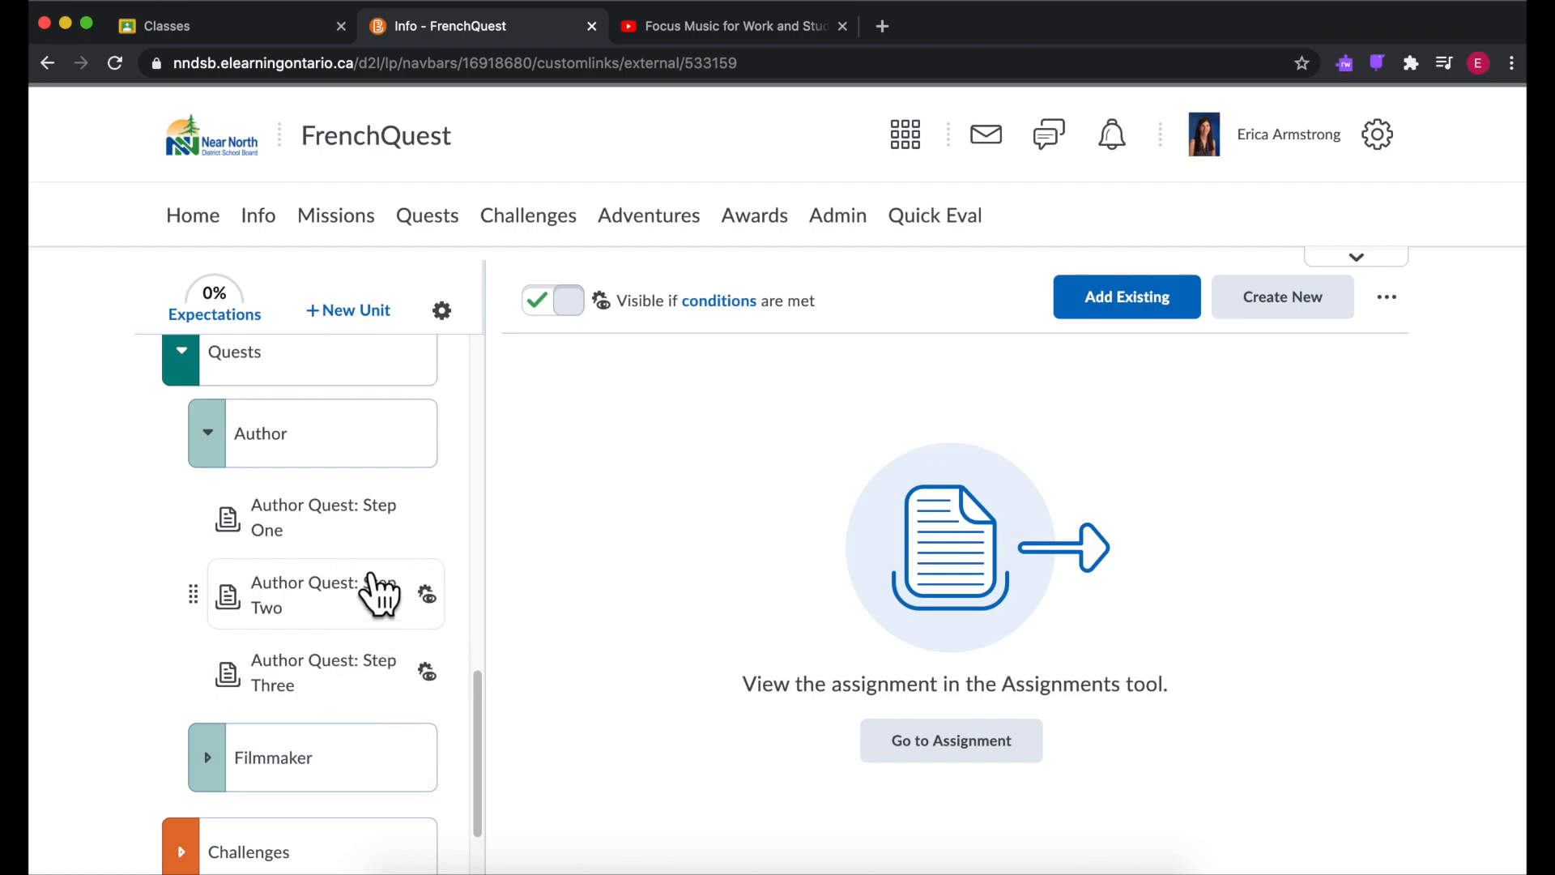
mouse_move(395, 566)
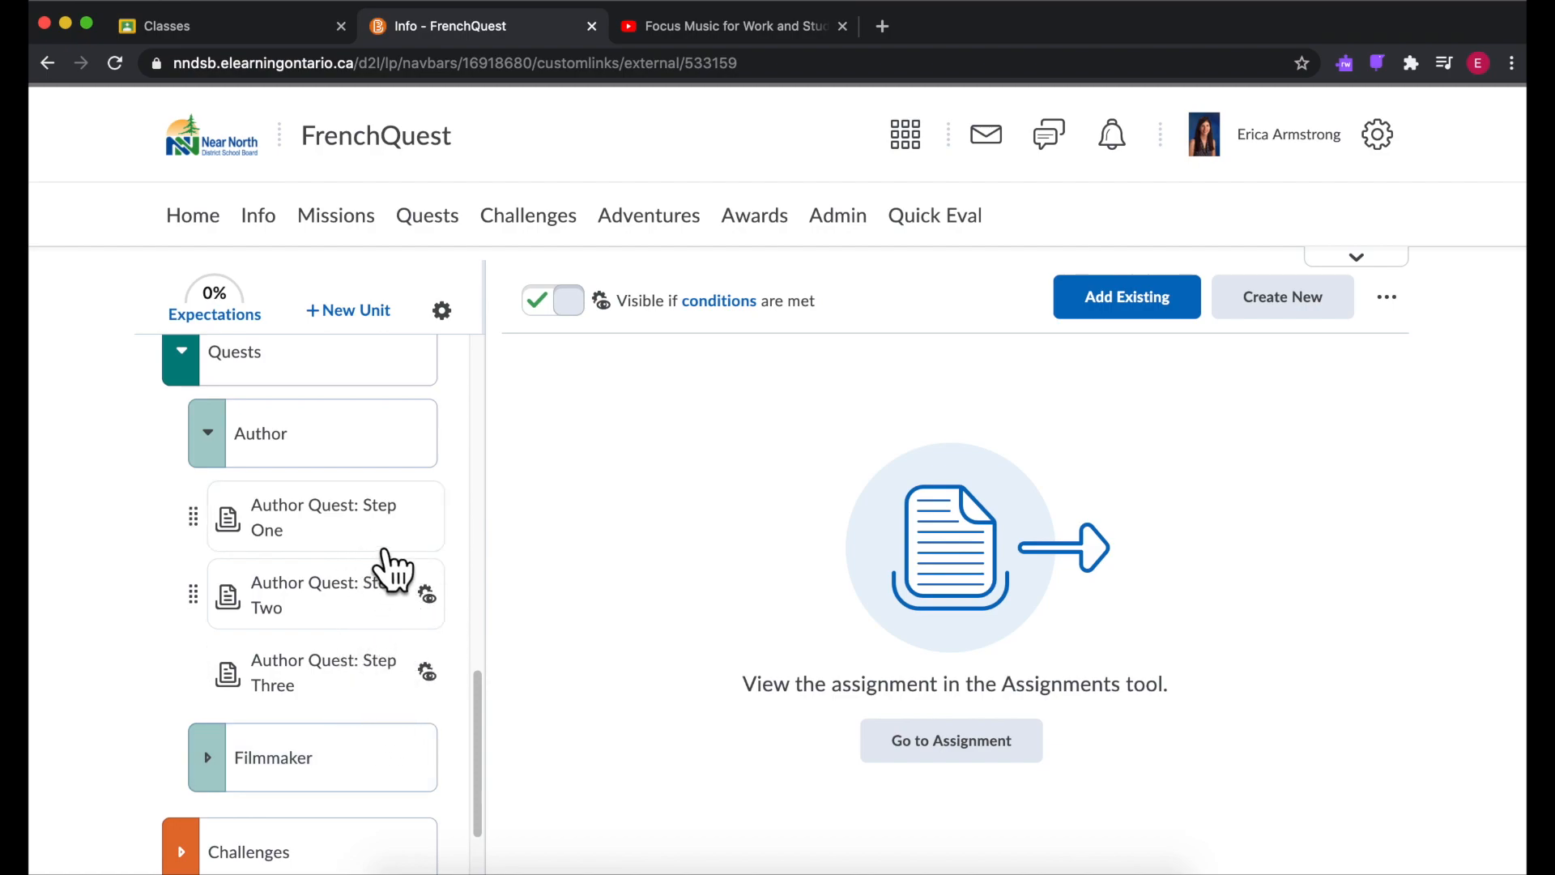
mouse_move(483, 642)
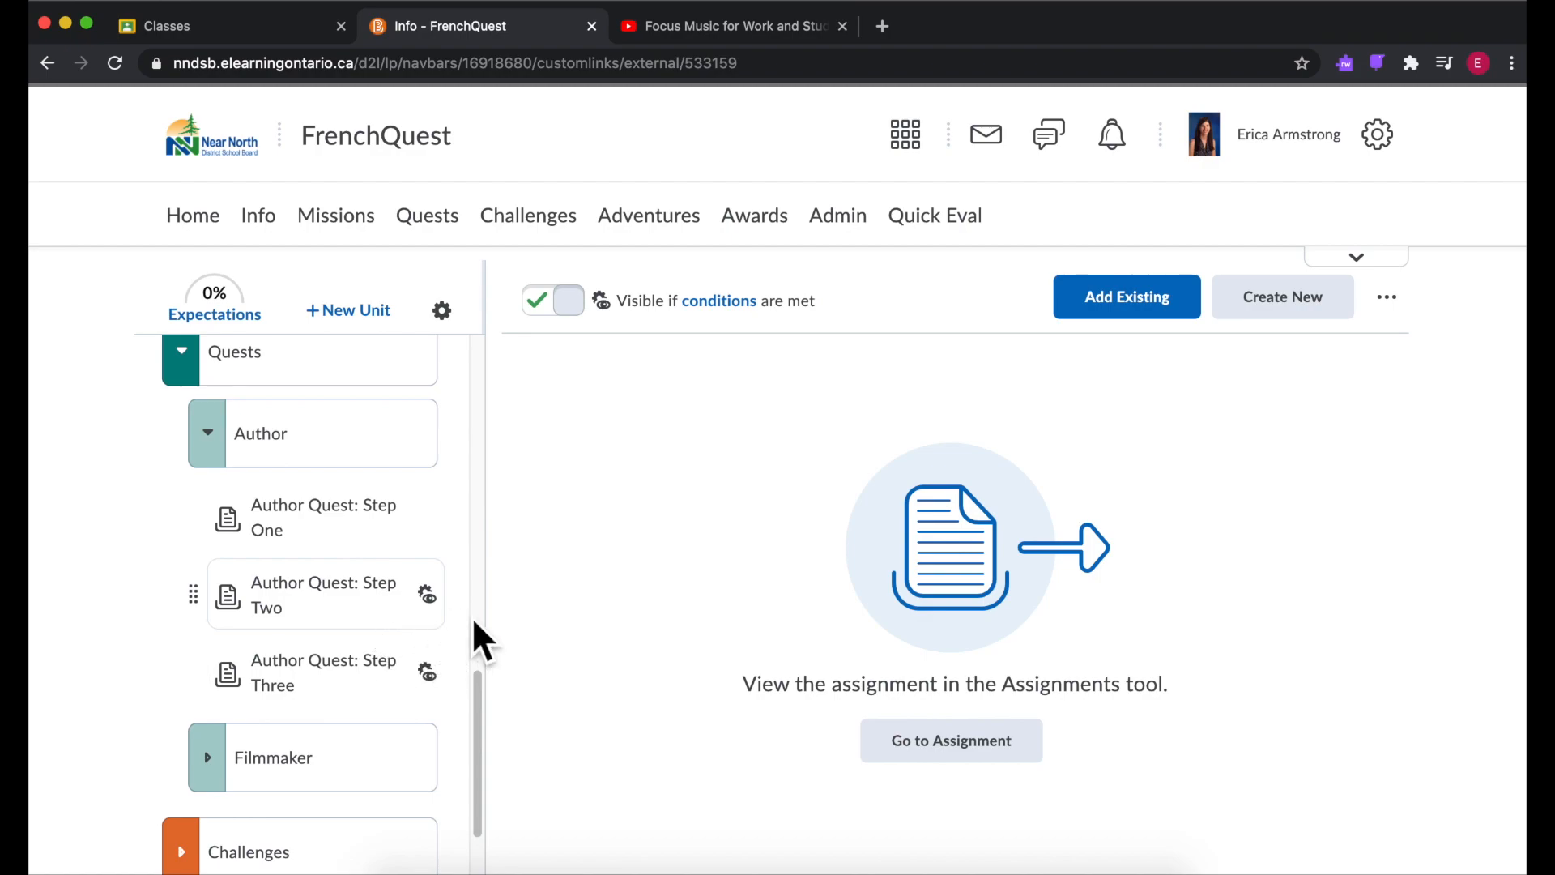
mouse_move(384, 623)
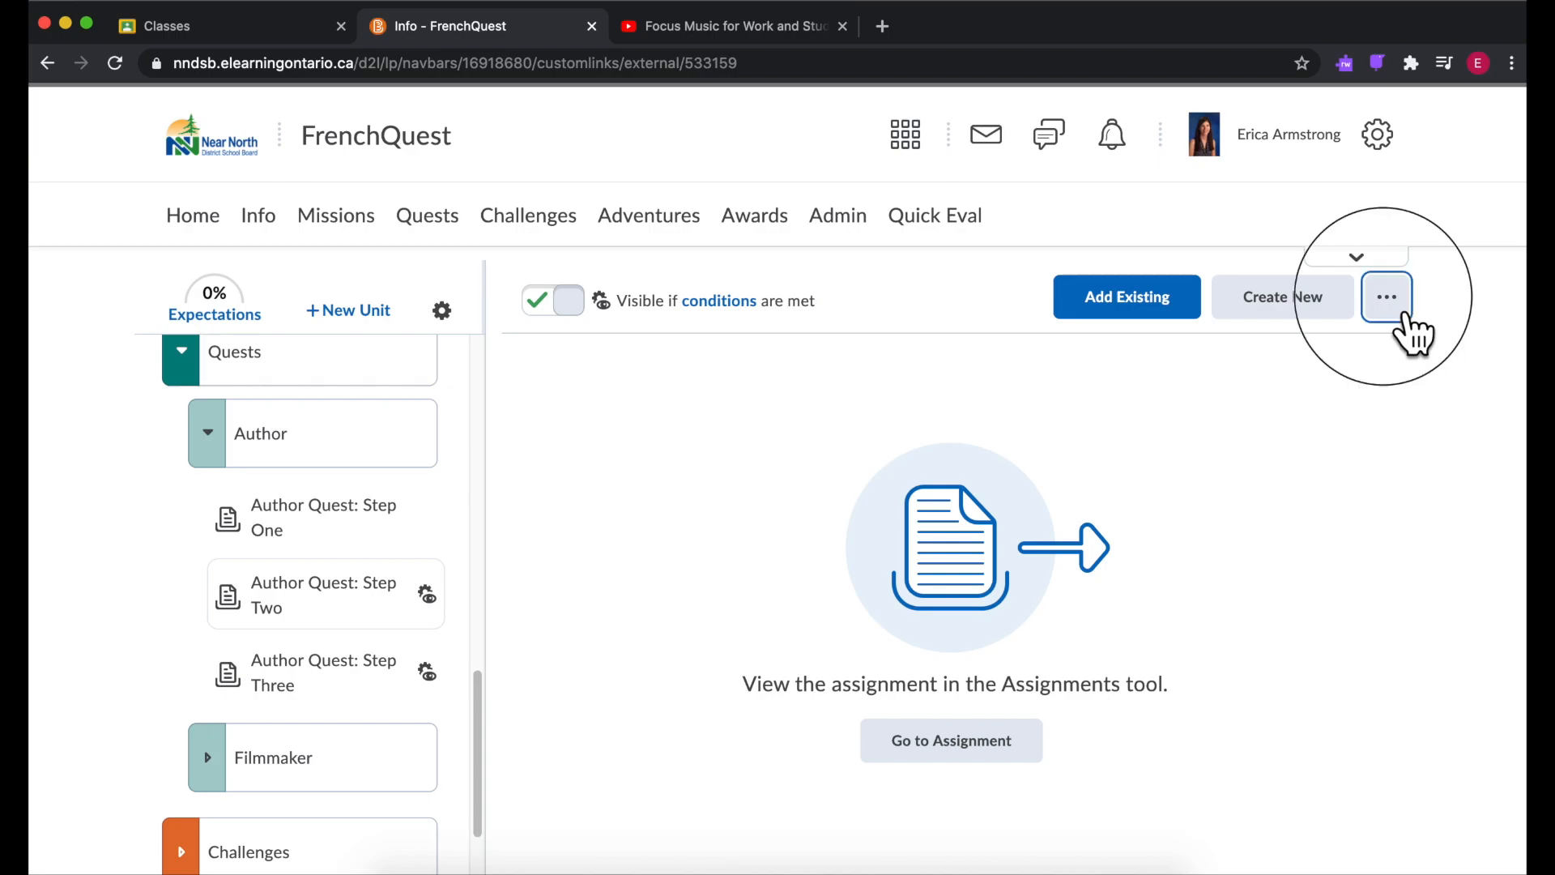
Step: Open Step Two's release conditions, start a new condition, and browse the Condition Type options
left_click(1387, 296)
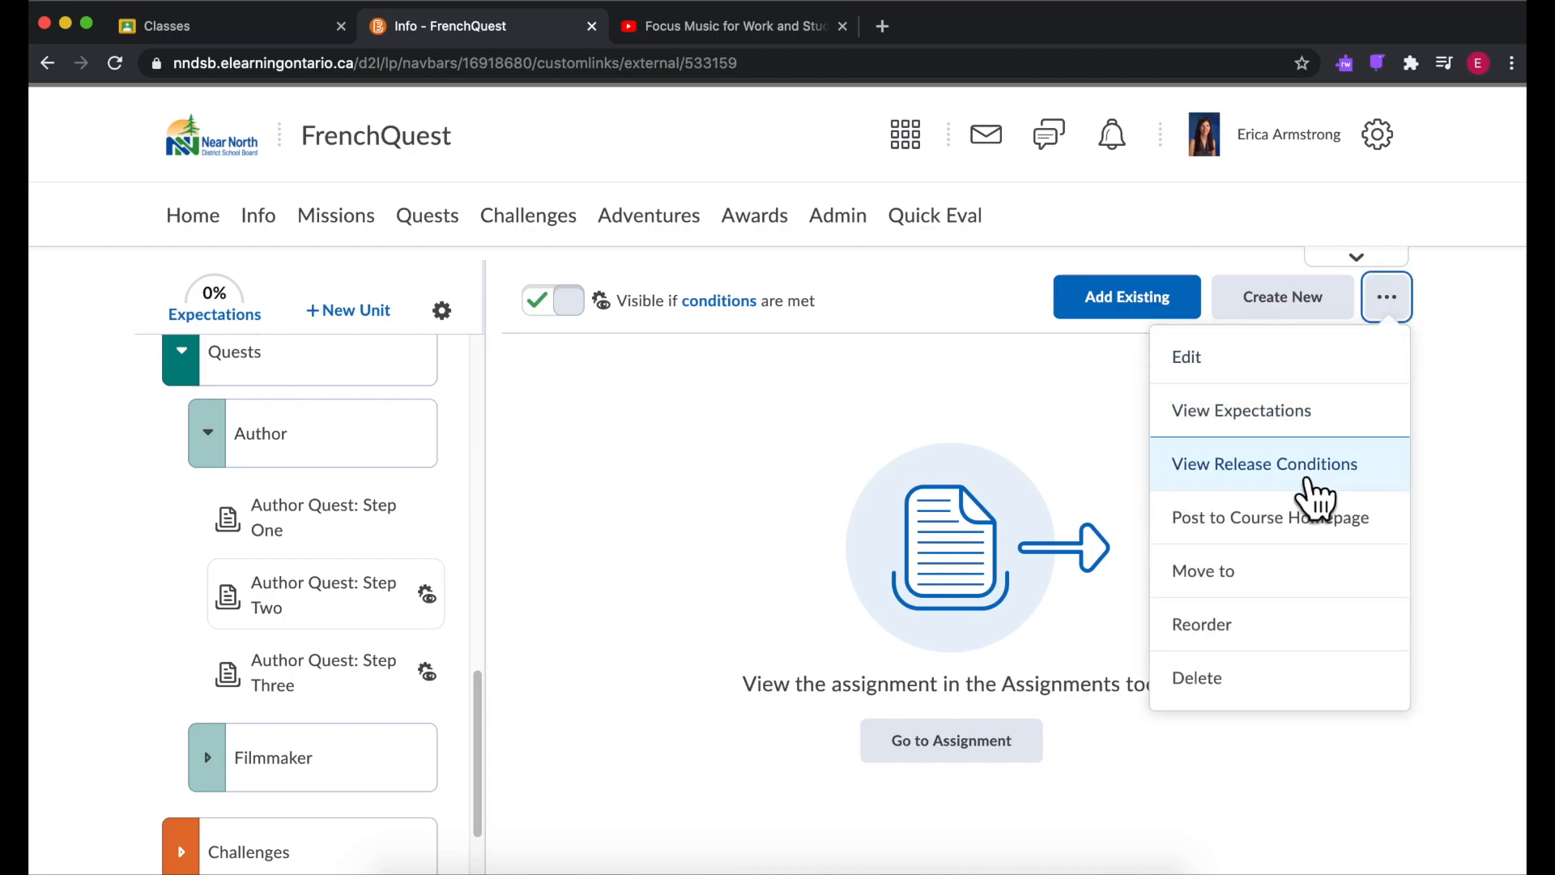
left_click(1263, 464)
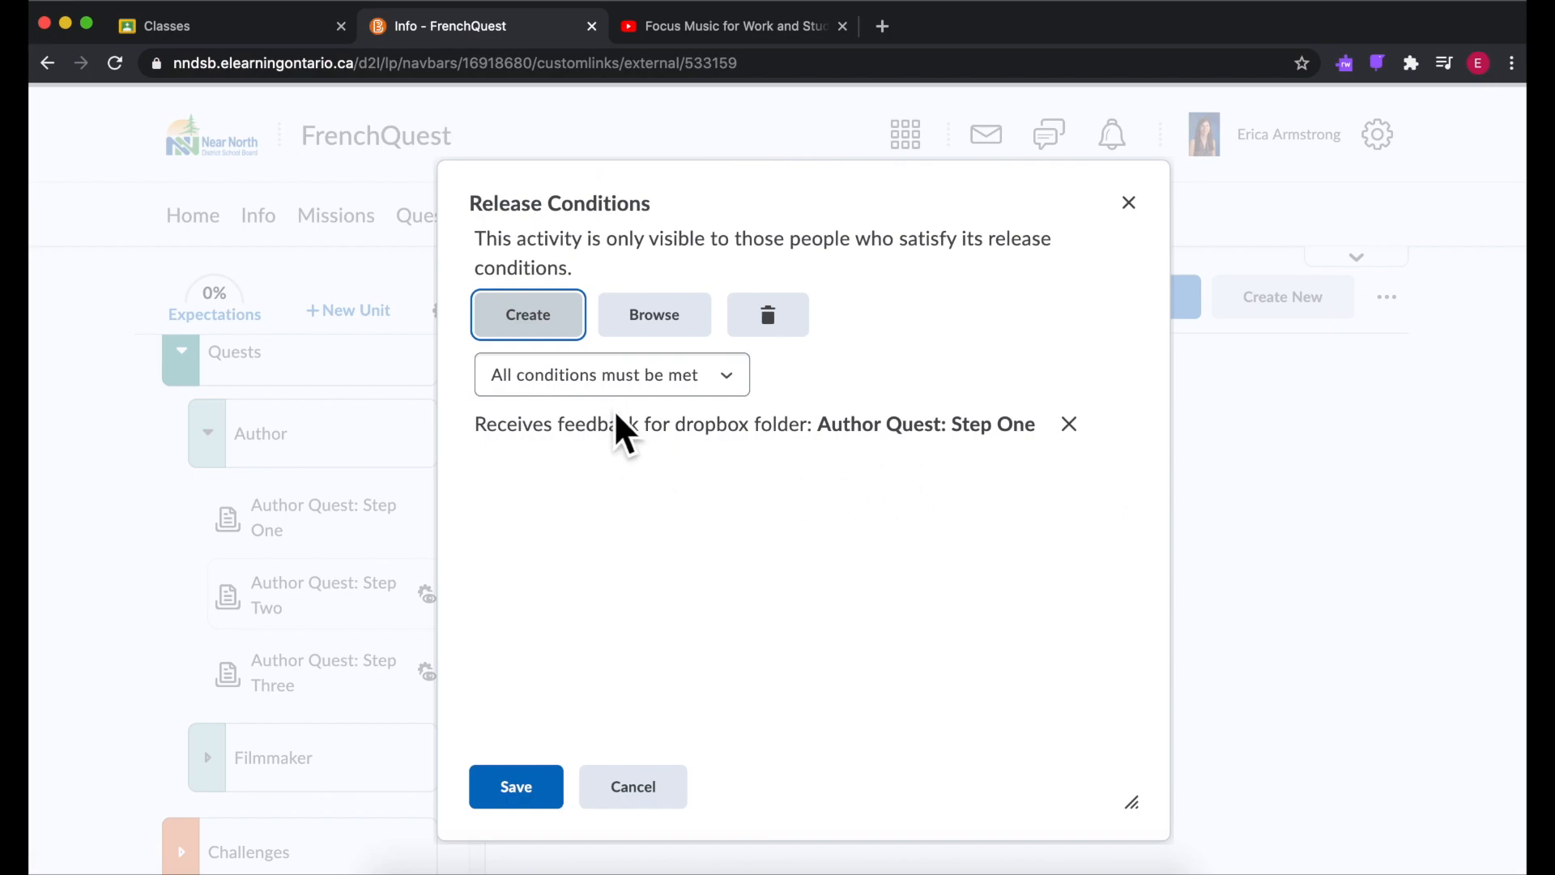
left_click(528, 314)
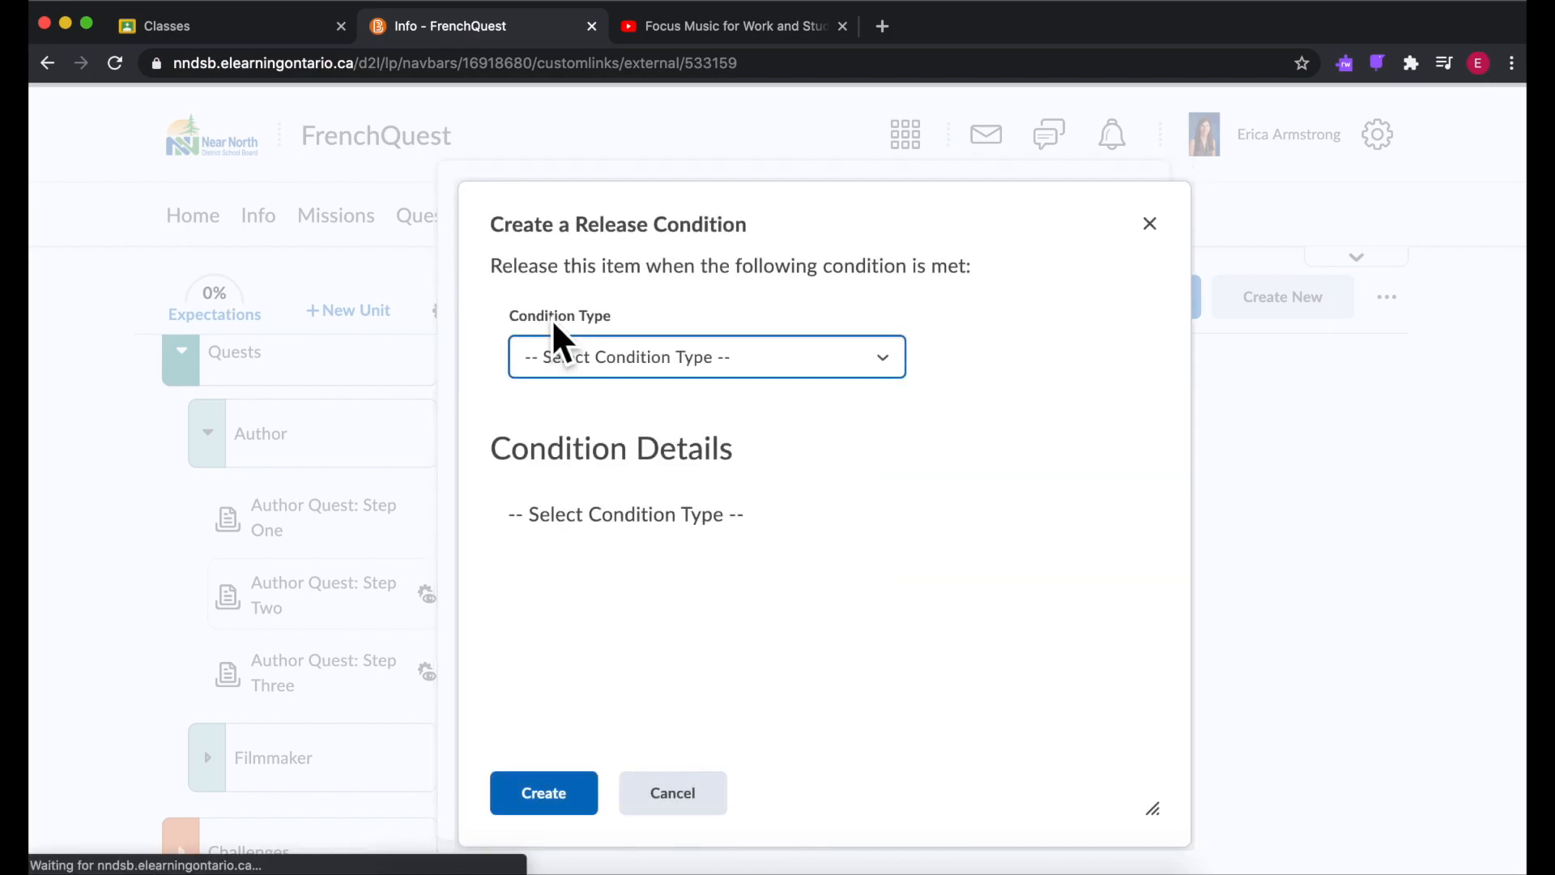
left_click(706, 358)
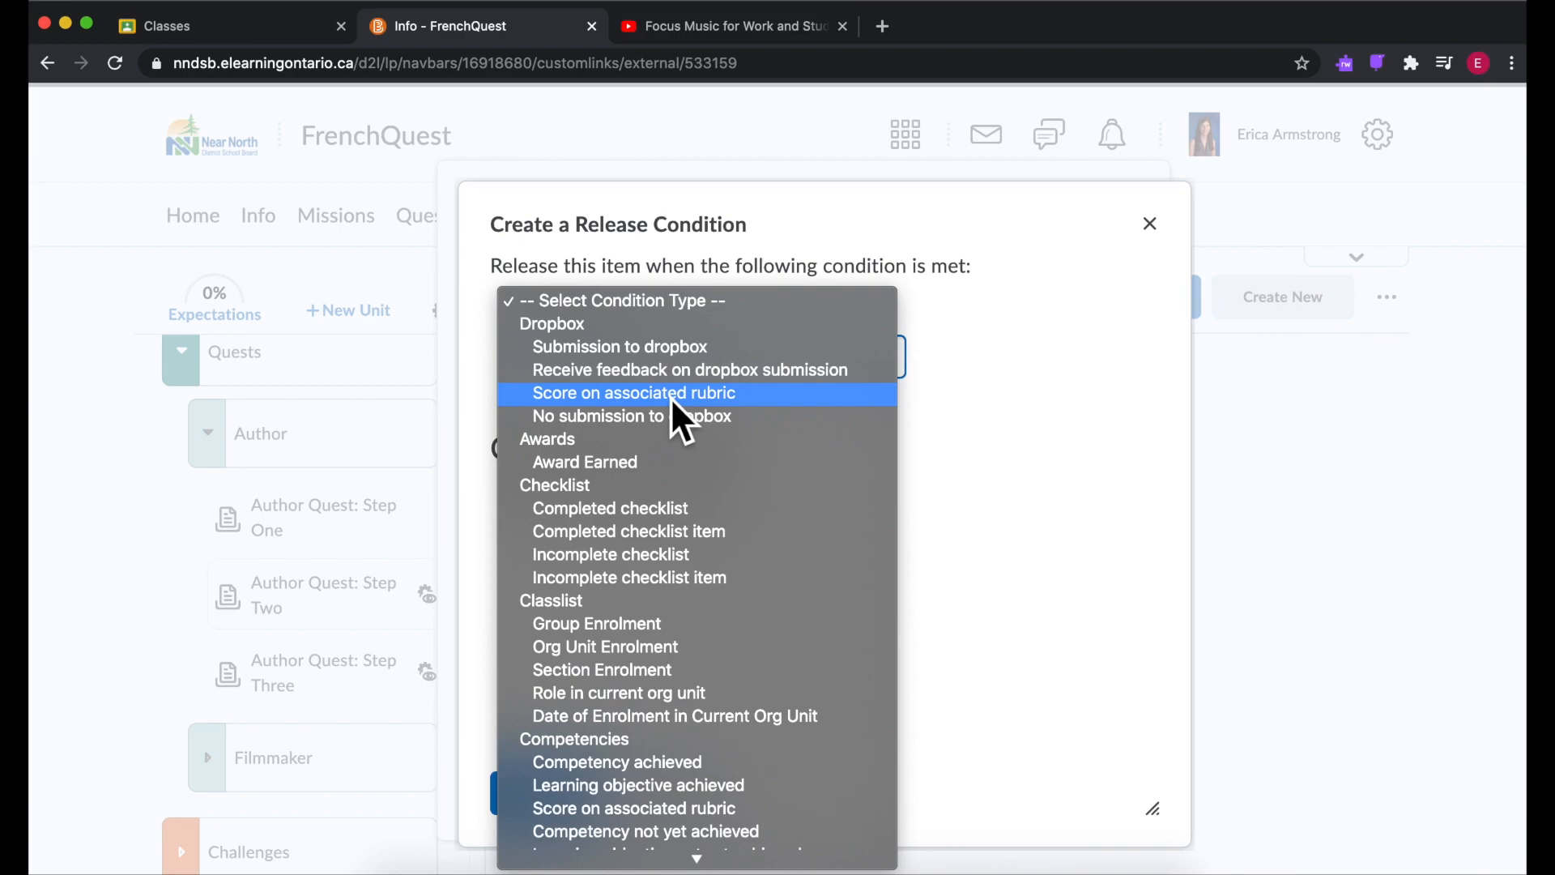
mouse_move(688, 370)
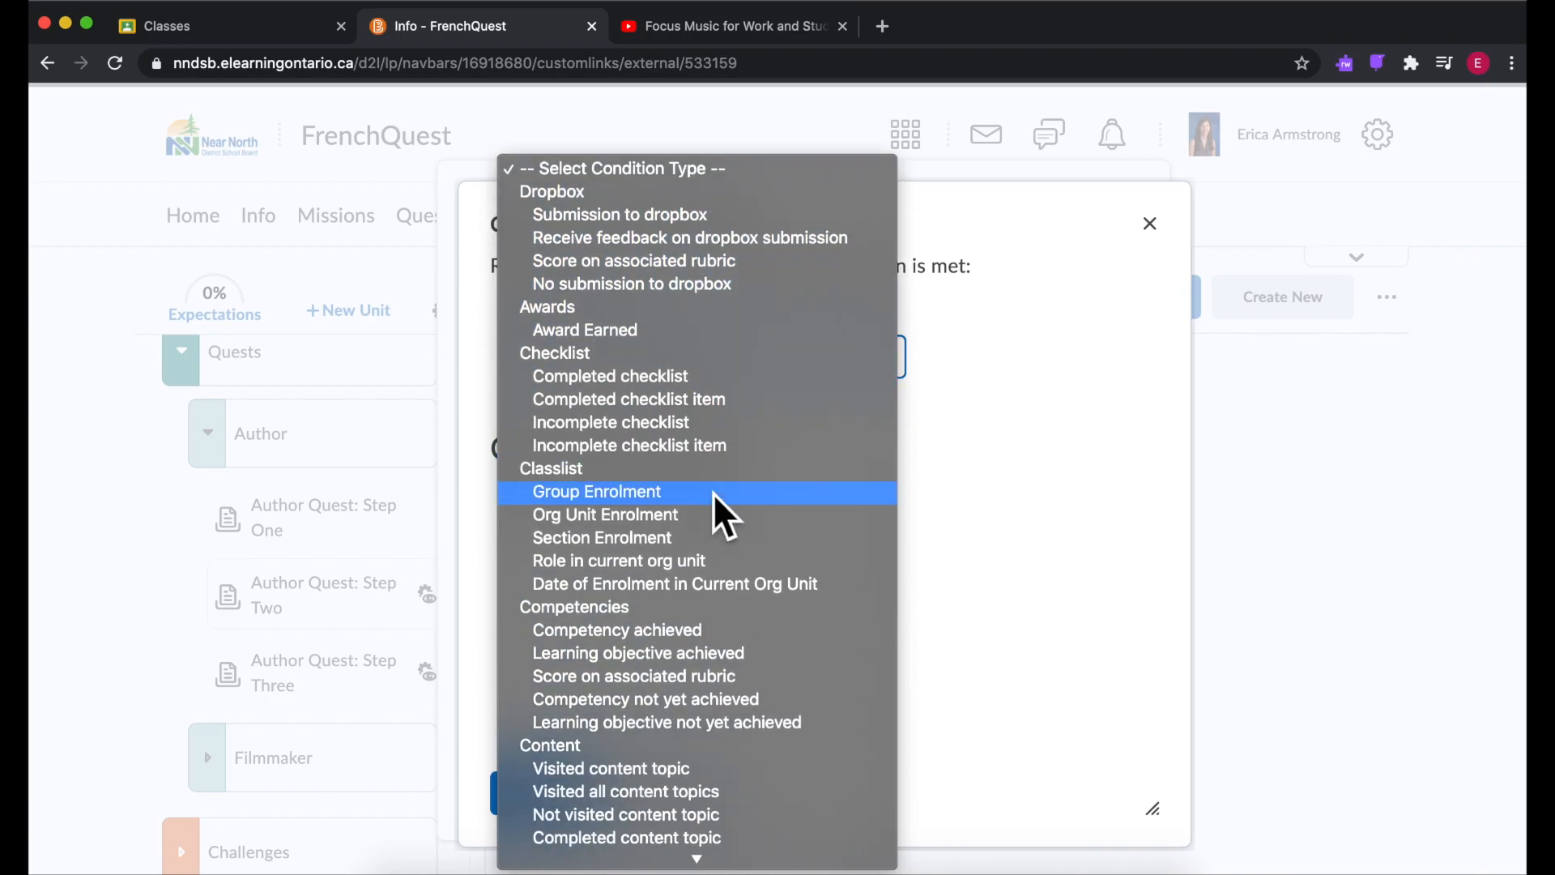
scroll("down", 3)
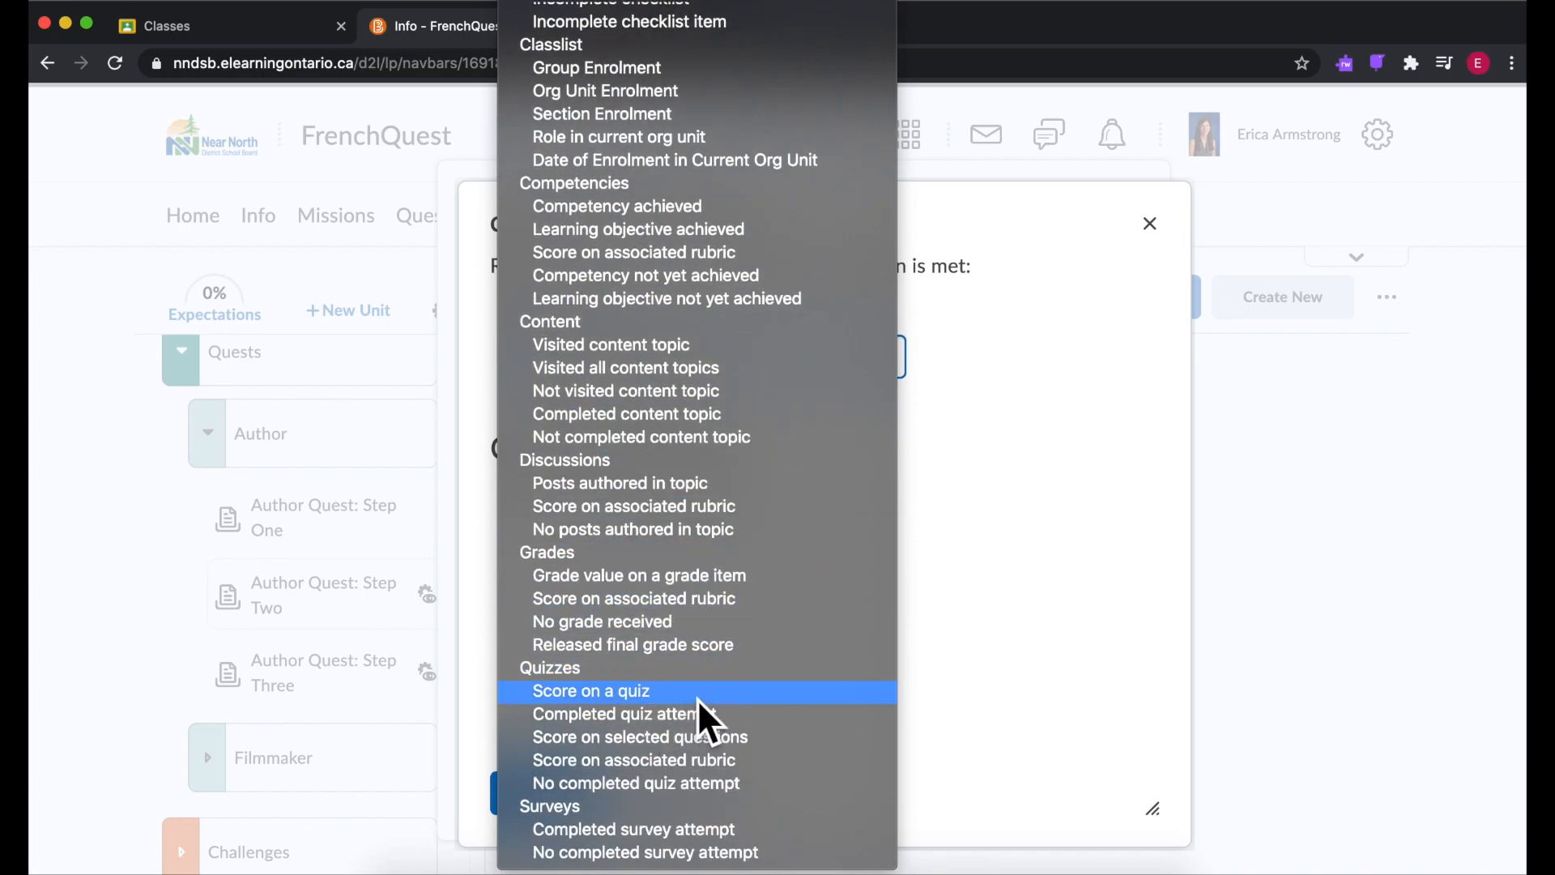
mouse_move(764, 714)
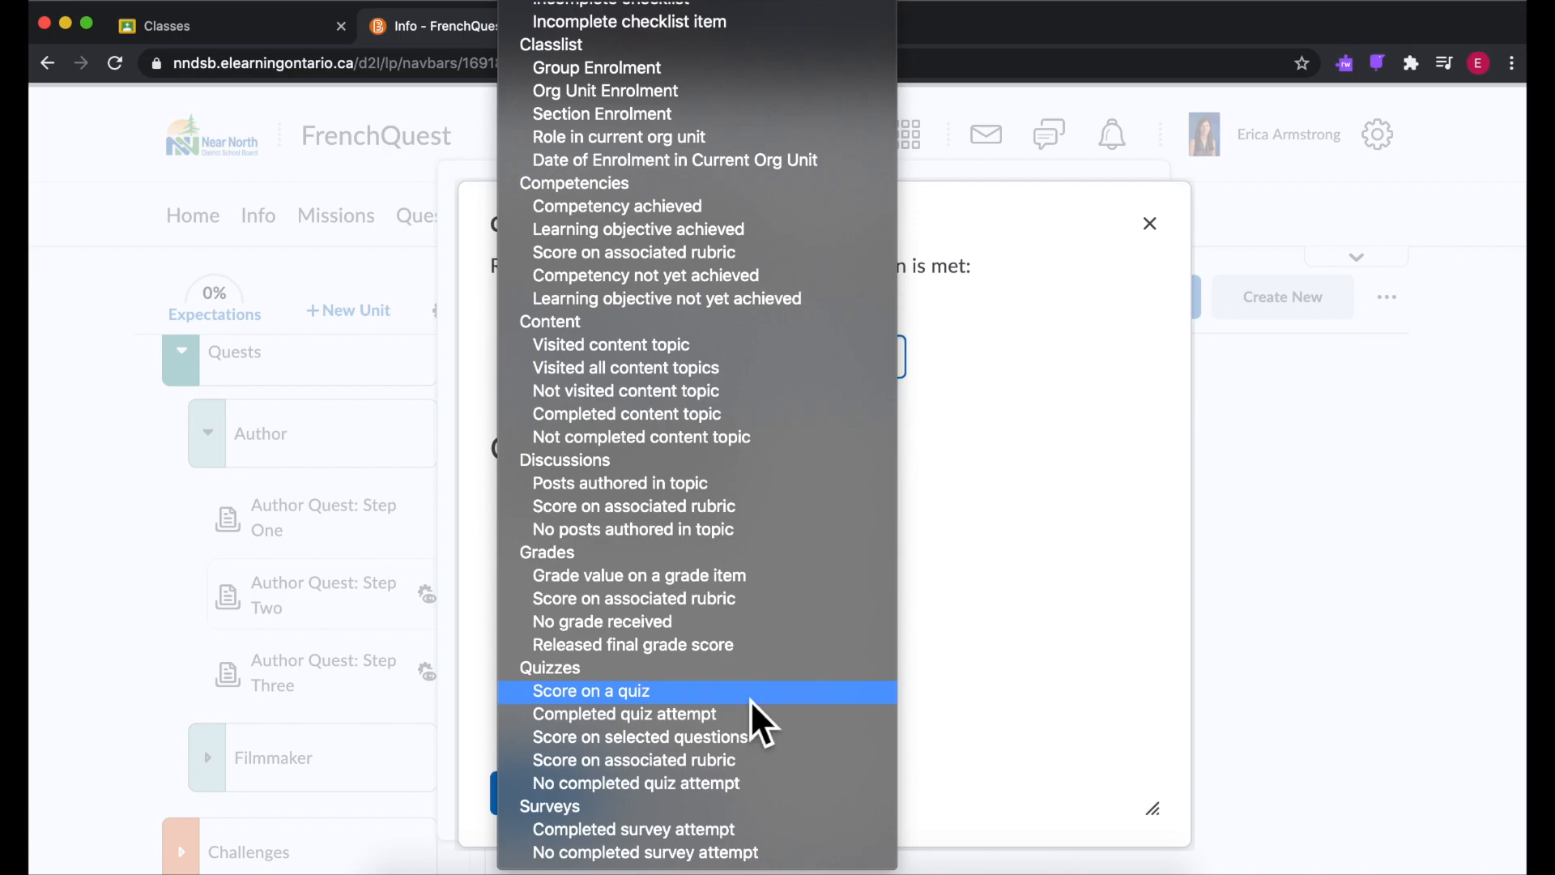
scroll("up", 3)
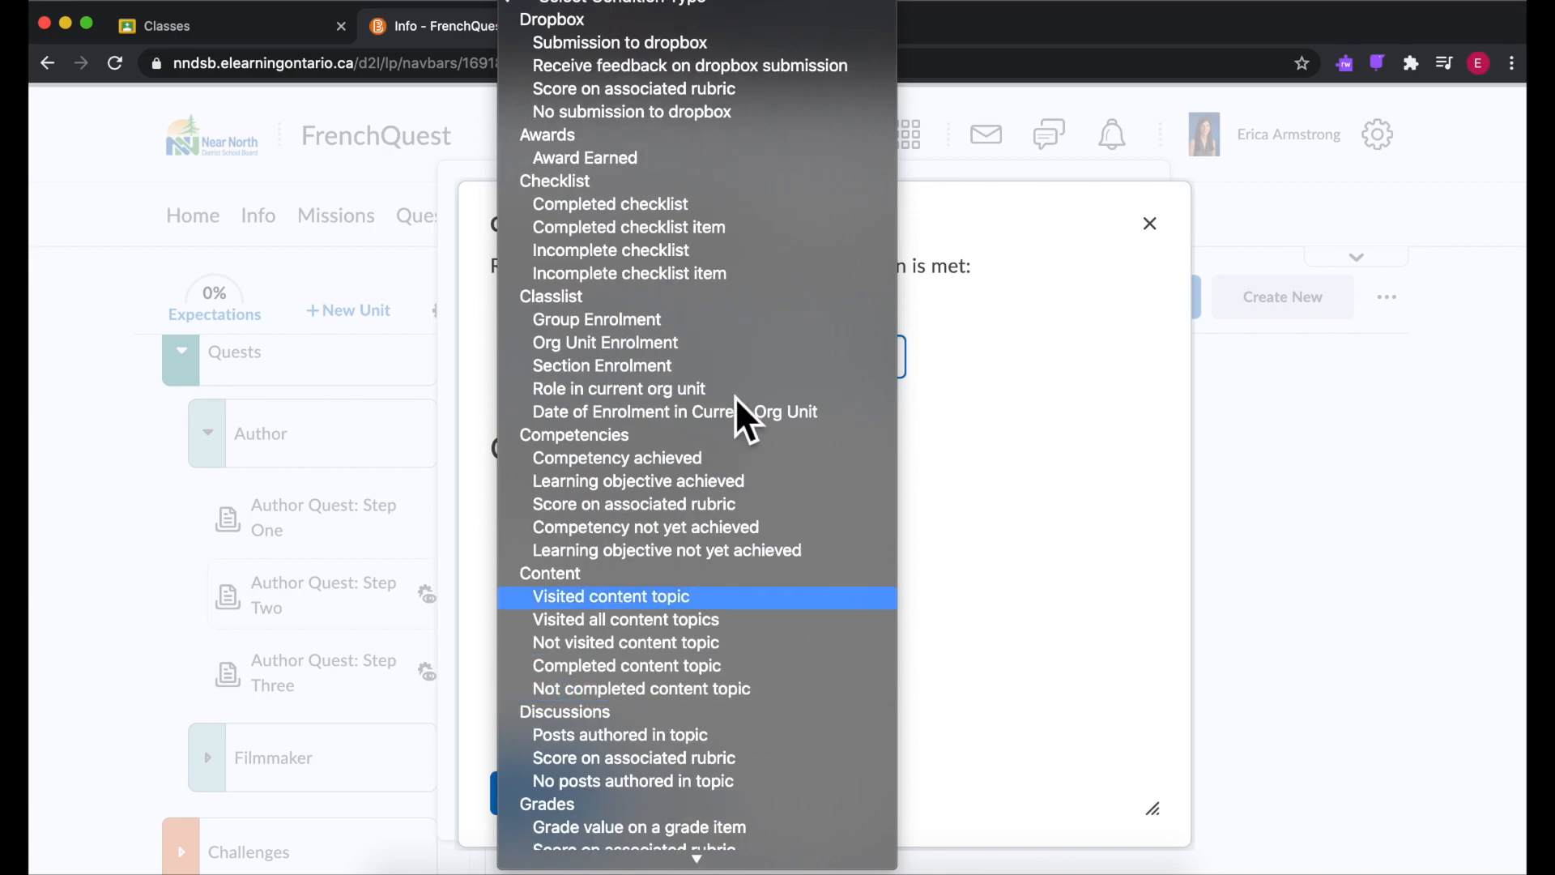
mouse_move(632, 89)
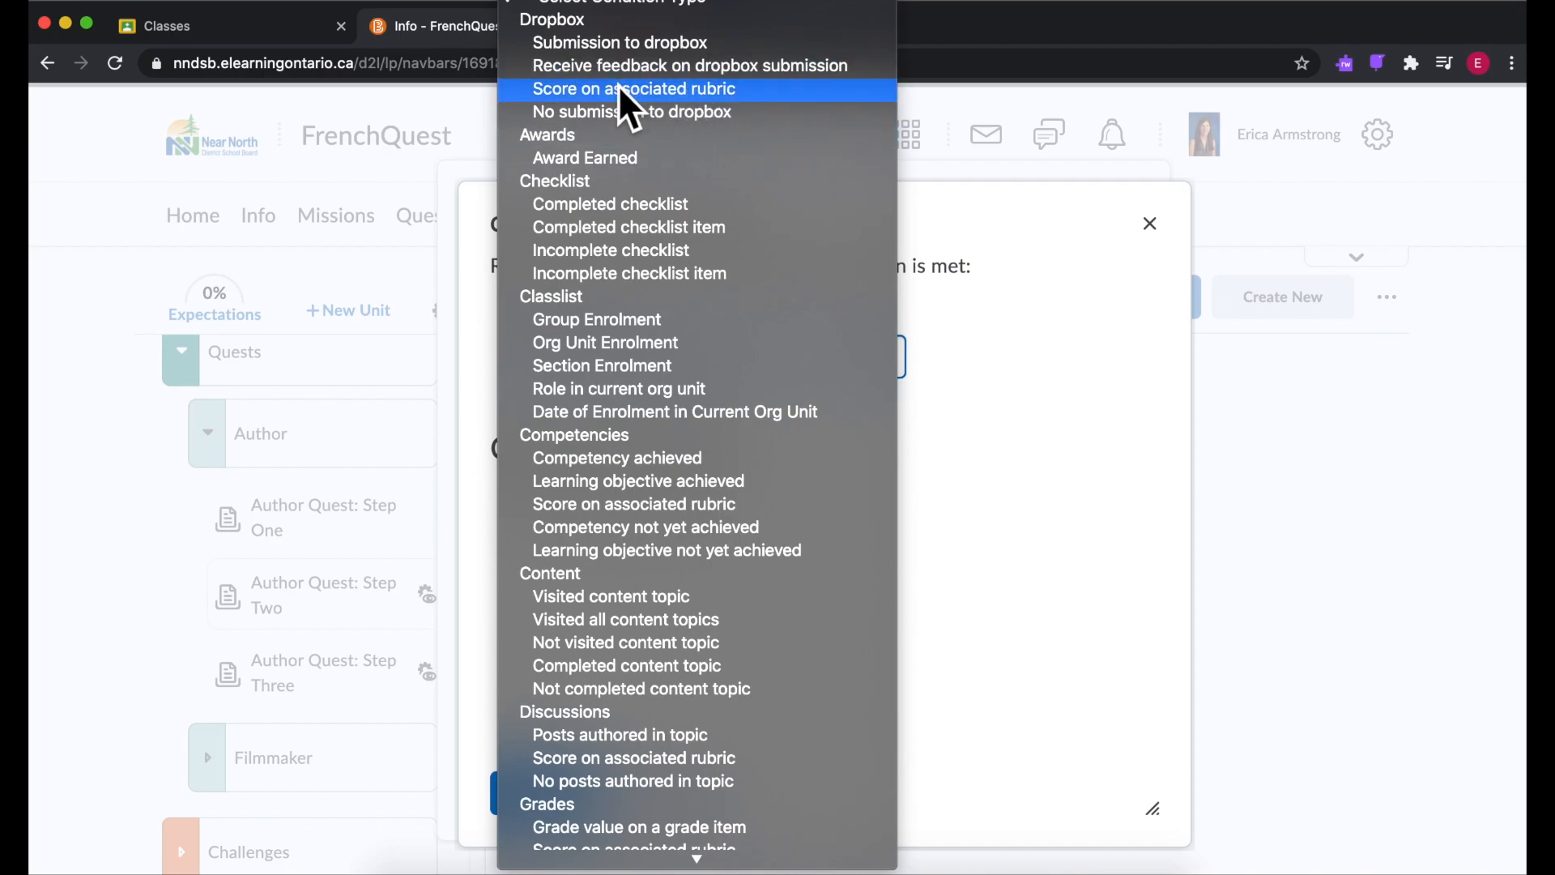
mouse_move(823, 79)
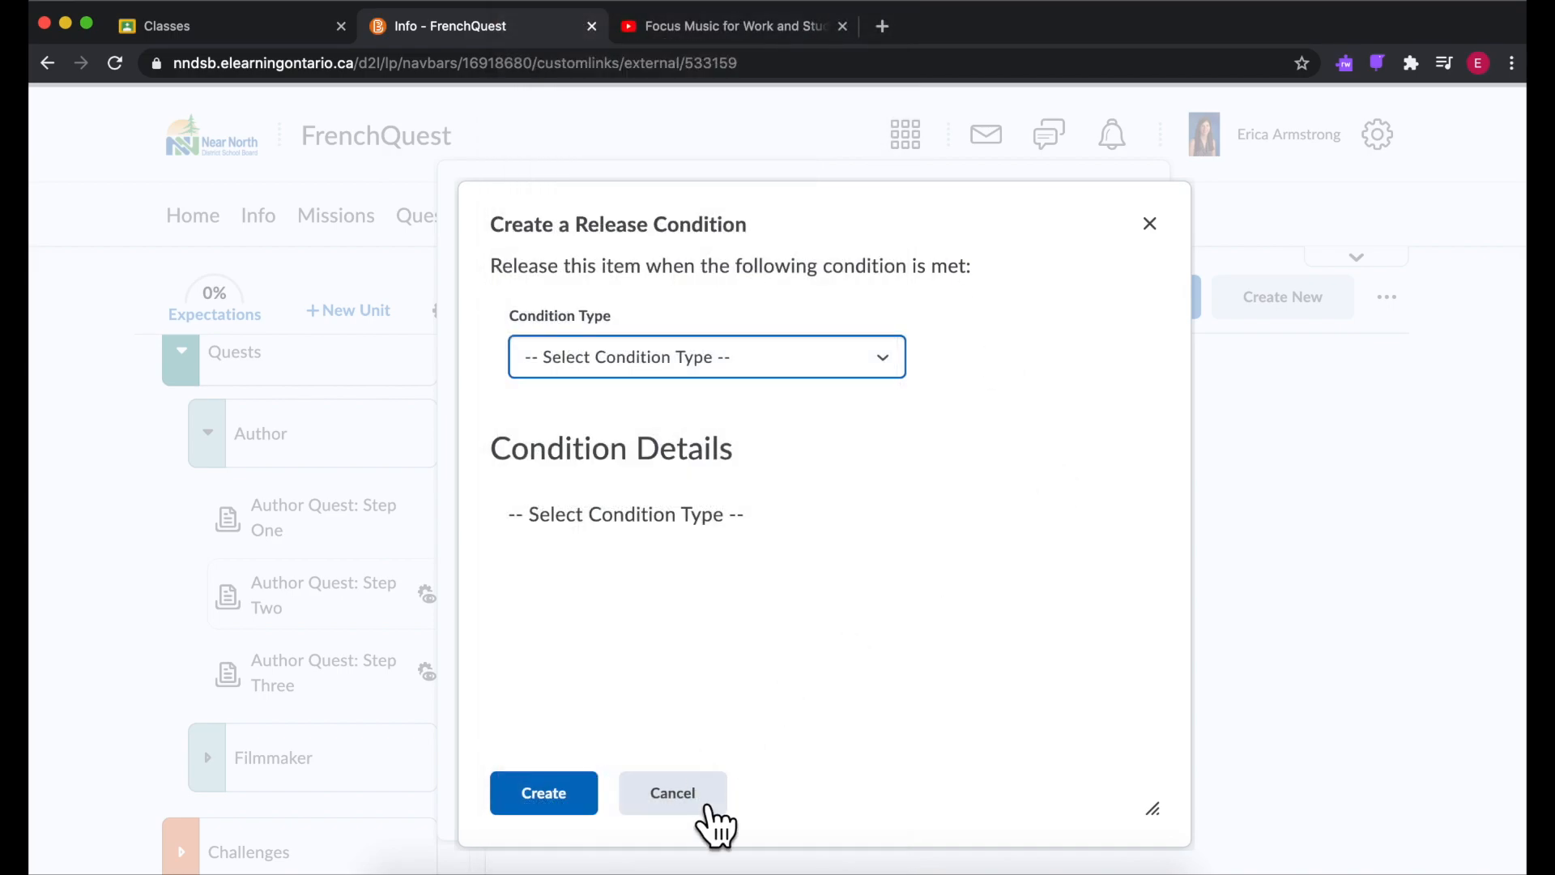
Step: Cancel the new release condition and return to the top of the Author overview page
left_click(672, 792)
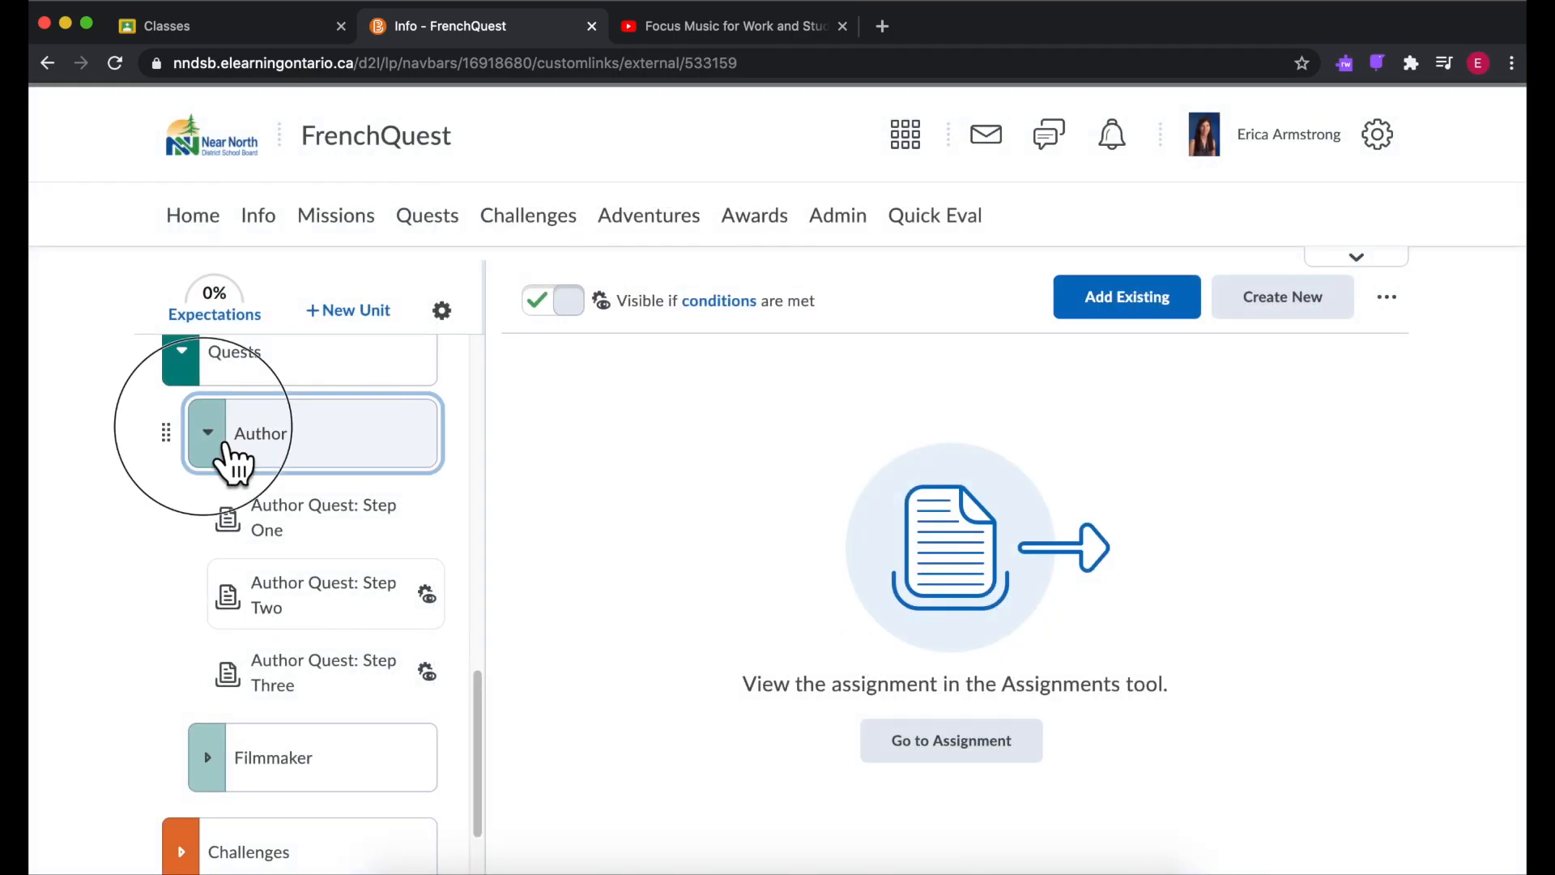
left_click(209, 433)
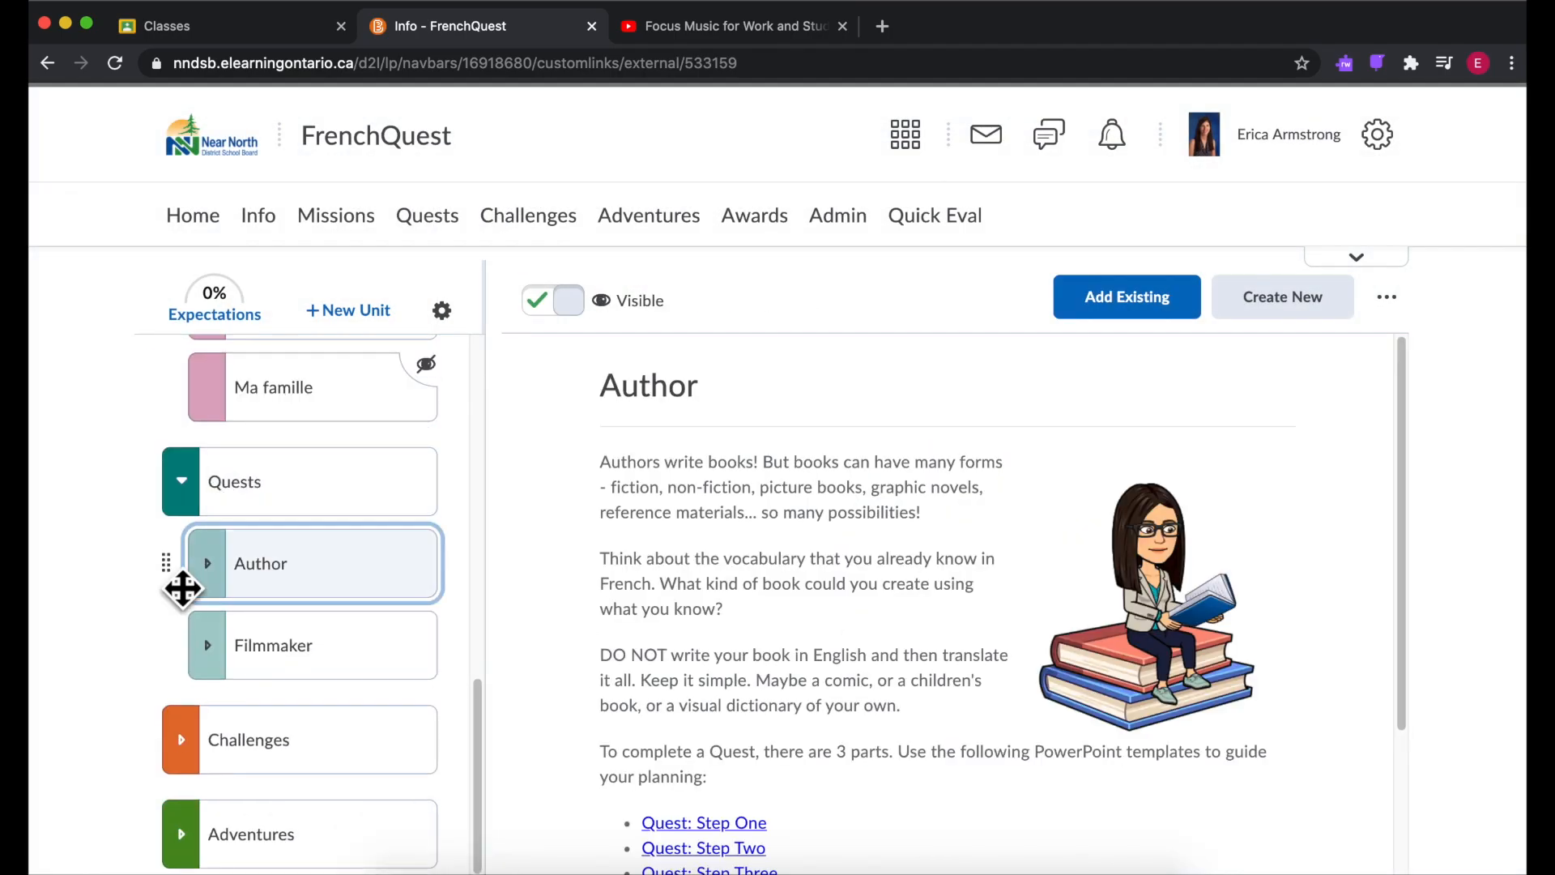
scroll("up", 3)
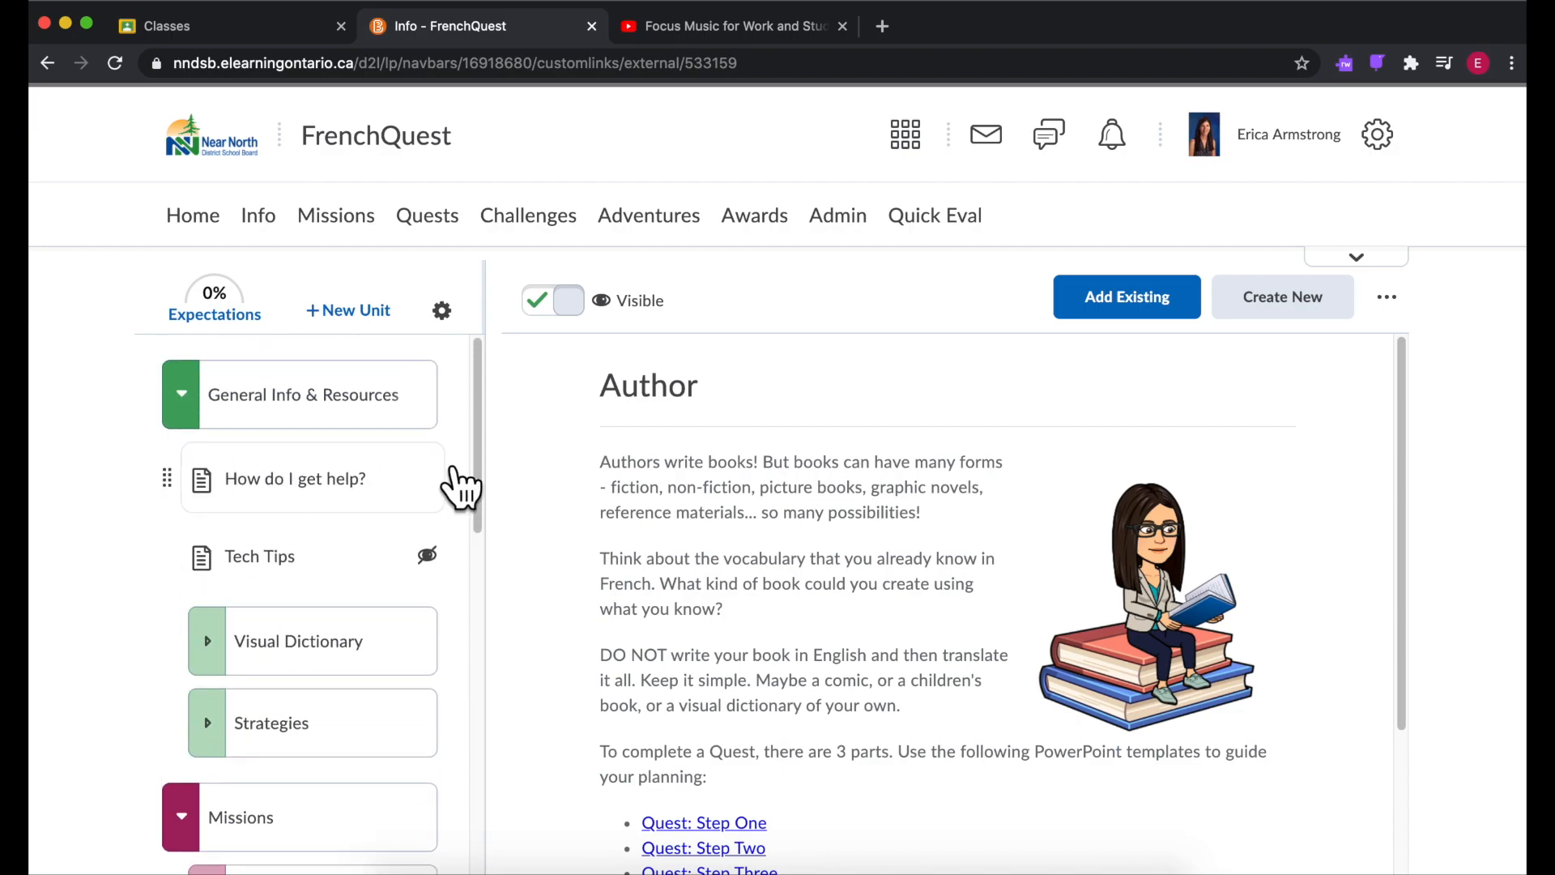
mouse_move(536, 392)
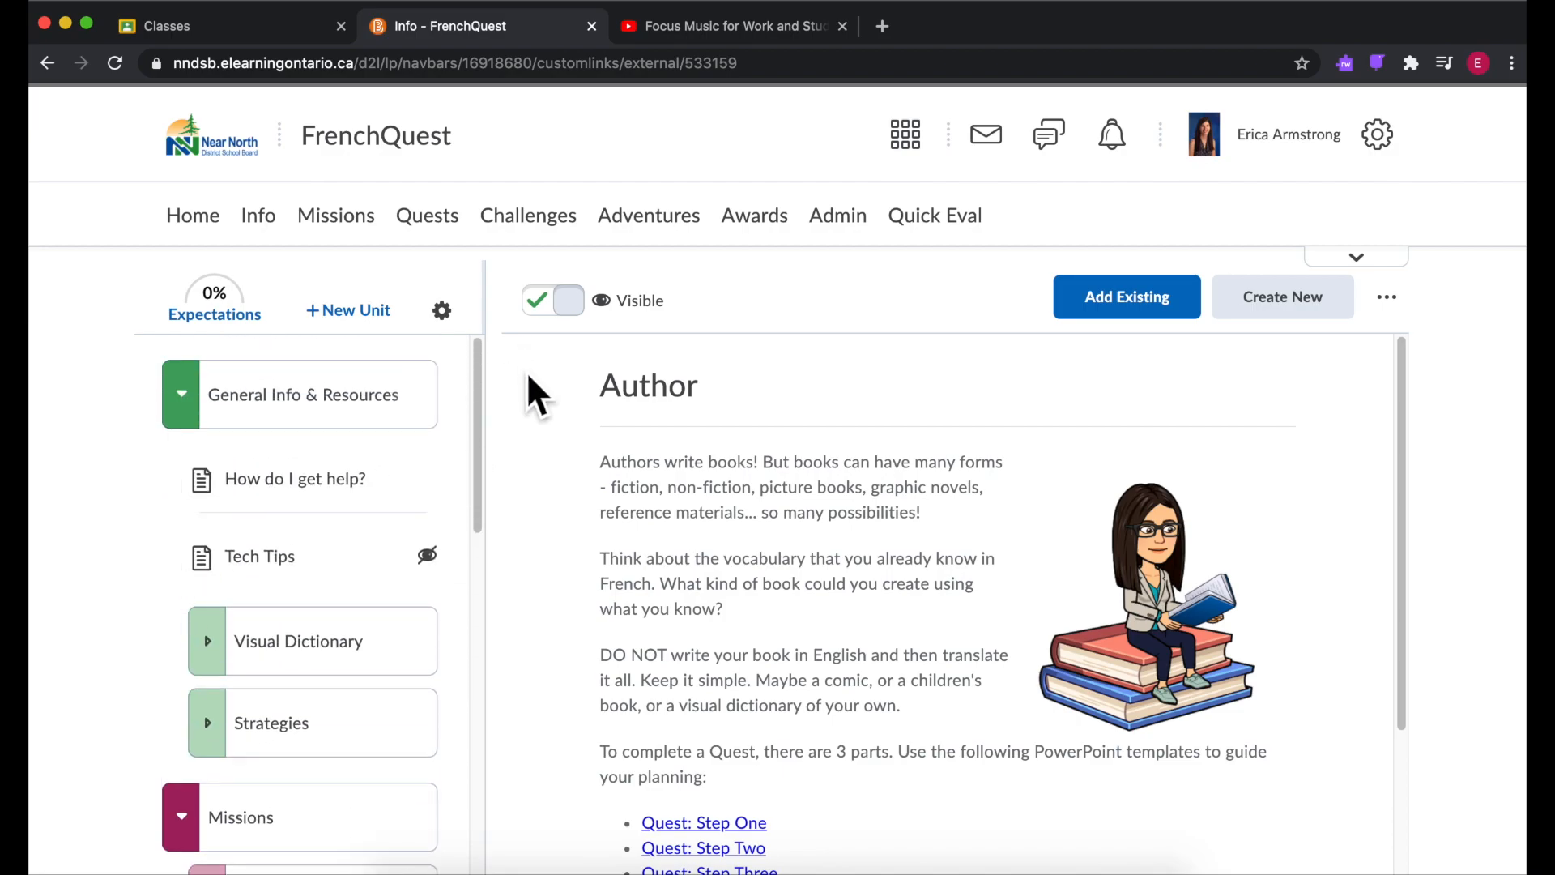